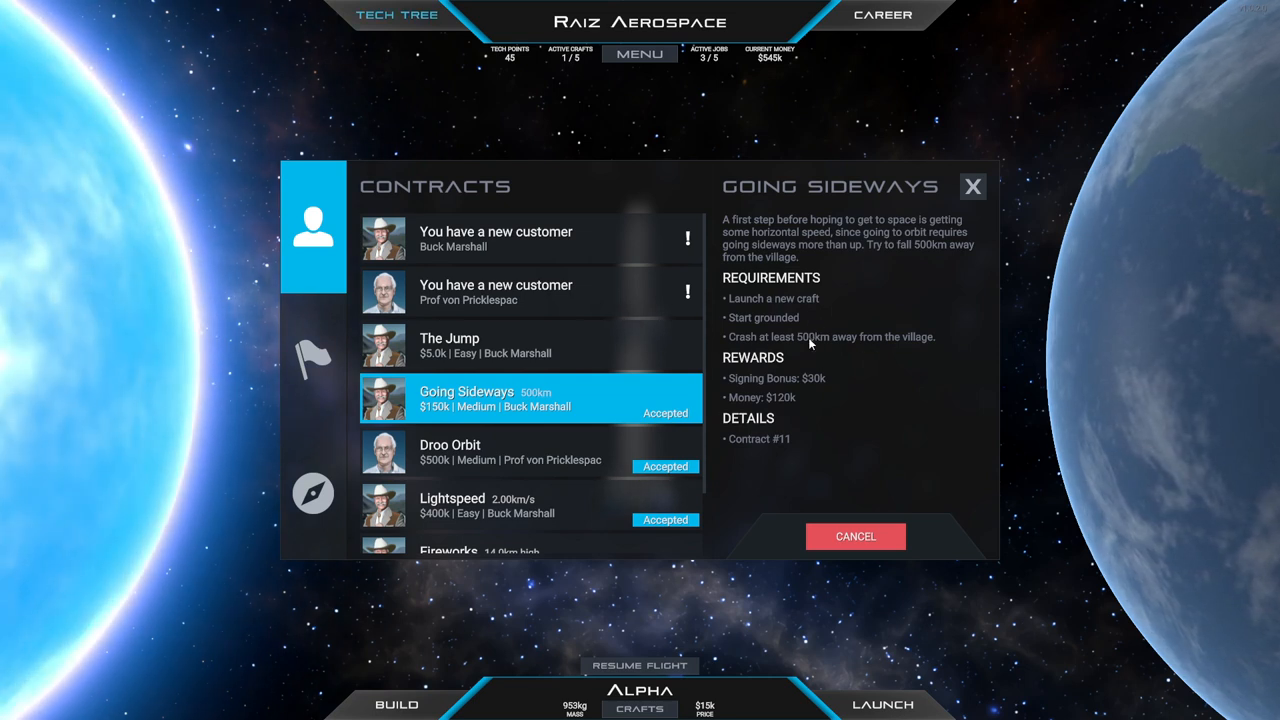
mouse_move(824, 348)
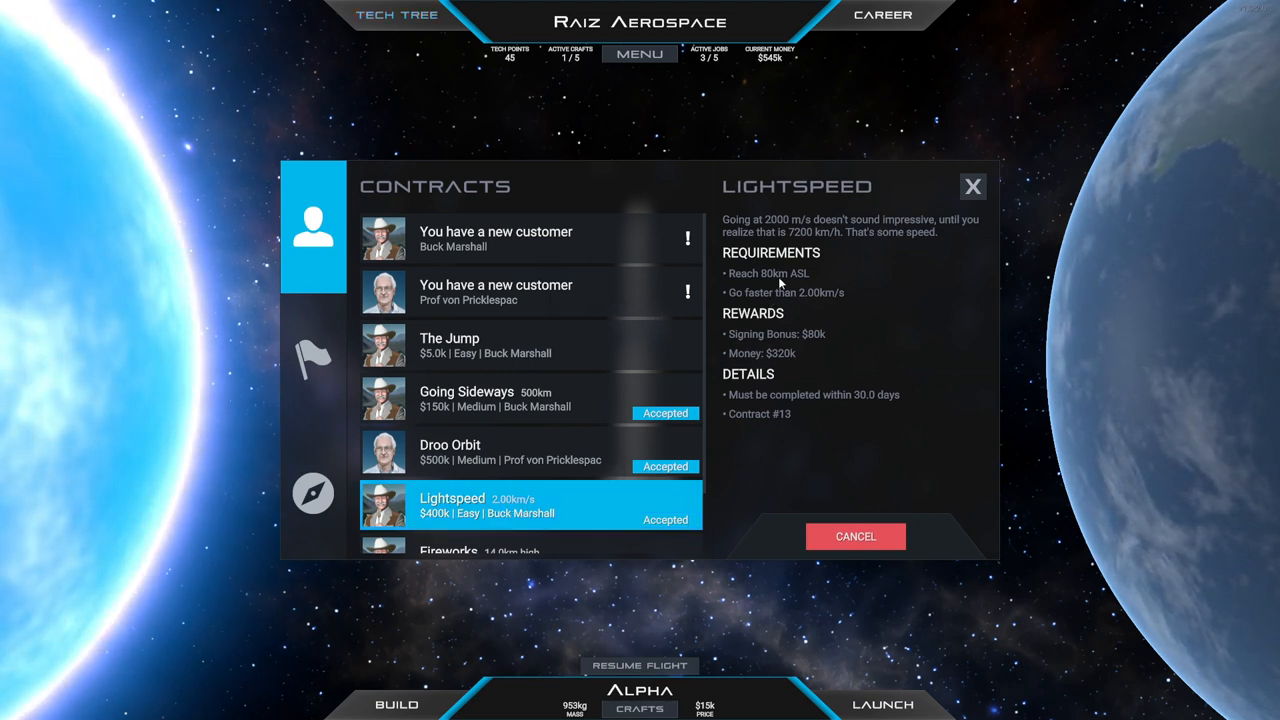
mouse_move(796, 288)
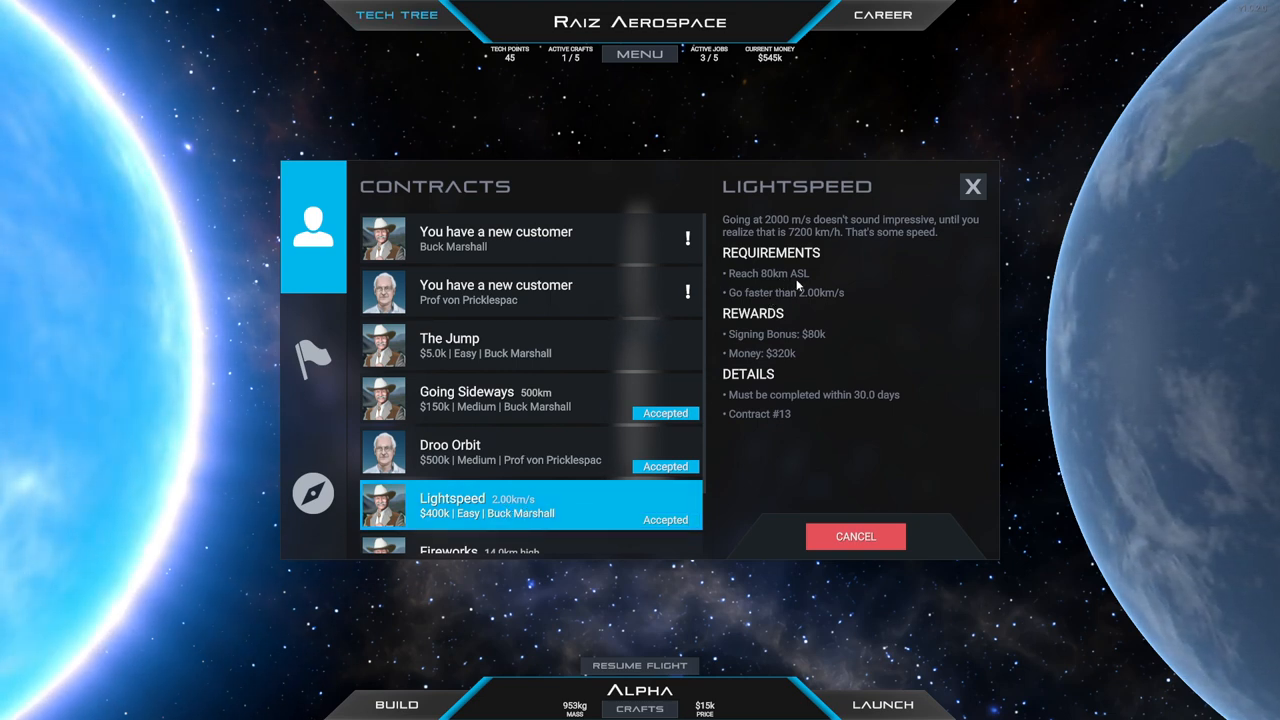
mouse_move(548, 392)
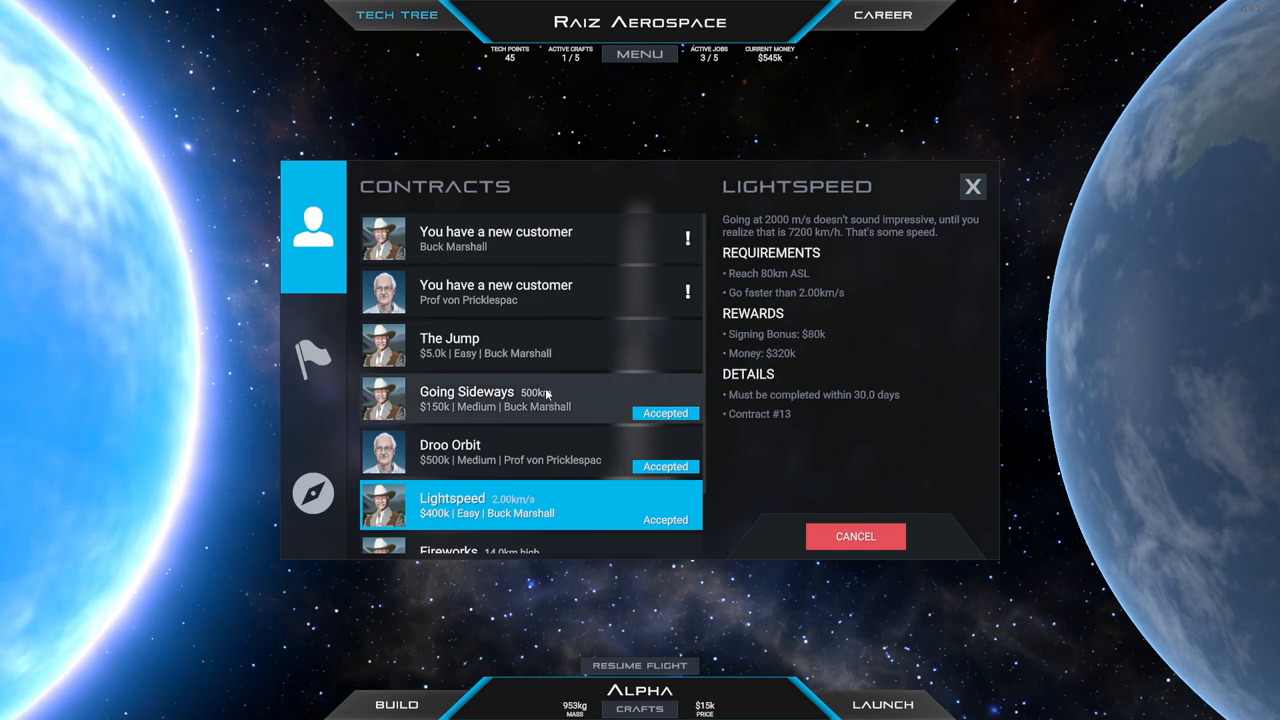
Read the Prof von Pricklespac introduction and acknowledge it with Guten Tag
left_click(532, 292)
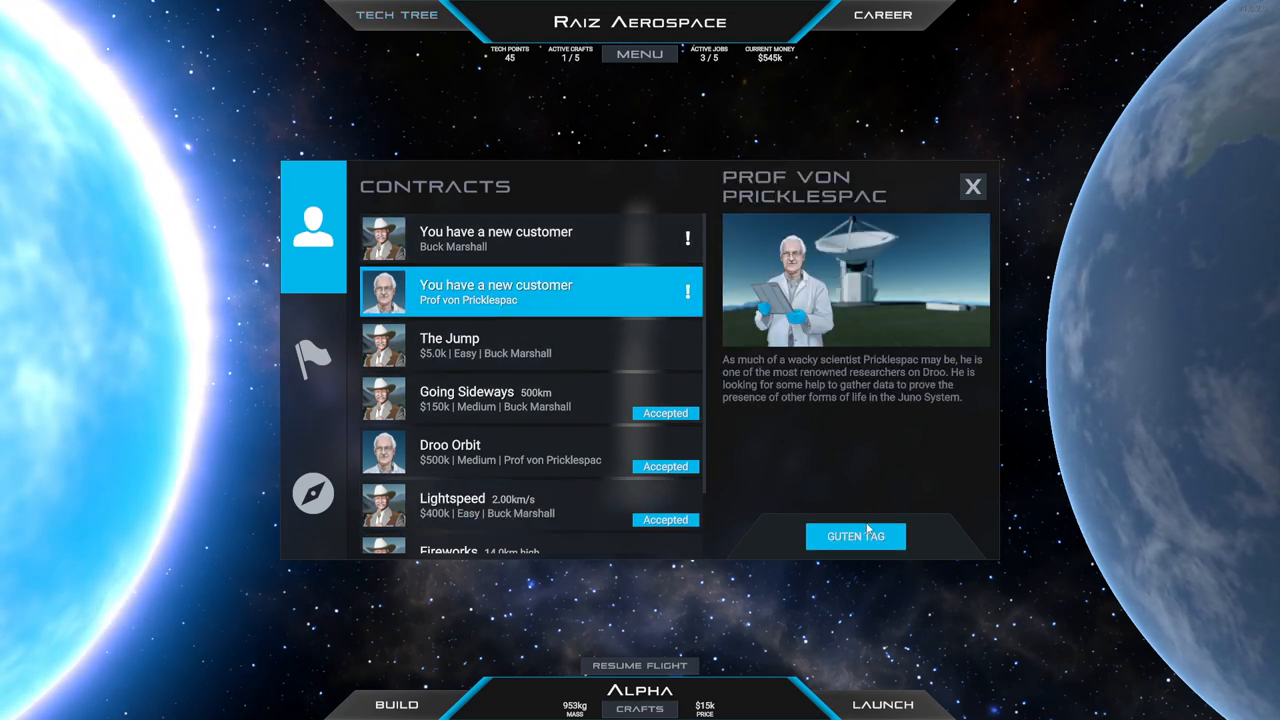
left_click(856, 536)
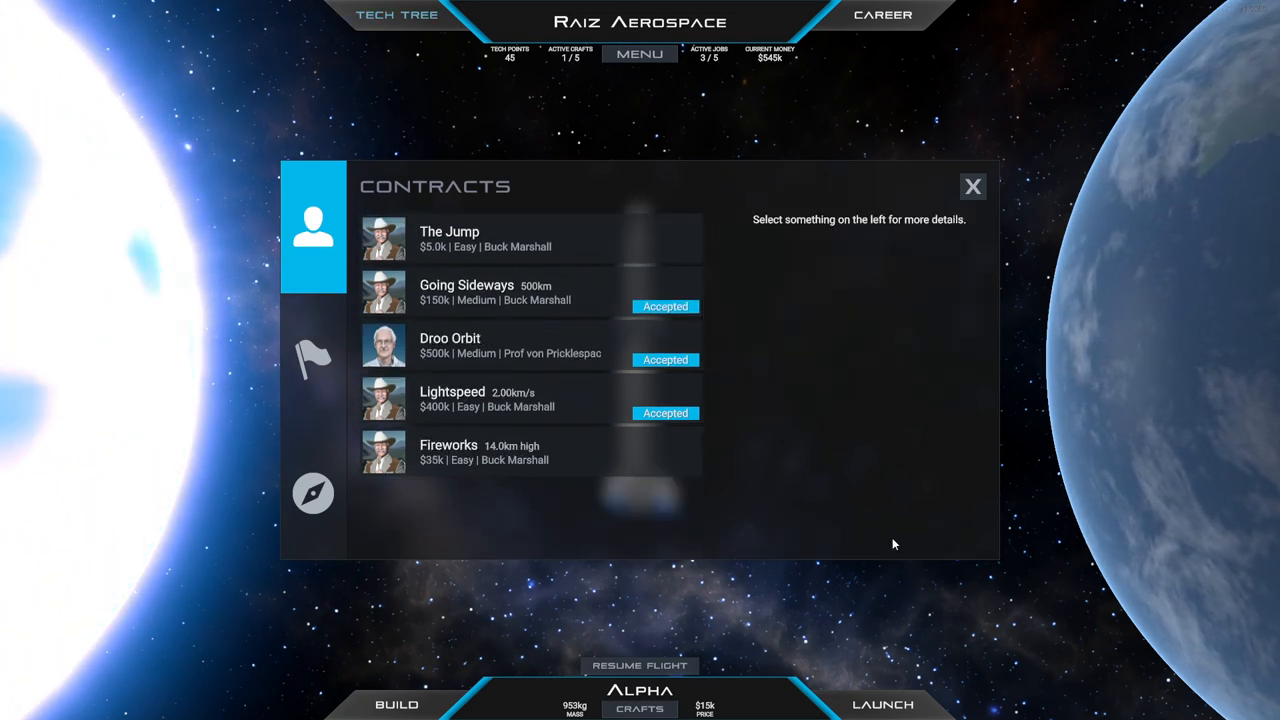
Leave the contracts and attach an engine part to the booster's bottom, reaching four engines
left_click(972, 186)
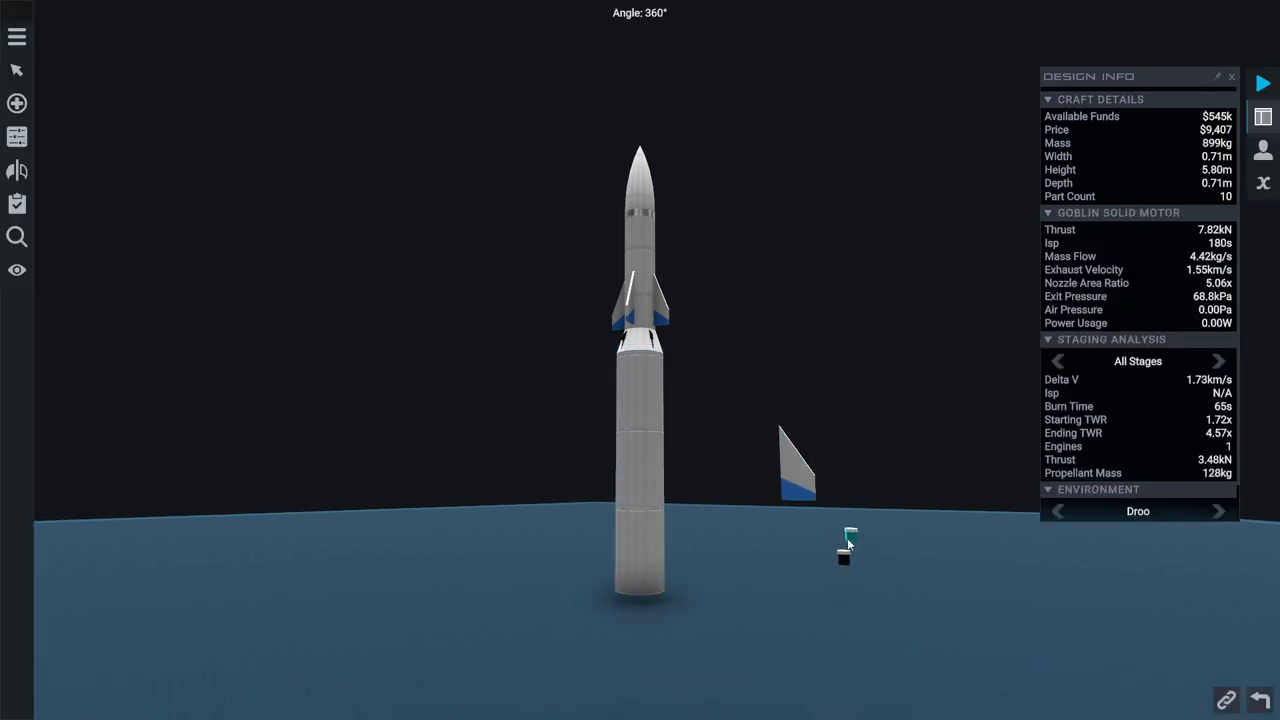
left_click(636, 450)
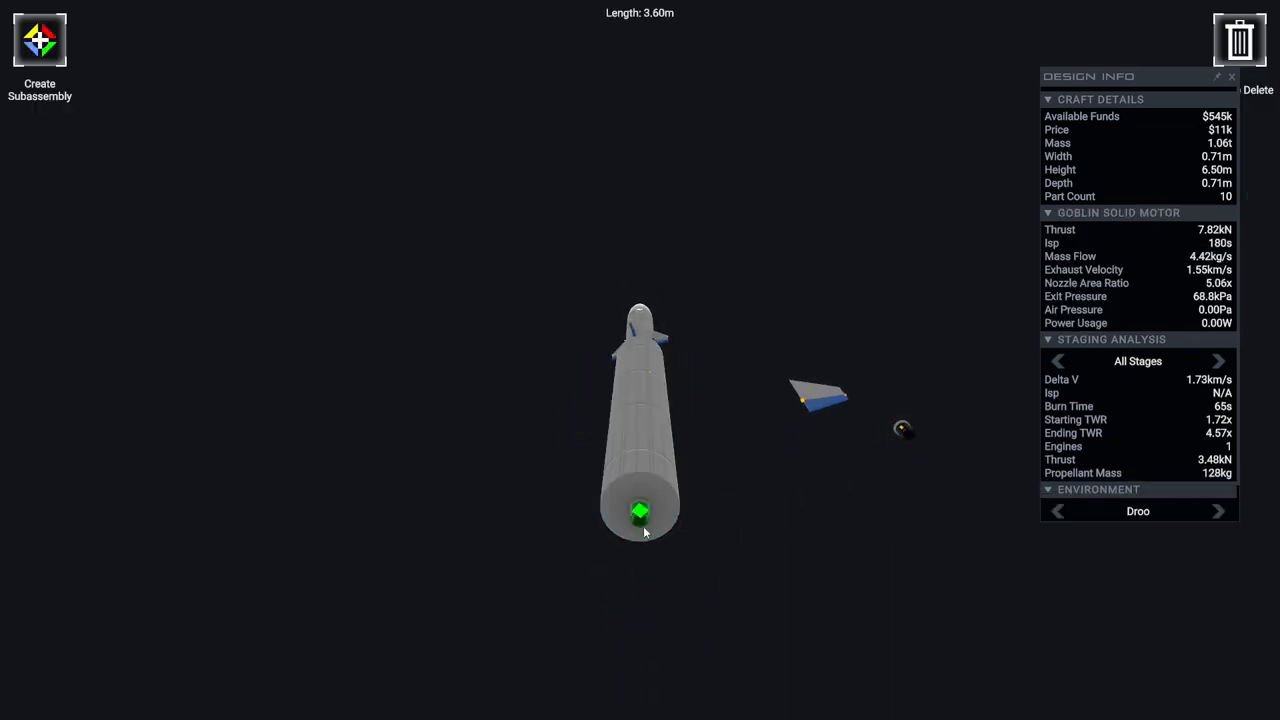
left_click(640, 524)
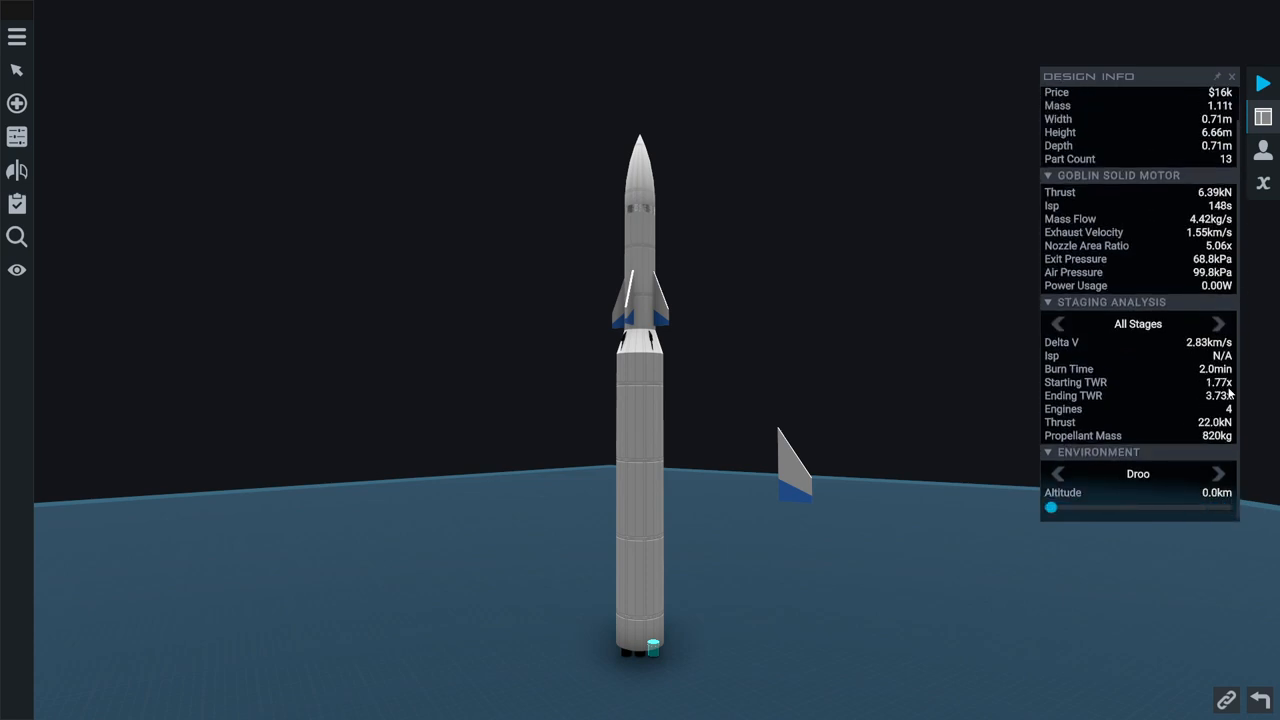
Place fins symmetrically around the booster base and bring the upper fins into view
left_click_drag(1052, 508, 1224, 508)
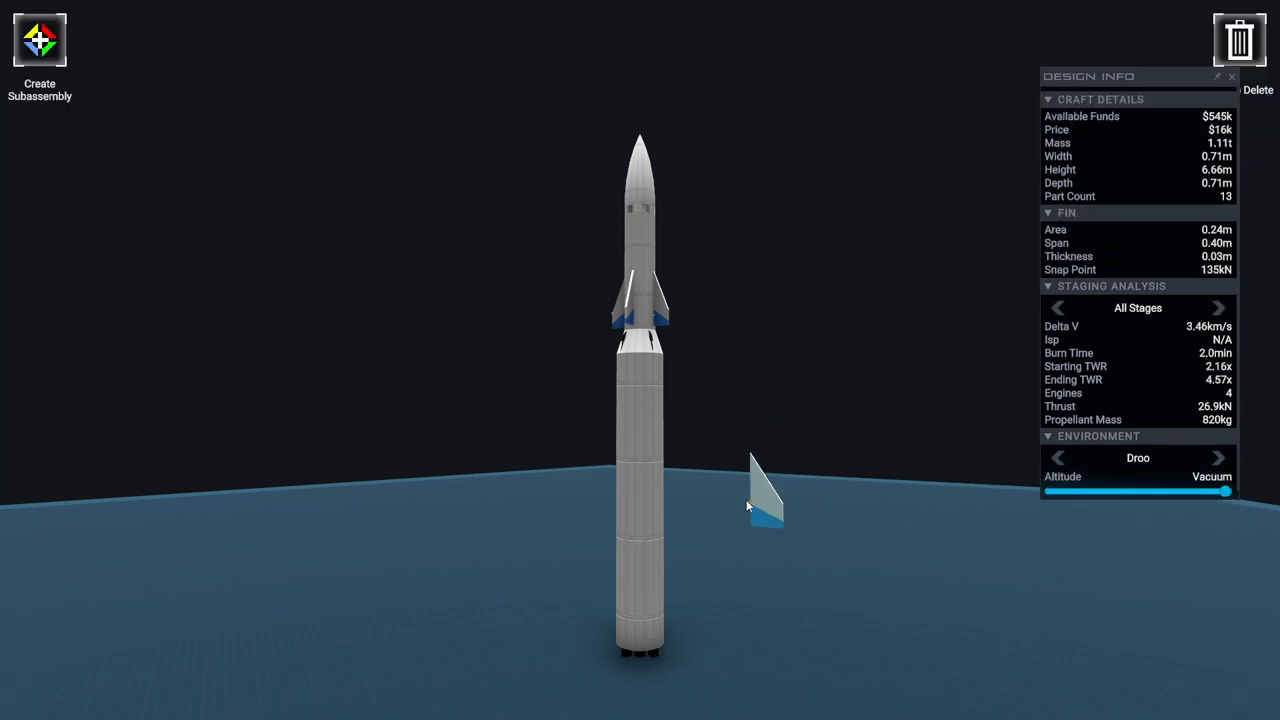
left_click_drag(760, 490, 640, 630)
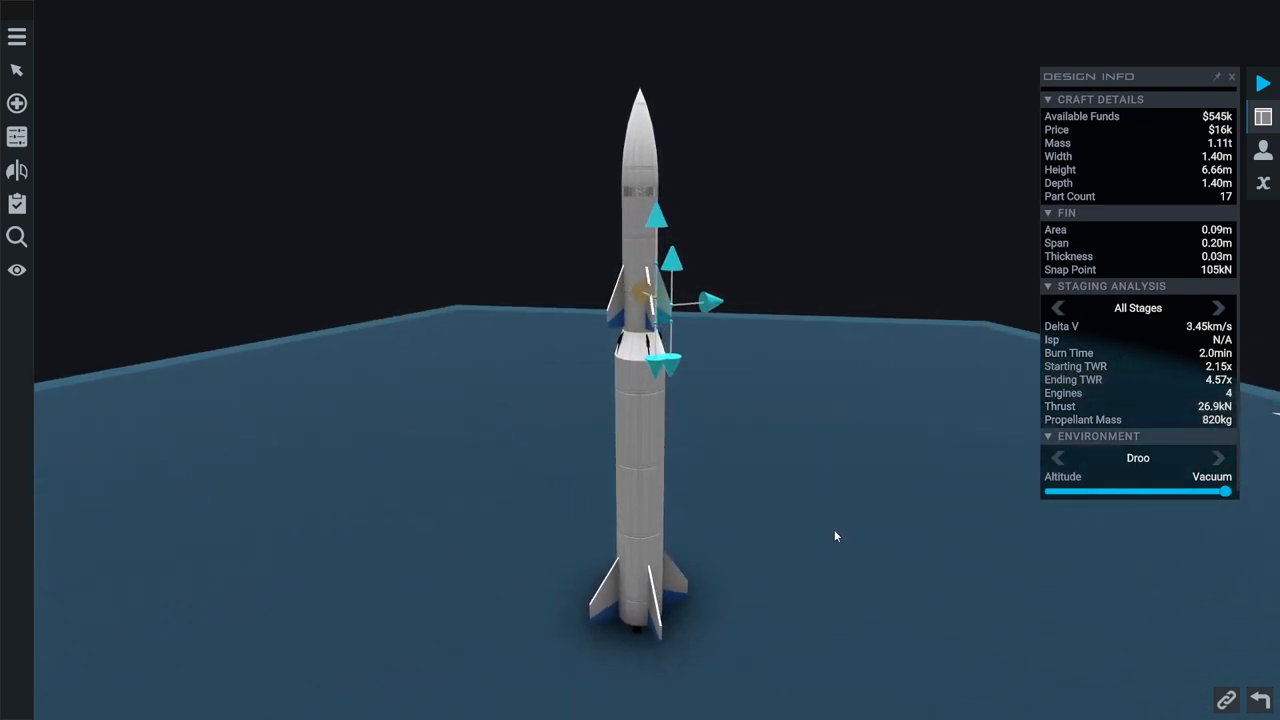
left_click_drag(836, 536, 984, 548)
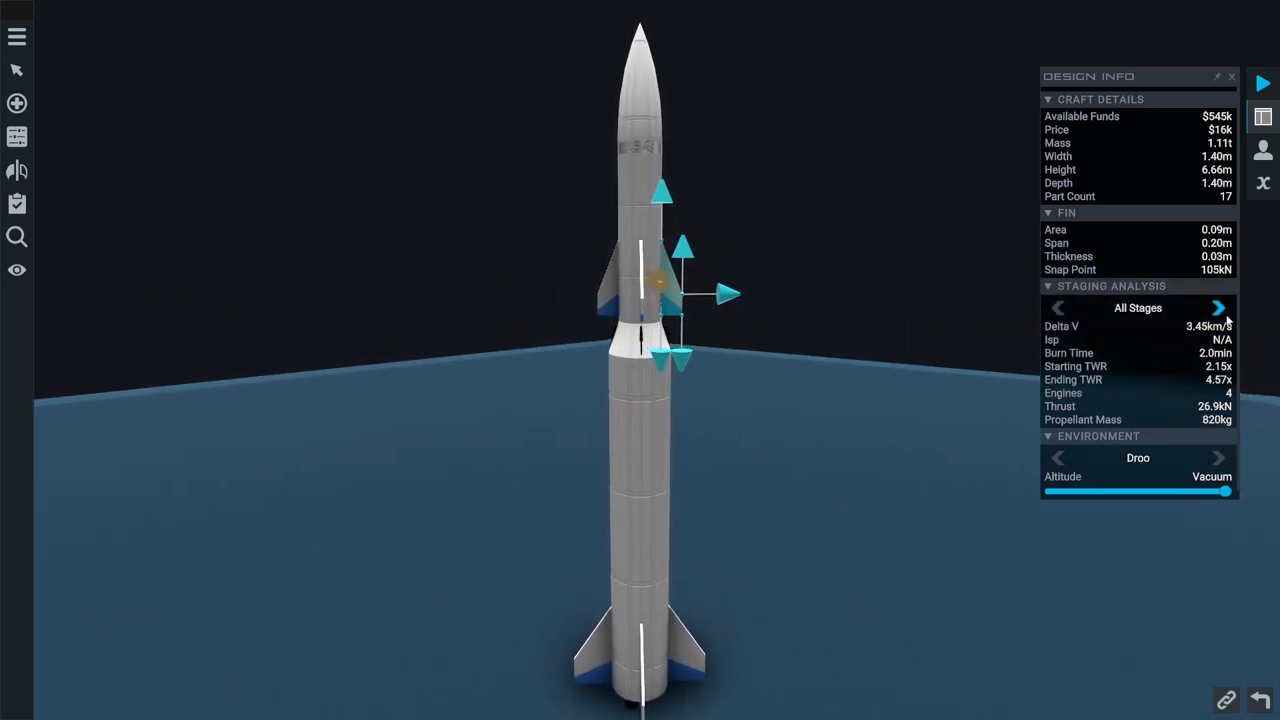
left_click(1218, 308)
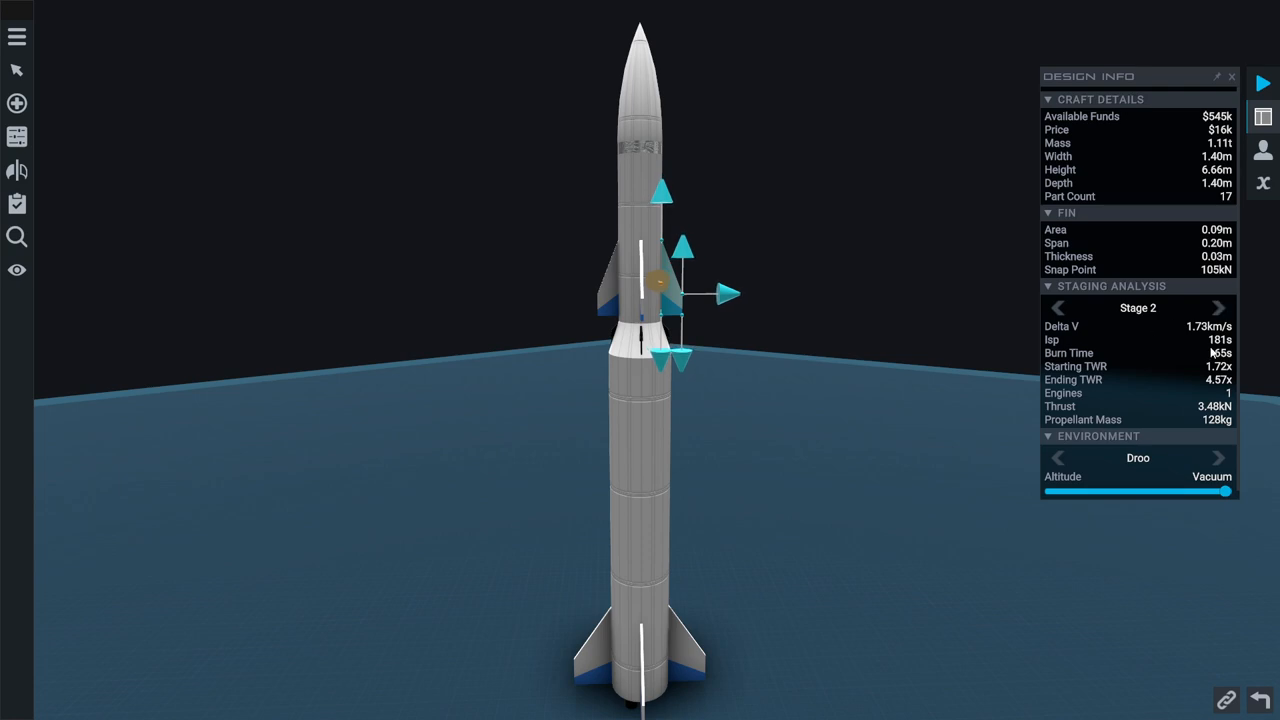
left_click(1056, 308)
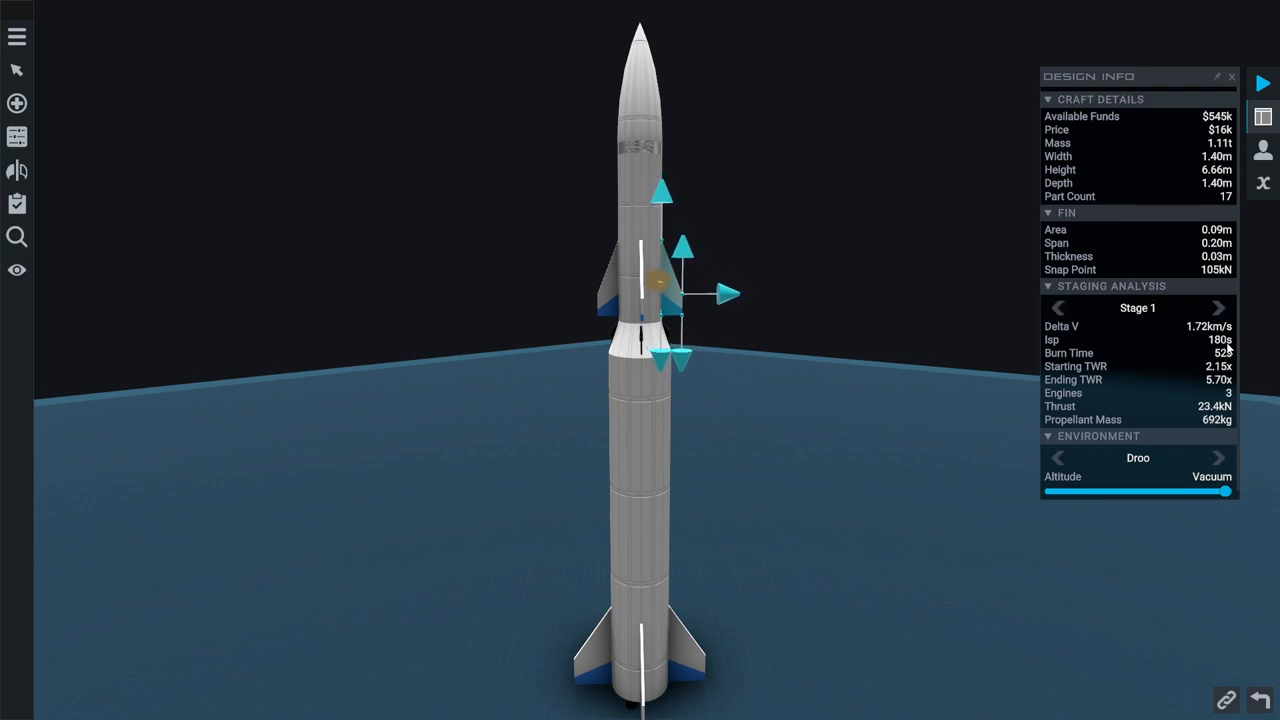
left_click(1218, 308)
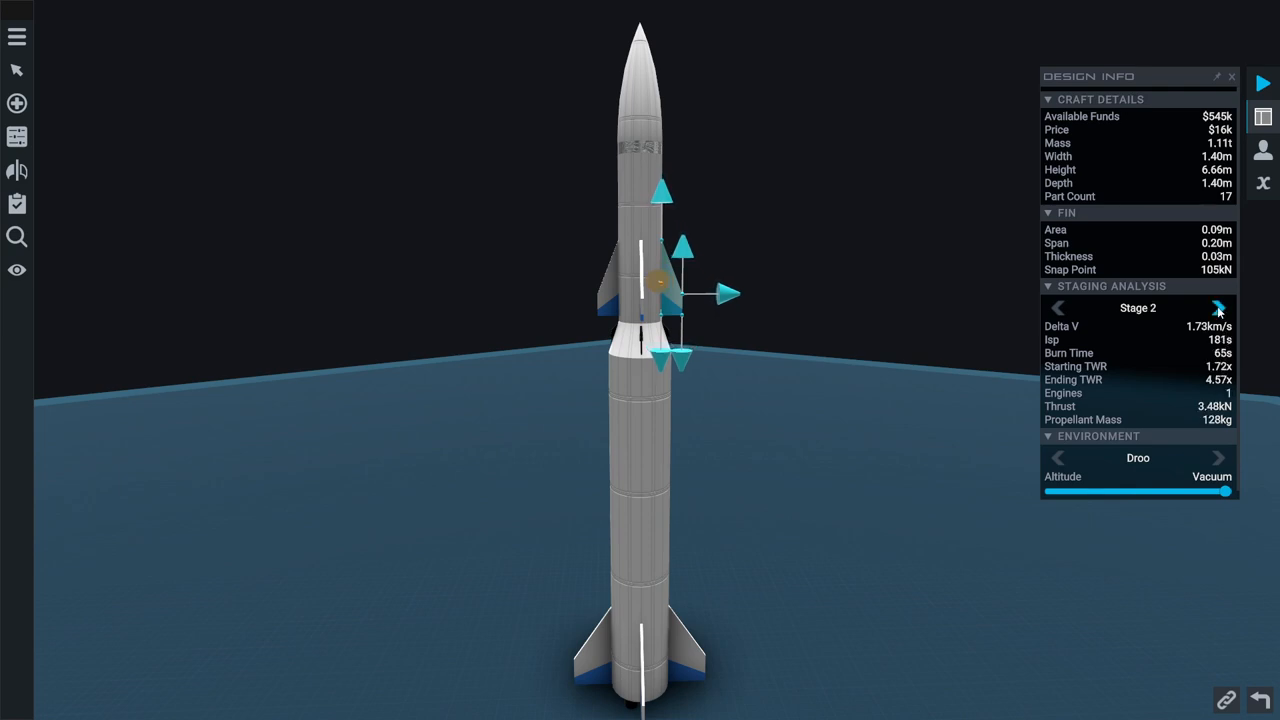
left_click(1058, 308)
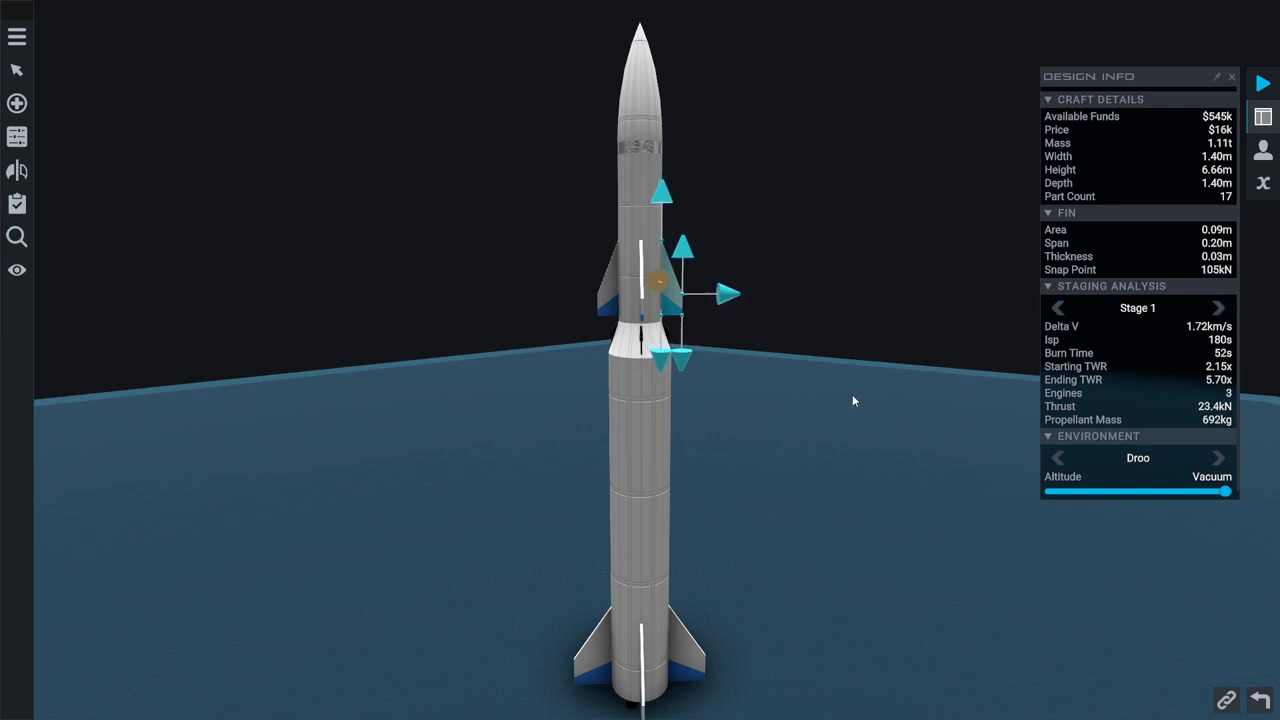
mouse_move(1160, 350)
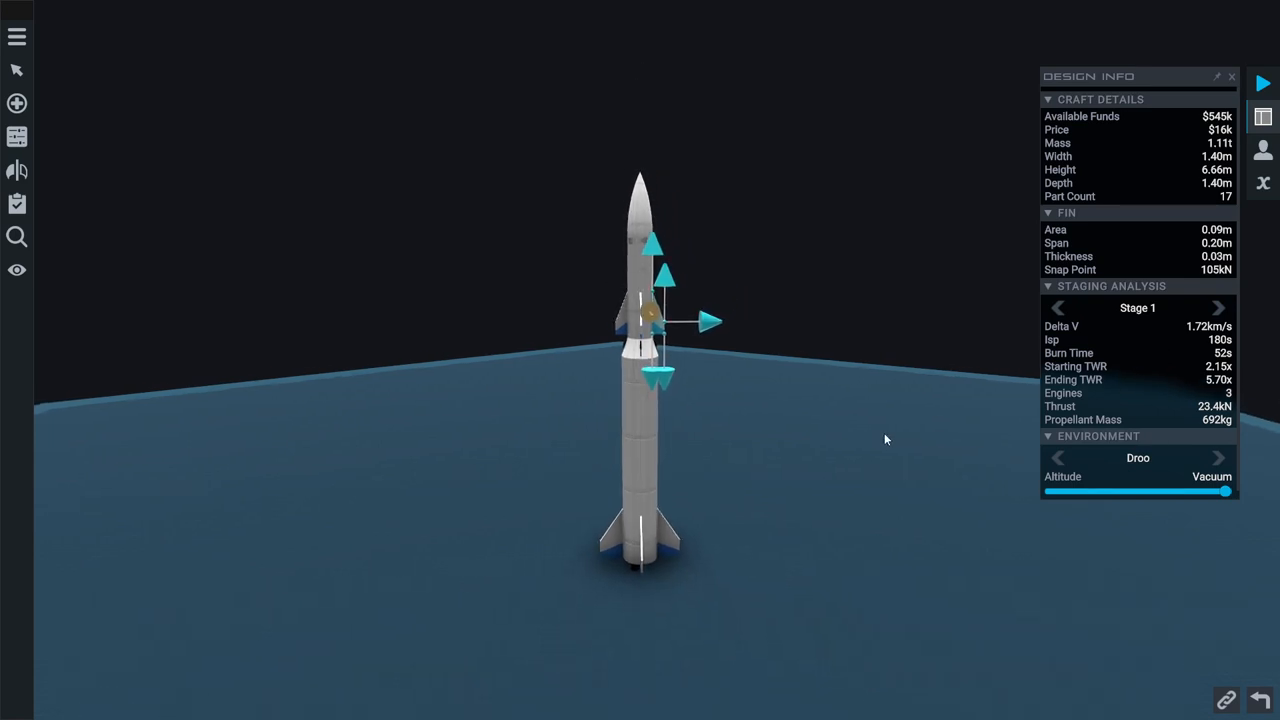
left_click(1056, 308)
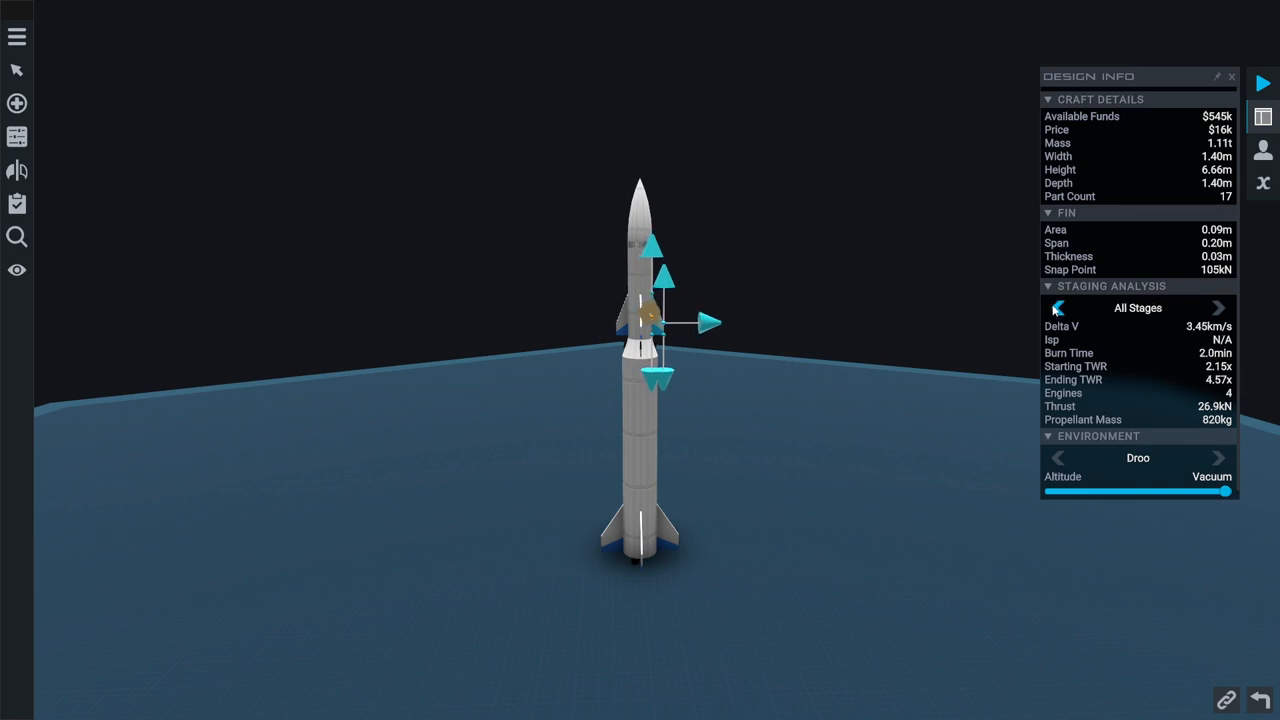
mouse_move(932, 368)
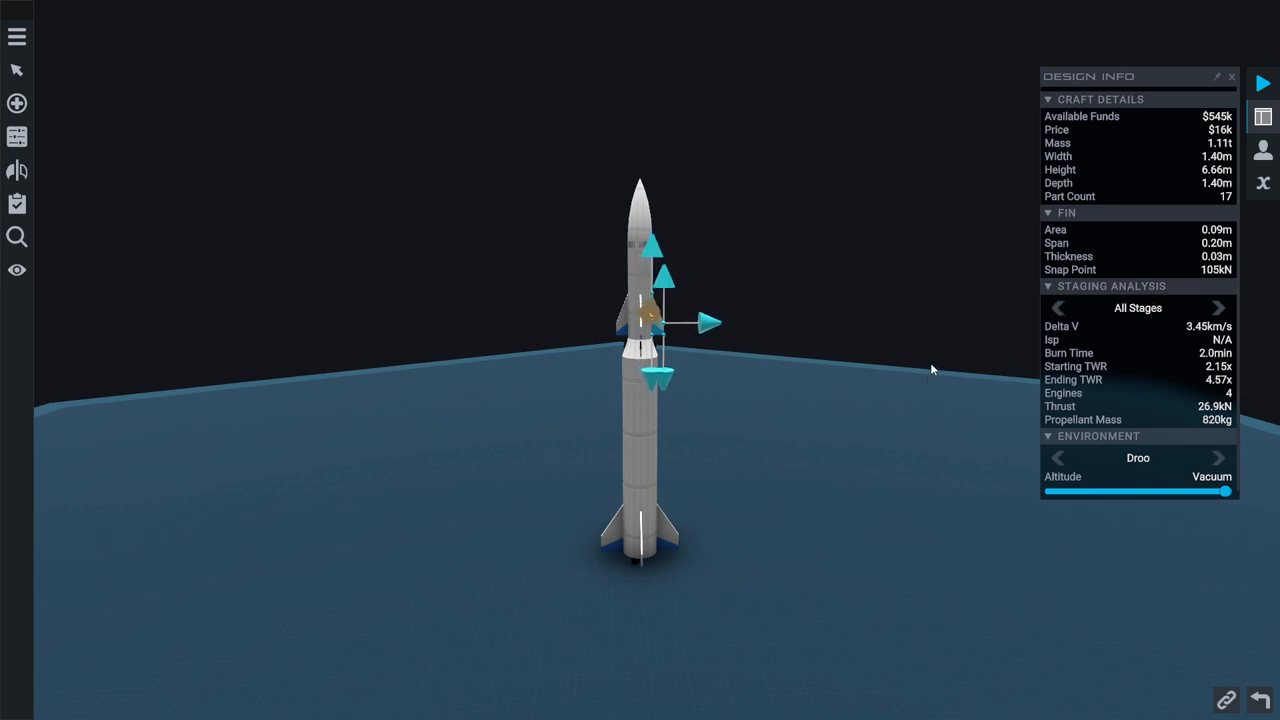
mouse_move(812, 298)
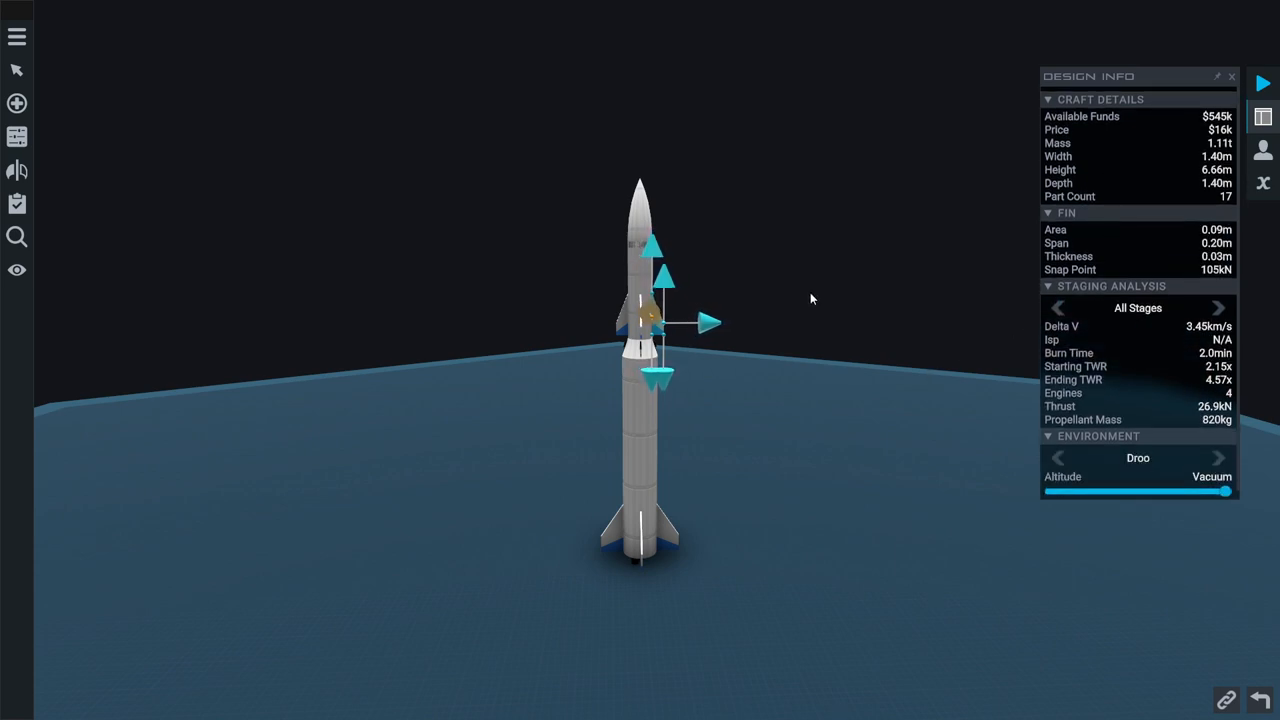
mouse_move(324, 508)
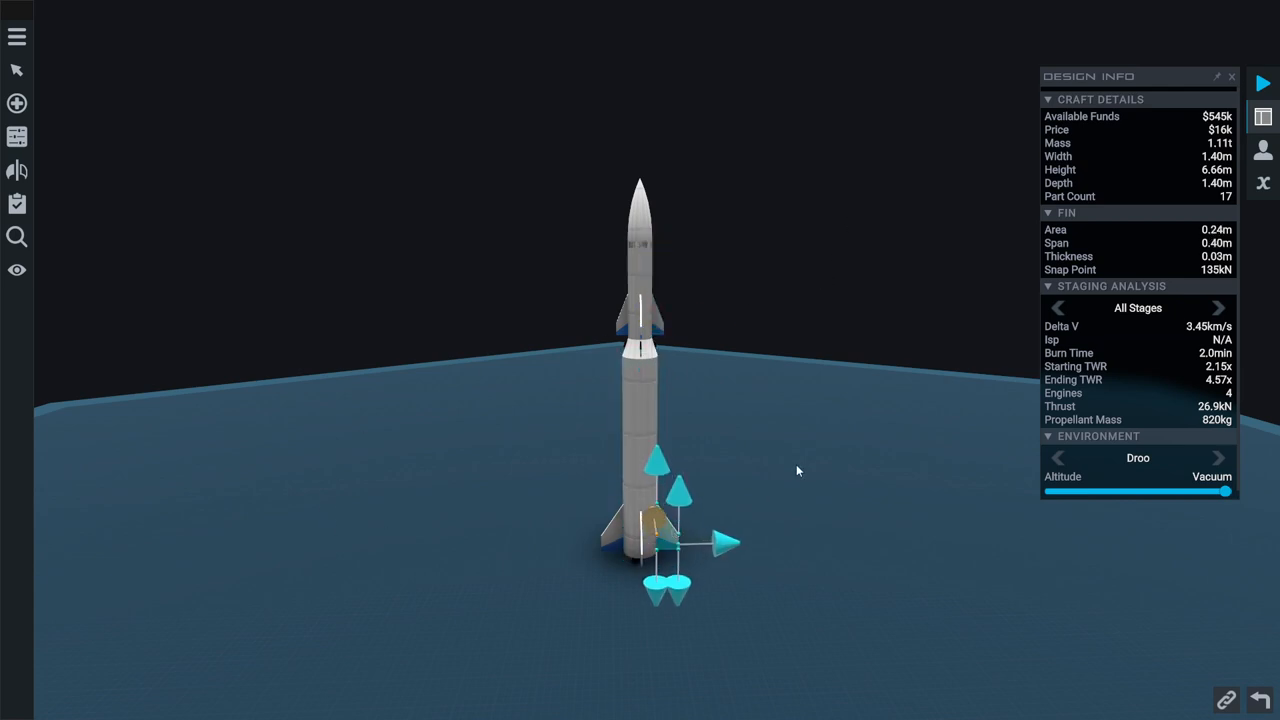
mouse_move(732, 546)
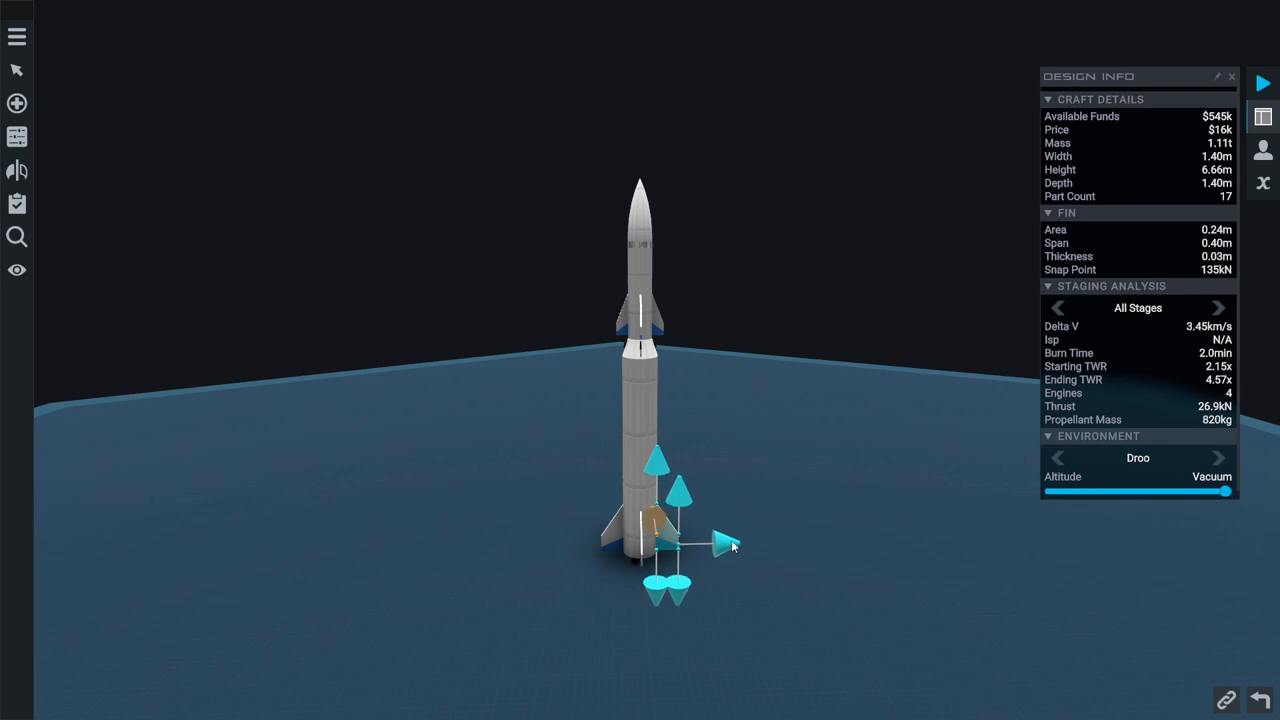
mouse_move(900, 290)
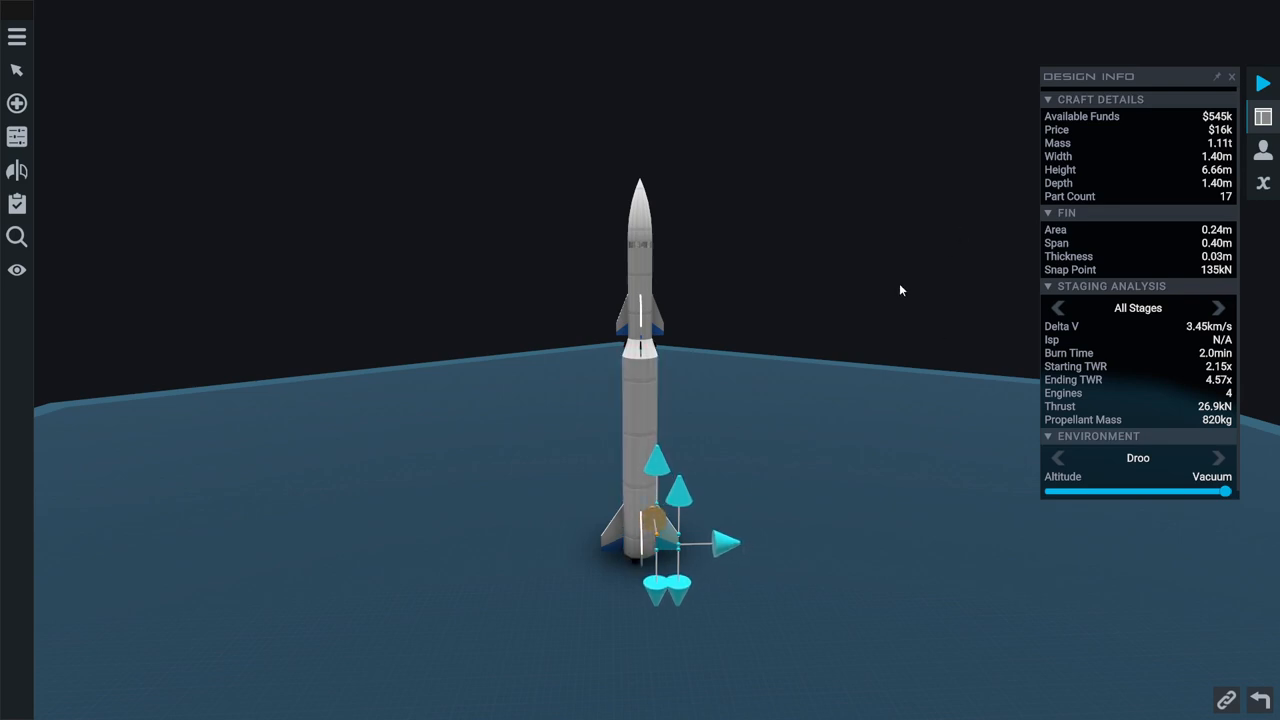
Detach the nose cone and lengthen the command disc to 0.40 m for 559 Wh capacity
left_click(640, 250)
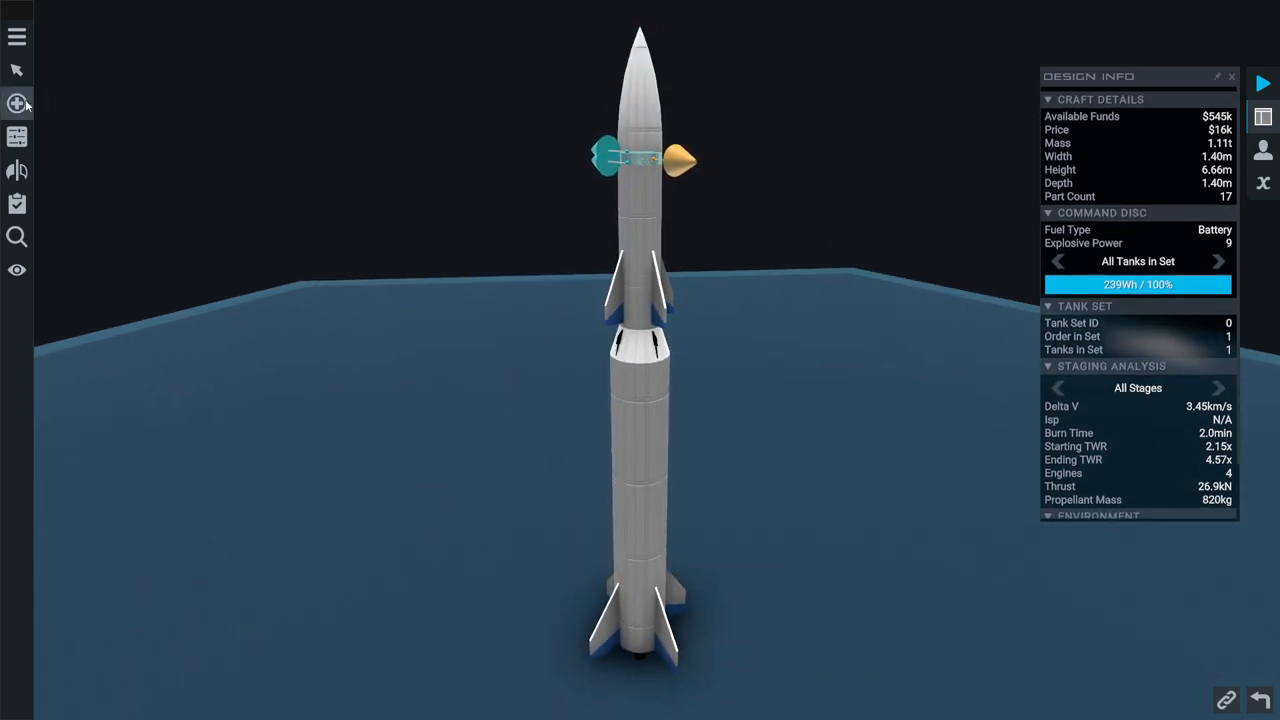
left_click(16, 104)
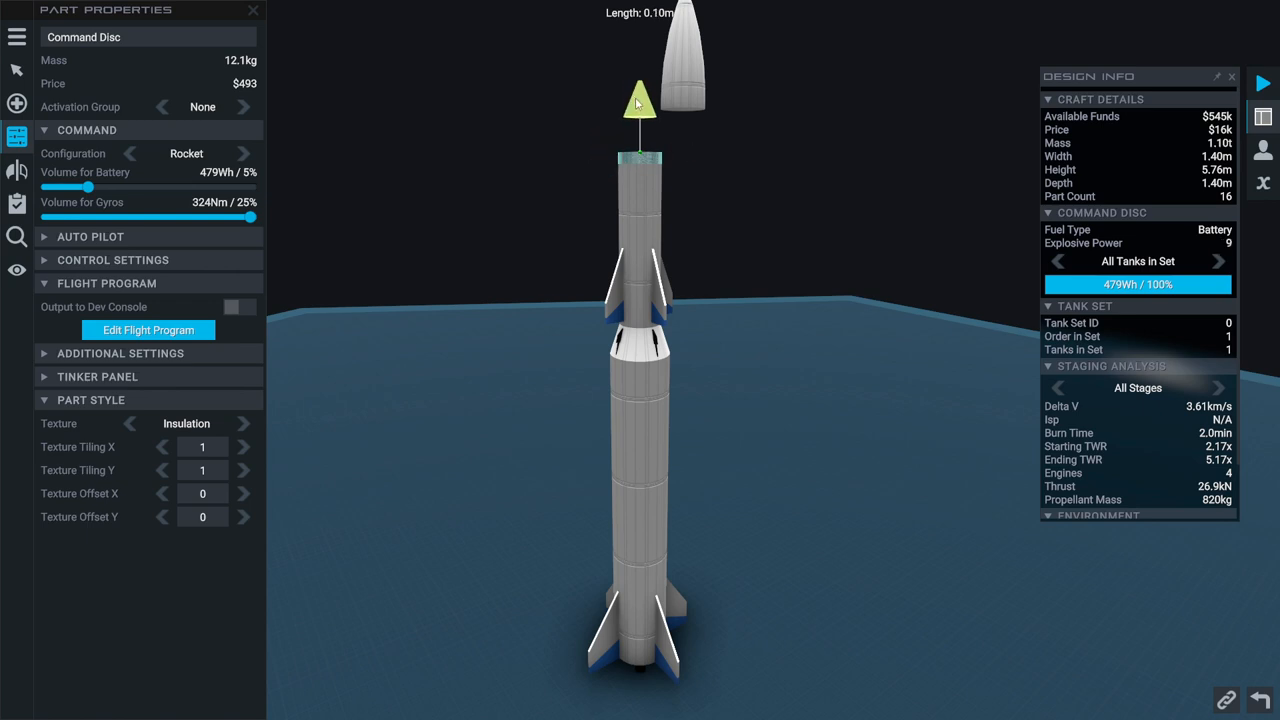
left_click(692, 60)
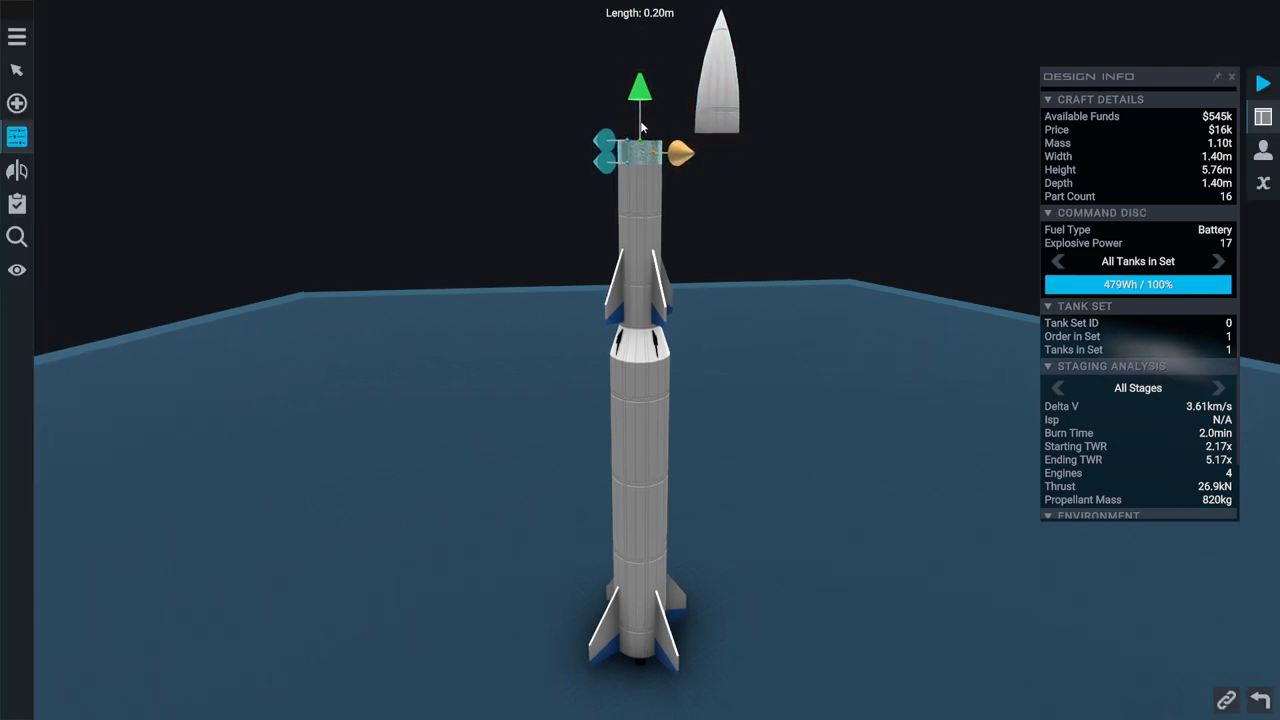
left_click(636, 156)
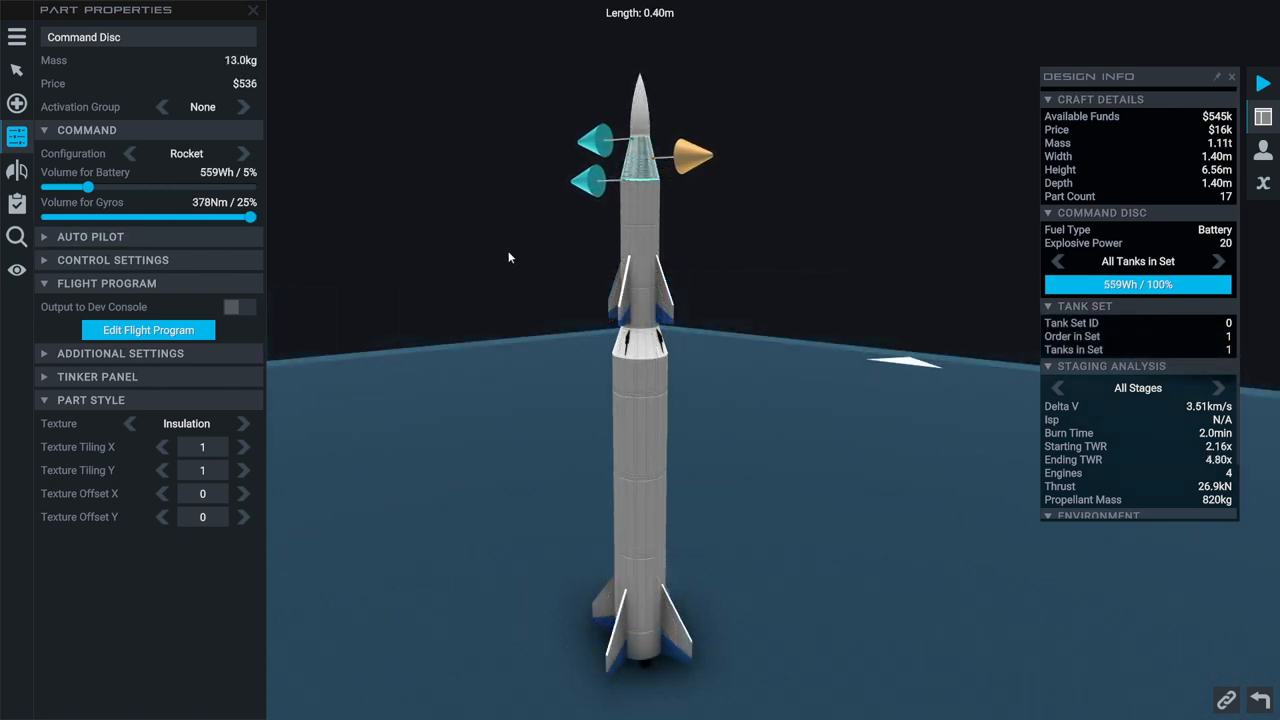
mouse_move(726, 270)
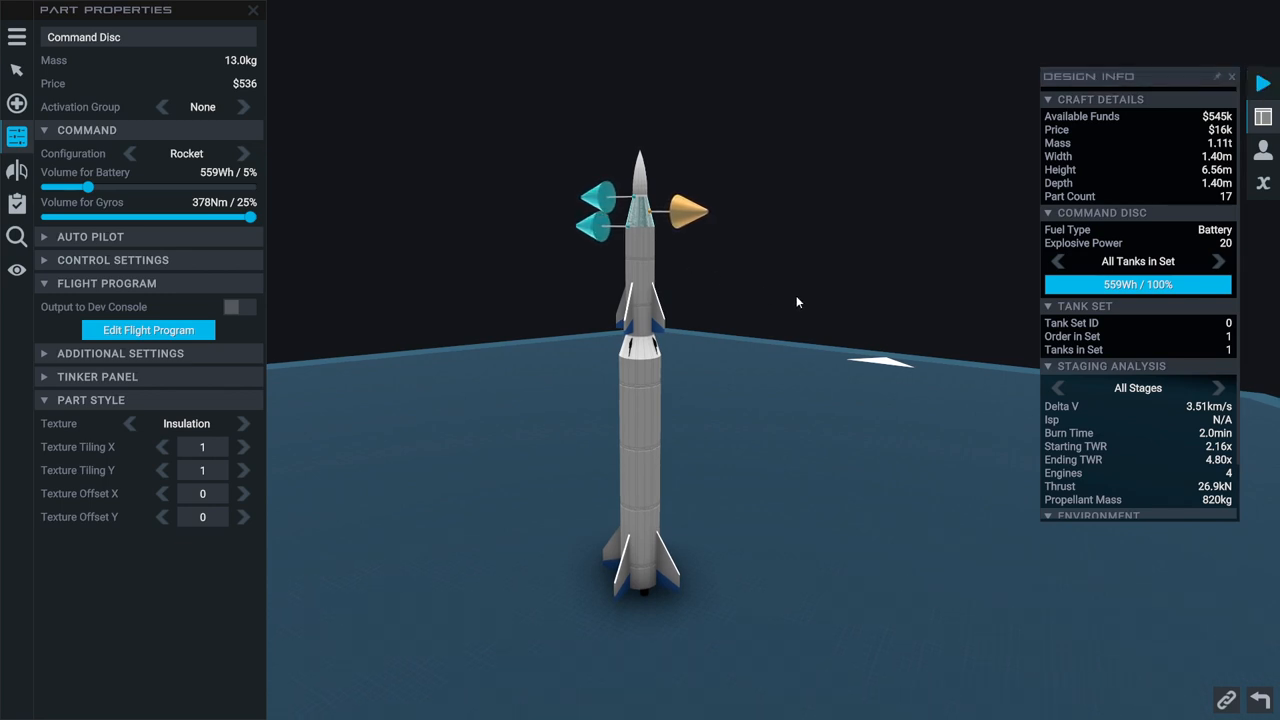
Send the rocket to the pad and ignite the engines for liftoff
left_click(252, 8)
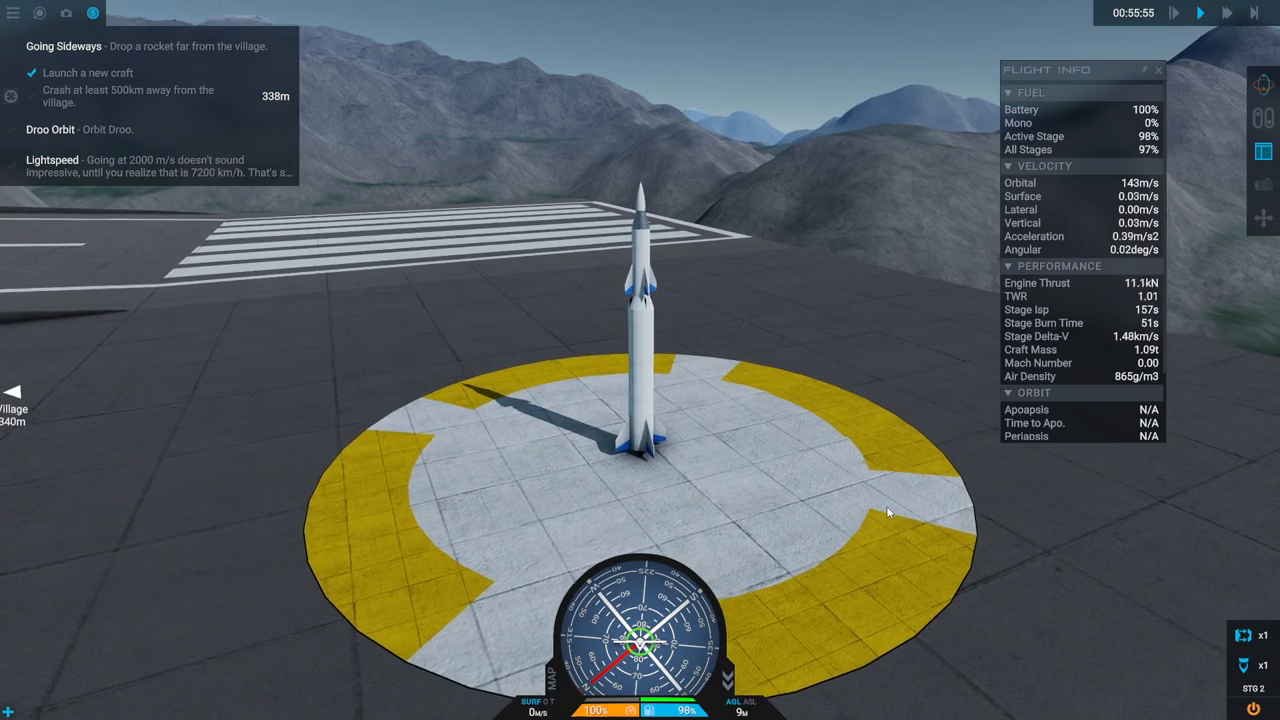
key("space")
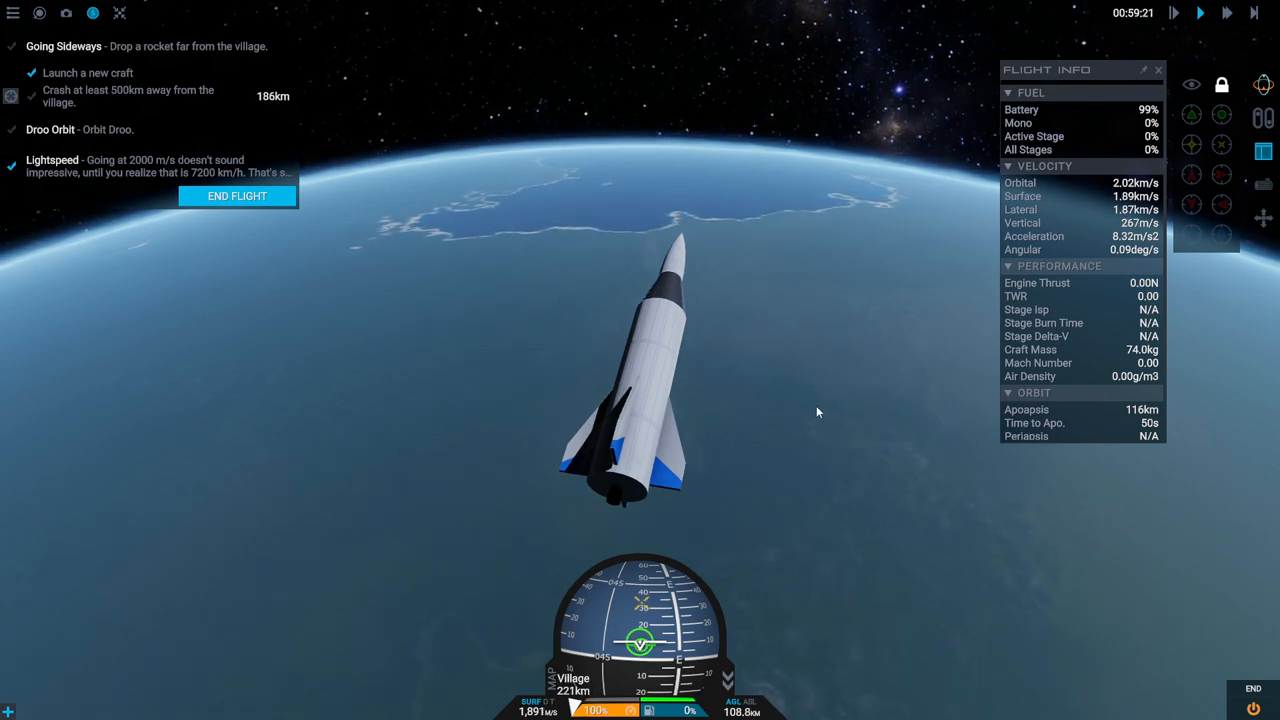
Fly the rocket downrange until Going Sideways' distance goal is met
left_click(1216, 20)
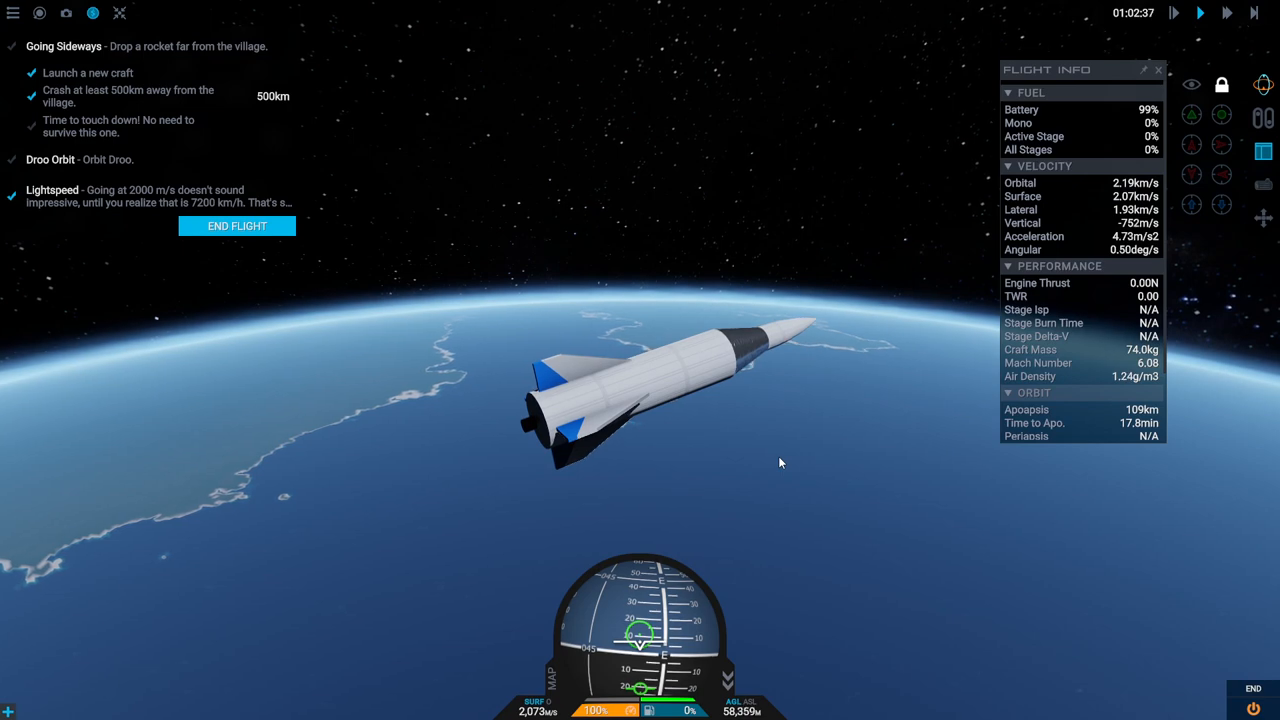
mouse_move(790, 500)
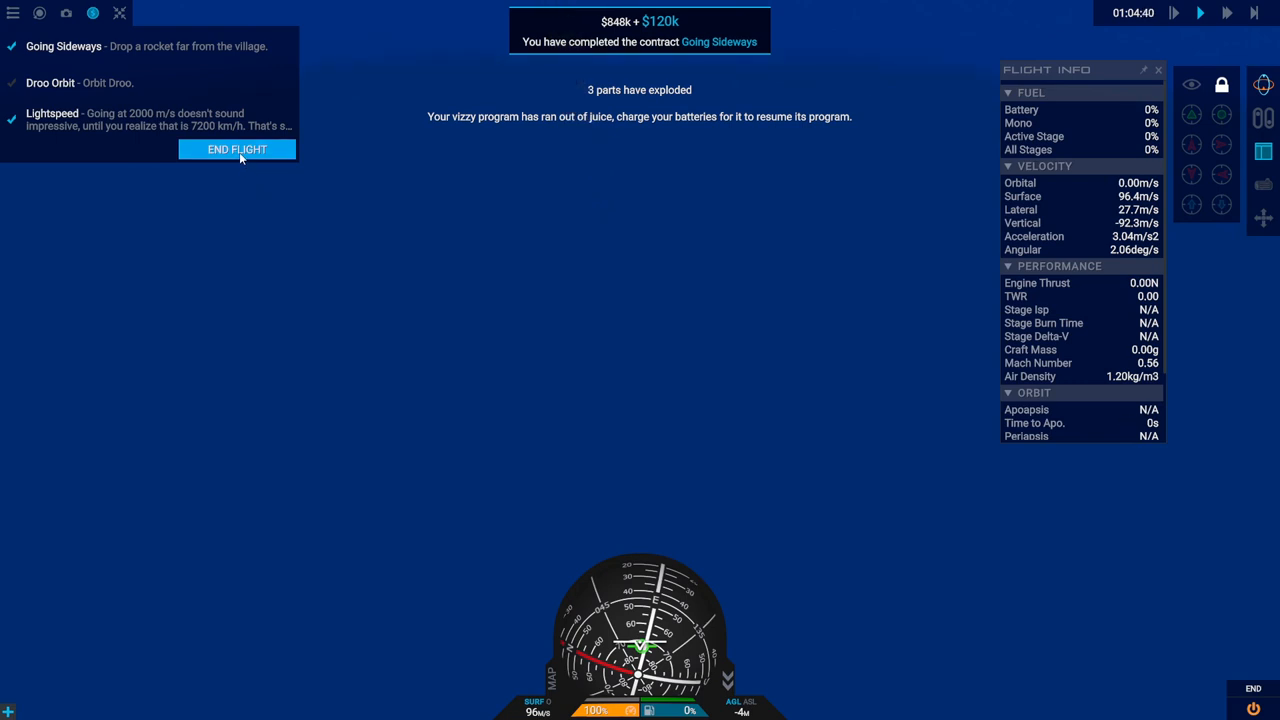
End the finished test flight and exit to the career hub
left_click(236, 148)
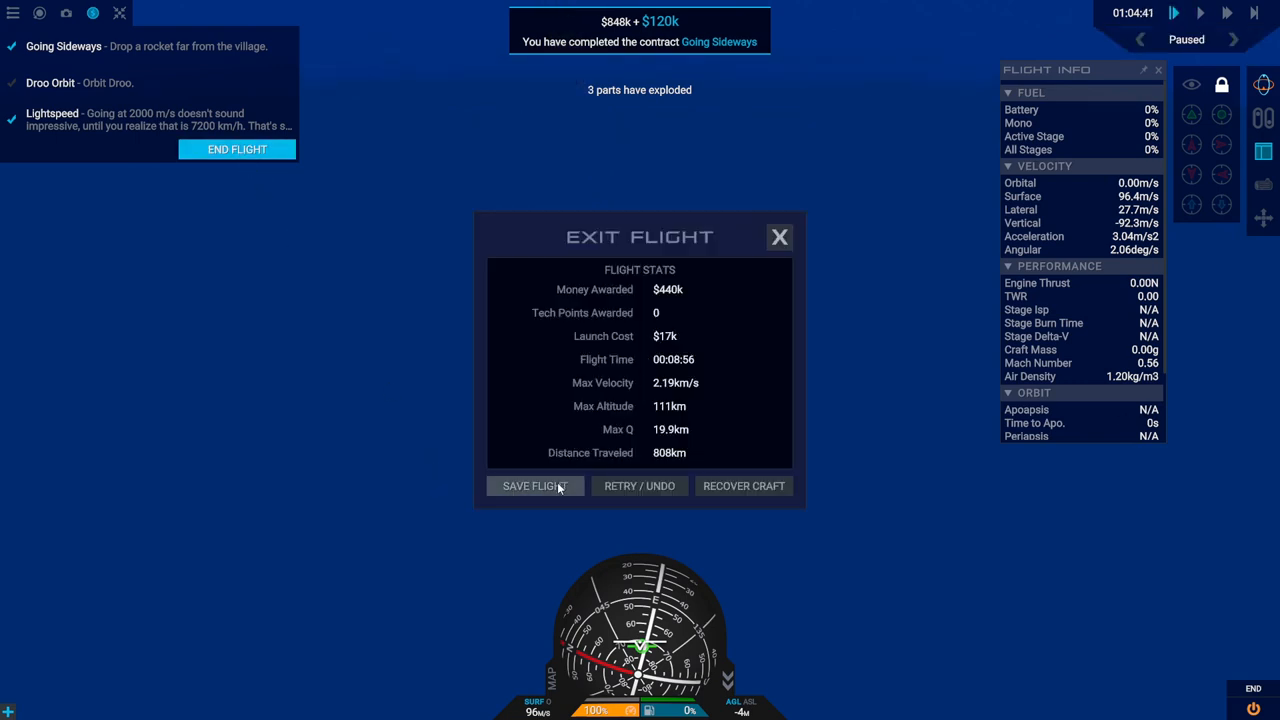
left_click(534, 486)
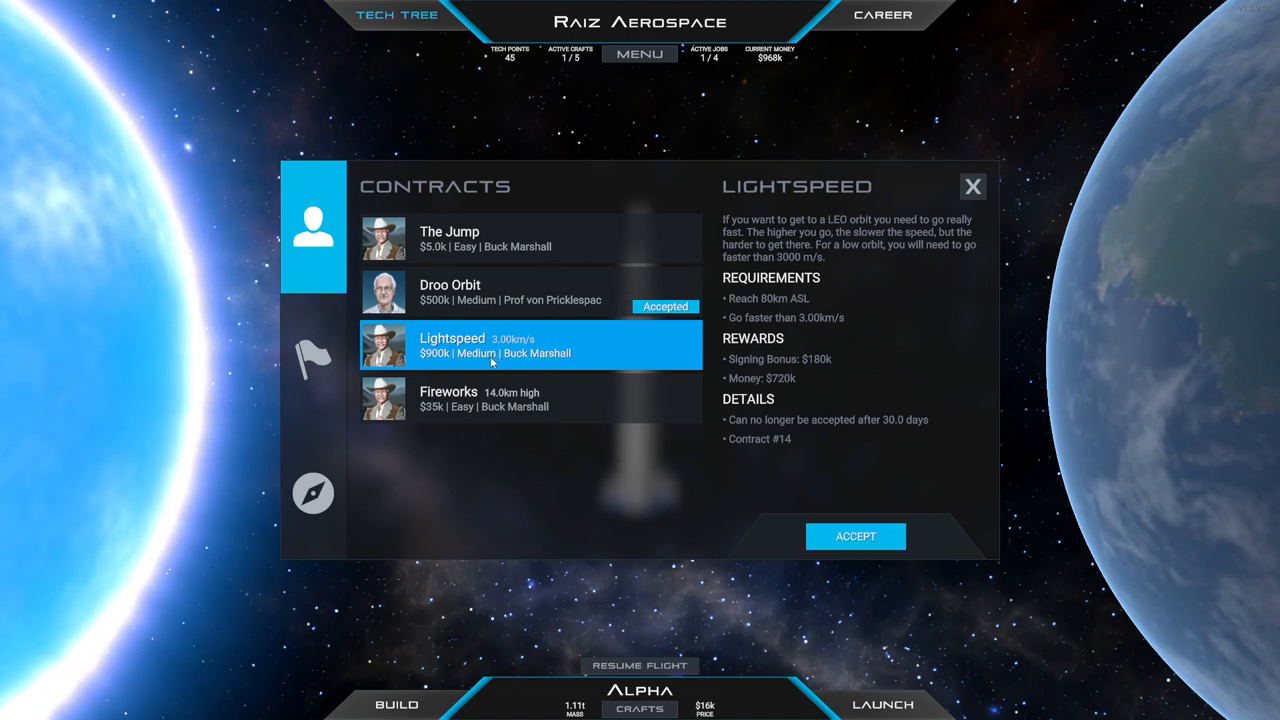
mouse_move(844, 256)
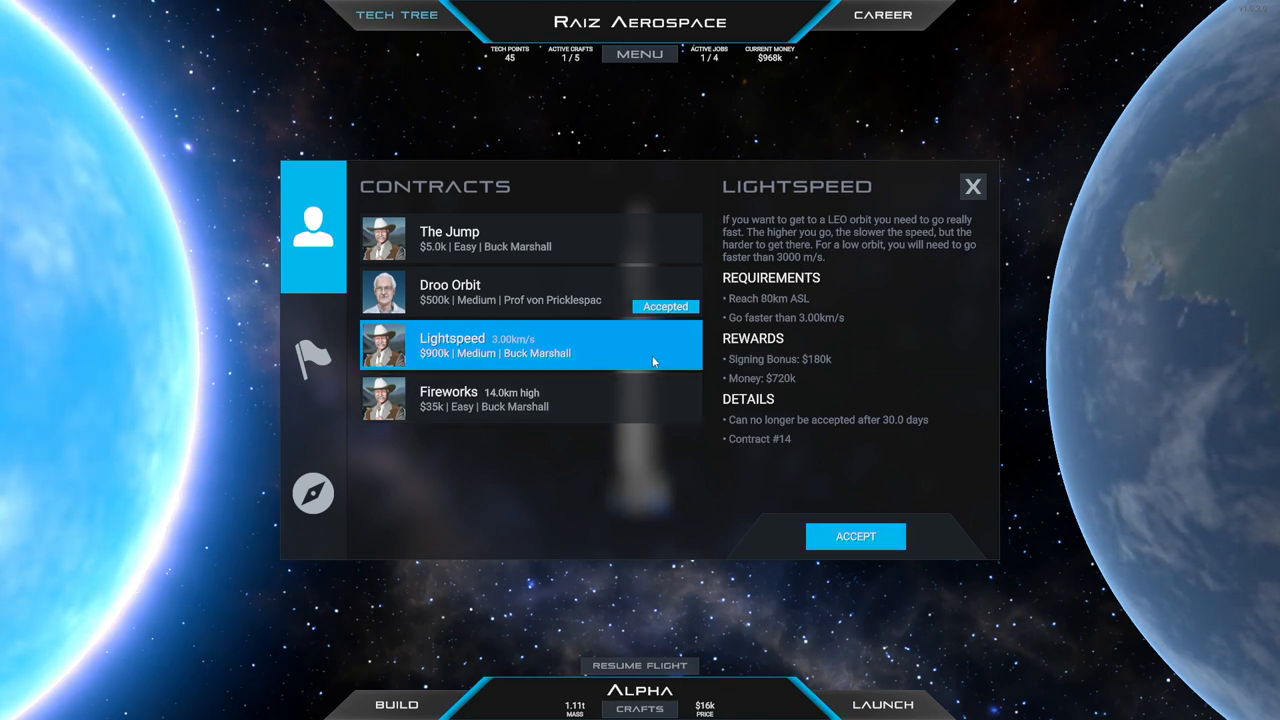
Accept the Lightspeed contract and close the contract list
left_click(856, 536)
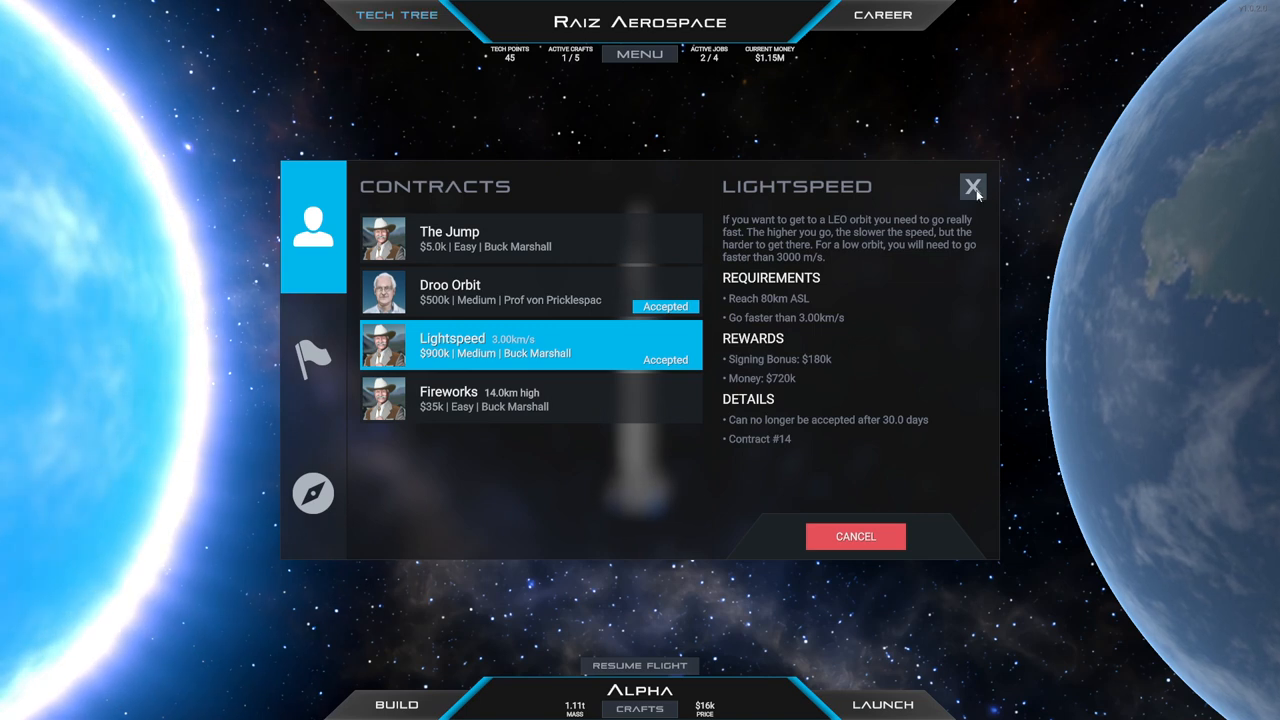
left_click(972, 188)
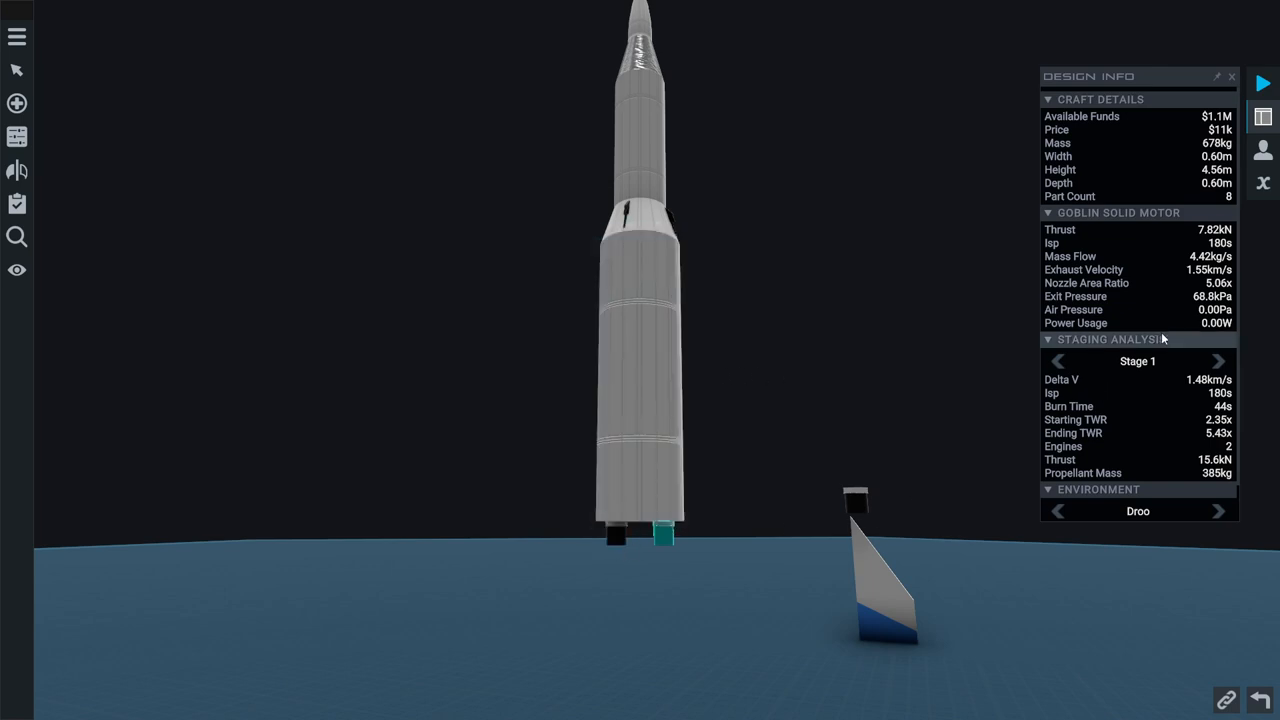
View the Stage 2 staging analysis figures in the Design Info panel
left_click(1218, 362)
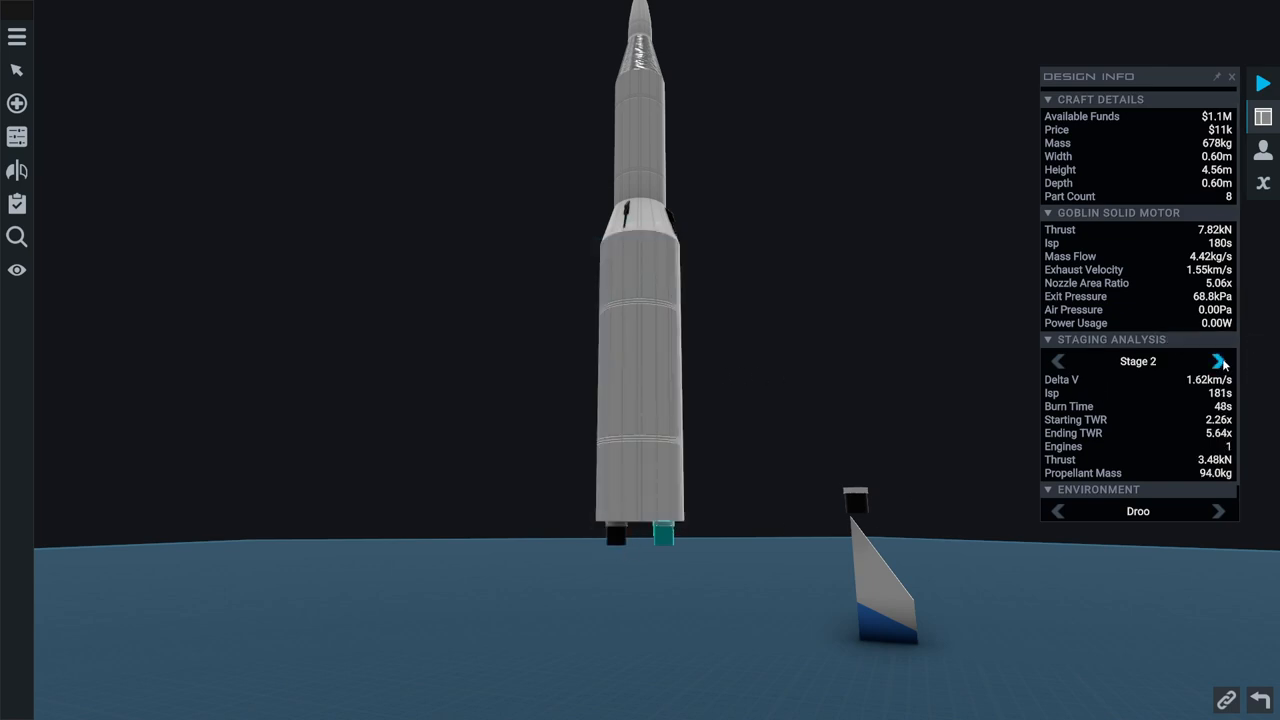
mouse_move(844, 352)
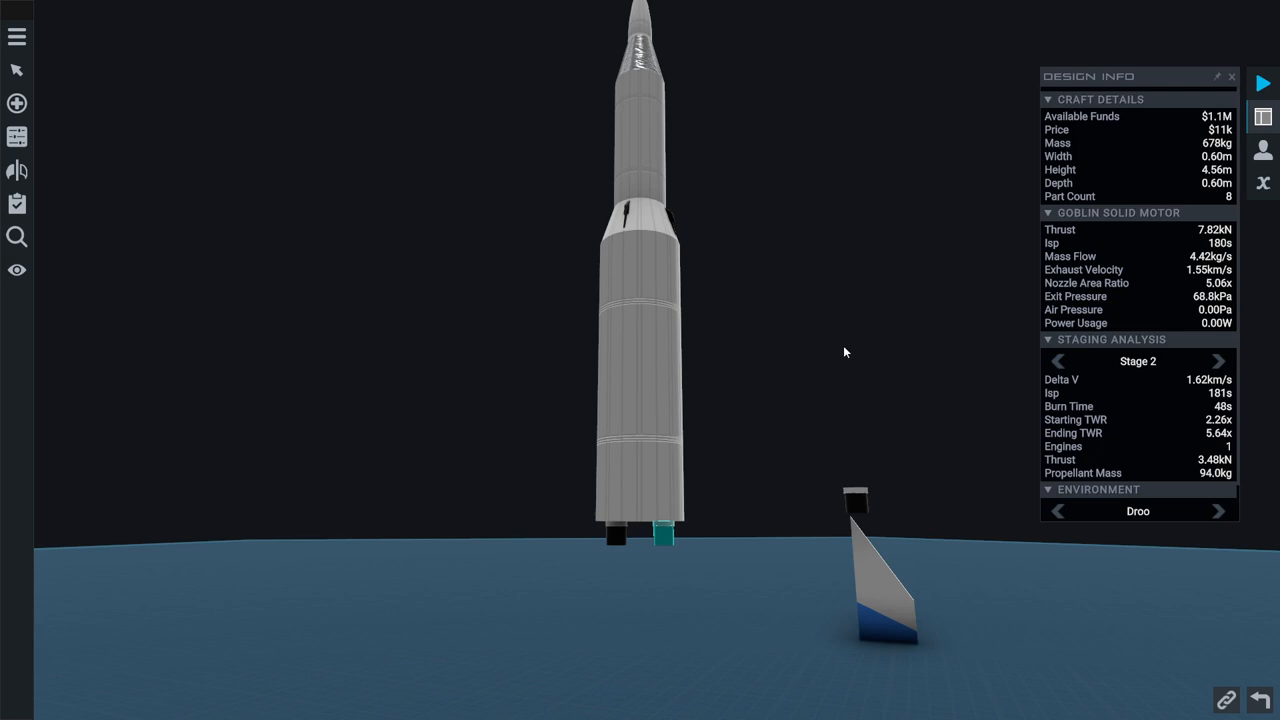
left_click(1056, 360)
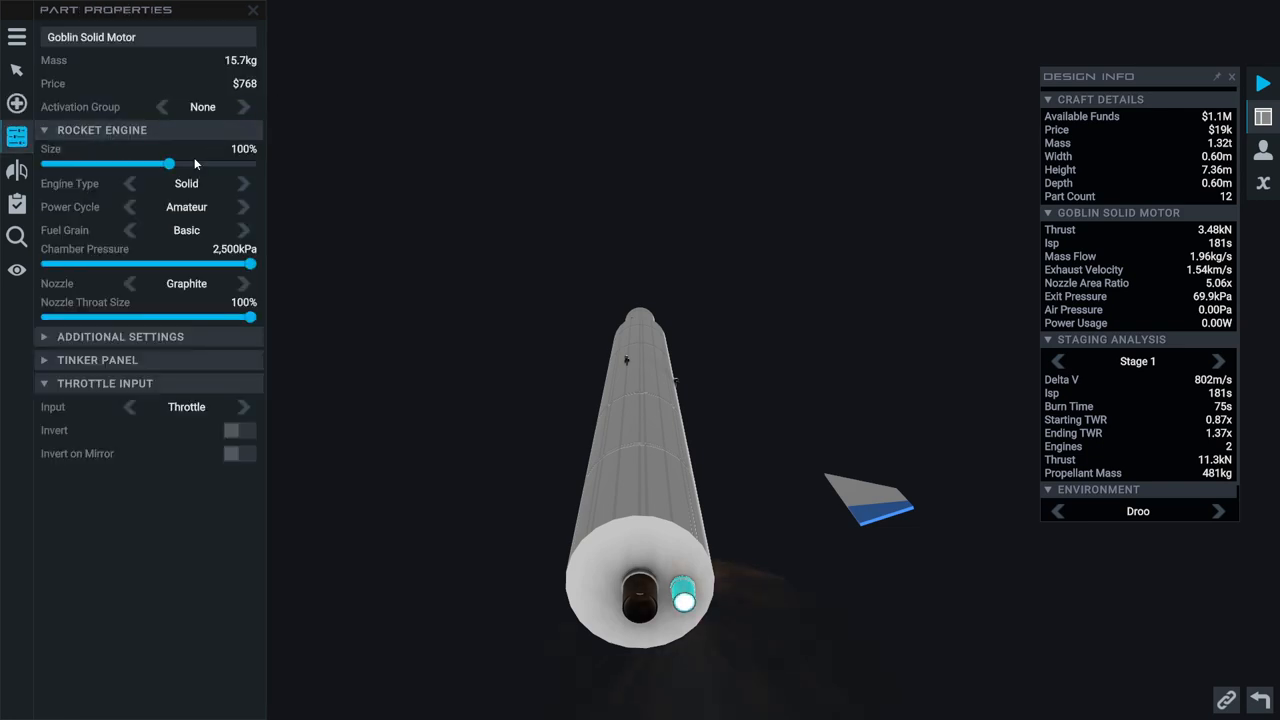
Set the Goblin motor's size to 150% and its symmetry mode to Radial
left_click_drag(168, 164, 250, 164)
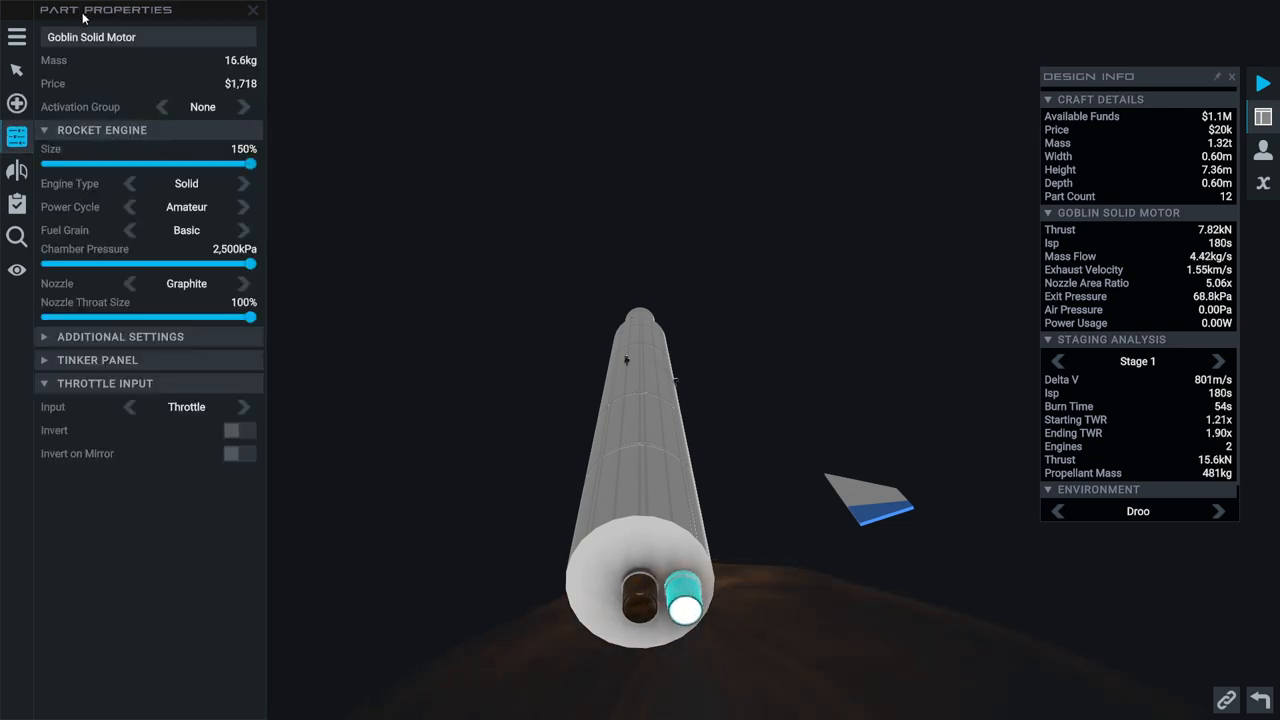
left_click(16, 168)
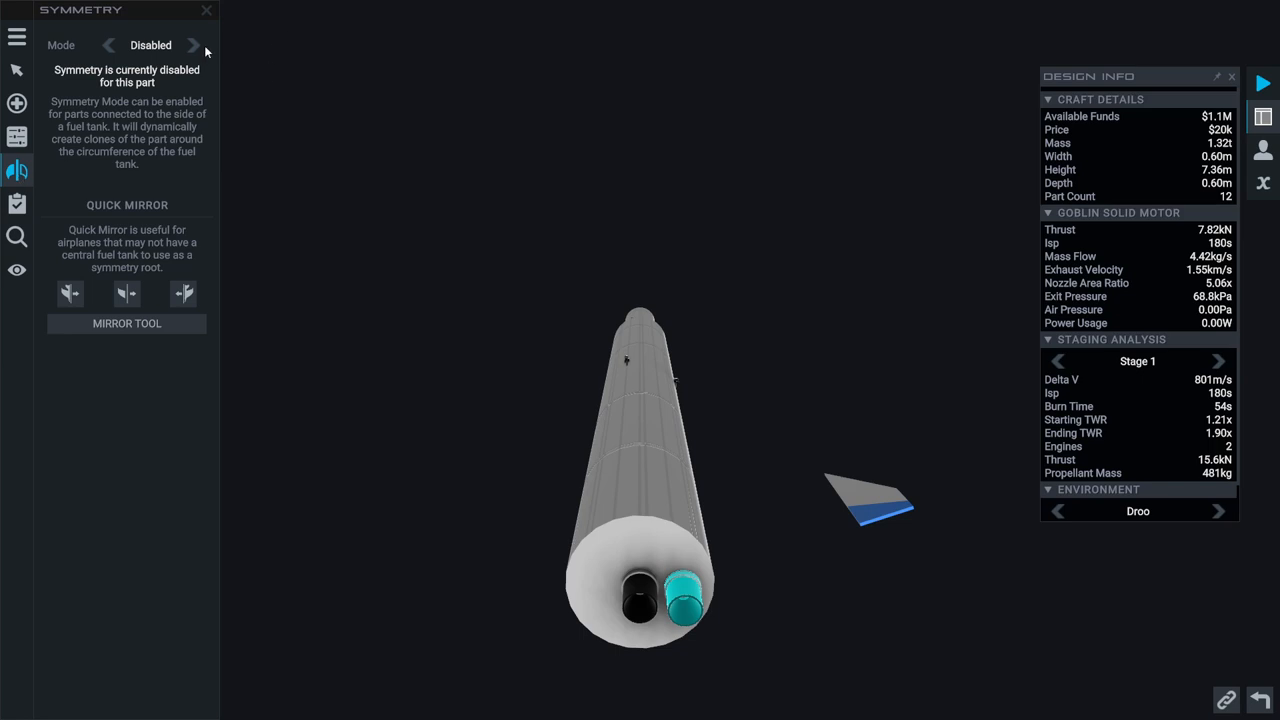
left_click(204, 44)
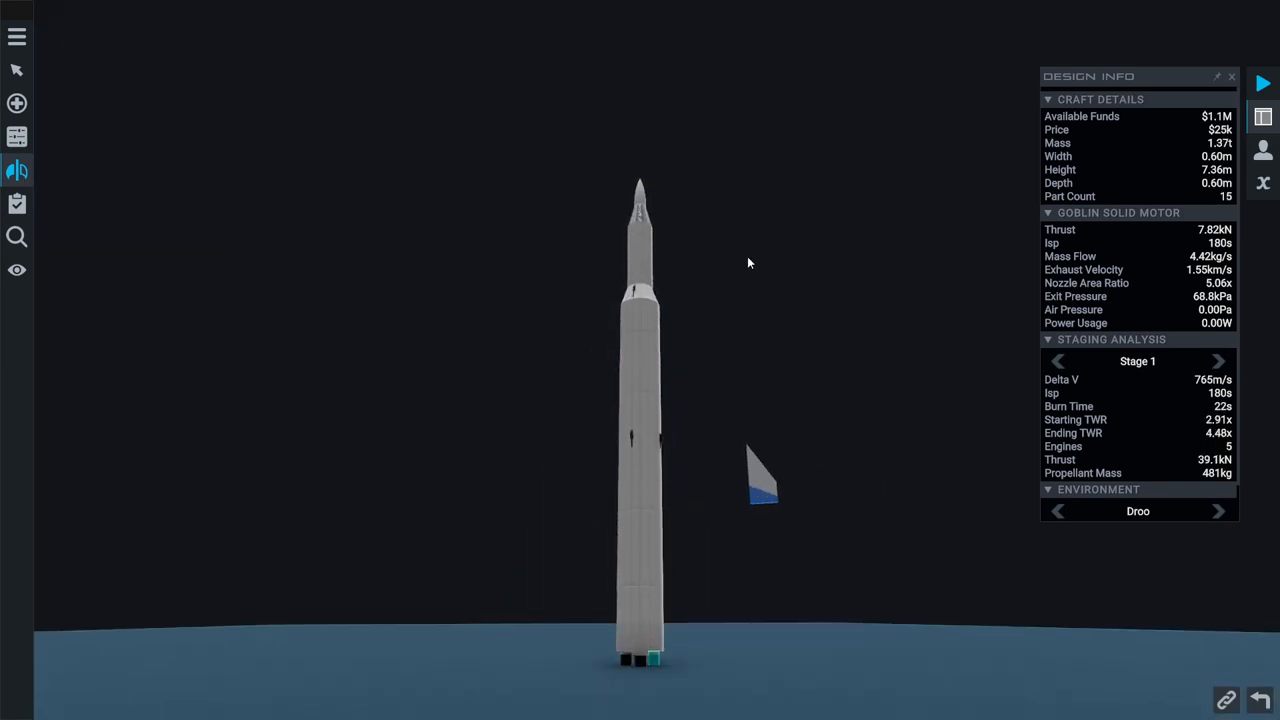
left_click(16, 168)
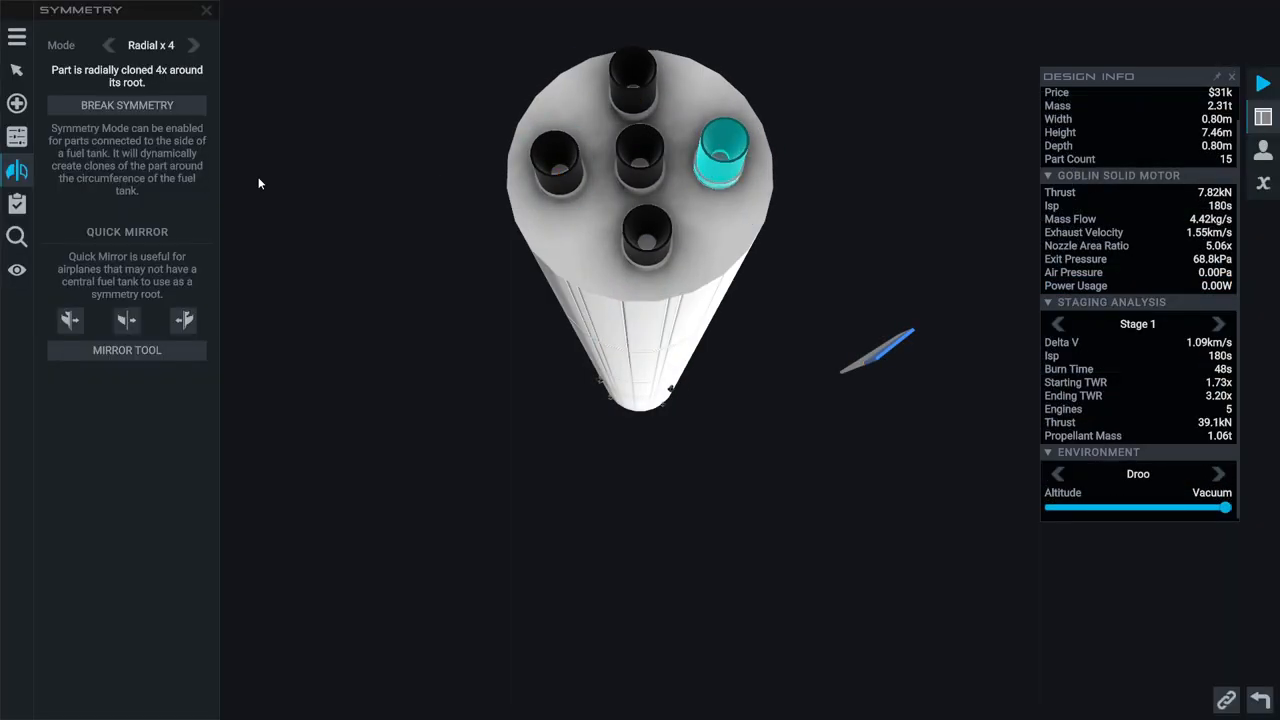
Cycle the radial motor count through x5, x6, x4 and settle on Radial x5
left_click(198, 44)
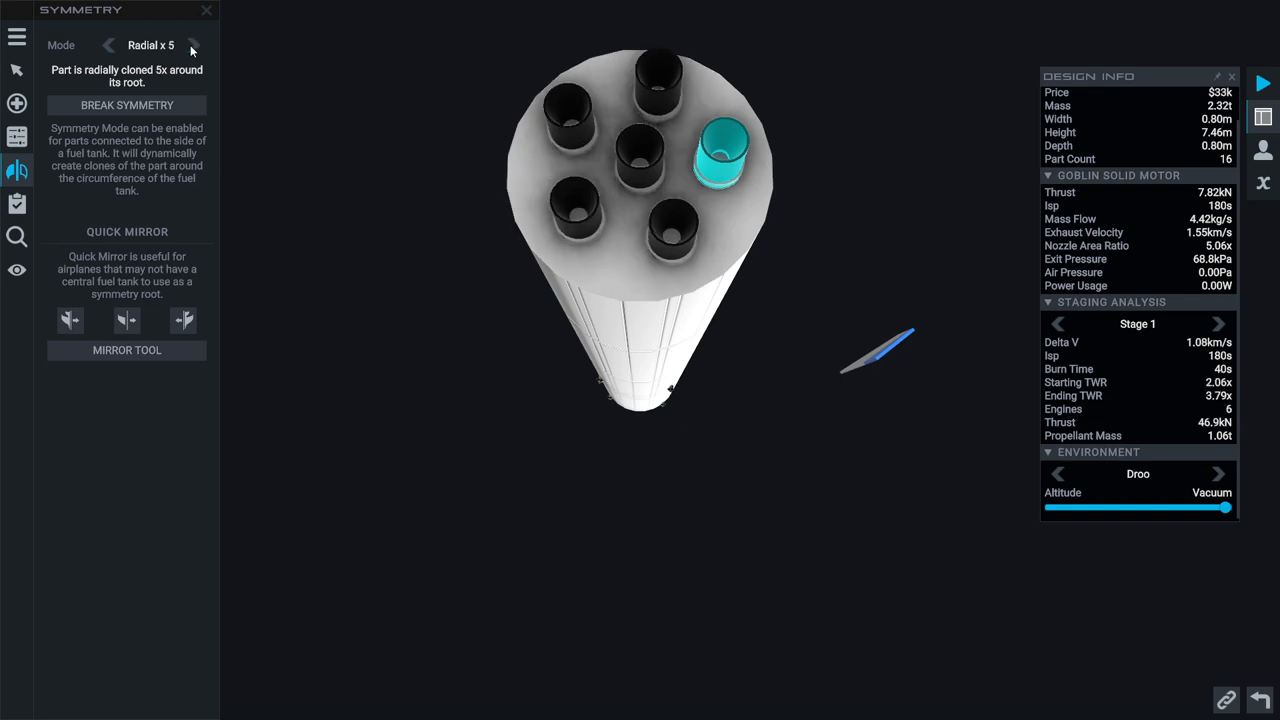
left_click(196, 48)
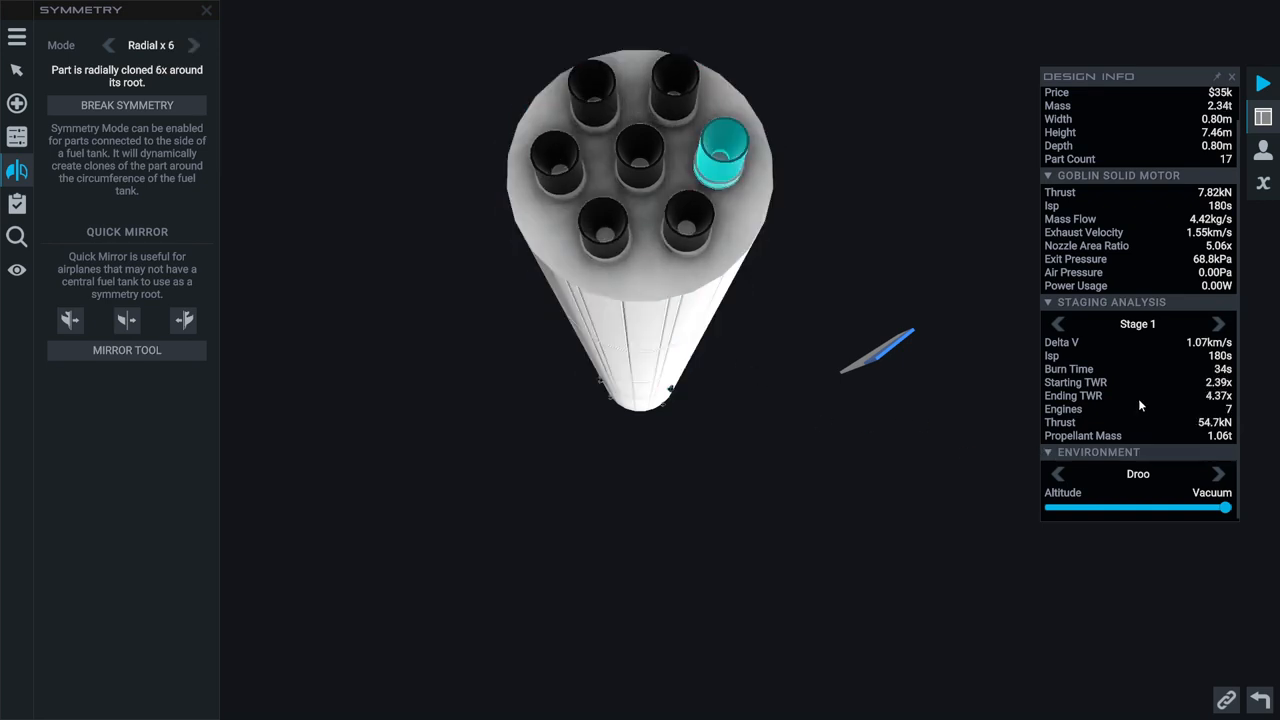
mouse_move(1176, 560)
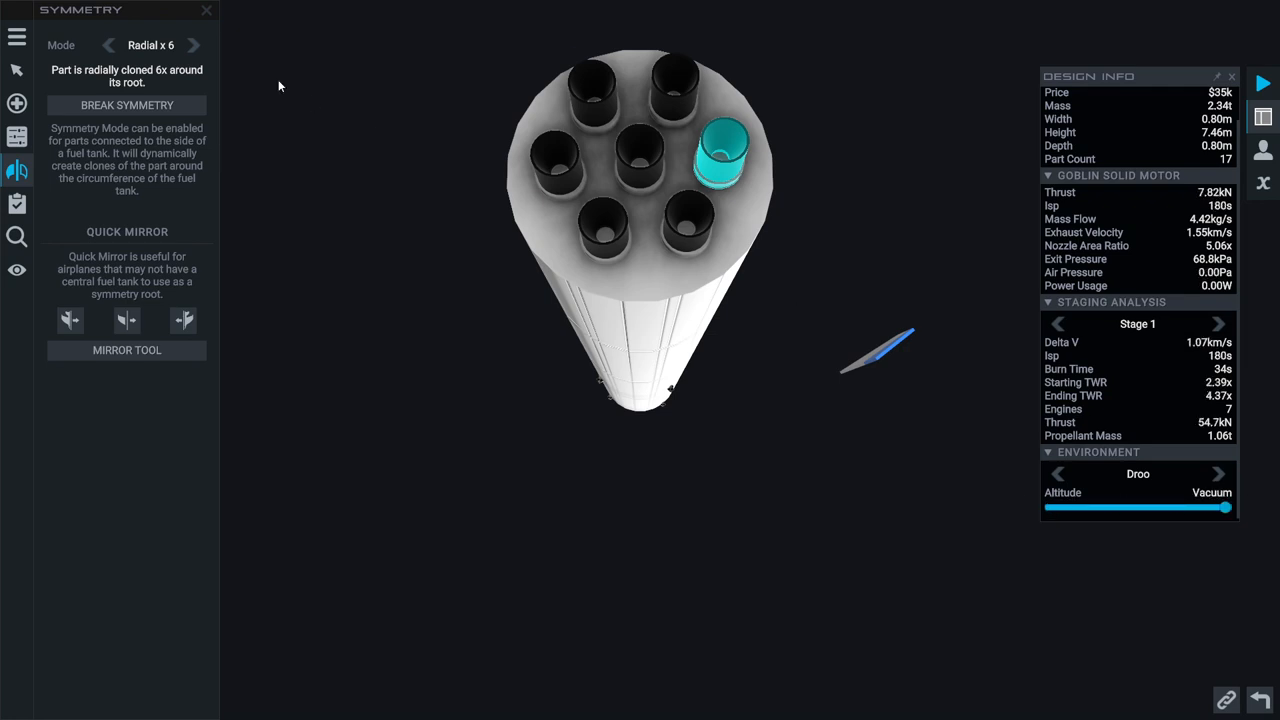
left_click(108, 48)
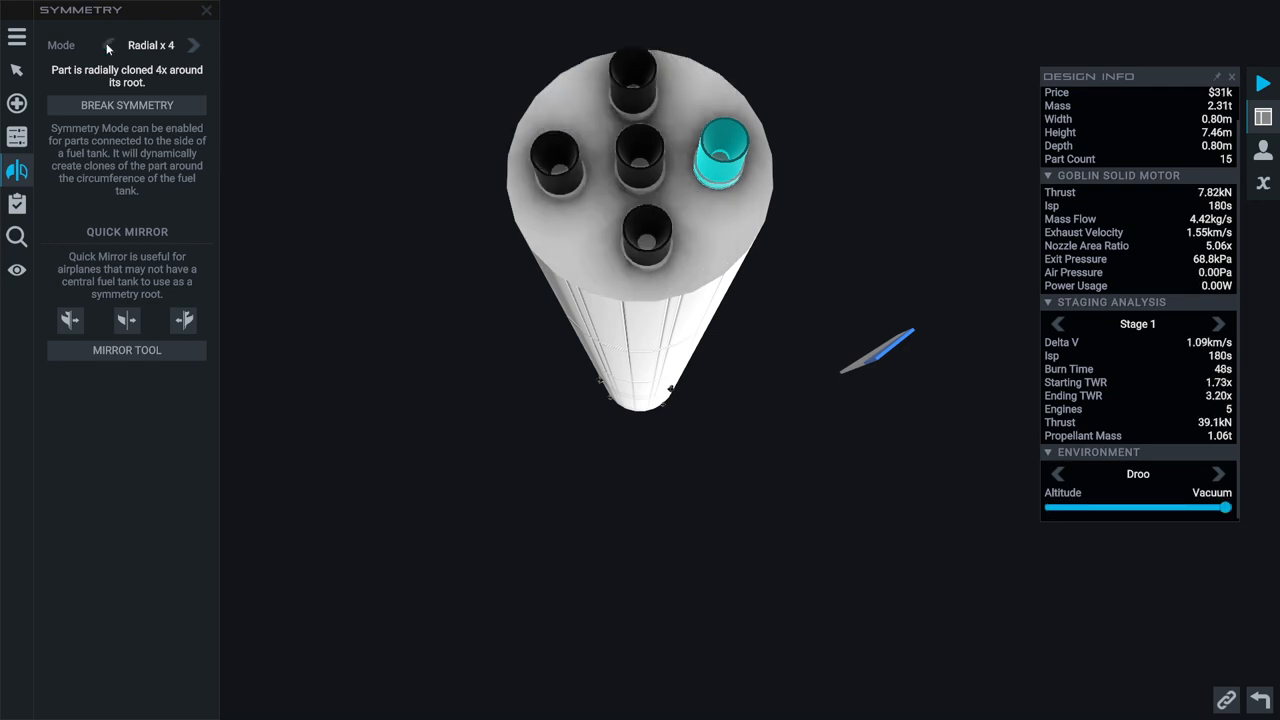
left_click(196, 46)
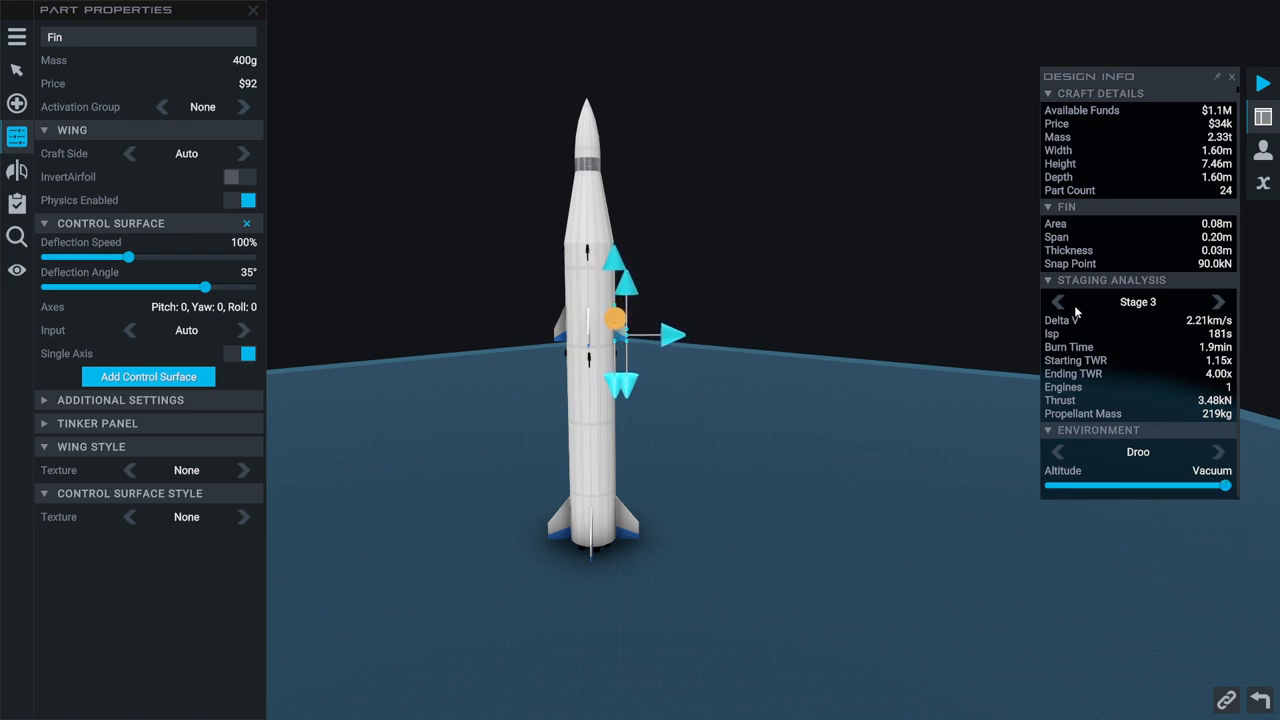
Review the first and third stage figures in Staging Analysis
left_click(1056, 300)
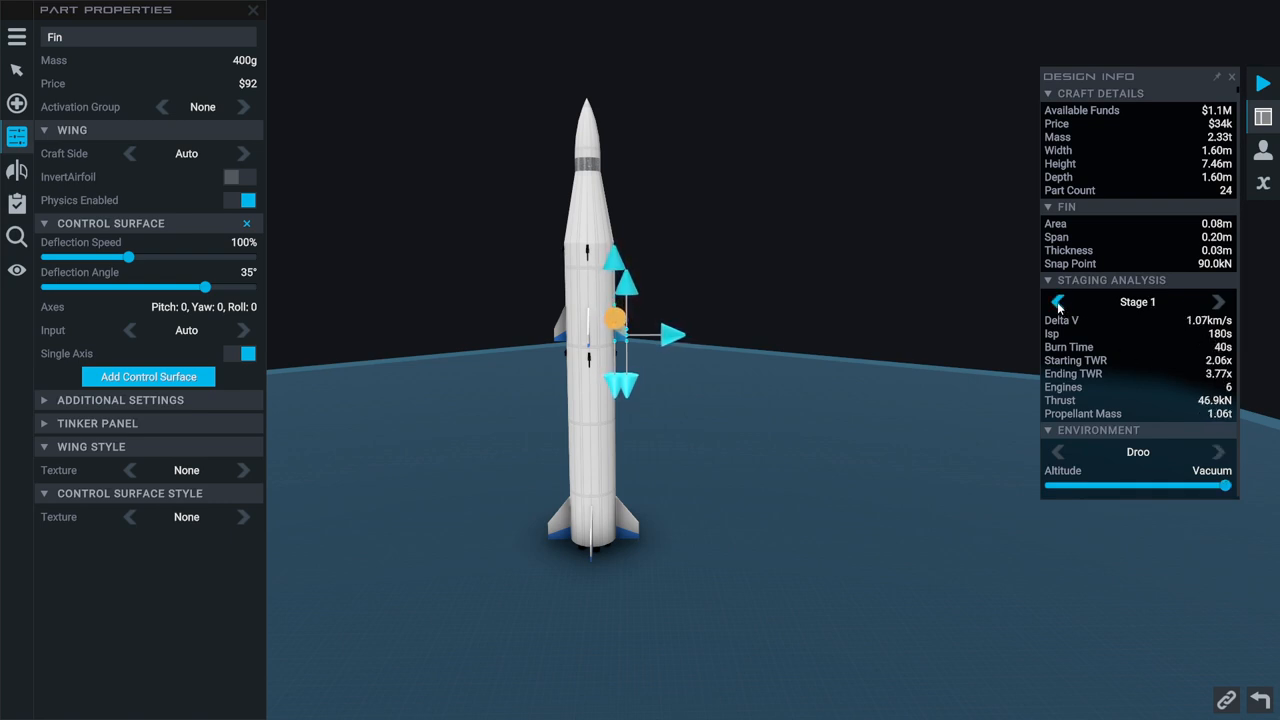
left_click(1218, 300)
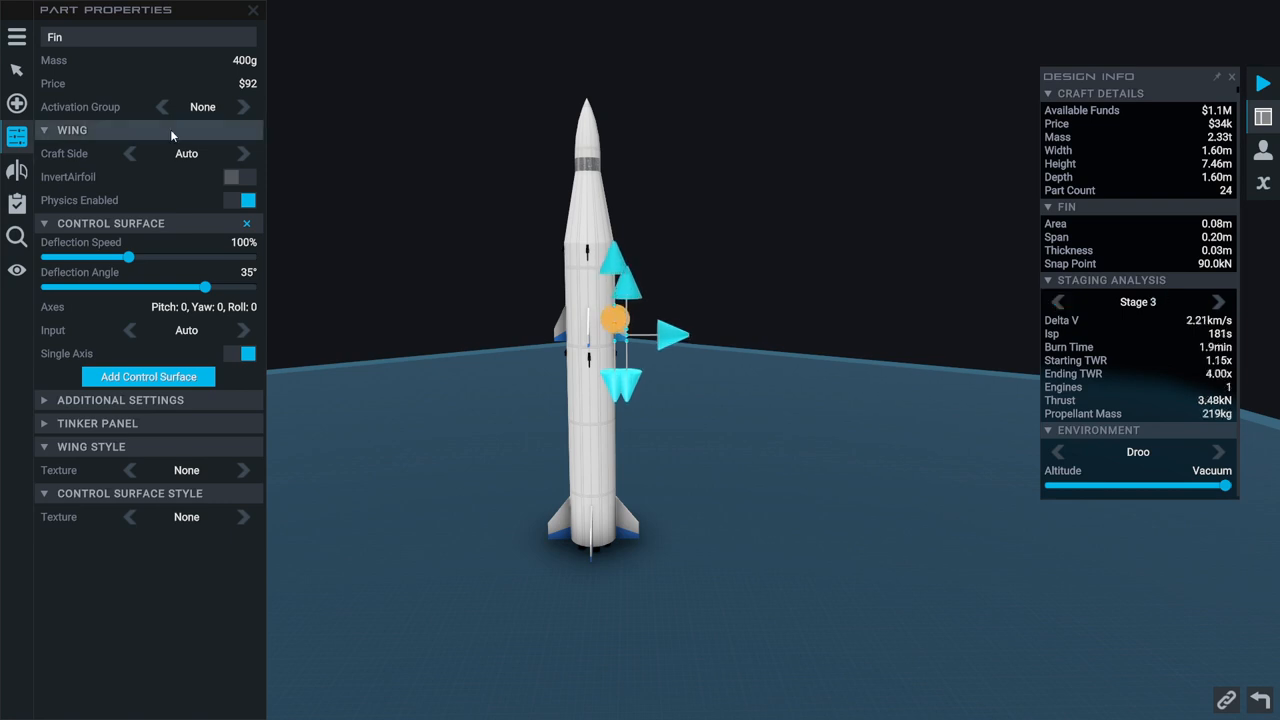
Save the 24-part rocket design as 'Beta' from the designer menu
left_click(16, 36)
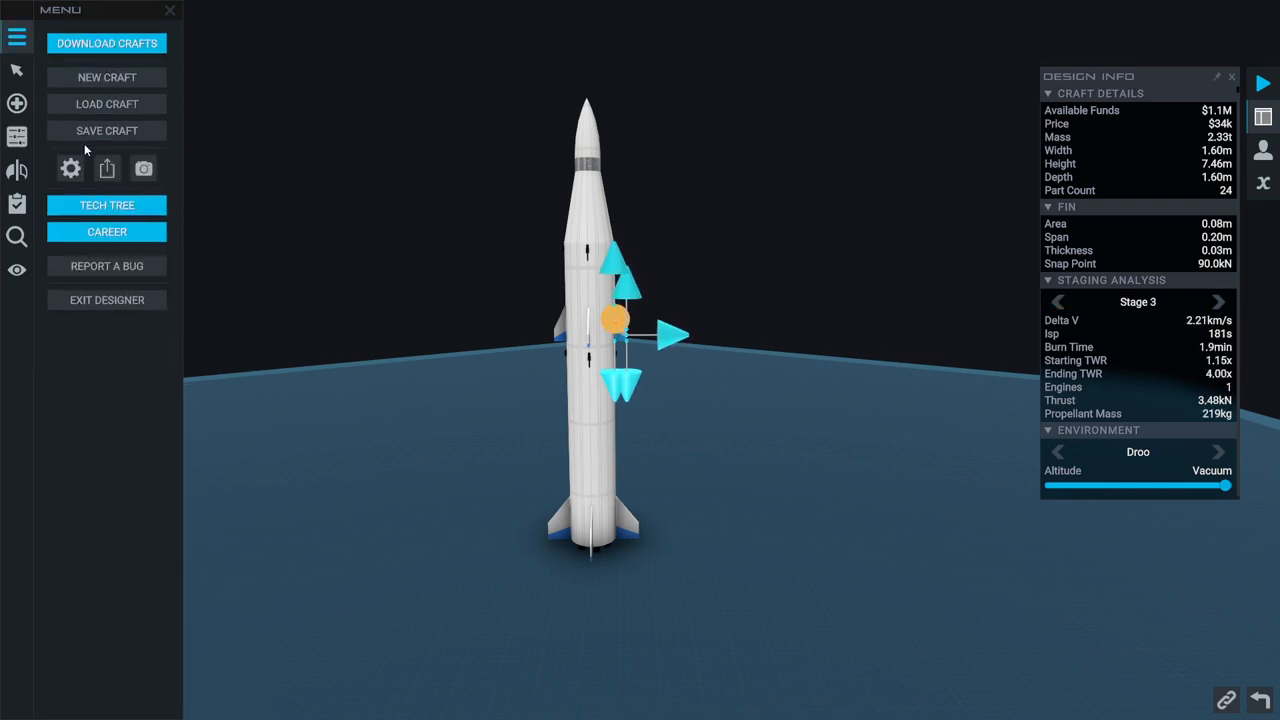
left_click(106, 130)
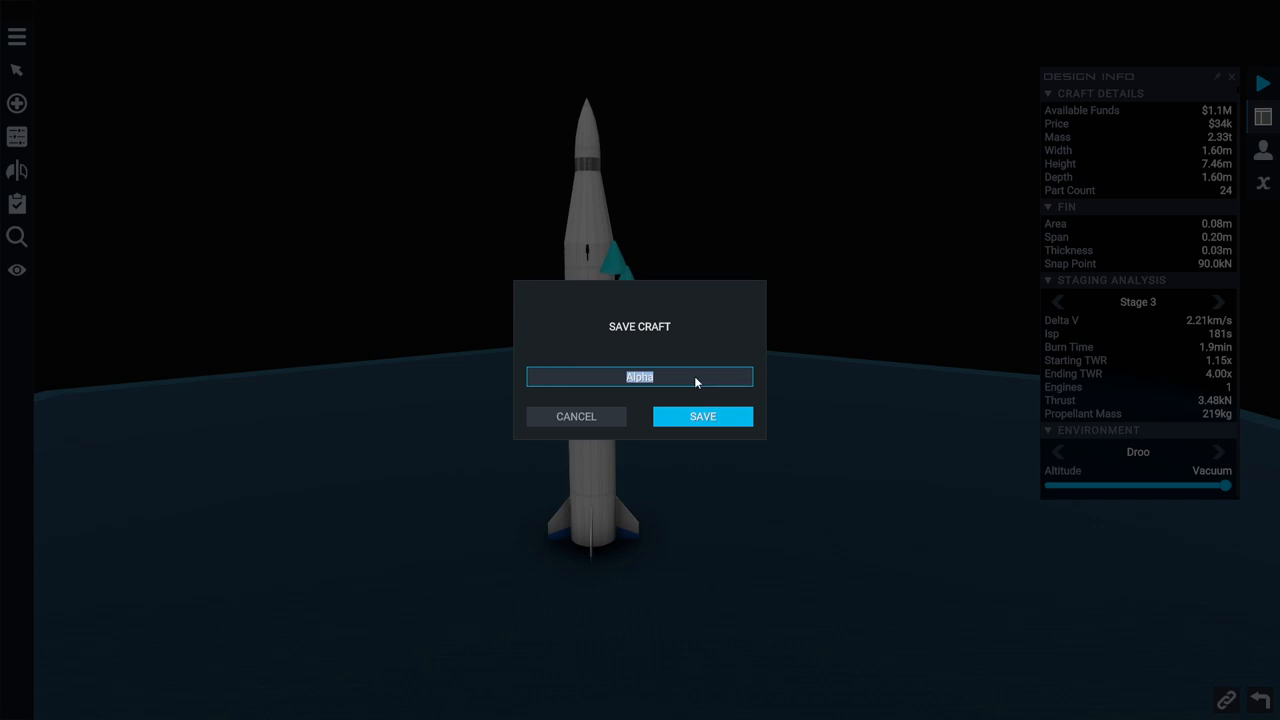
left_click(702, 416)
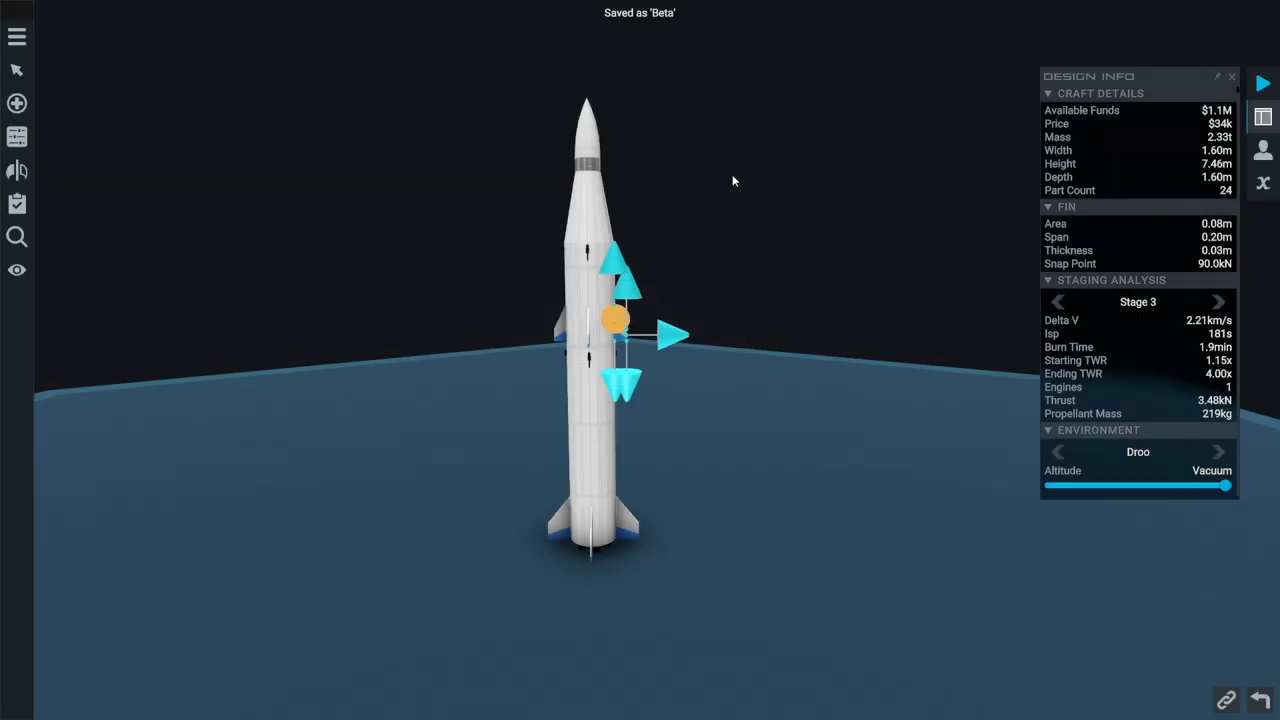
mouse_move(1248, 242)
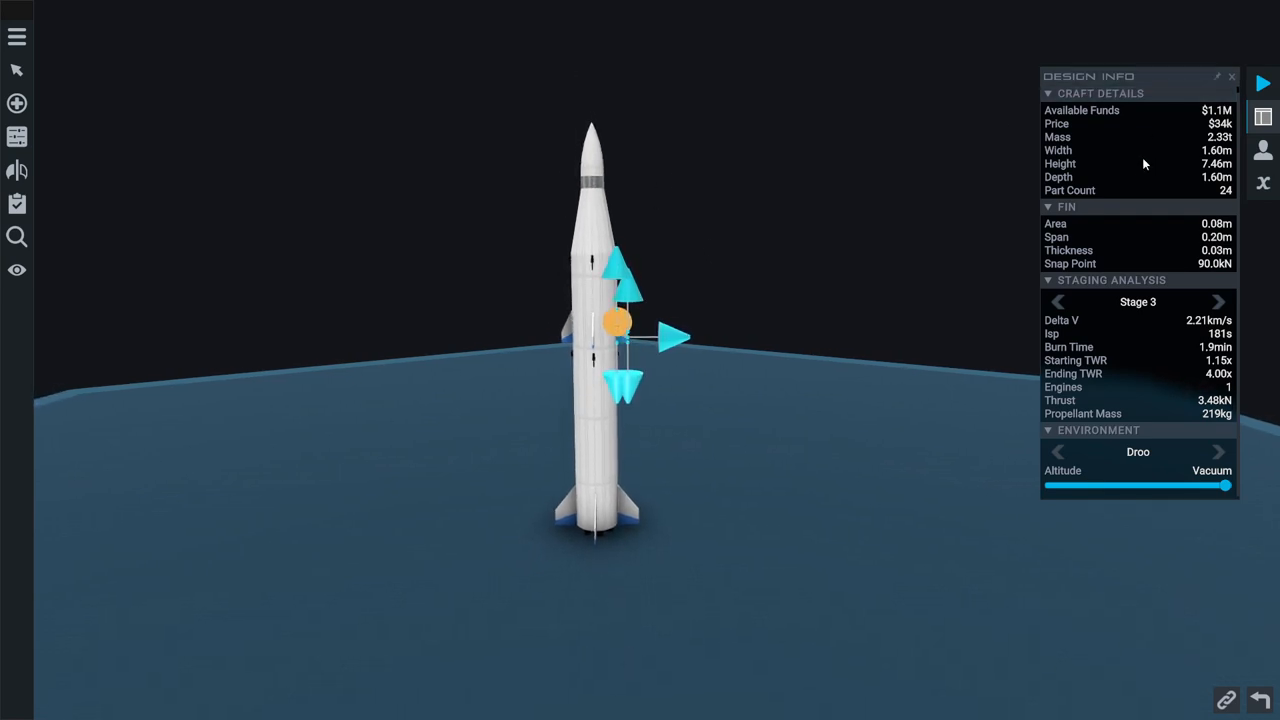
Launch the Beta rocket from Juno Village Pad on Droo
left_click(1262, 84)
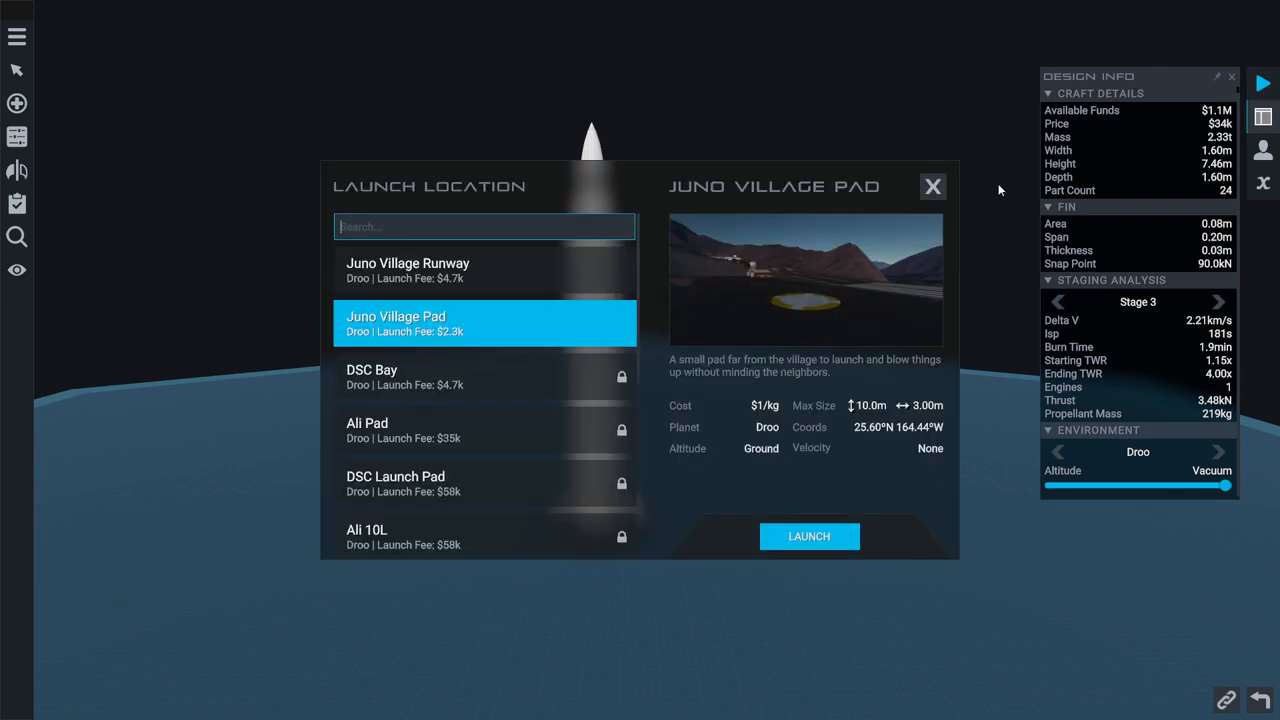
mouse_move(808, 536)
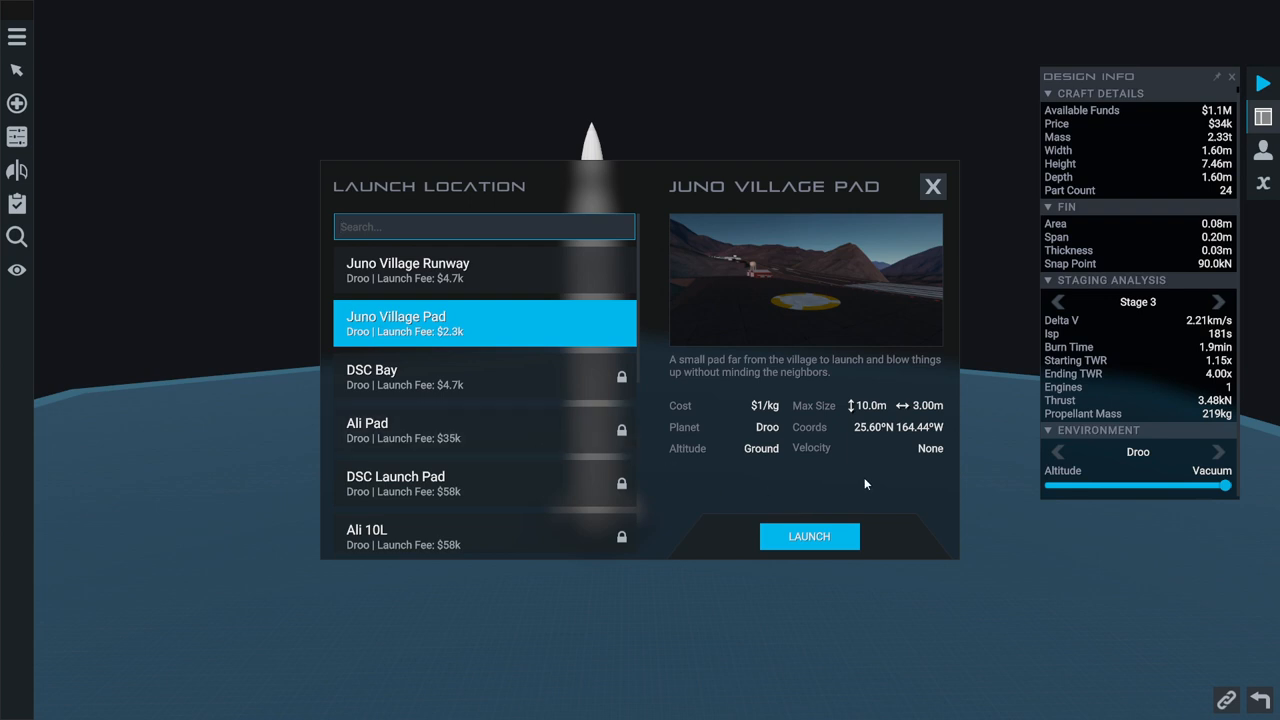
mouse_move(824, 536)
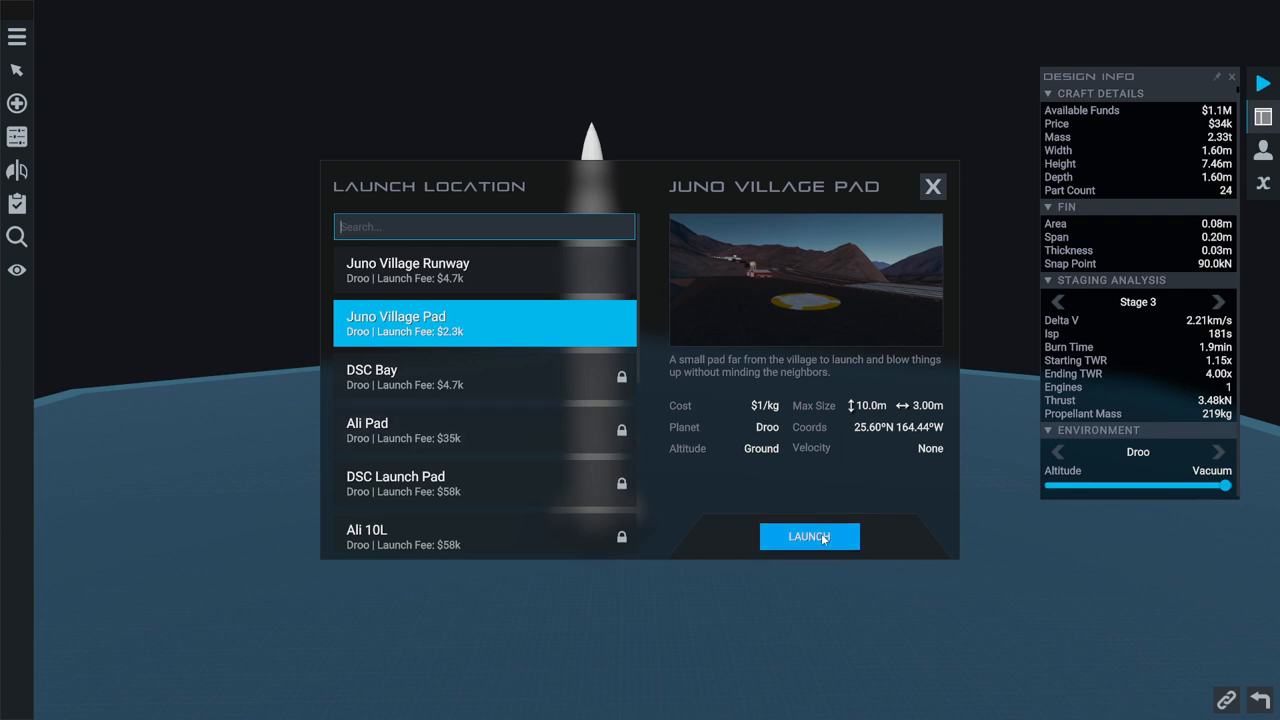
left_click(808, 536)
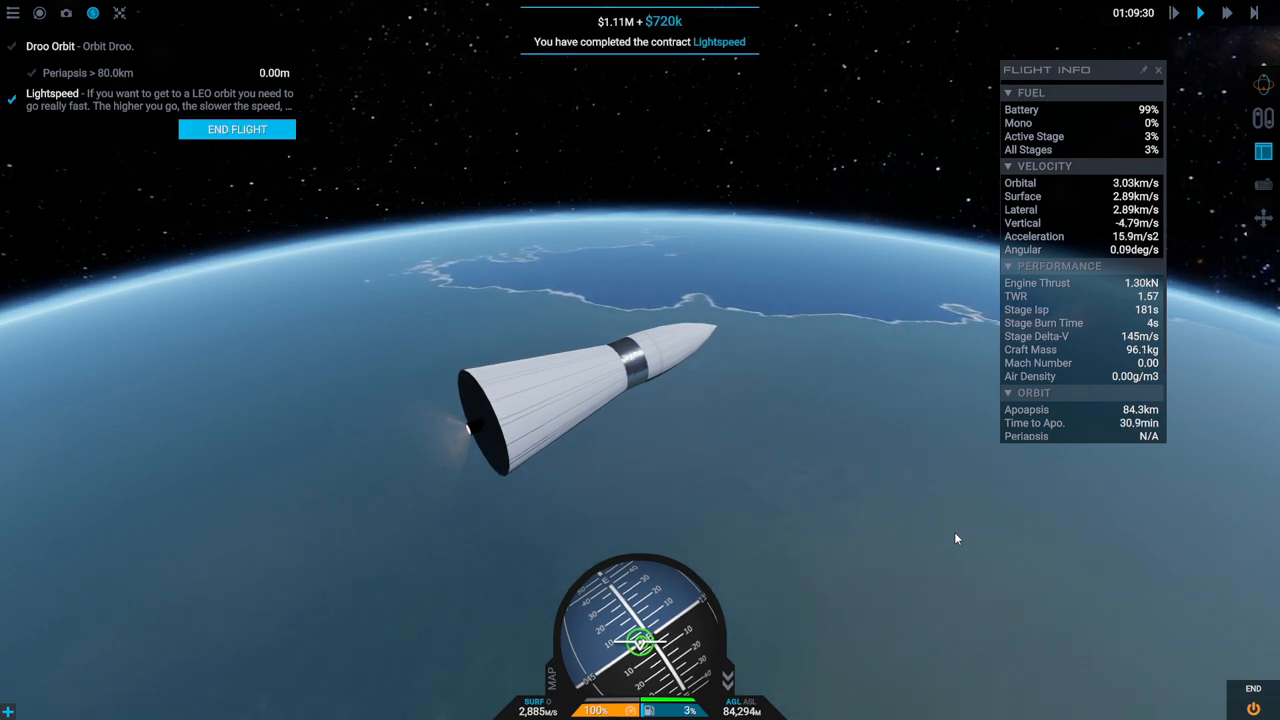
mouse_move(920, 544)
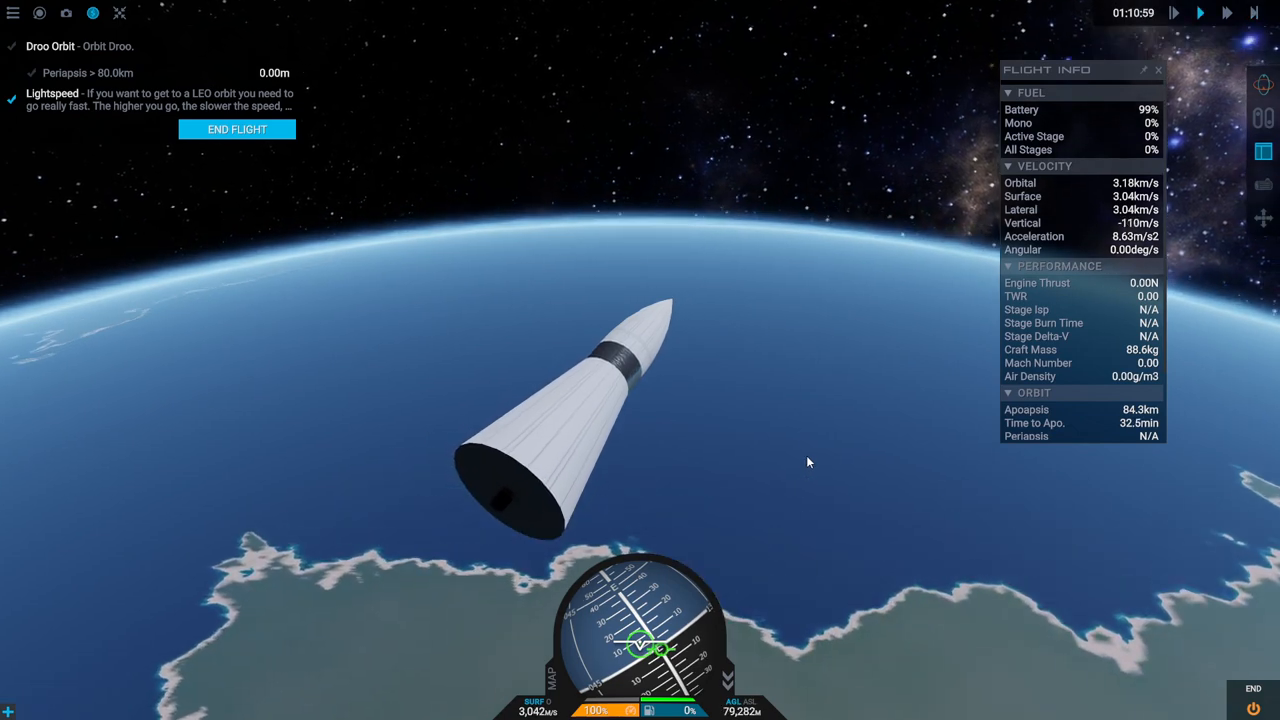
Let the unpowered craft fall back until the nose cone burns up
left_click(1220, 16)
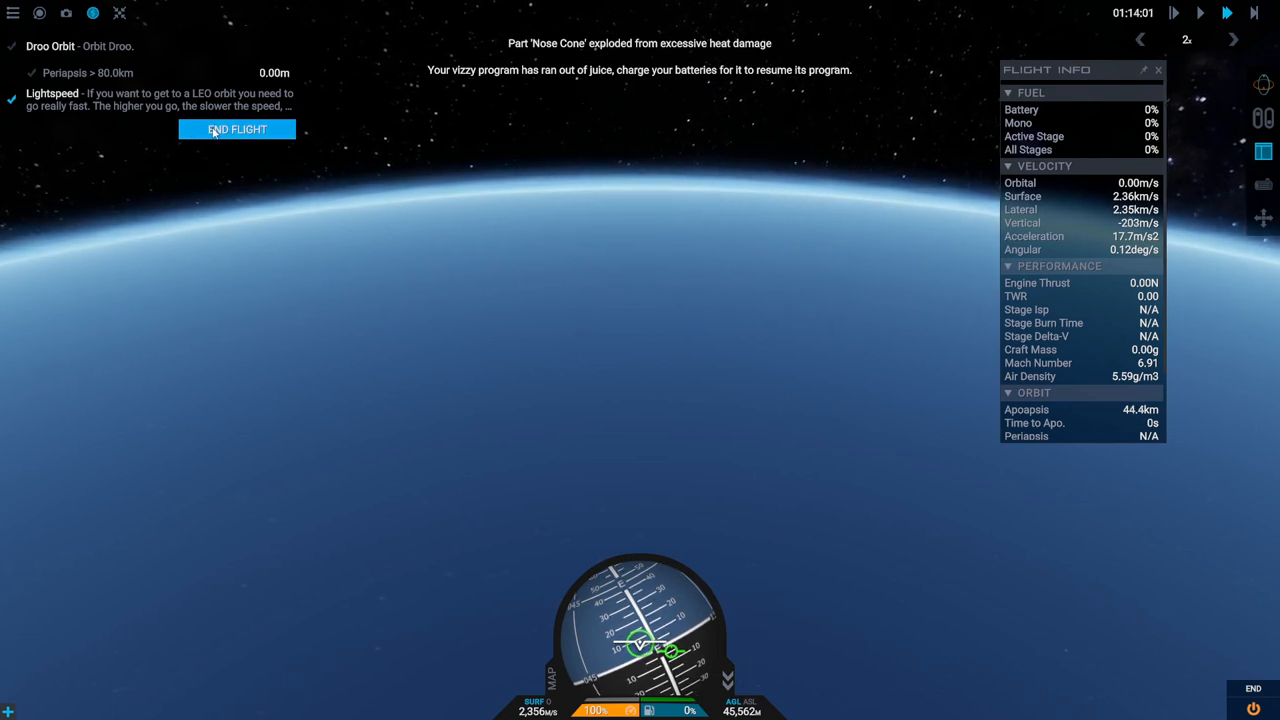
End the failed Beta flight and return to the designer
left_click(236, 128)
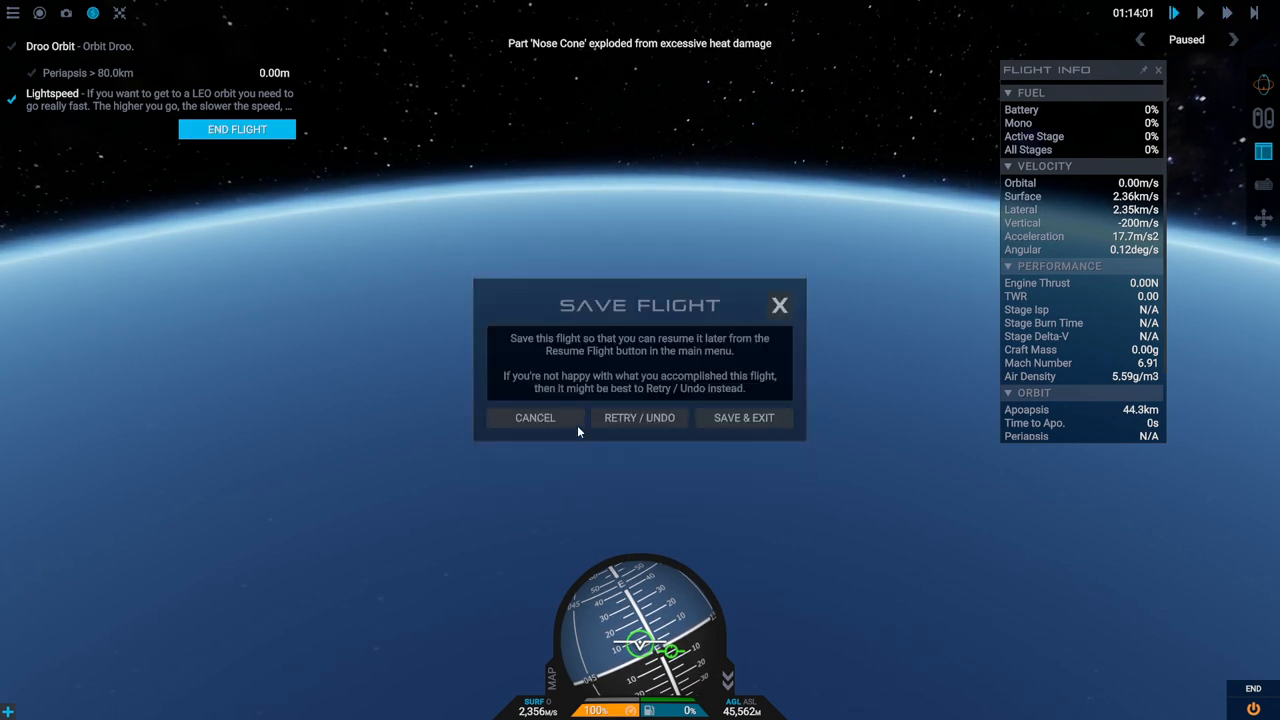
left_click(744, 418)
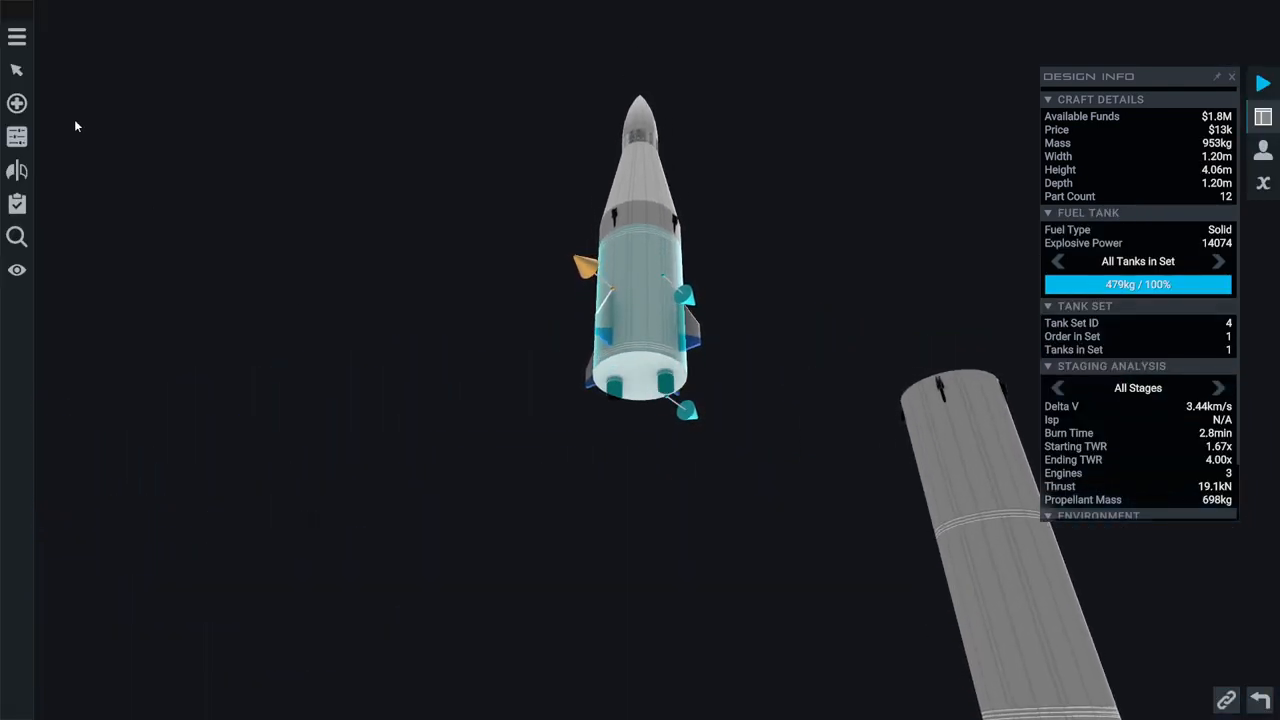
Add the remaining stages and Radial x4 fins, reaching about 4.87 km/s total delta-V
left_click(16, 68)
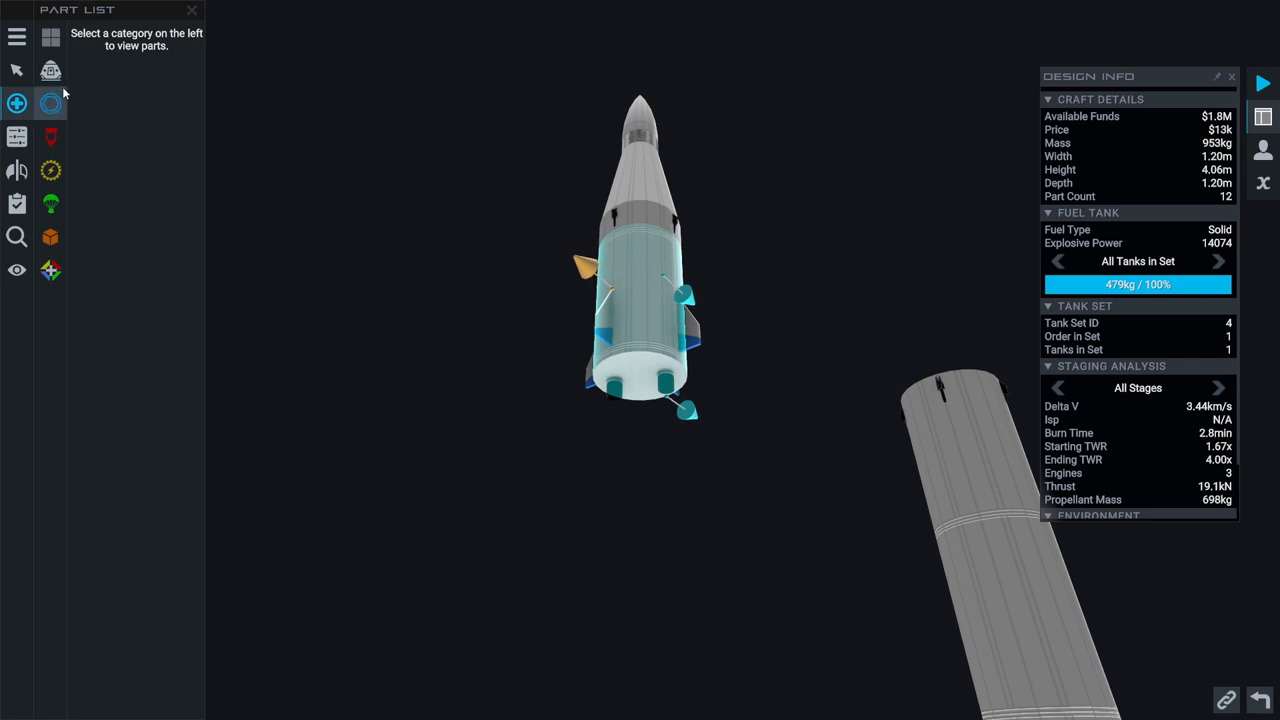
left_click(50, 100)
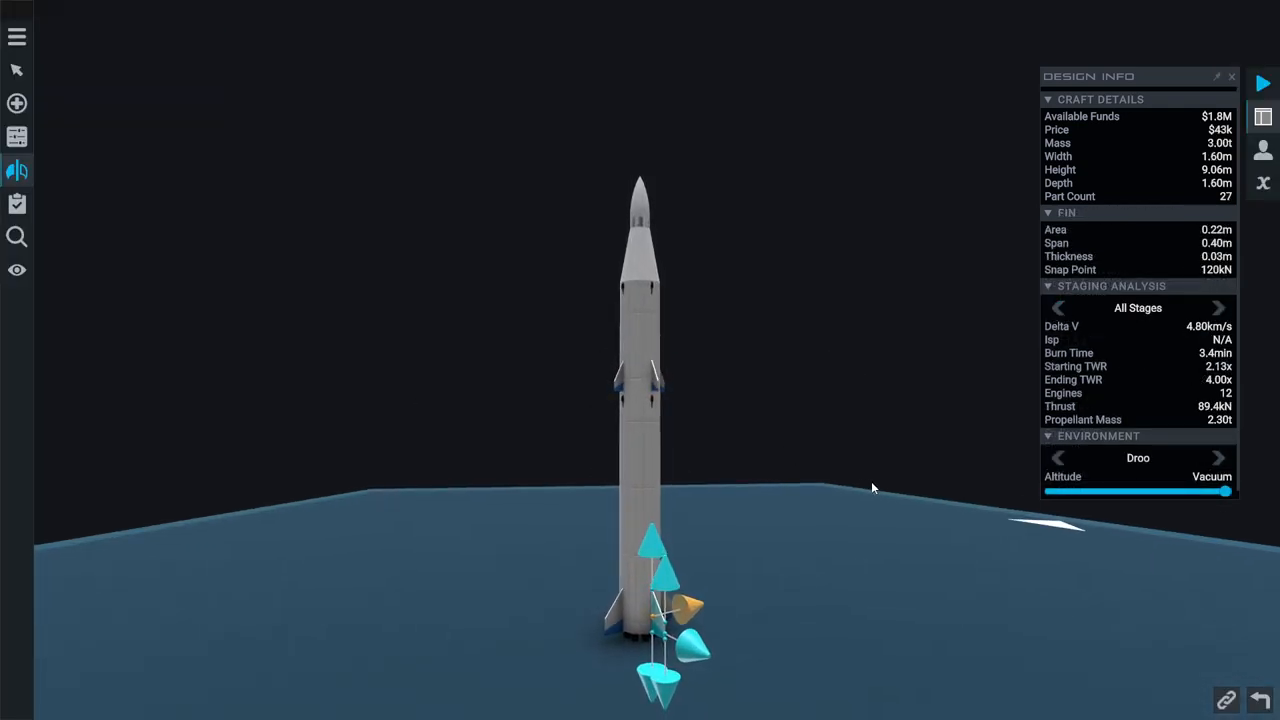
left_click(16, 170)
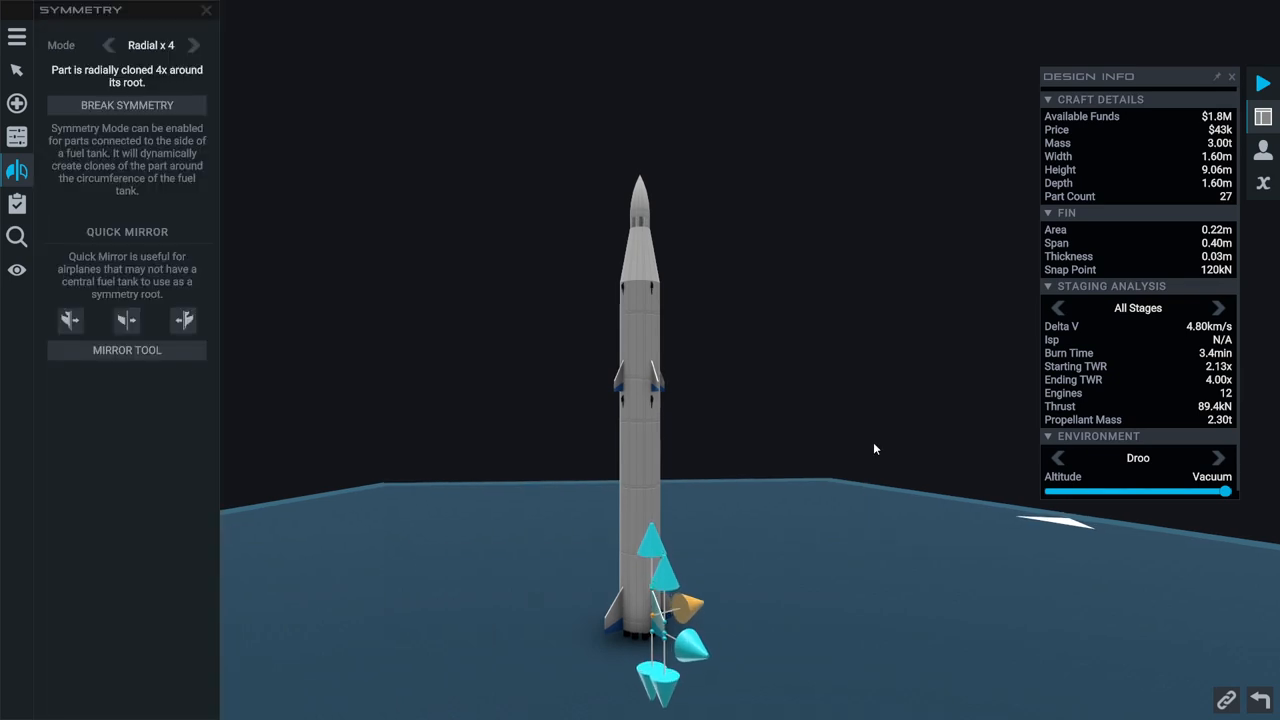
mouse_move(1082, 396)
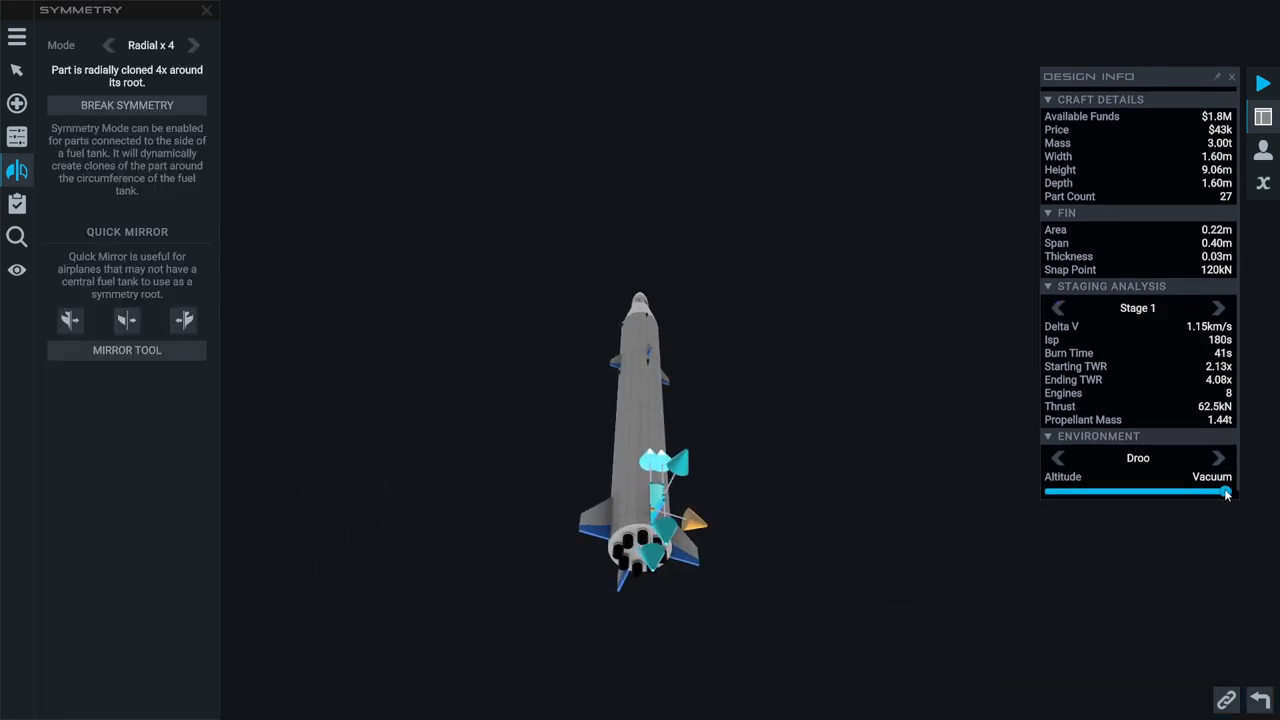
left_click_drag(1224, 492, 1052, 492)
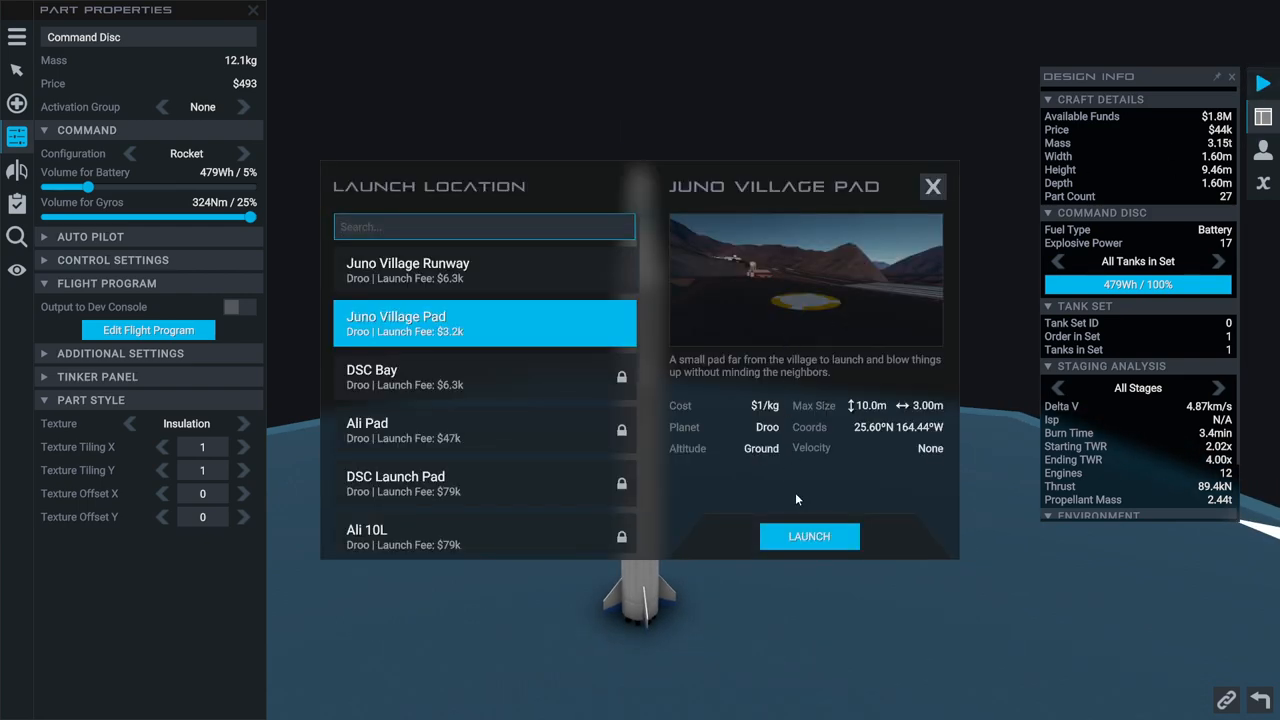
Start the flight from Juno Village Pad
left_click(808, 536)
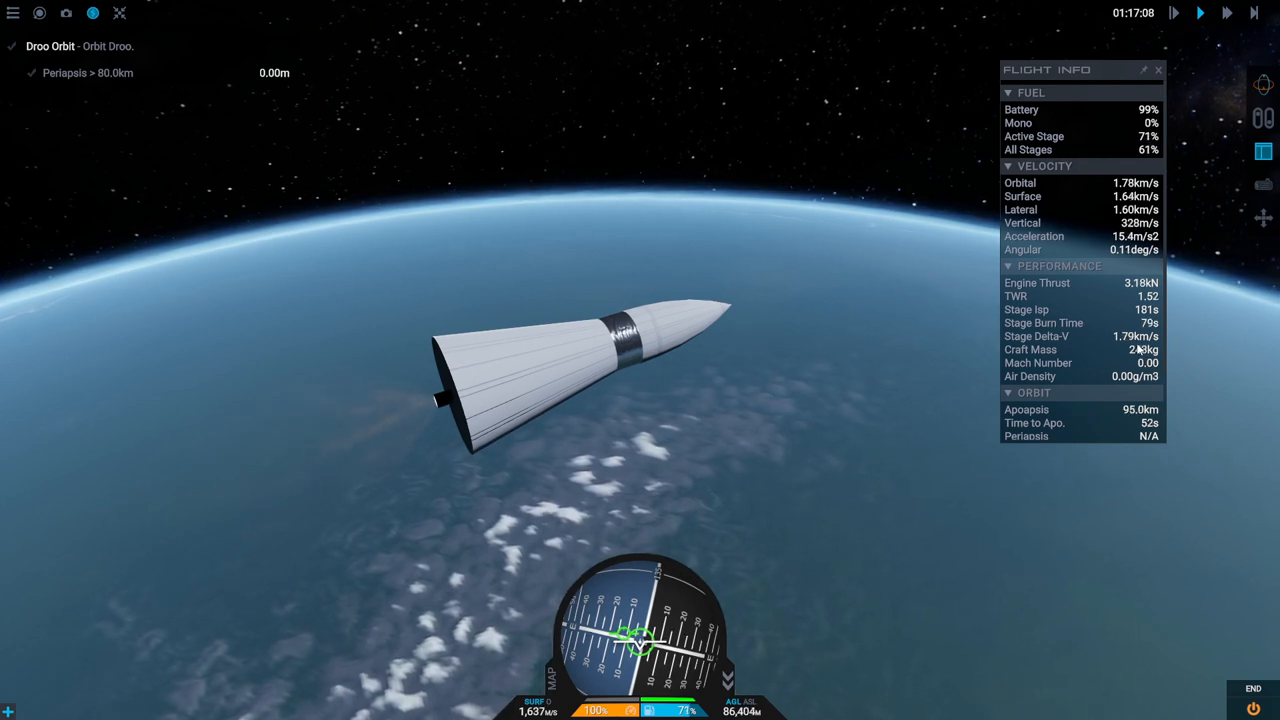
mouse_move(788, 452)
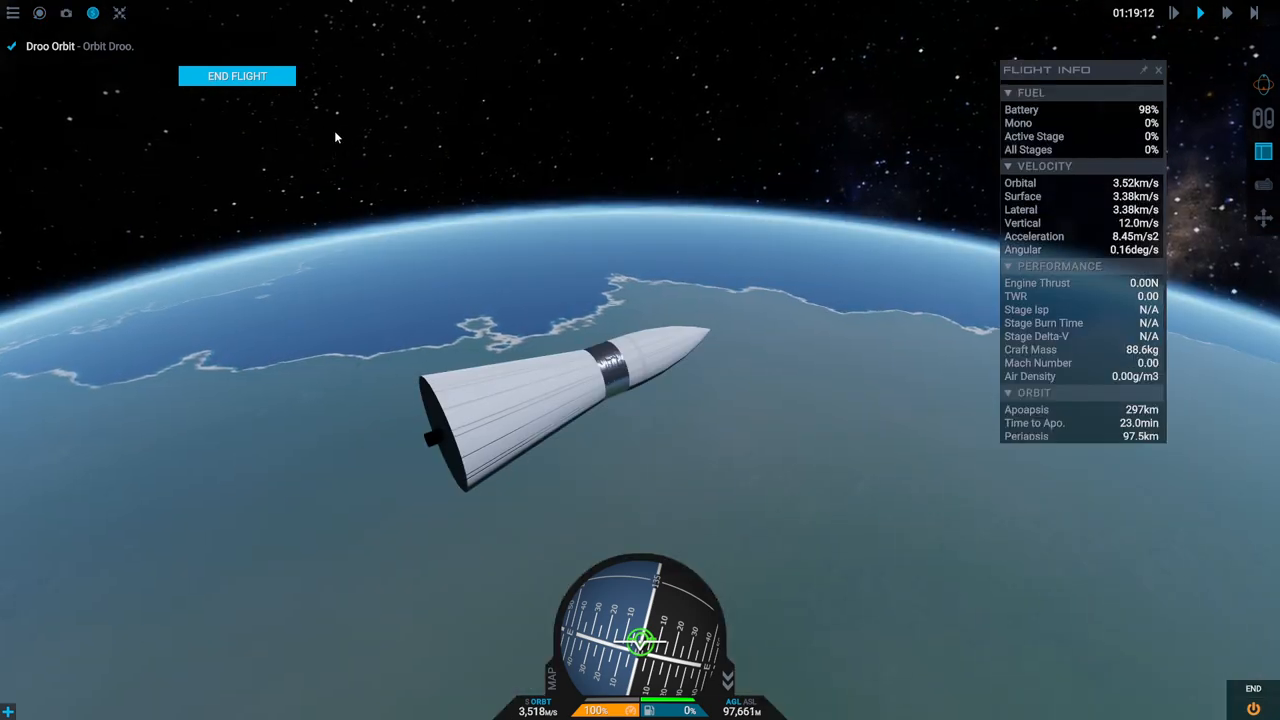
End the Droo Orbit flight with Save & Exit, collecting the $400k reward
left_click(236, 76)
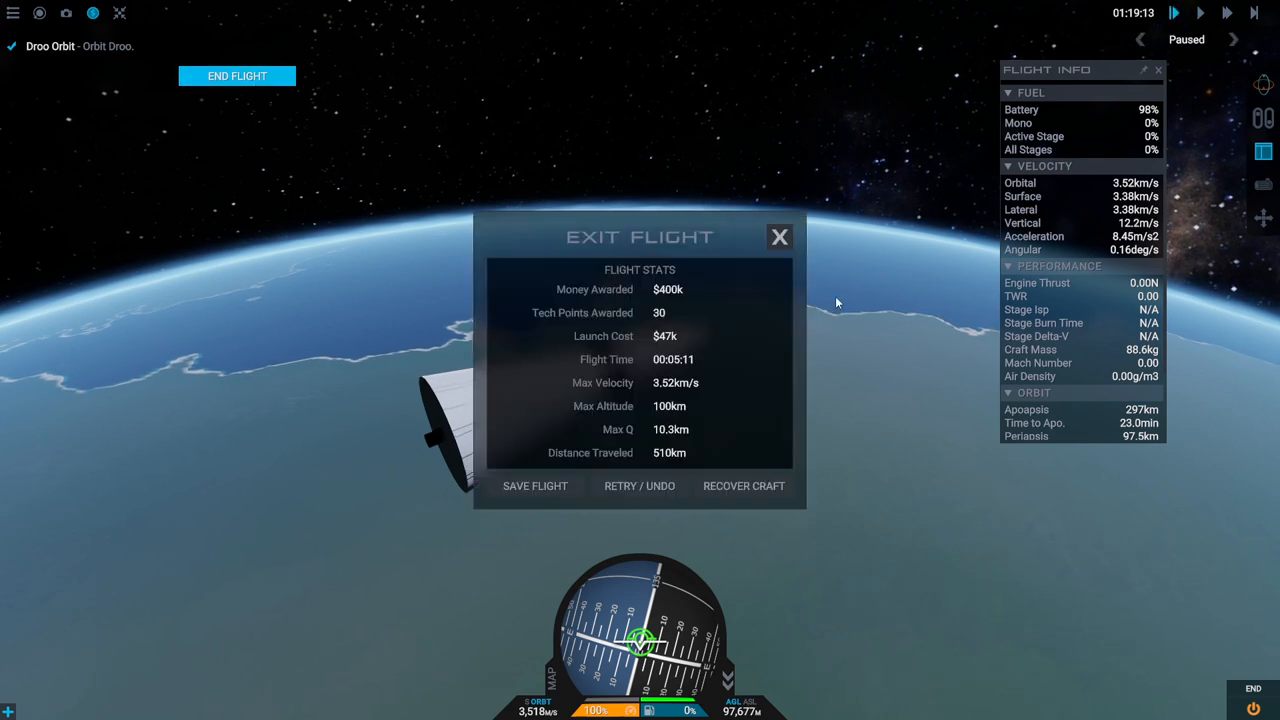
mouse_move(748, 404)
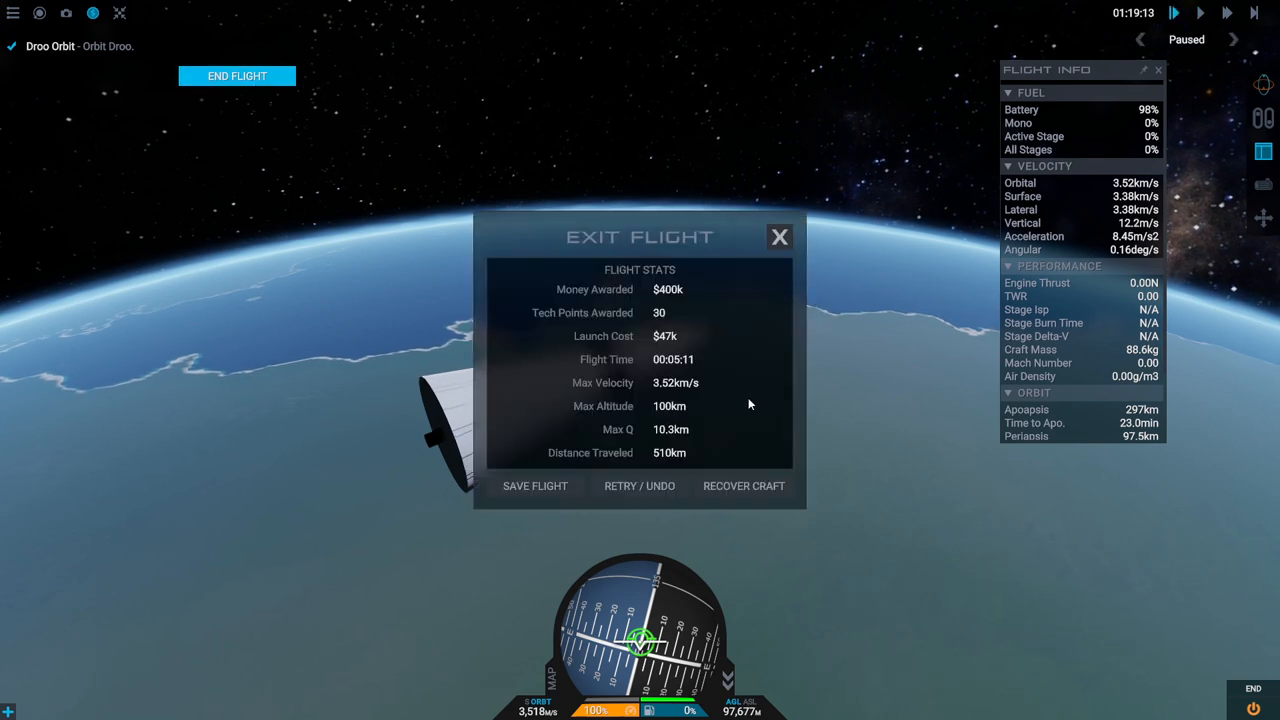
mouse_move(688, 400)
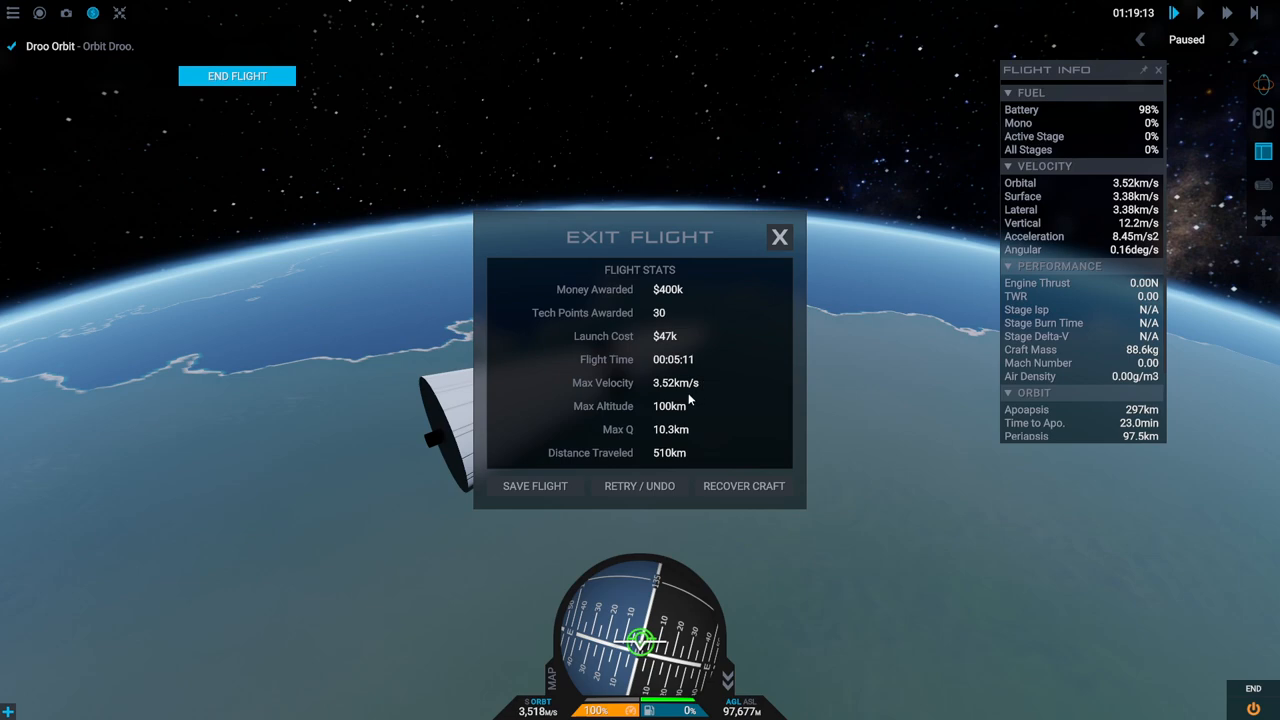
left_click(534, 486)
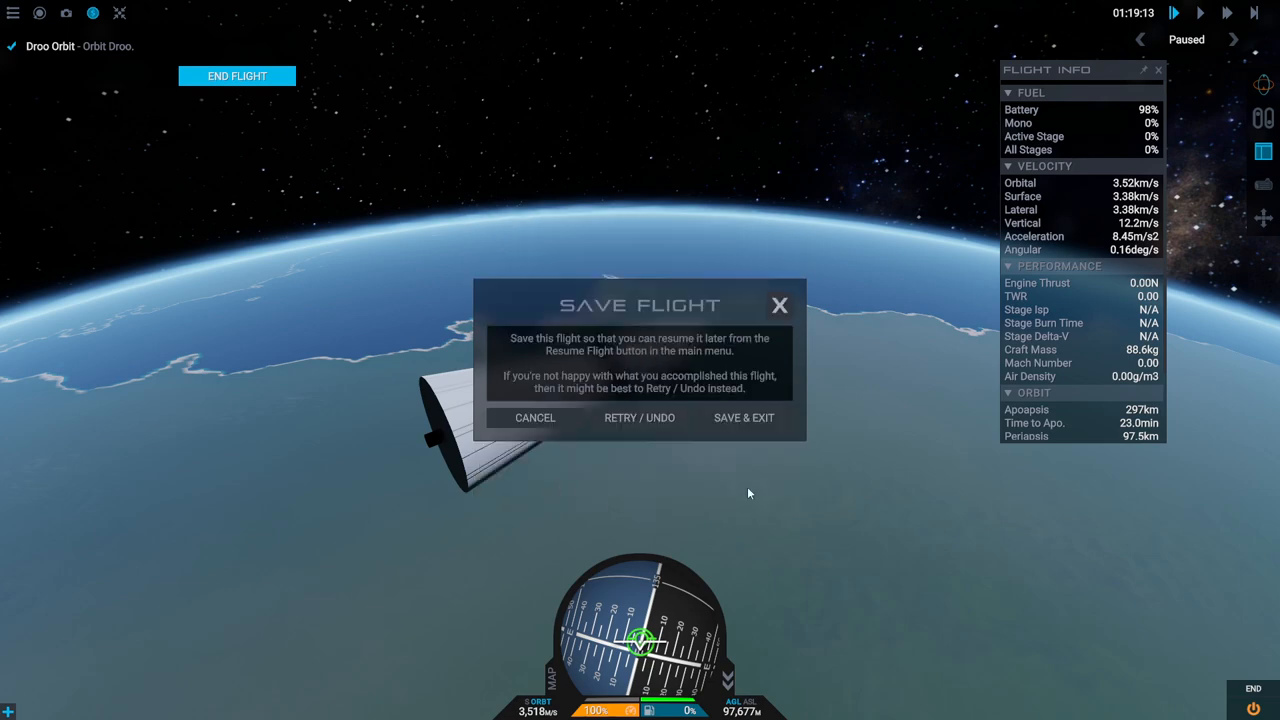
left_click(744, 418)
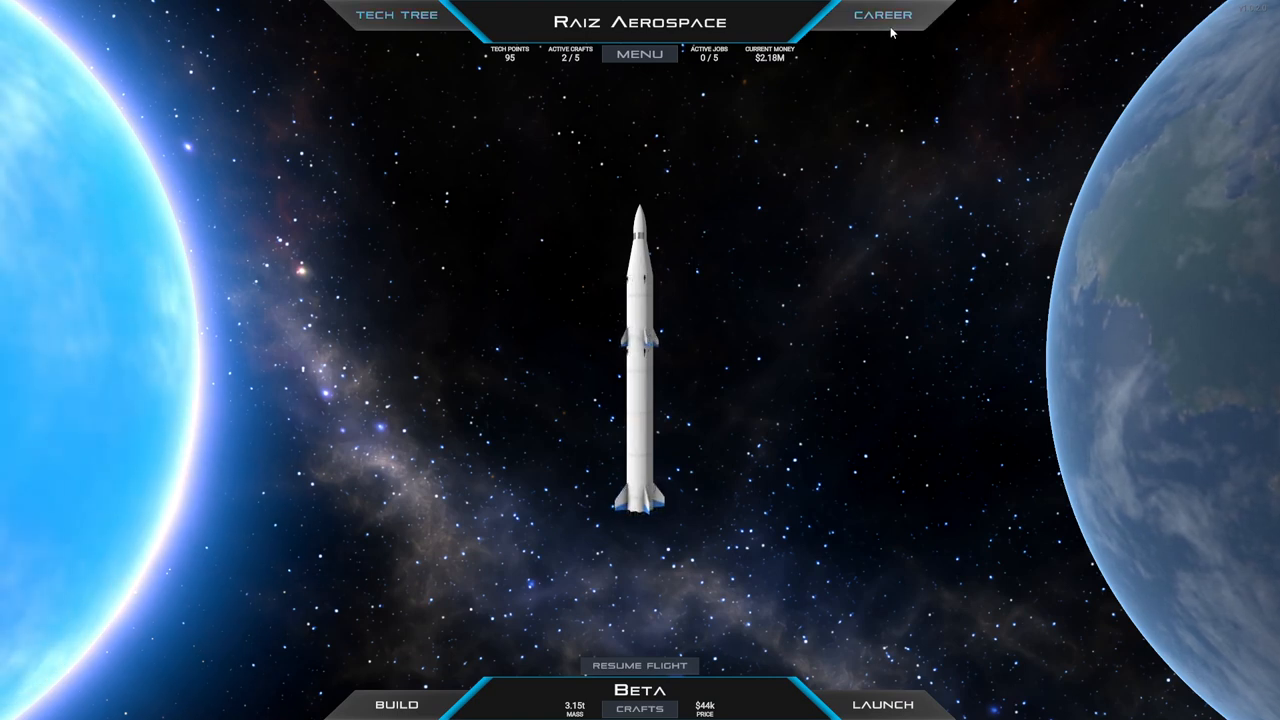
Bring up the contracts list to review Satellite Mission and Droo Orbit
left_click(880, 16)
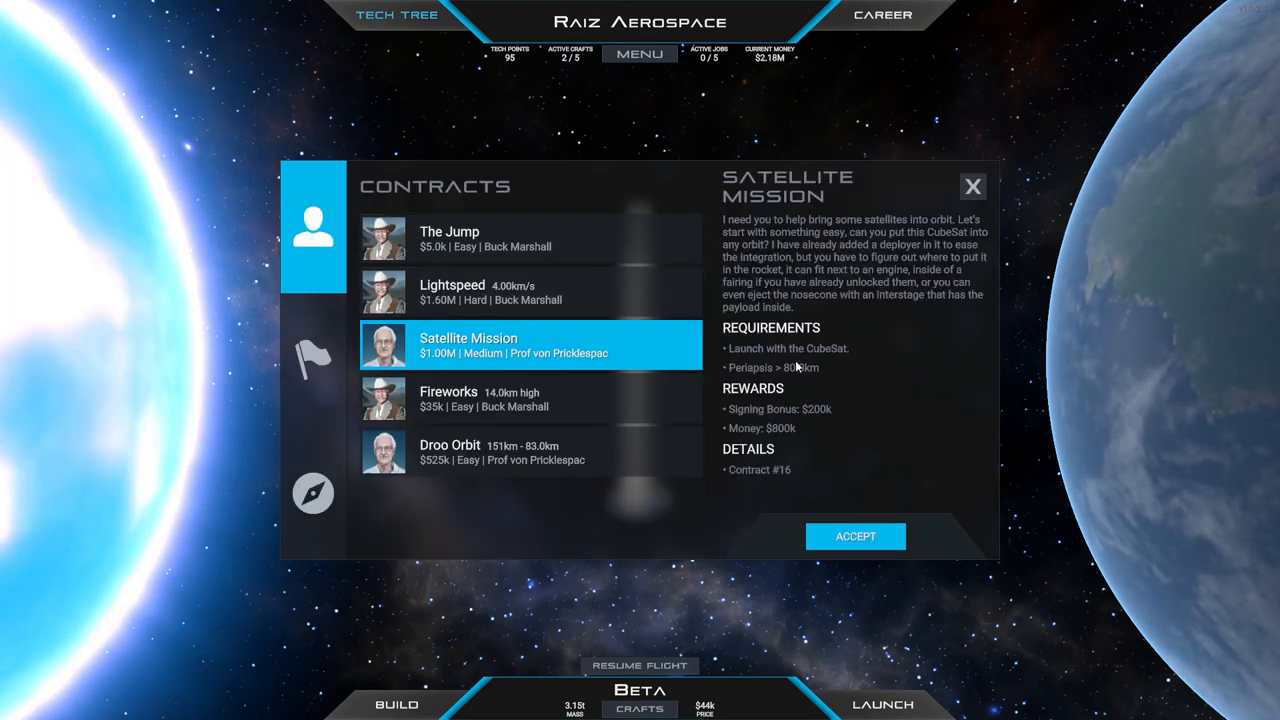
mouse_move(822, 380)
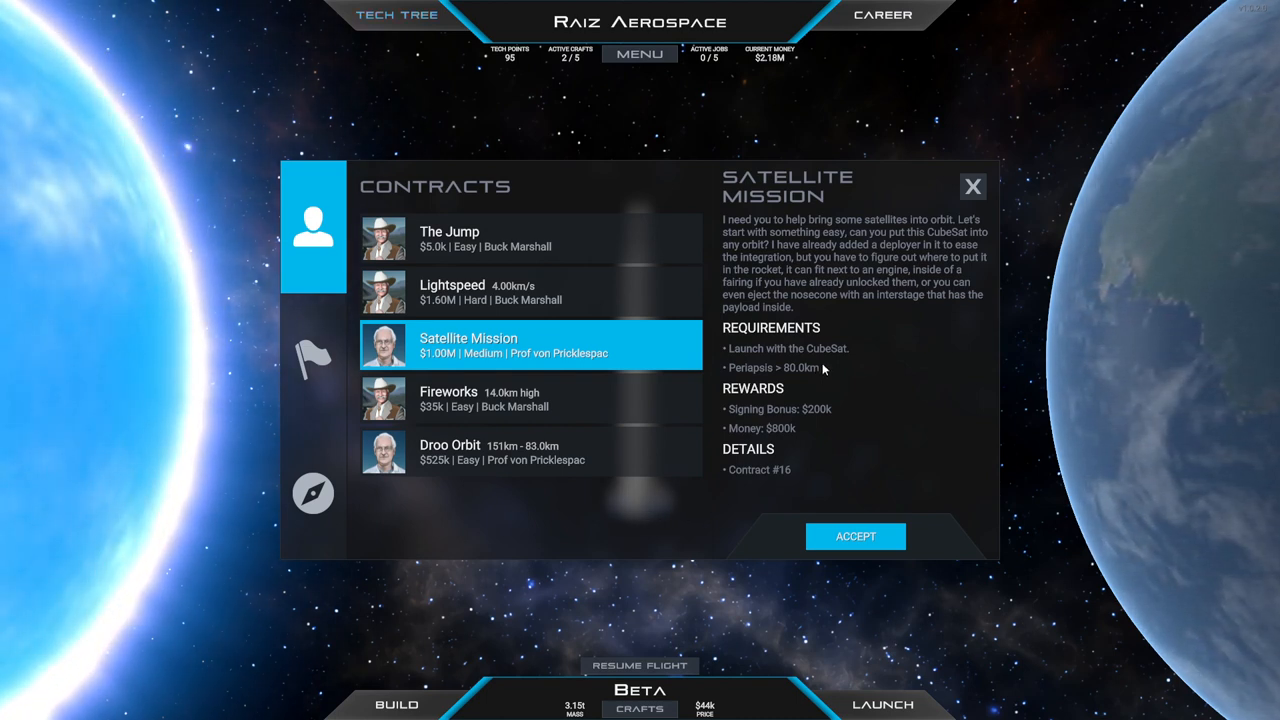
mouse_move(636, 456)
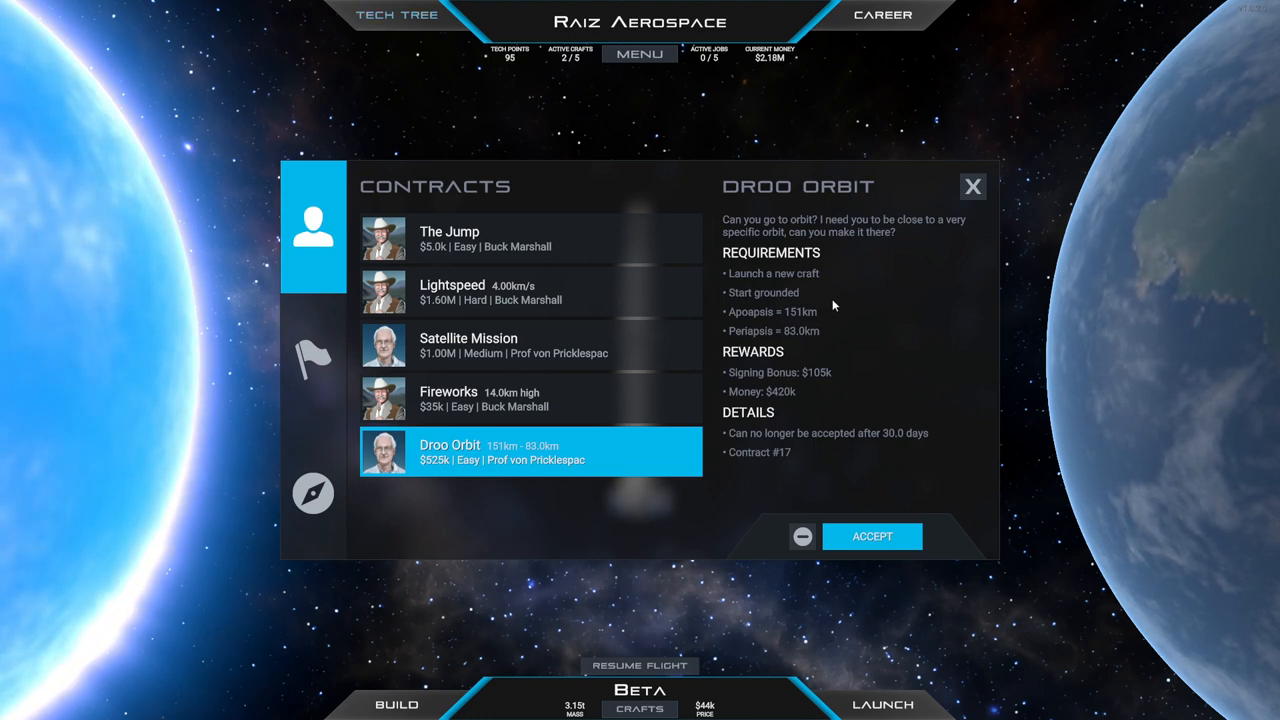
mouse_move(824, 300)
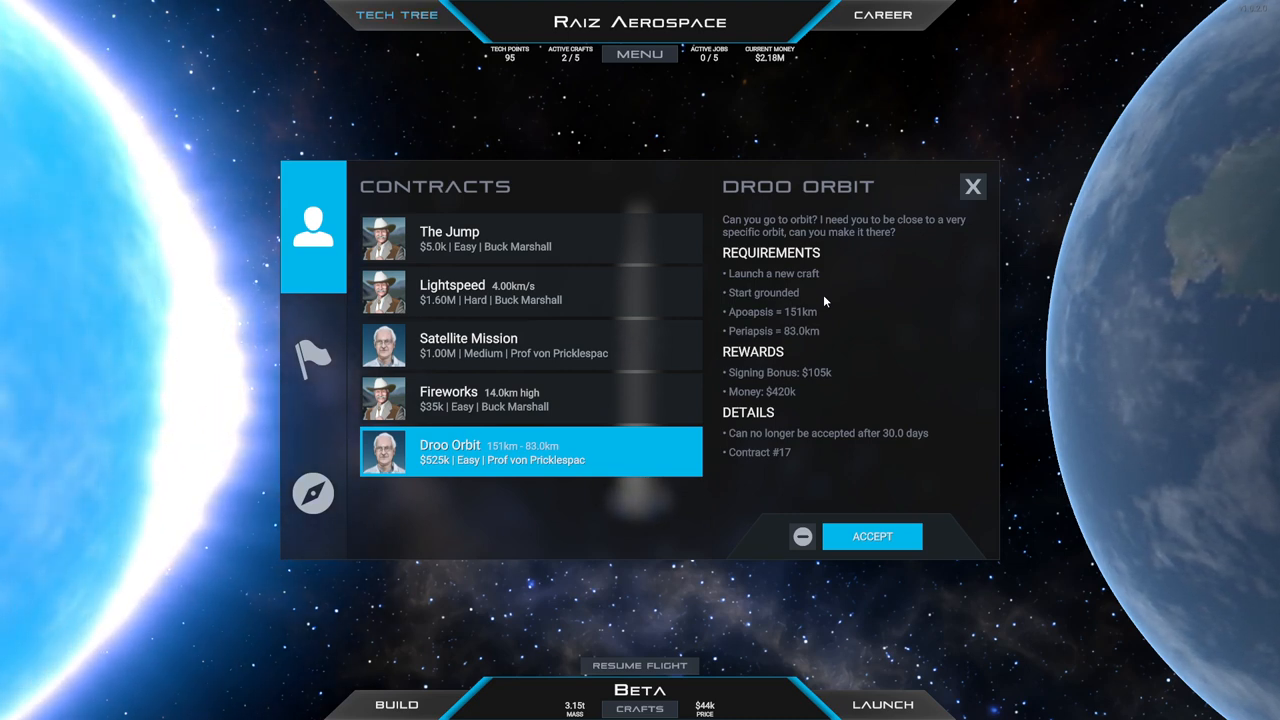
mouse_move(716, 328)
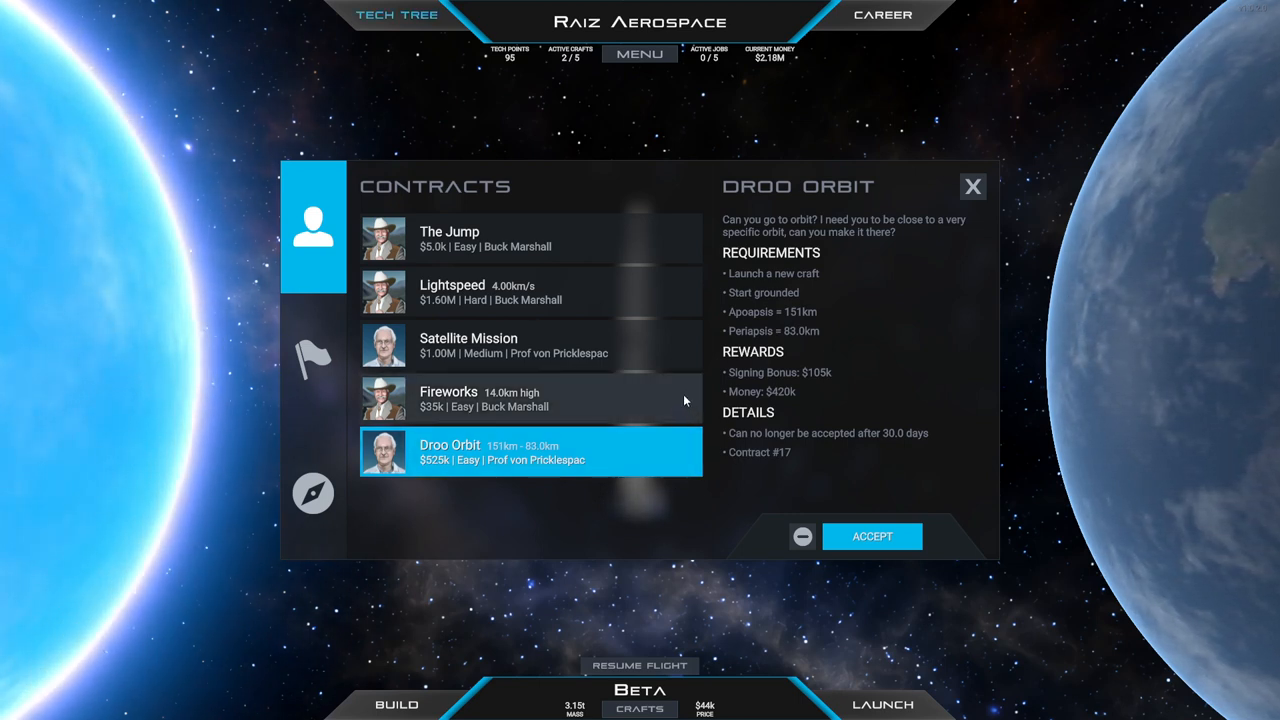
mouse_move(830, 334)
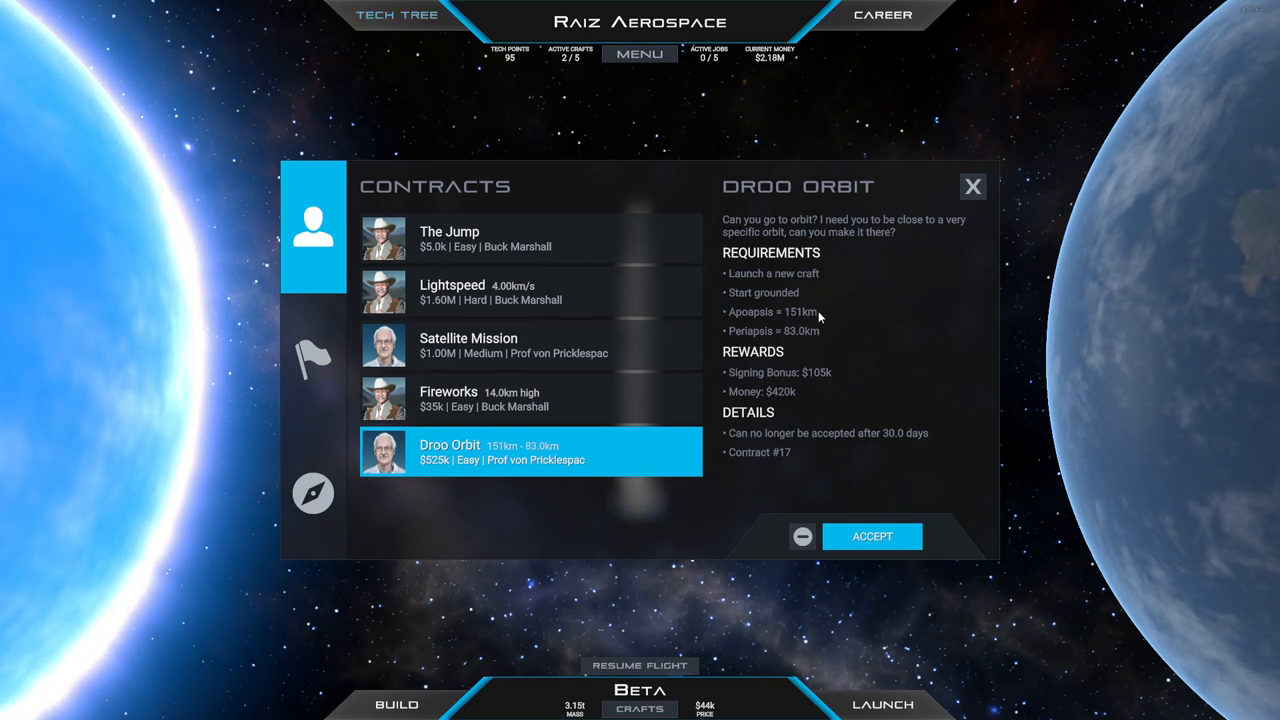
mouse_move(804, 382)
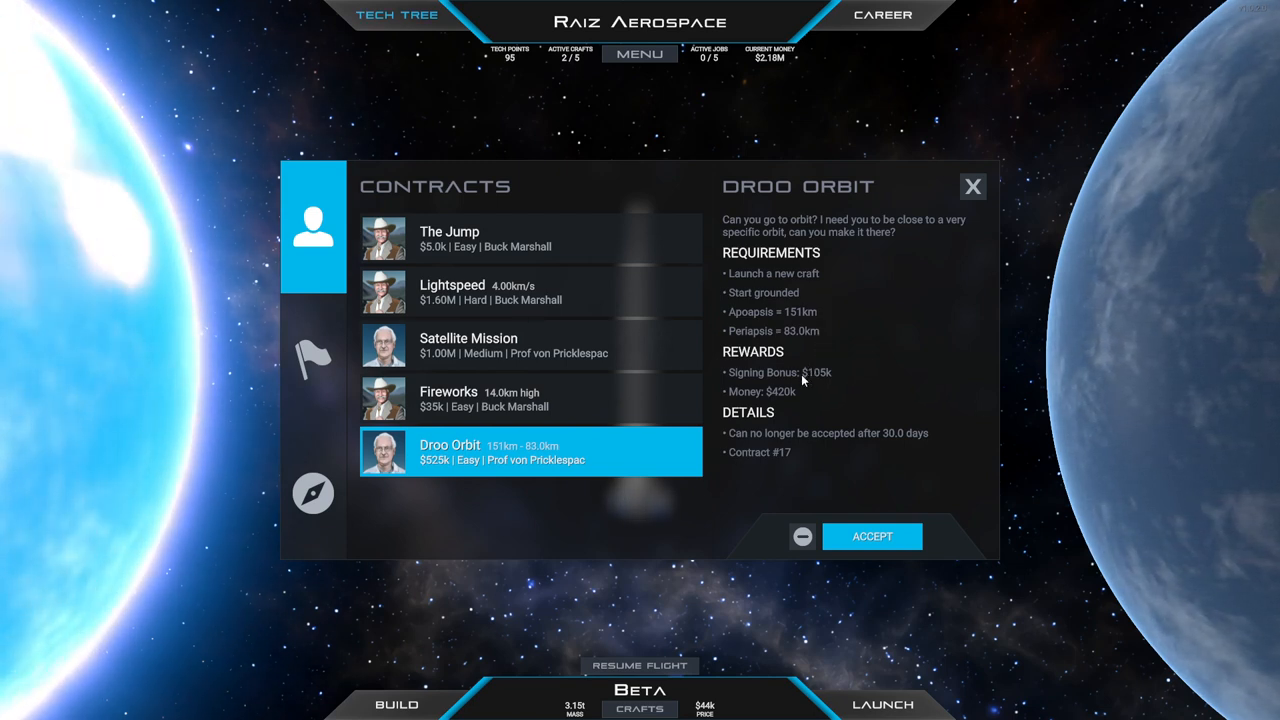
mouse_move(808, 364)
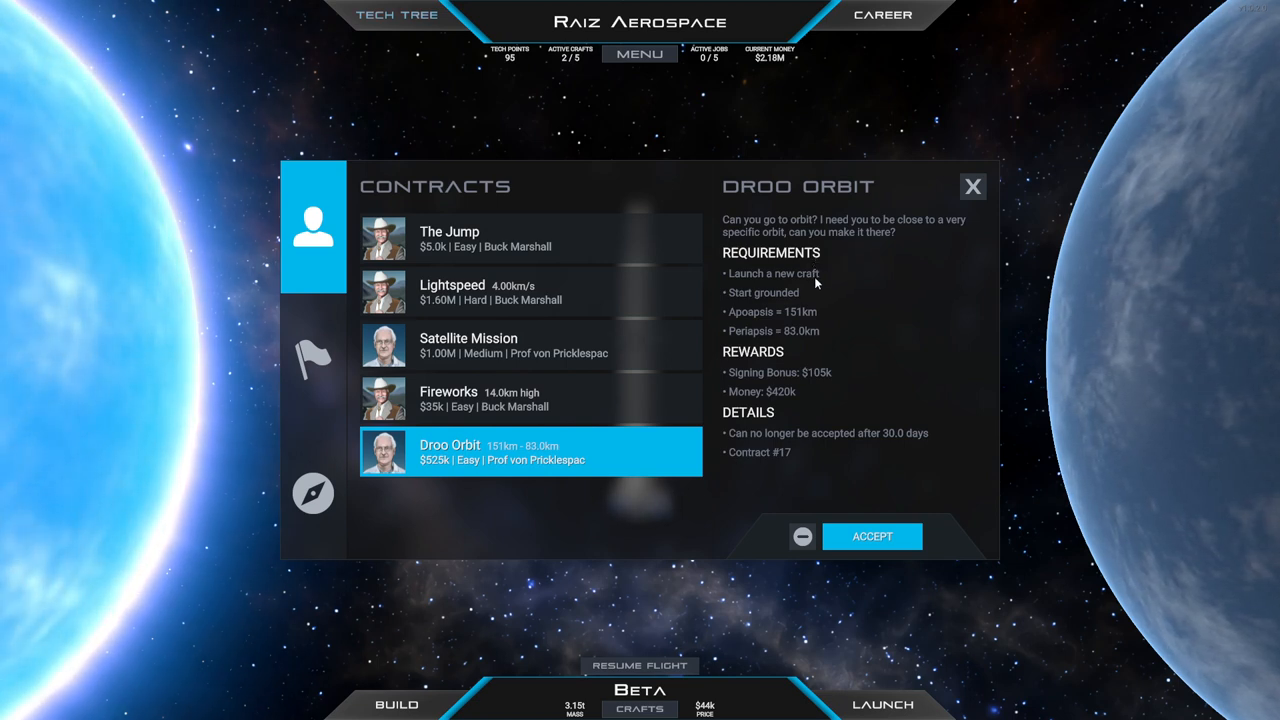
mouse_move(816, 320)
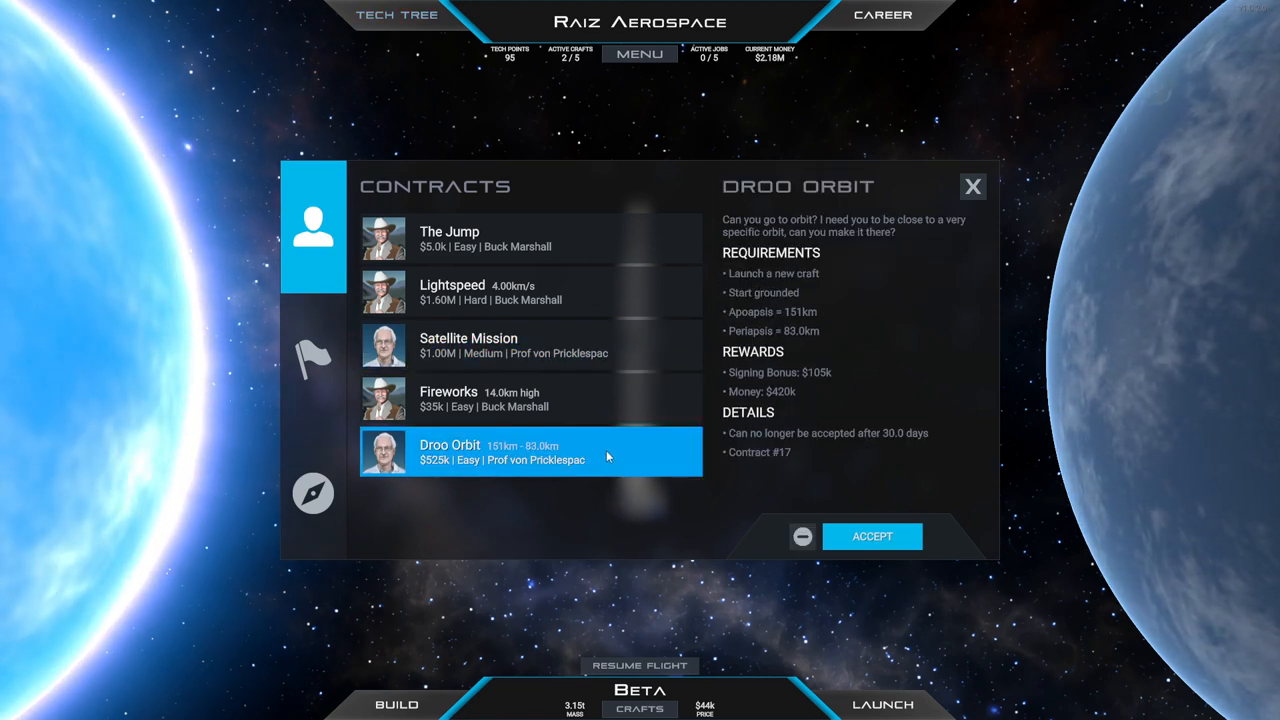
mouse_move(504, 248)
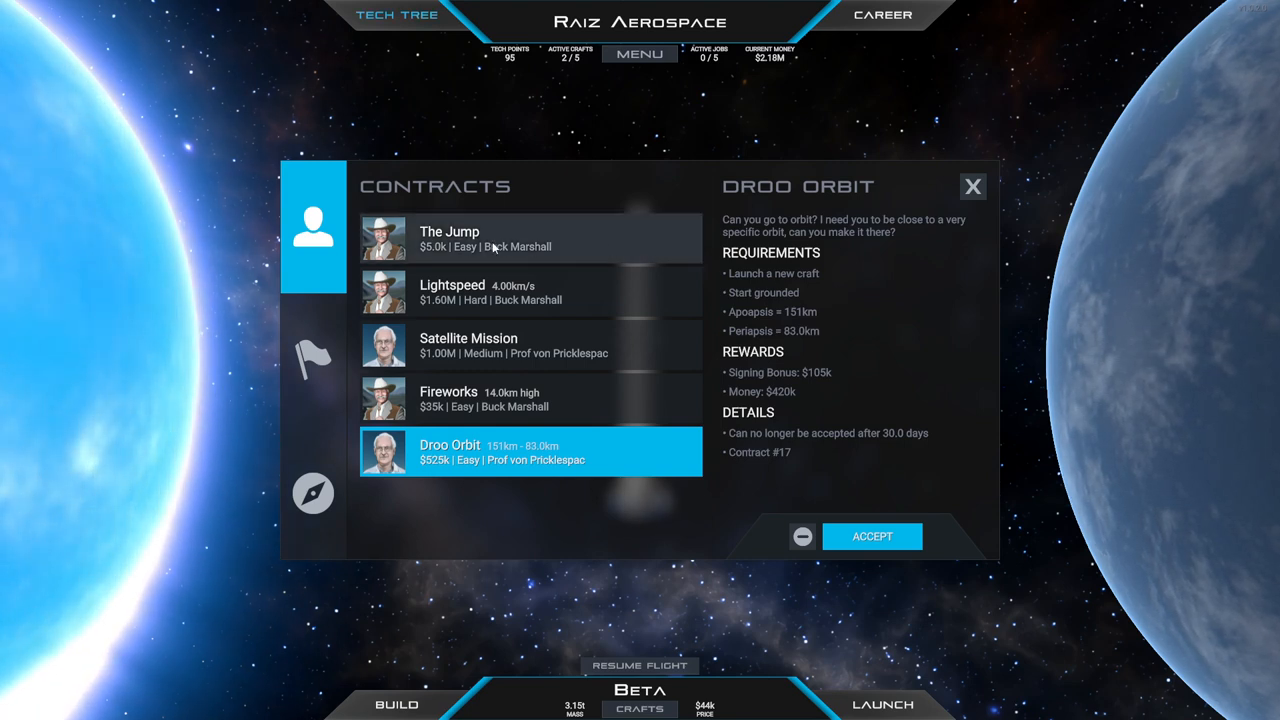
mouse_move(816, 336)
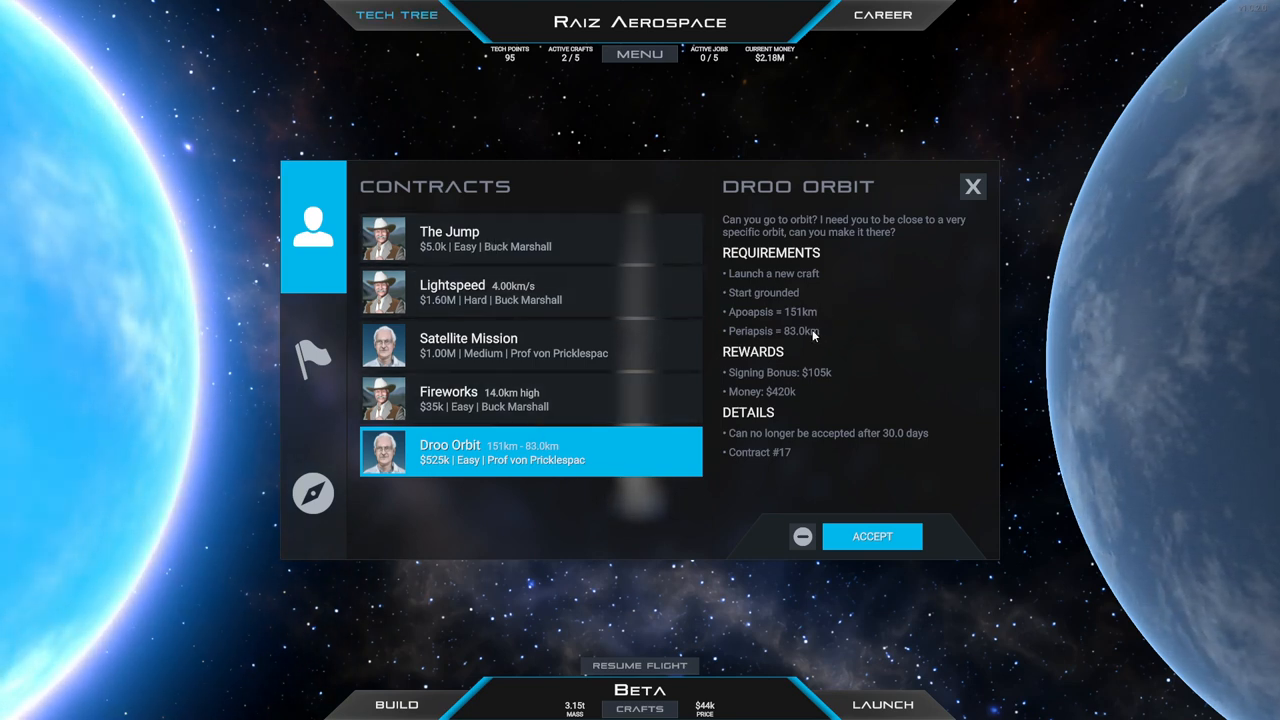
mouse_move(818, 320)
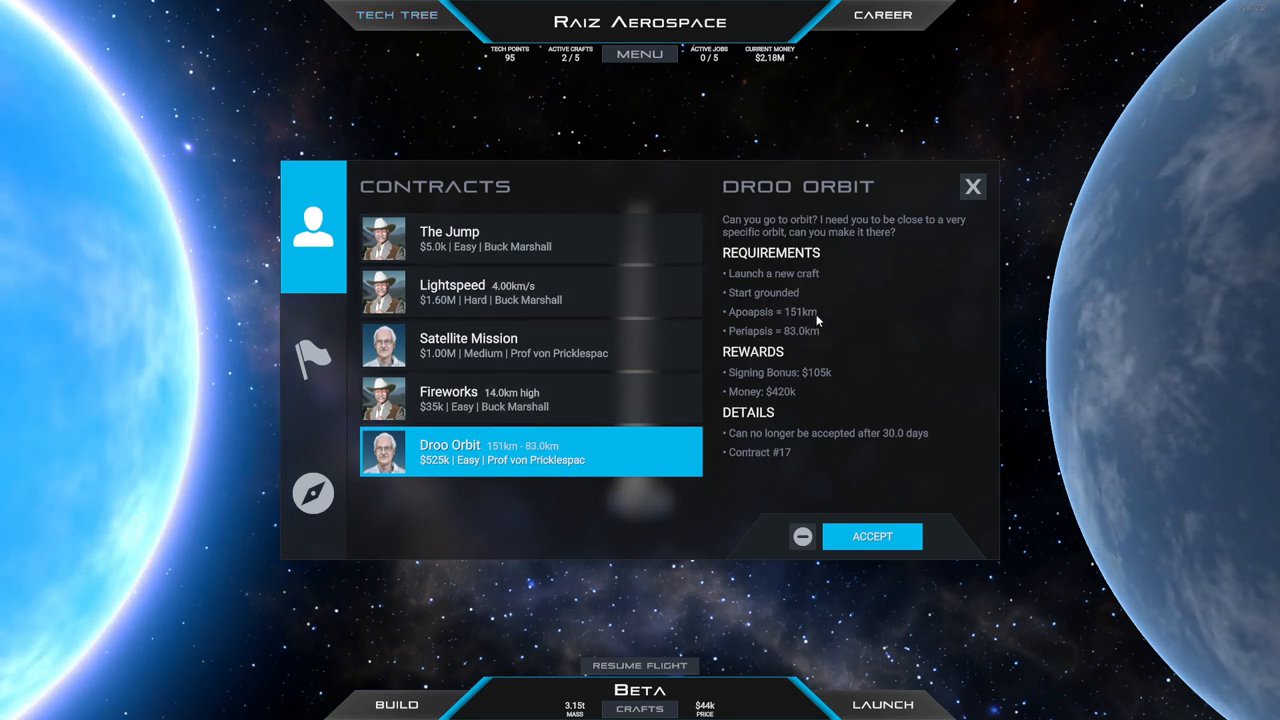
mouse_move(972, 192)
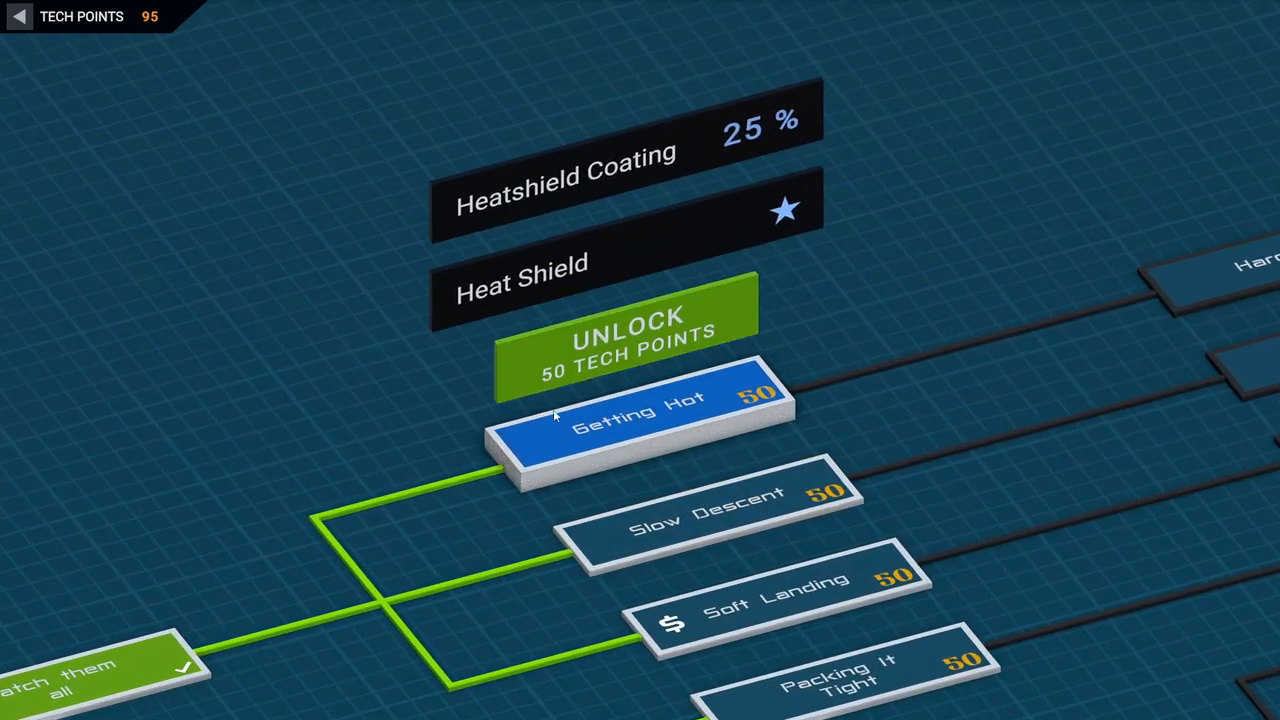
mouse_move(850, 640)
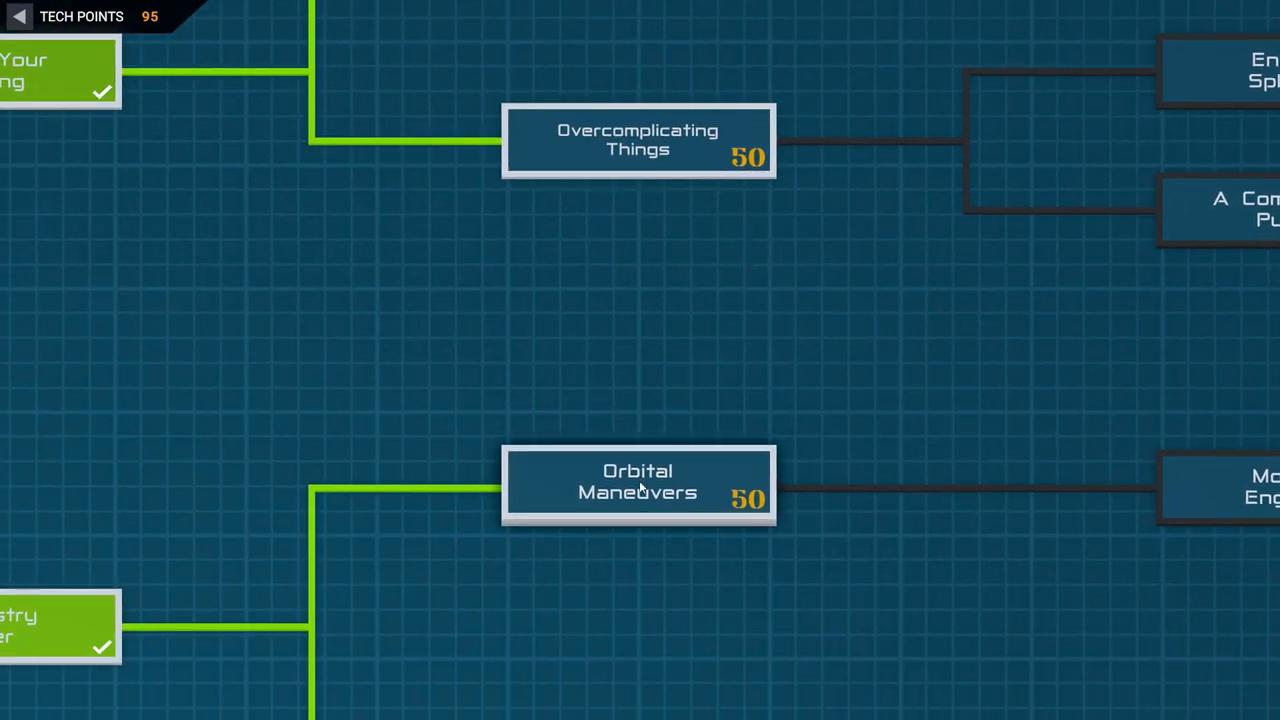
Unlock the Orbital Maneuvers node for 50 tech points and leave the tech tree
left_click(640, 488)
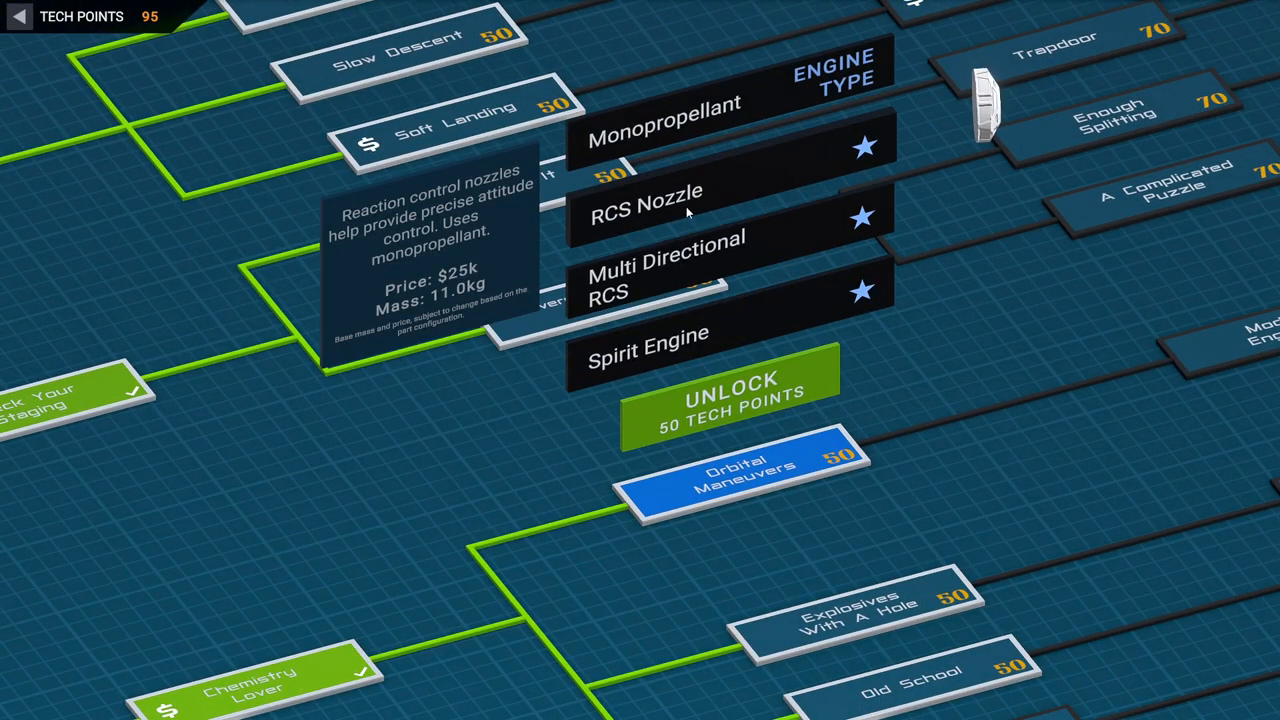
mouse_move(682, 278)
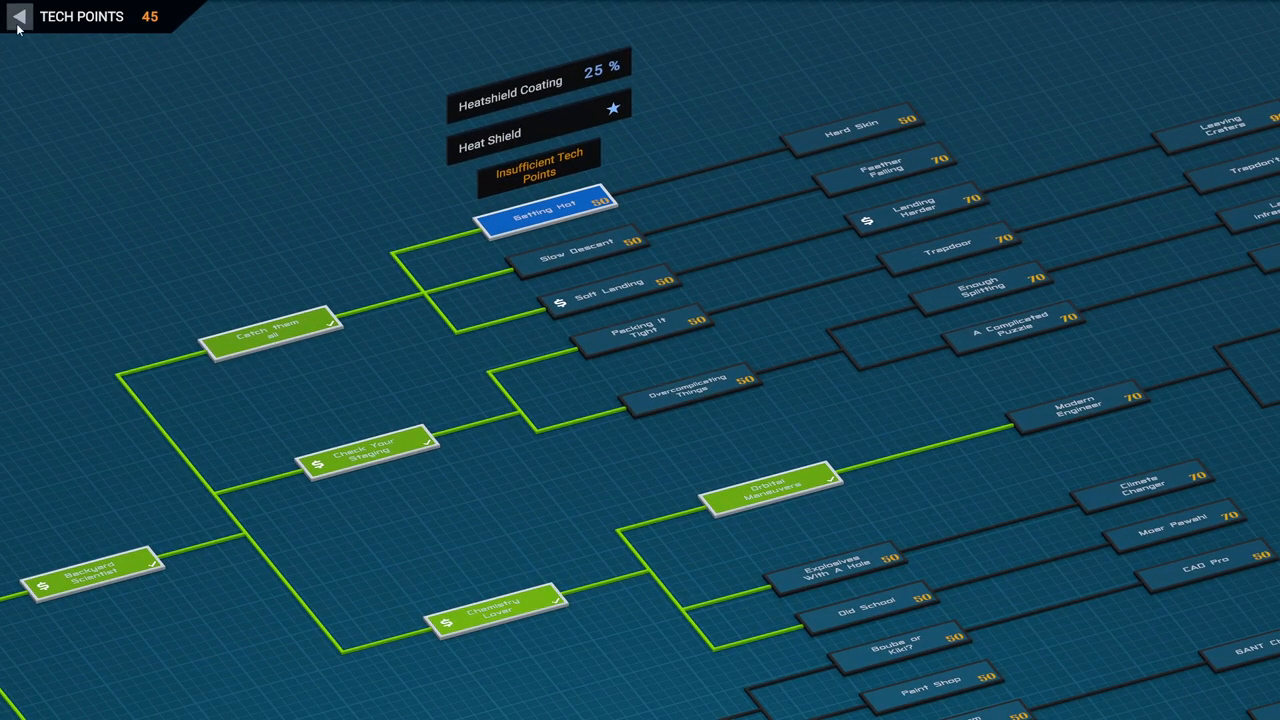
left_click(16, 20)
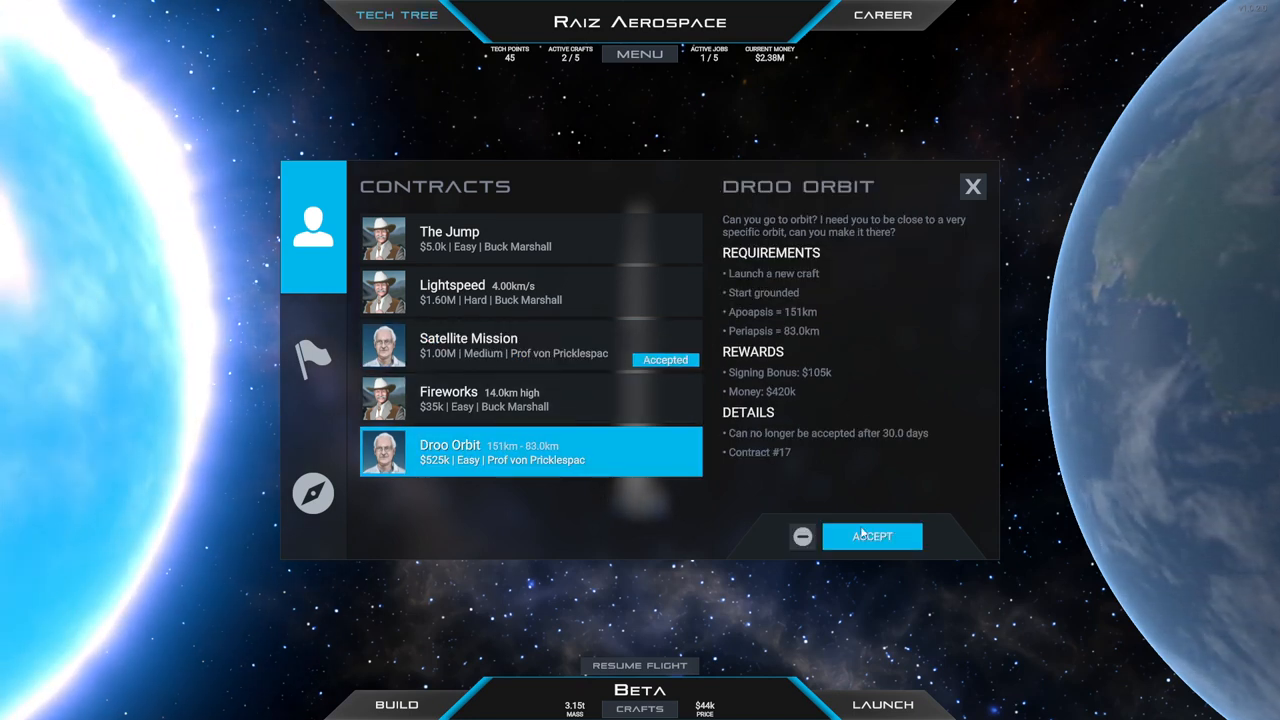
Review the Lightspeed contract details and close the Contracts window back to the career hub
left_click(872, 536)
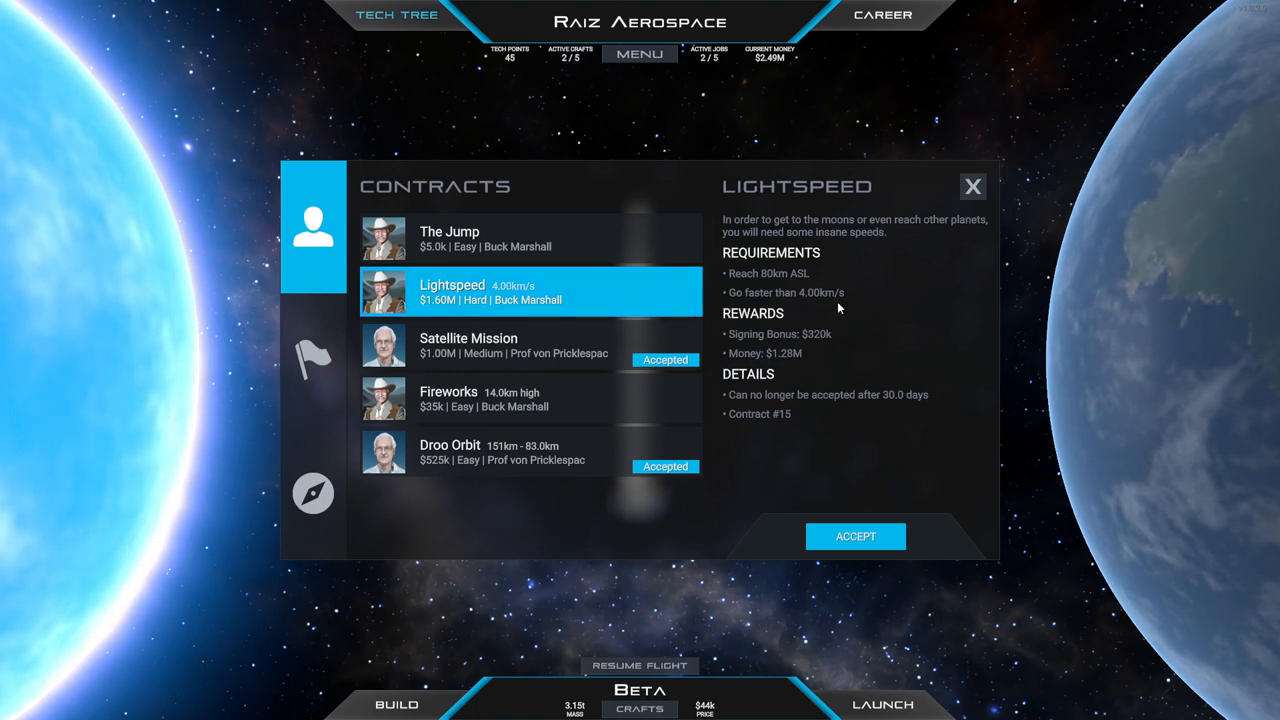
mouse_move(832, 304)
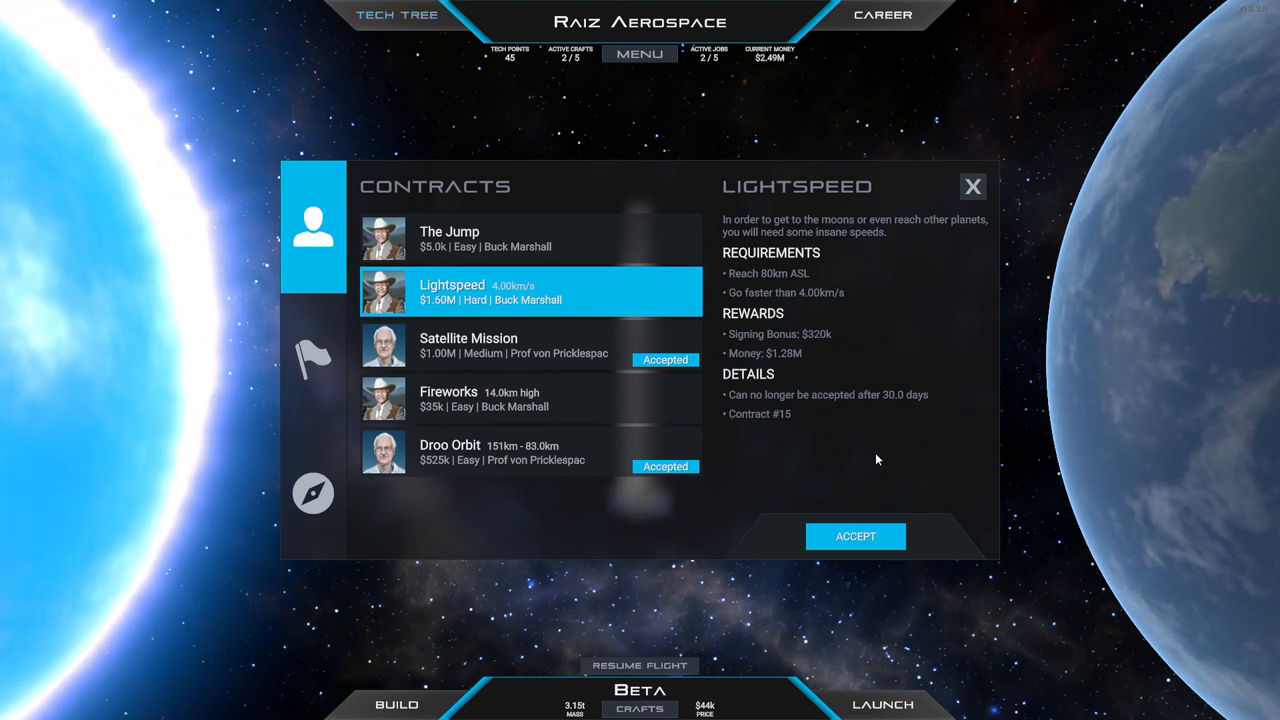
mouse_move(866, 412)
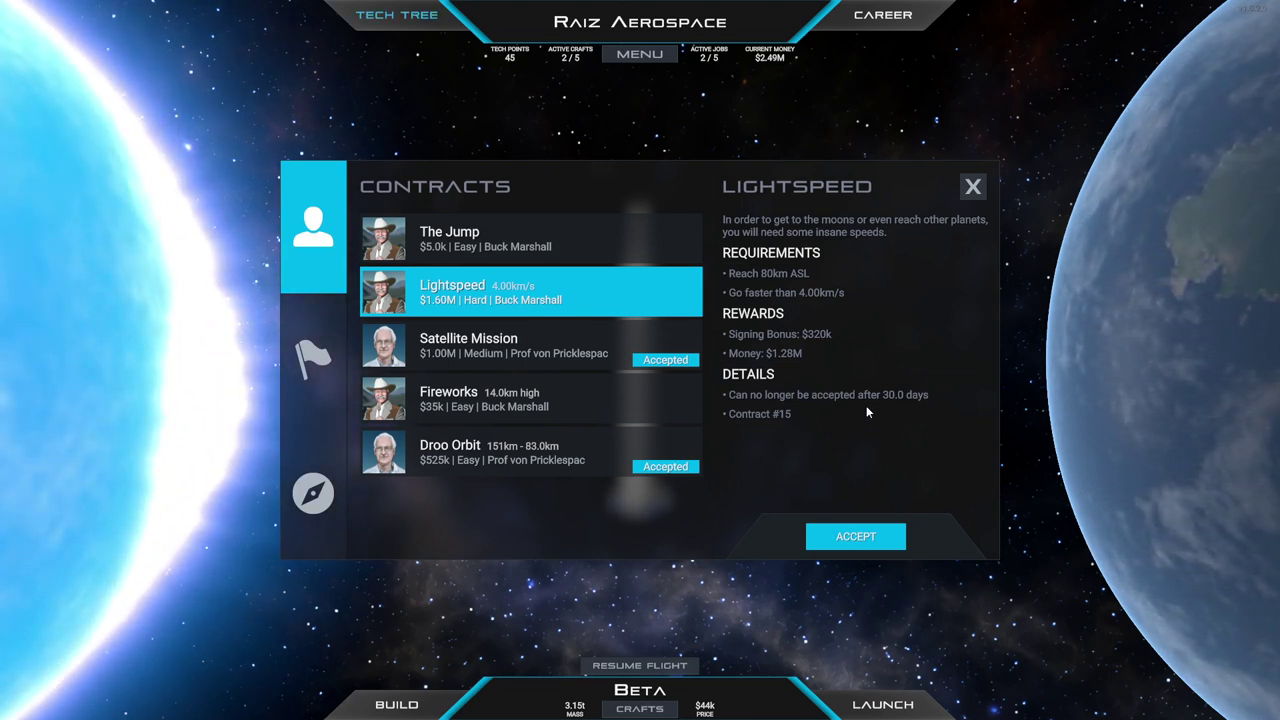
mouse_move(880, 318)
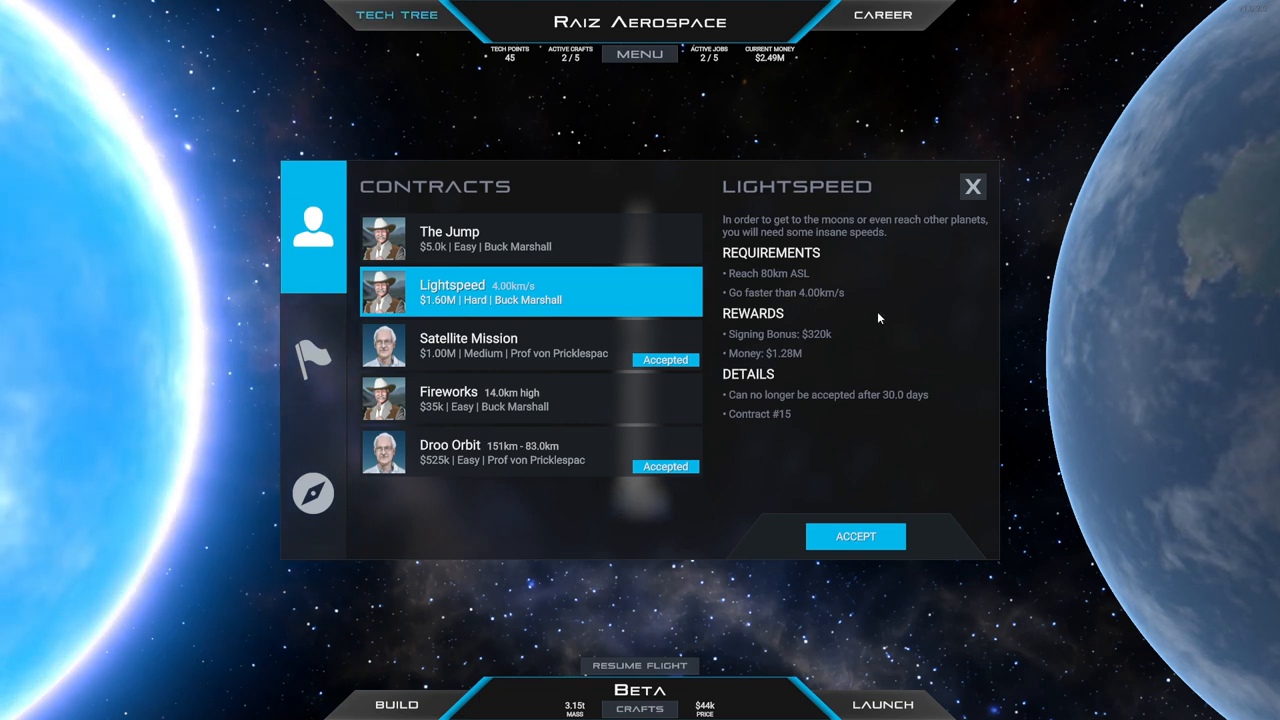
mouse_move(868, 320)
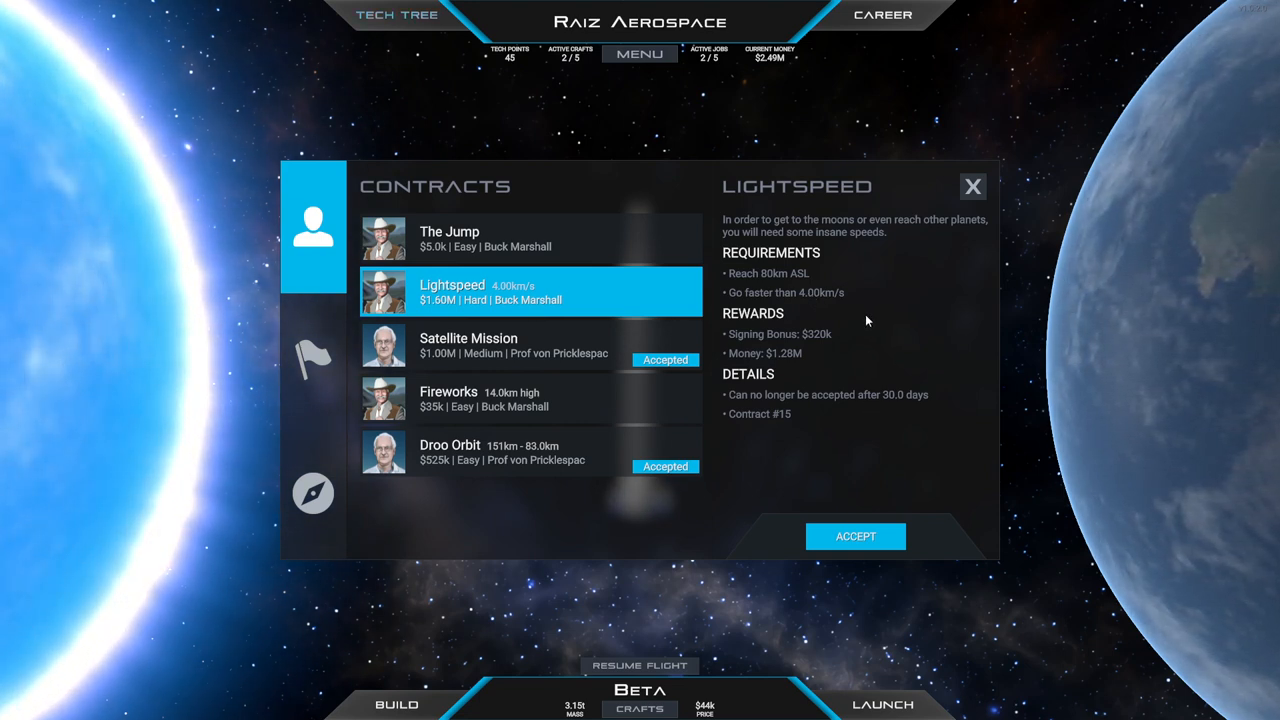
mouse_move(806, 308)
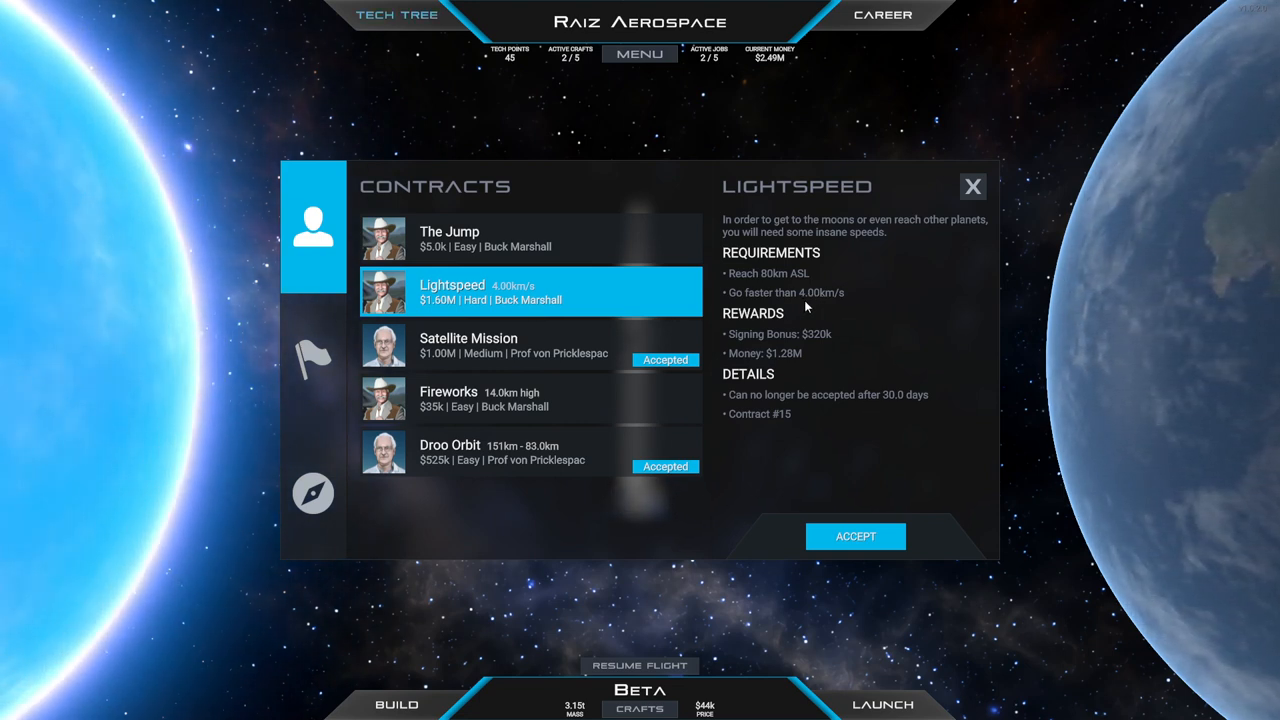
mouse_move(824, 304)
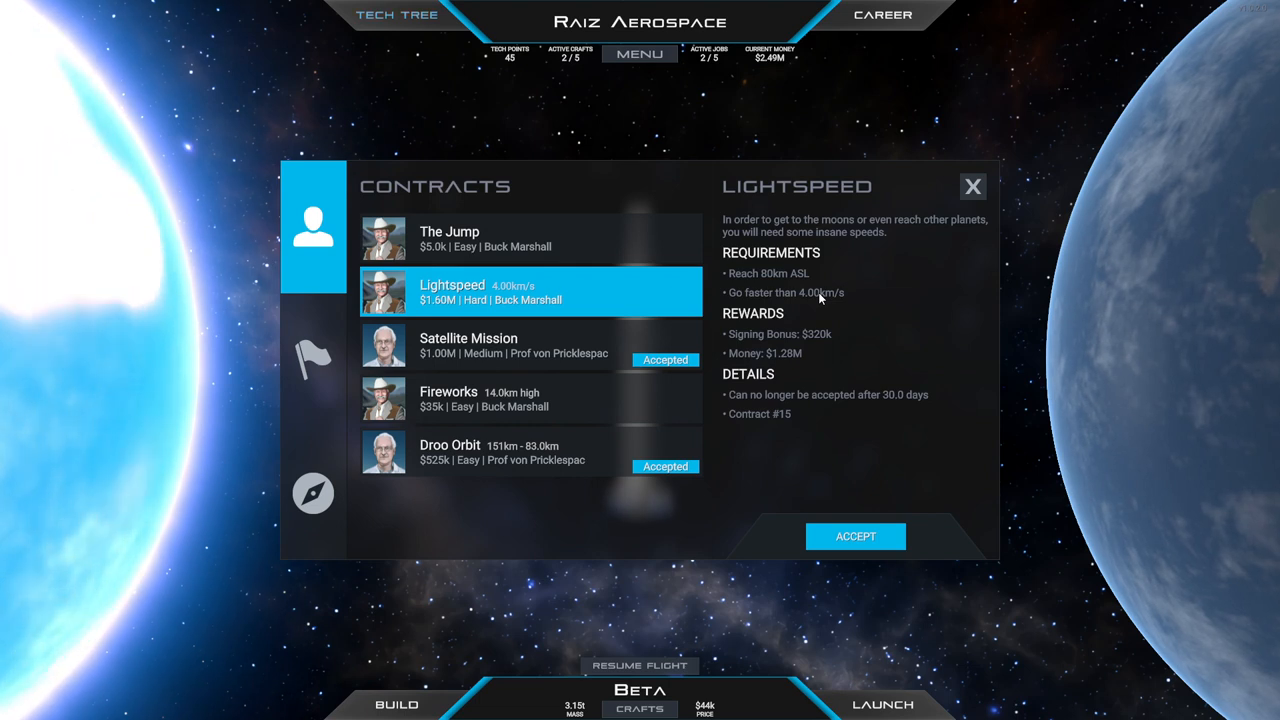
mouse_move(832, 396)
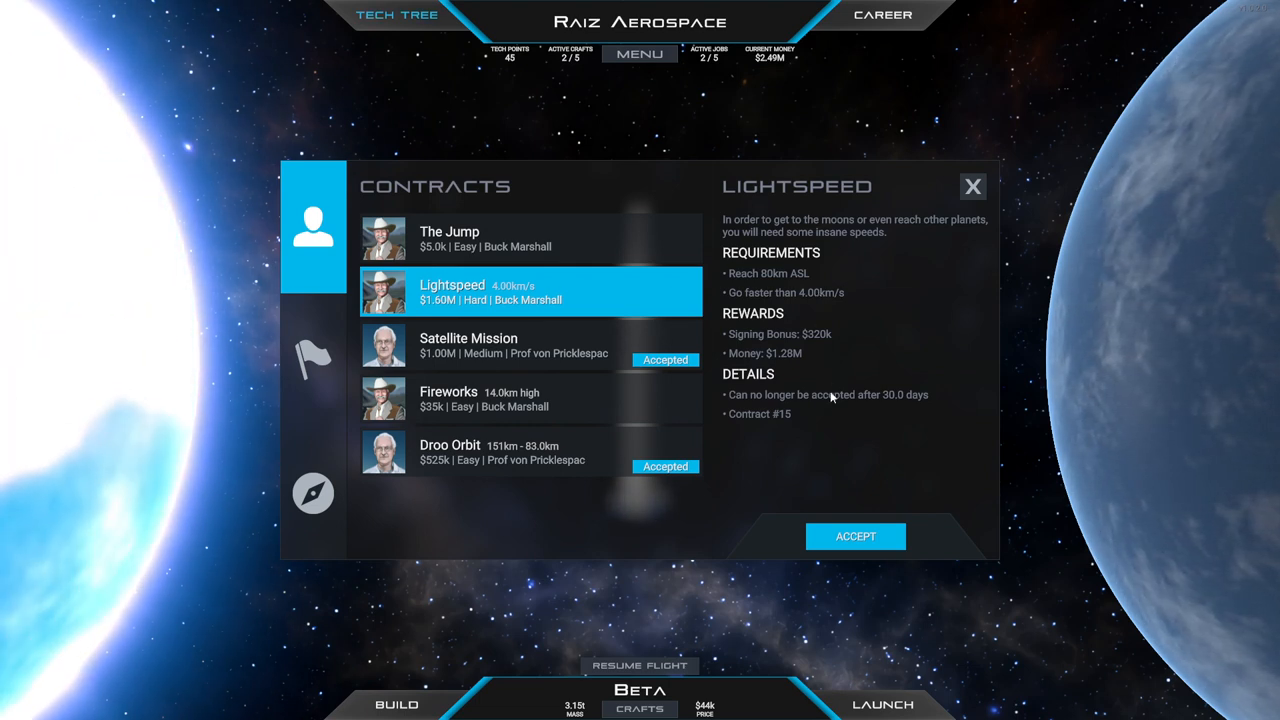
mouse_move(902, 406)
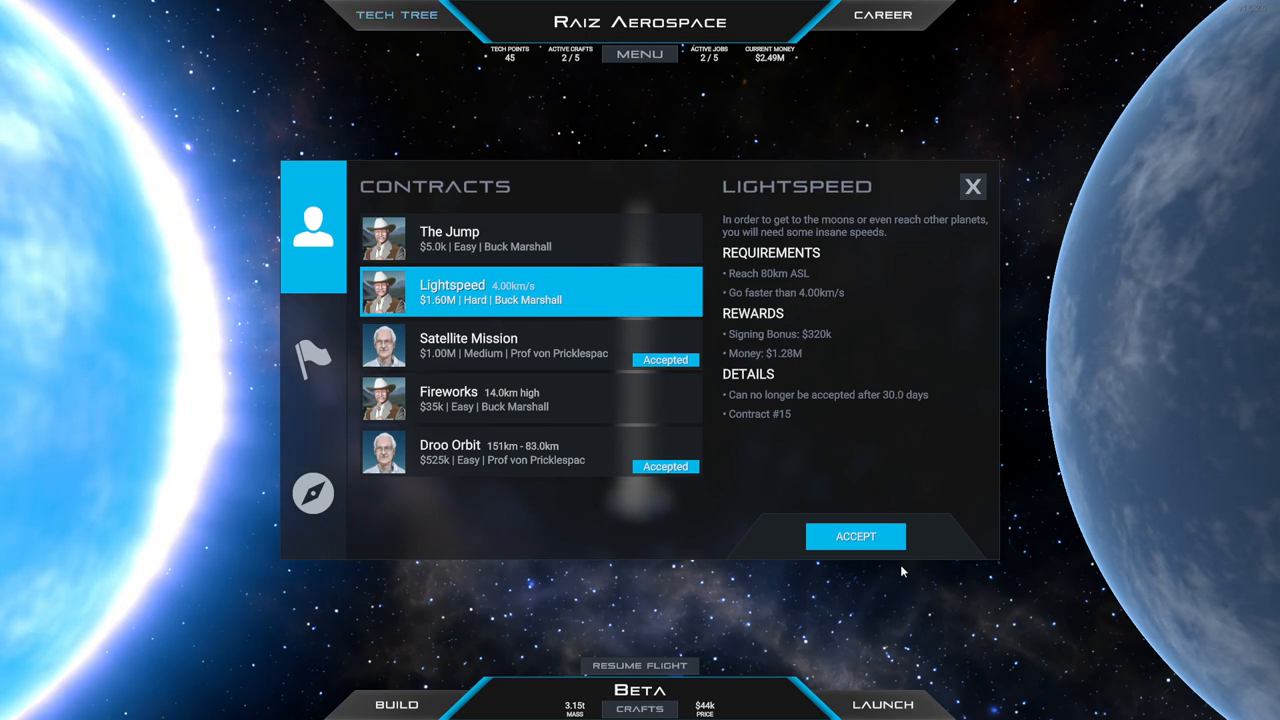
mouse_move(1052, 482)
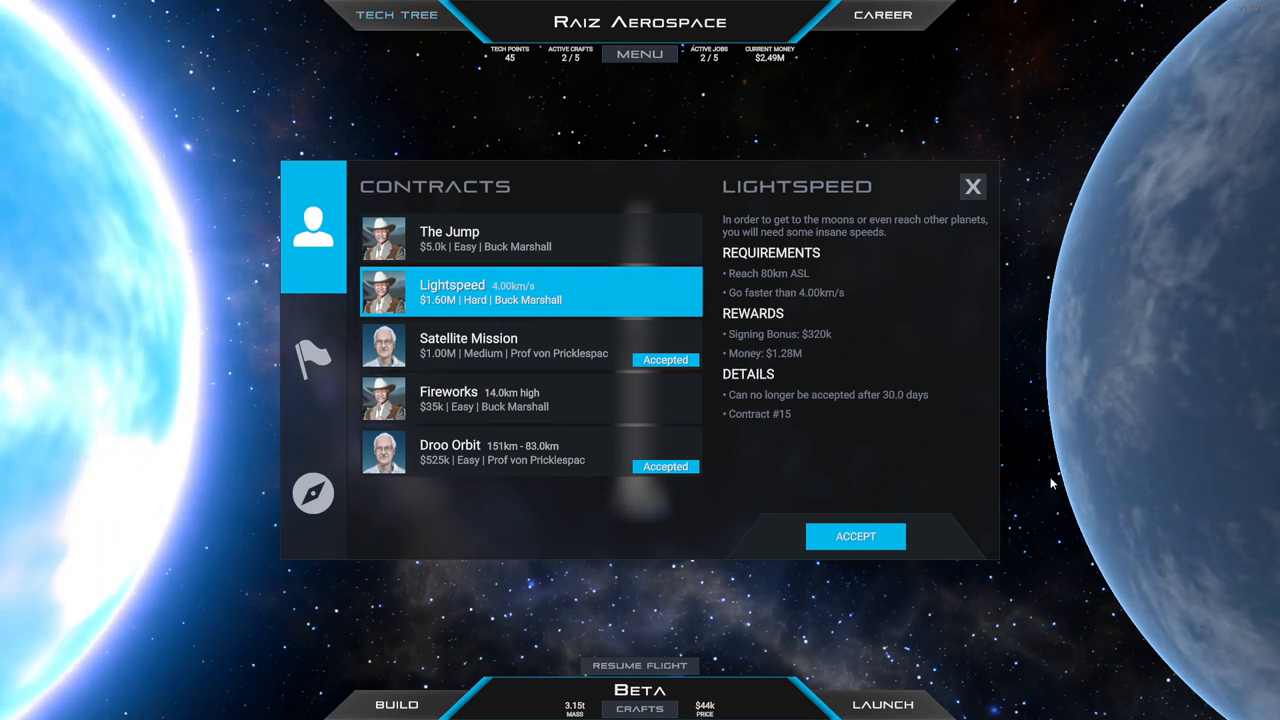
mouse_move(980, 368)
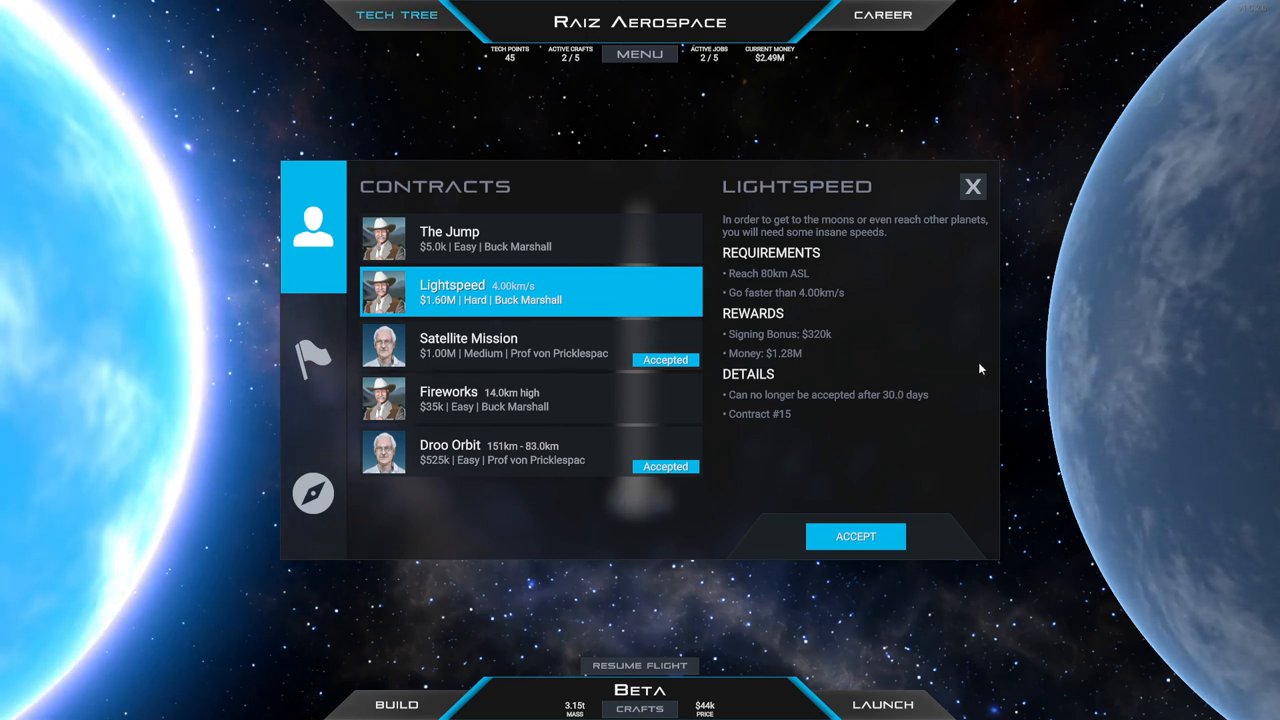
left_click(972, 186)
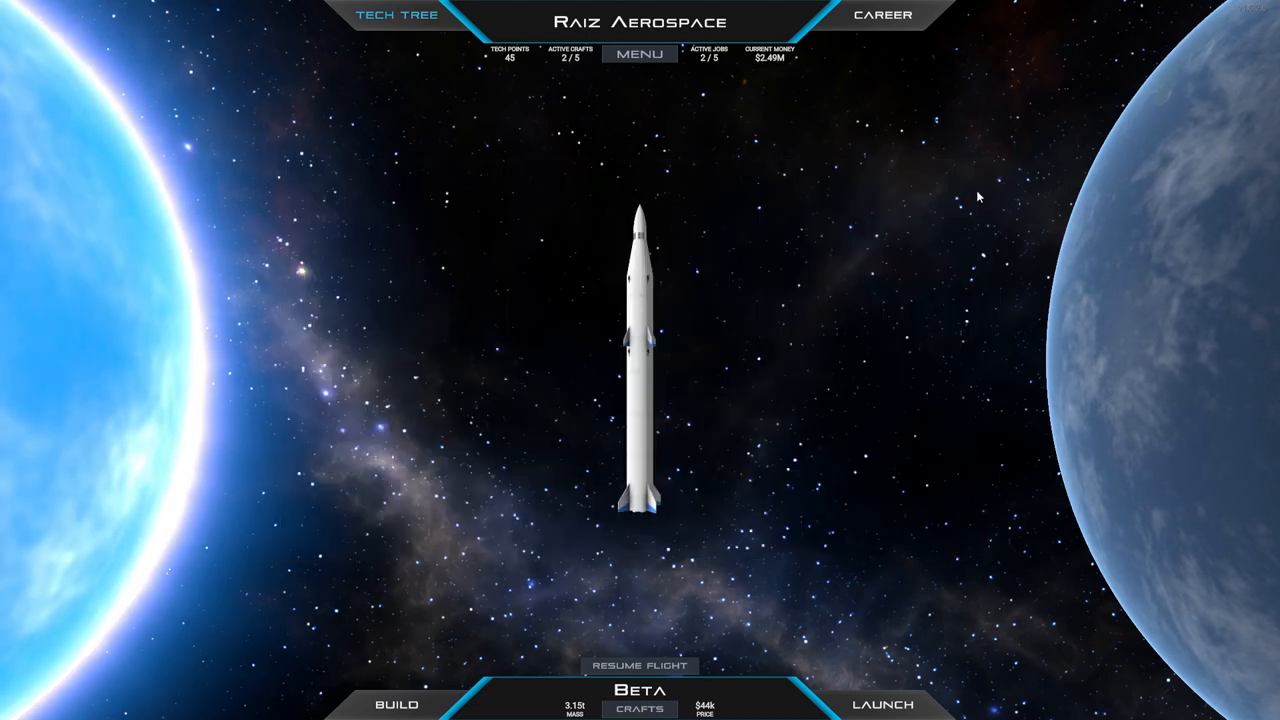
Edit the Beta rocket and set the upper-stage engine to Liquid (Kerolox, Pressure-Fed)
left_click(884, 704)
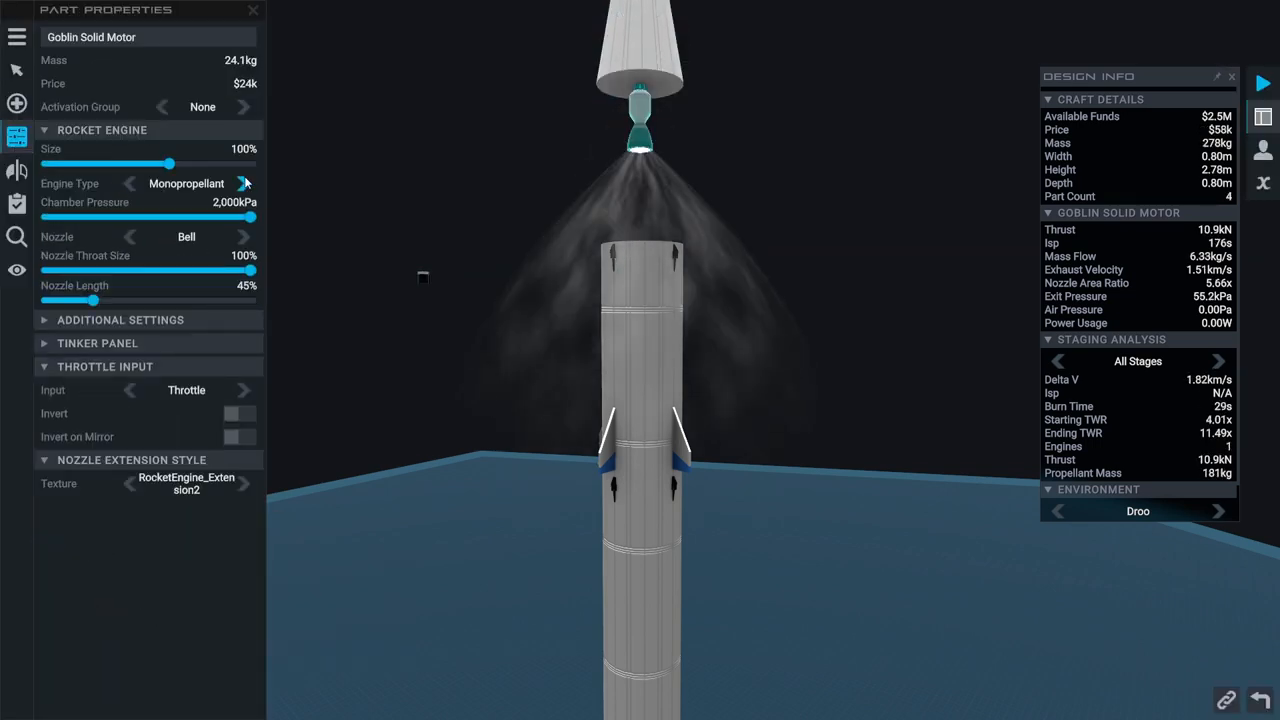
left_click(244, 184)
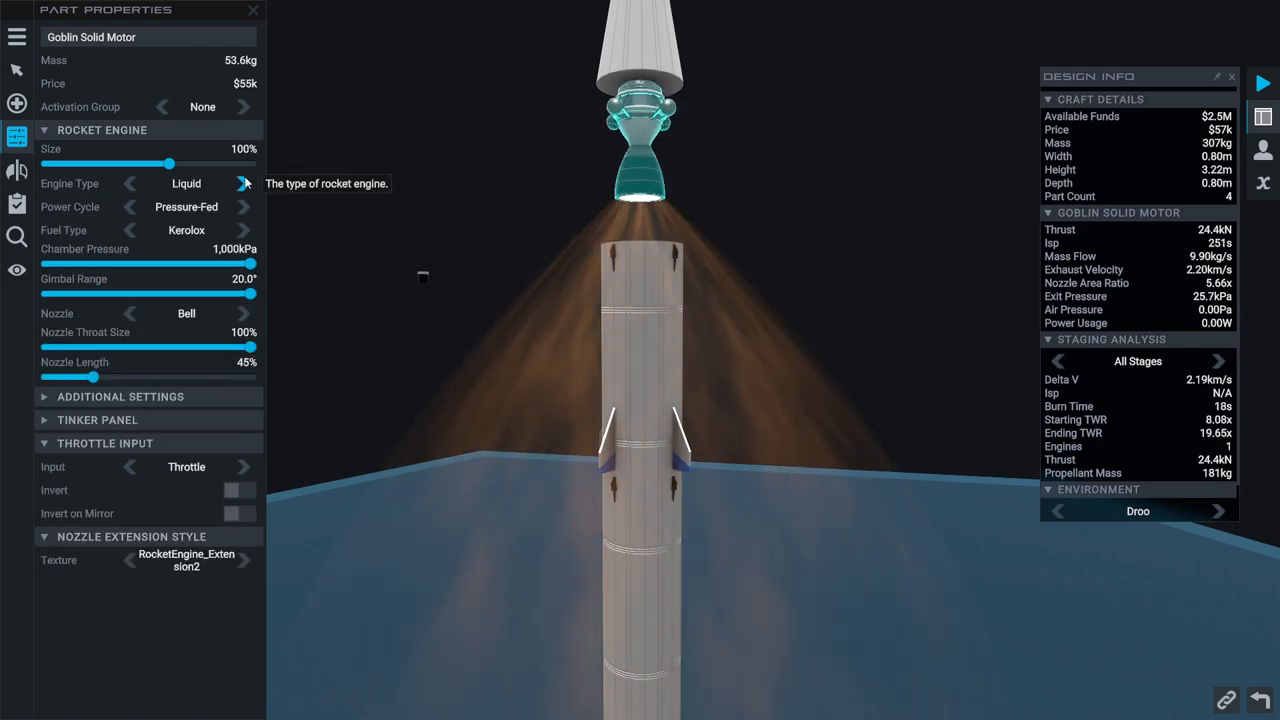
left_click(256, 10)
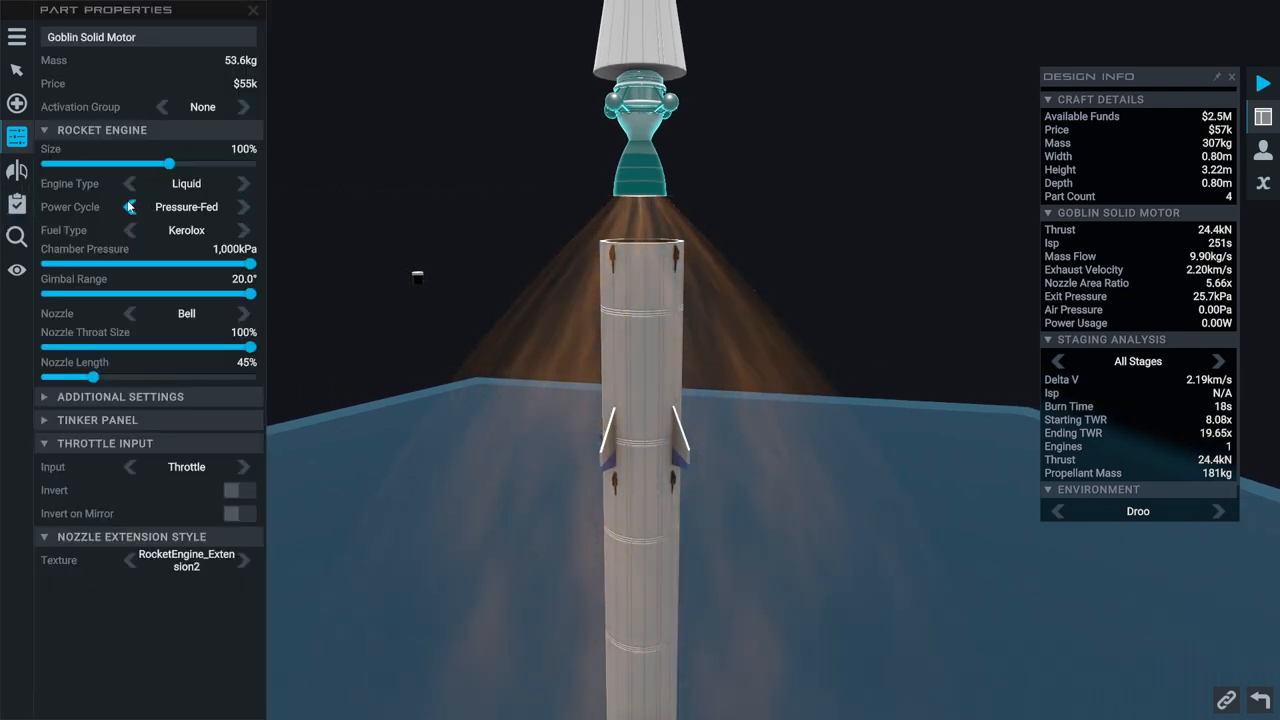
mouse_move(130, 206)
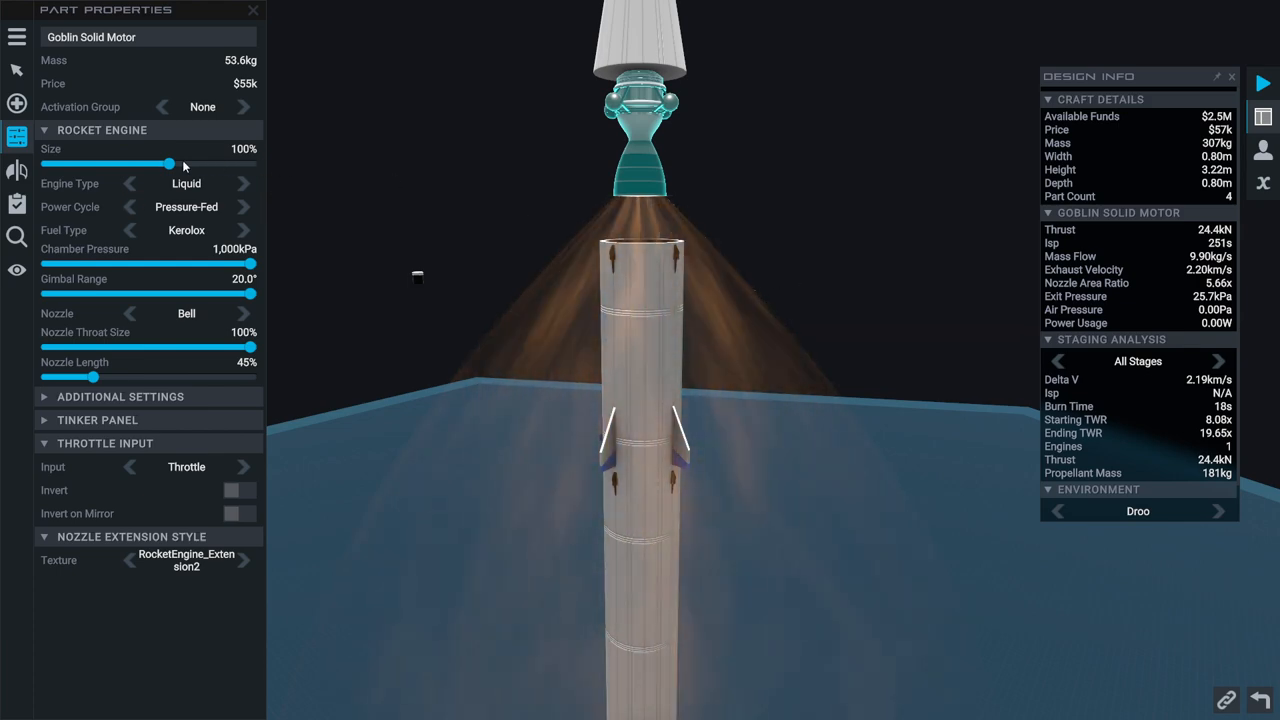
mouse_move(168, 164)
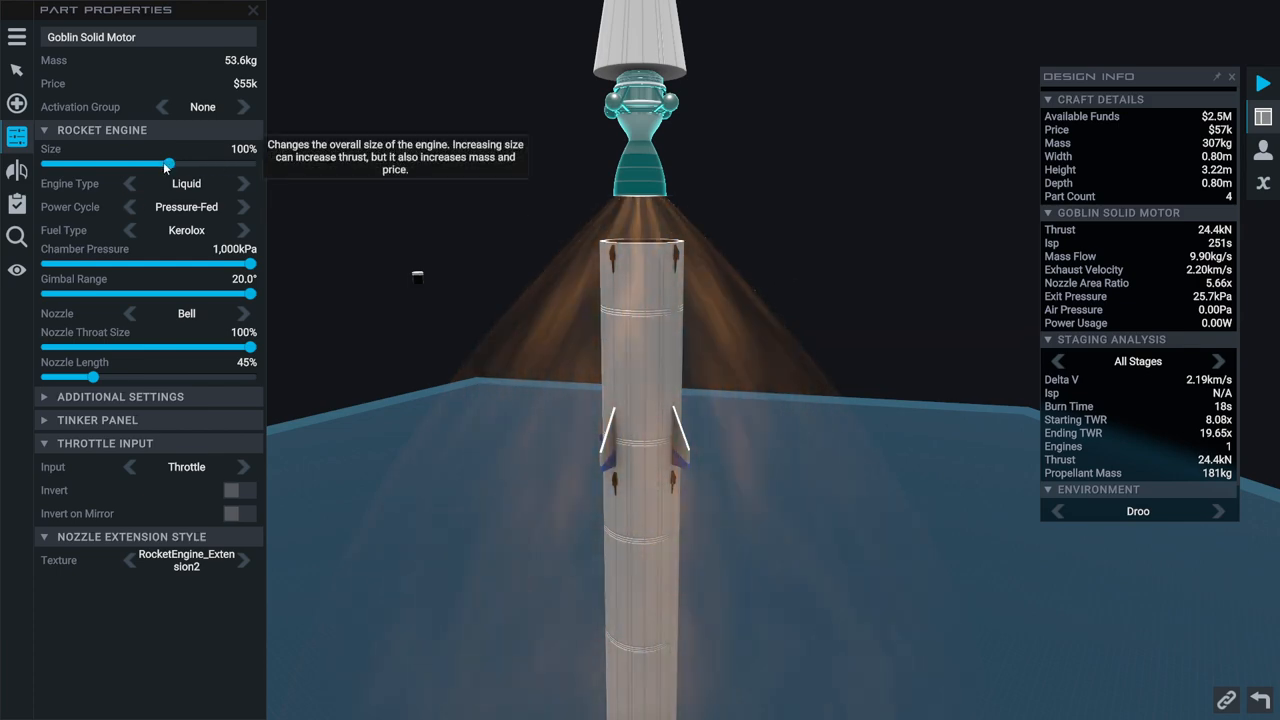
Shrink the upper-stage engine to 40% size for about 3.90 kN thrust
left_click_drag(168, 164, 88, 164)
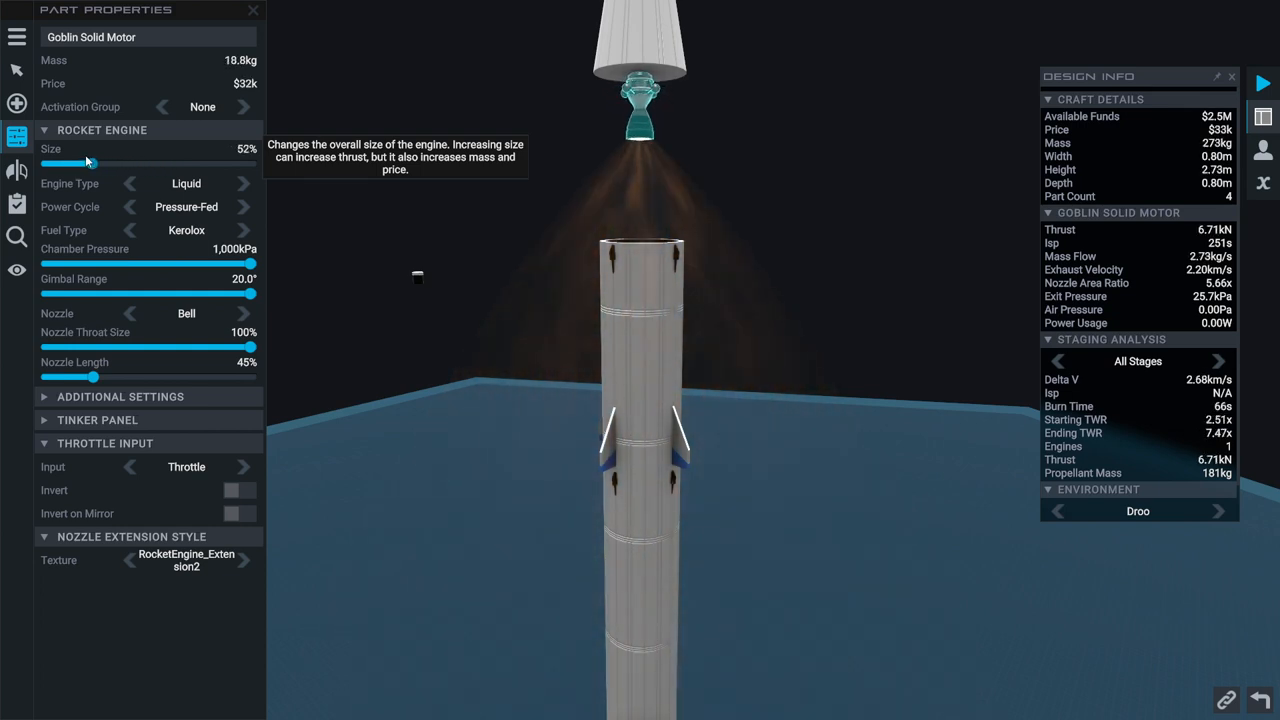
left_click_drag(90, 164, 70, 164)
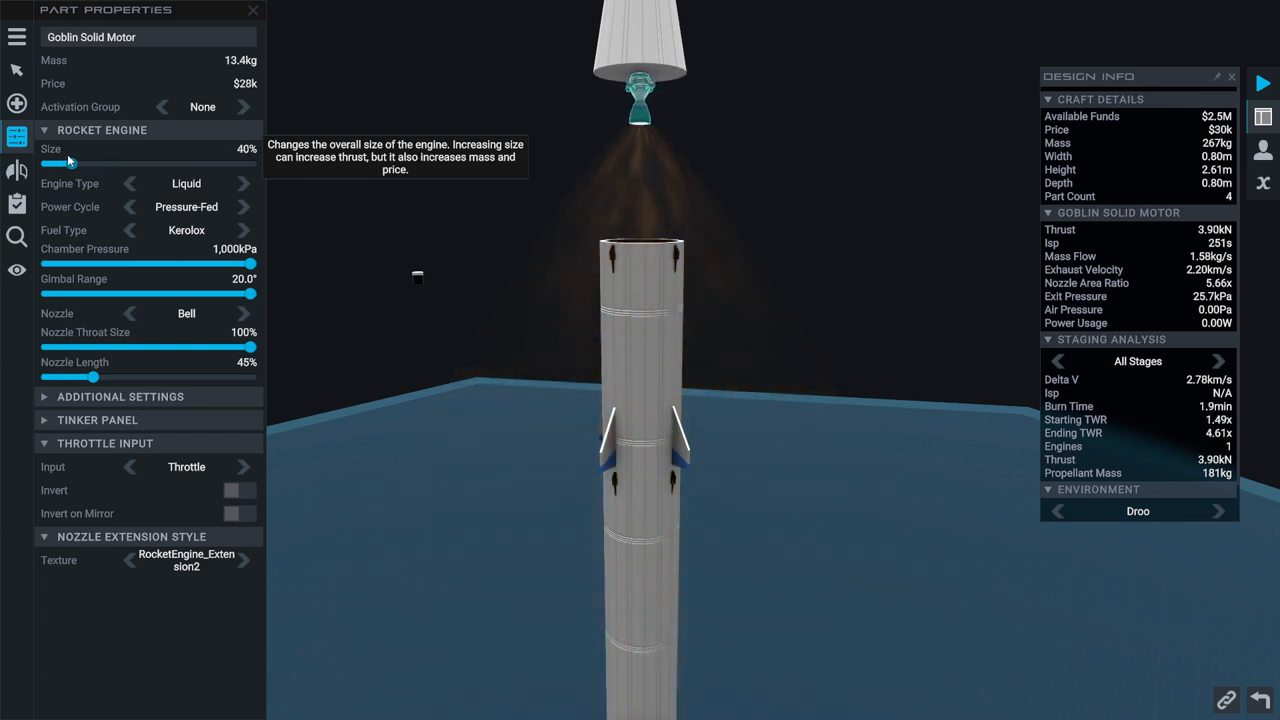
left_click_drag(68, 164, 76, 164)
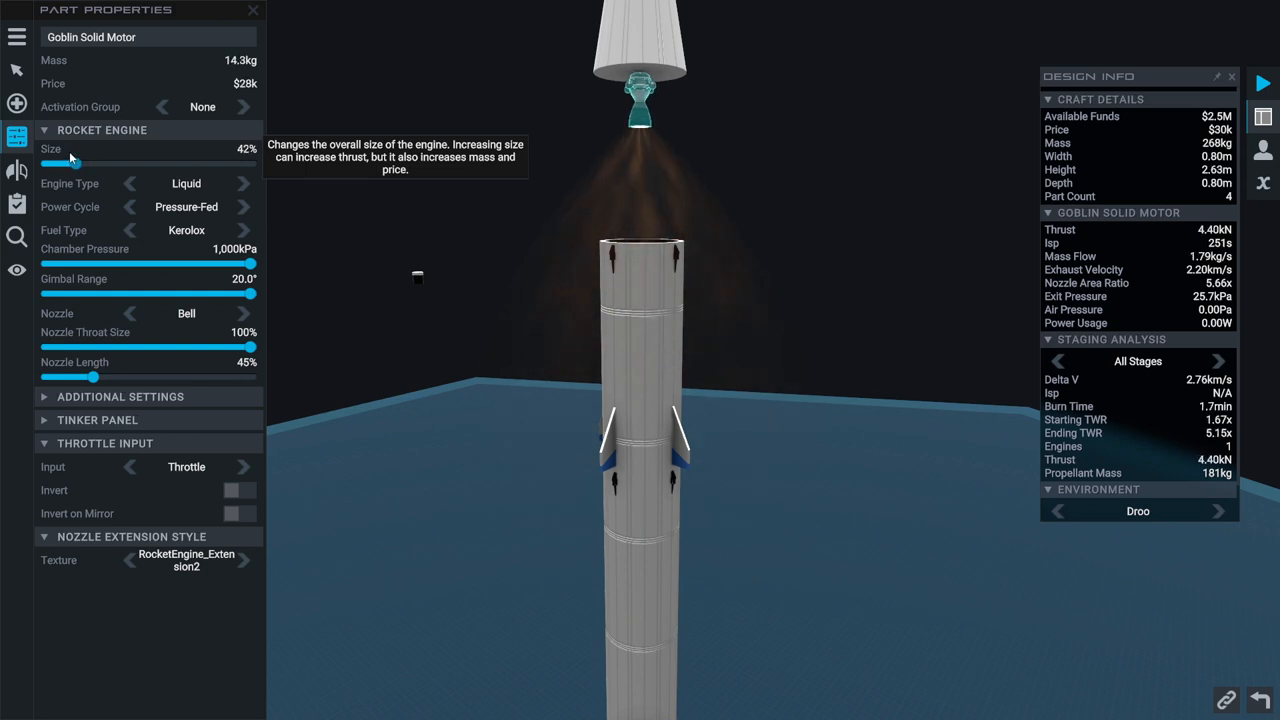
left_click_drag(76, 164, 64, 164)
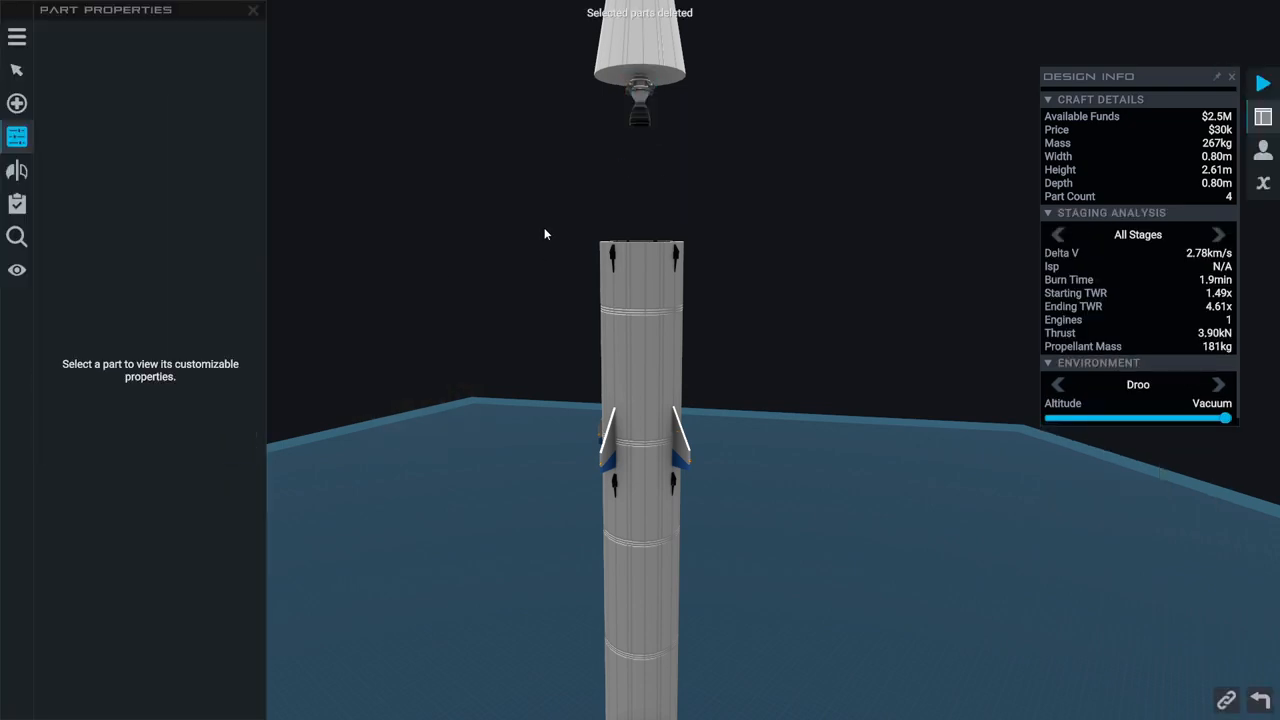
Attach Multi Directional RCS thrusters from the parts catalogue to the upper stage
left_click(16, 100)
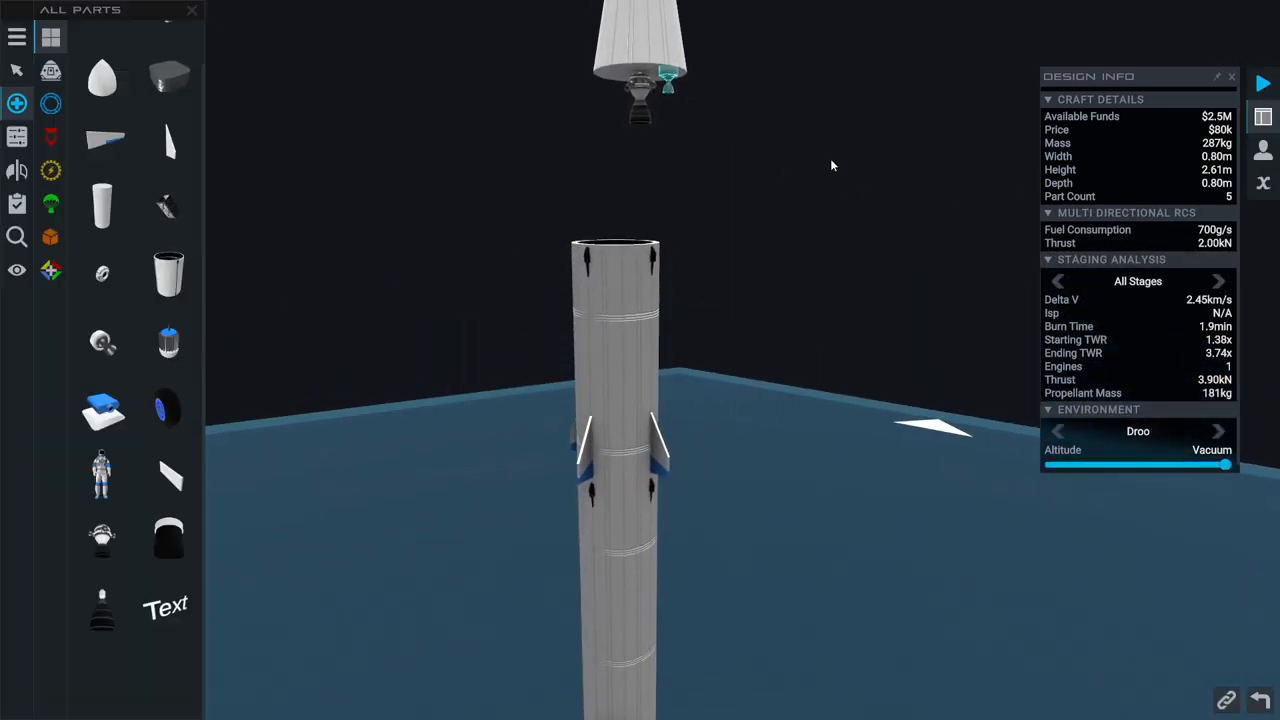
left_click(102, 248)
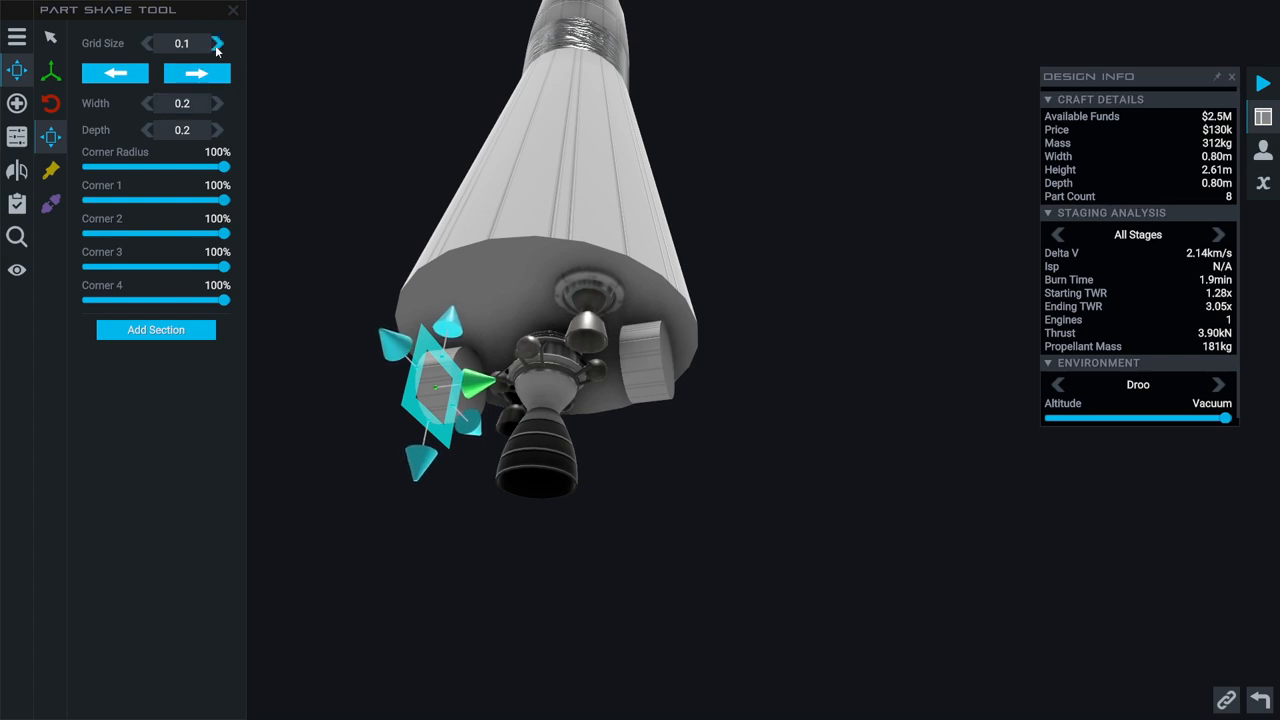
Cycle the small fuel tank through Paint, Connections, Shape and Translate tools, then show its Part Properties
left_click(50, 138)
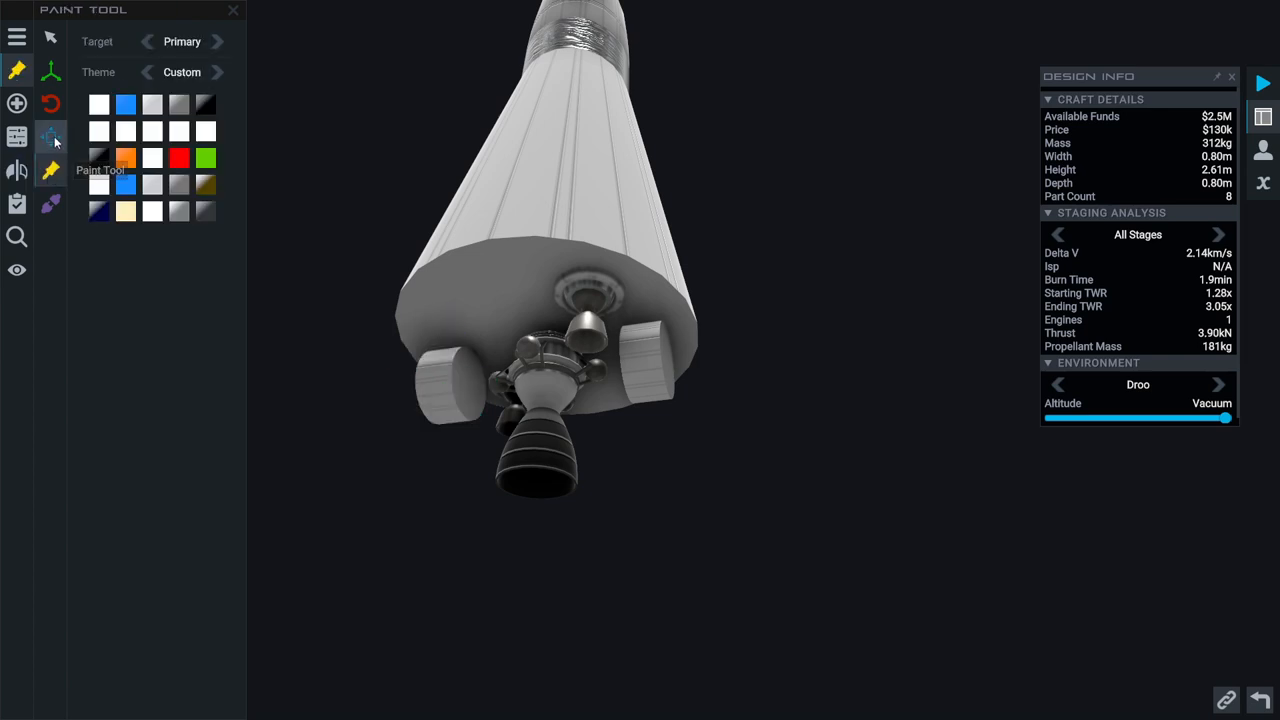
left_click(50, 204)
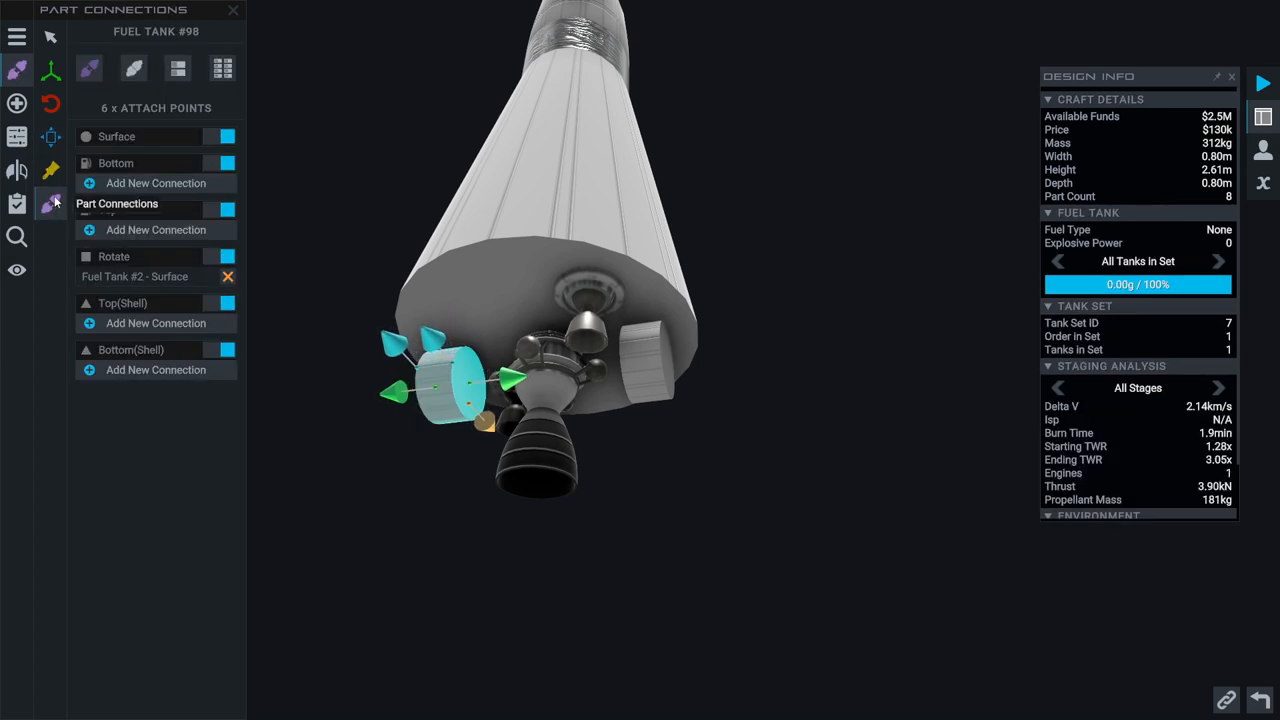
left_click(48, 136)
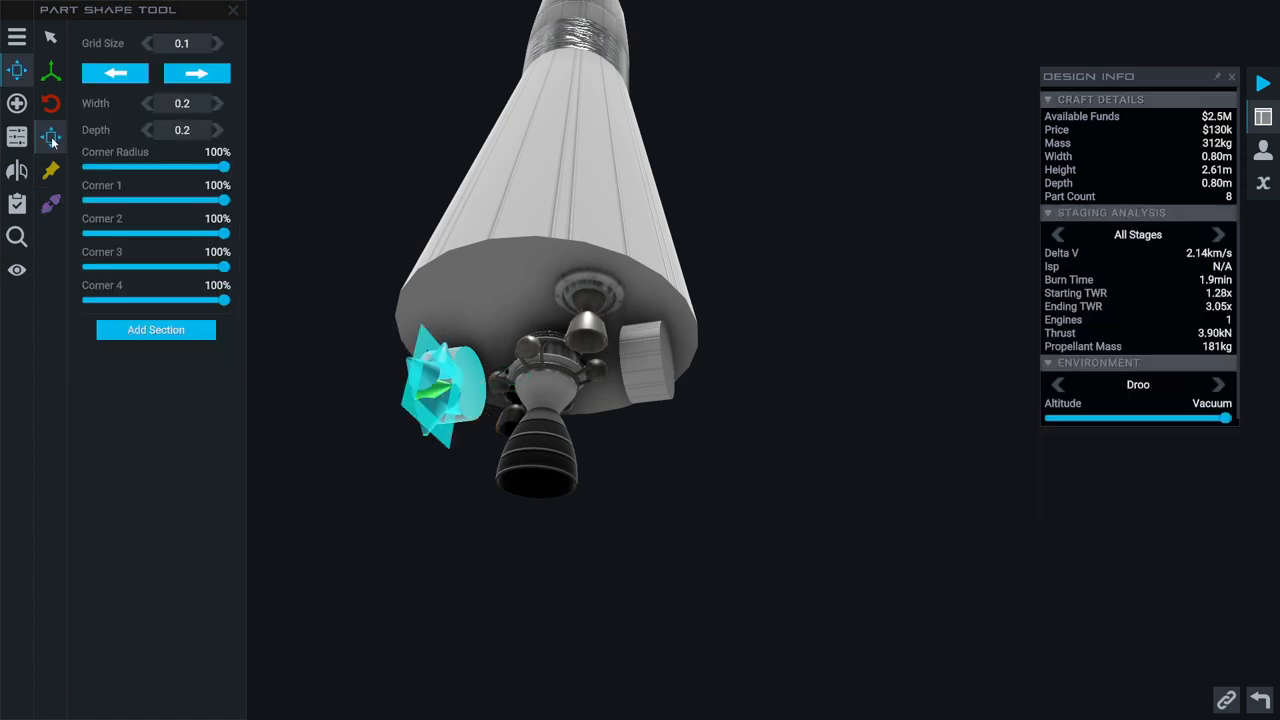
left_click_drag(224, 200, 84, 200)
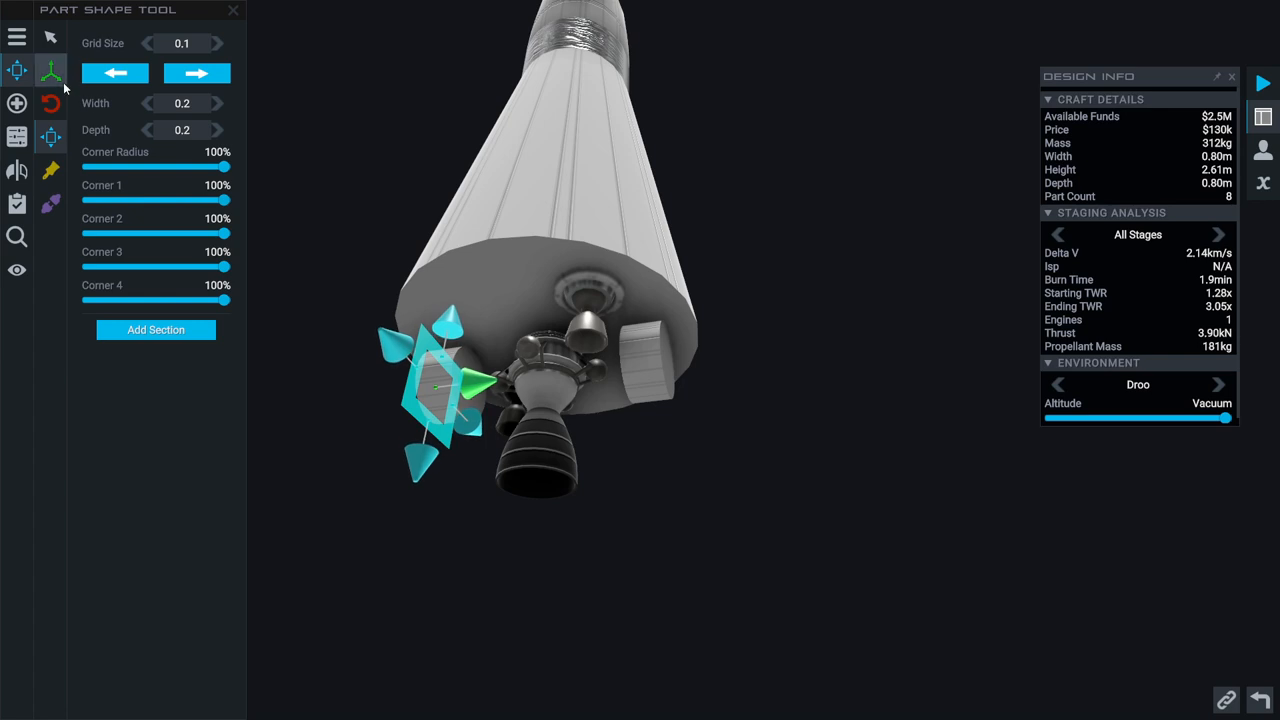
left_click(16, 104)
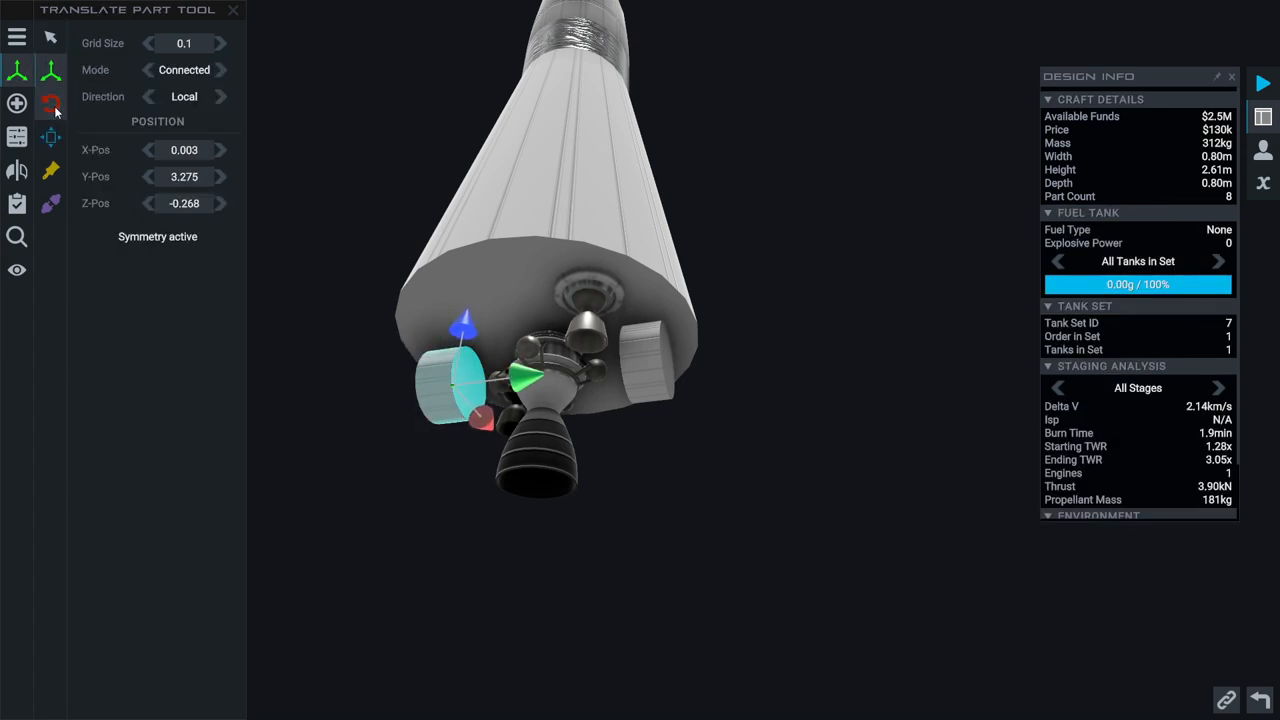
left_click(50, 104)
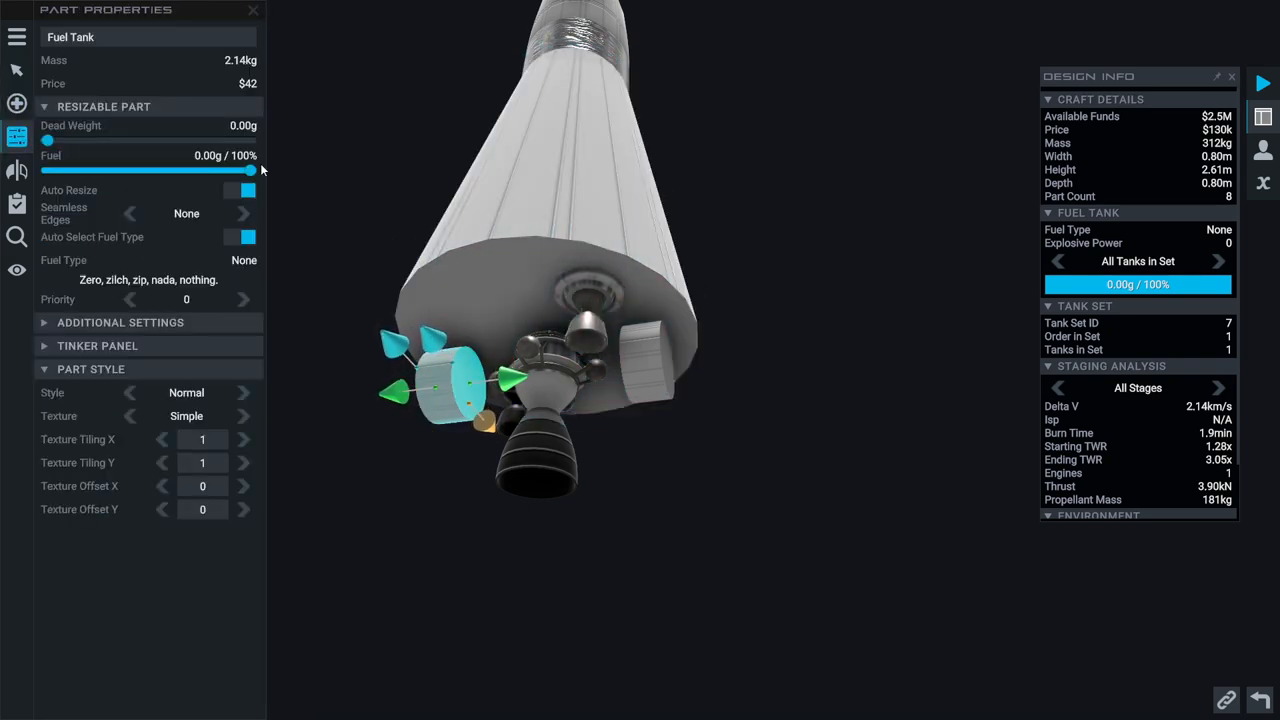
mouse_move(252, 168)
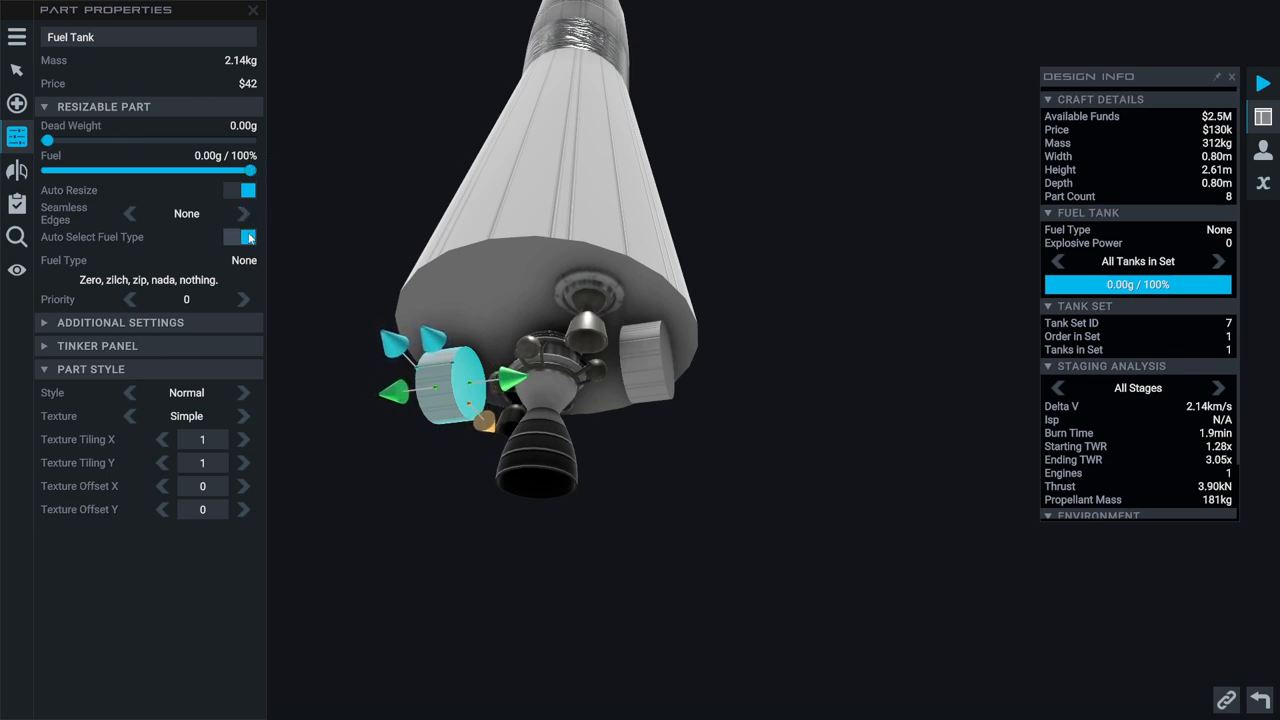
Make the tank hold monopropellant manually and lower its fill to 55%
left_click(240, 238)
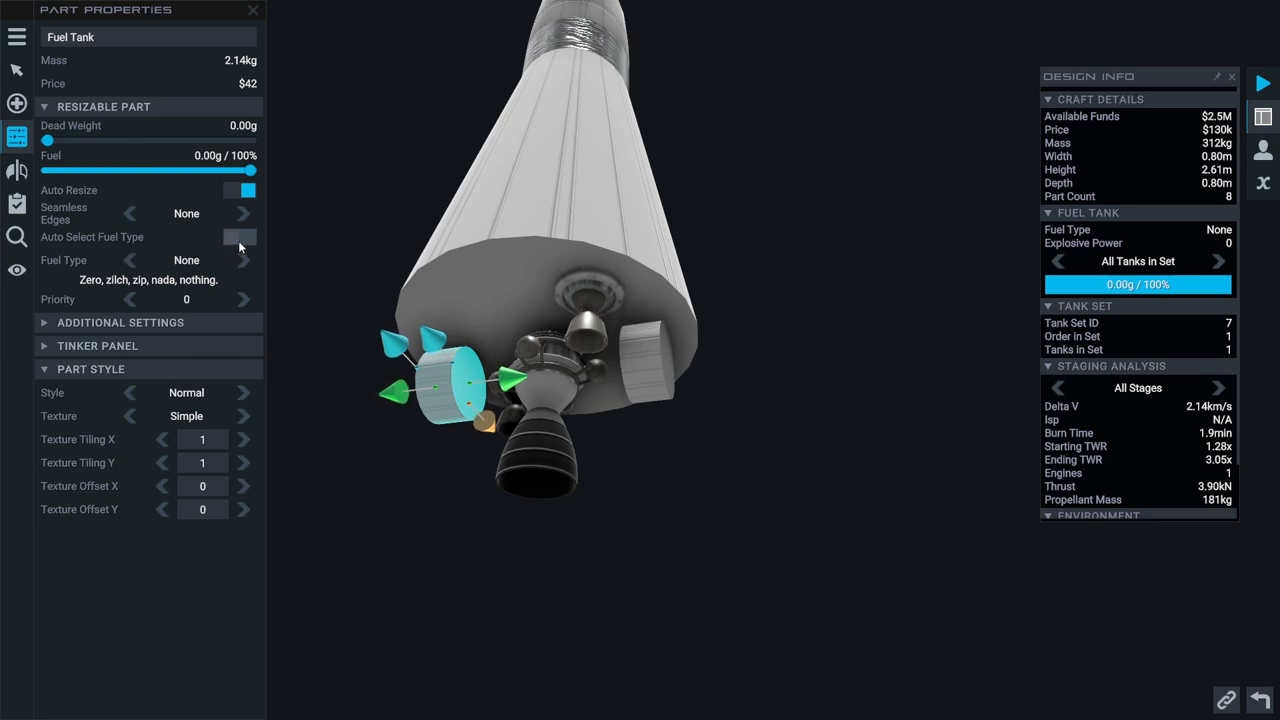
left_click(242, 260)
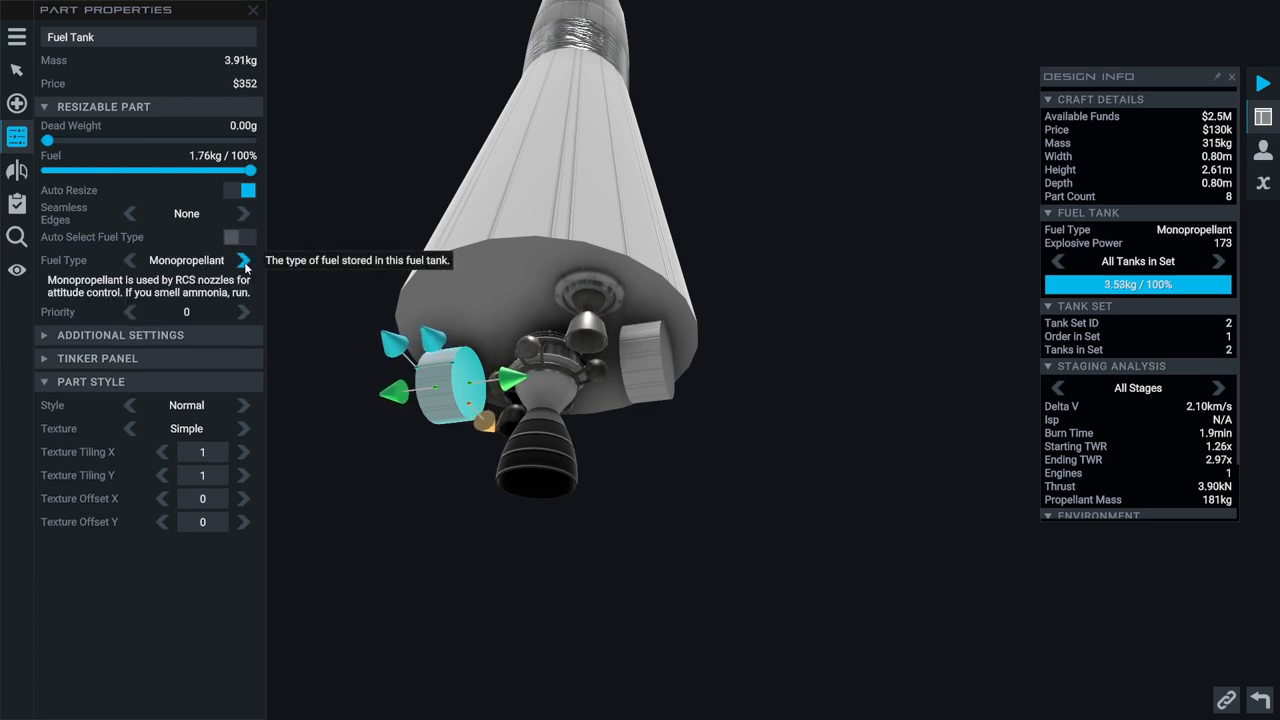
mouse_move(790, 258)
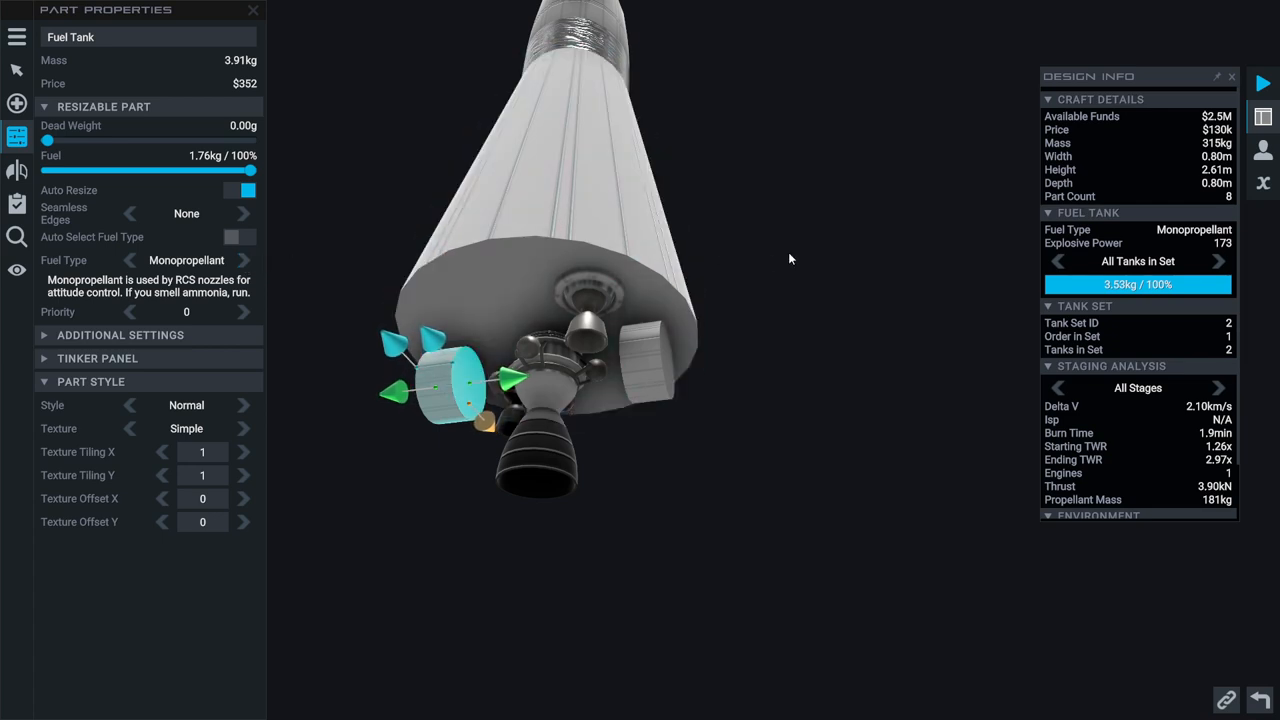
left_click_drag(252, 170, 156, 170)
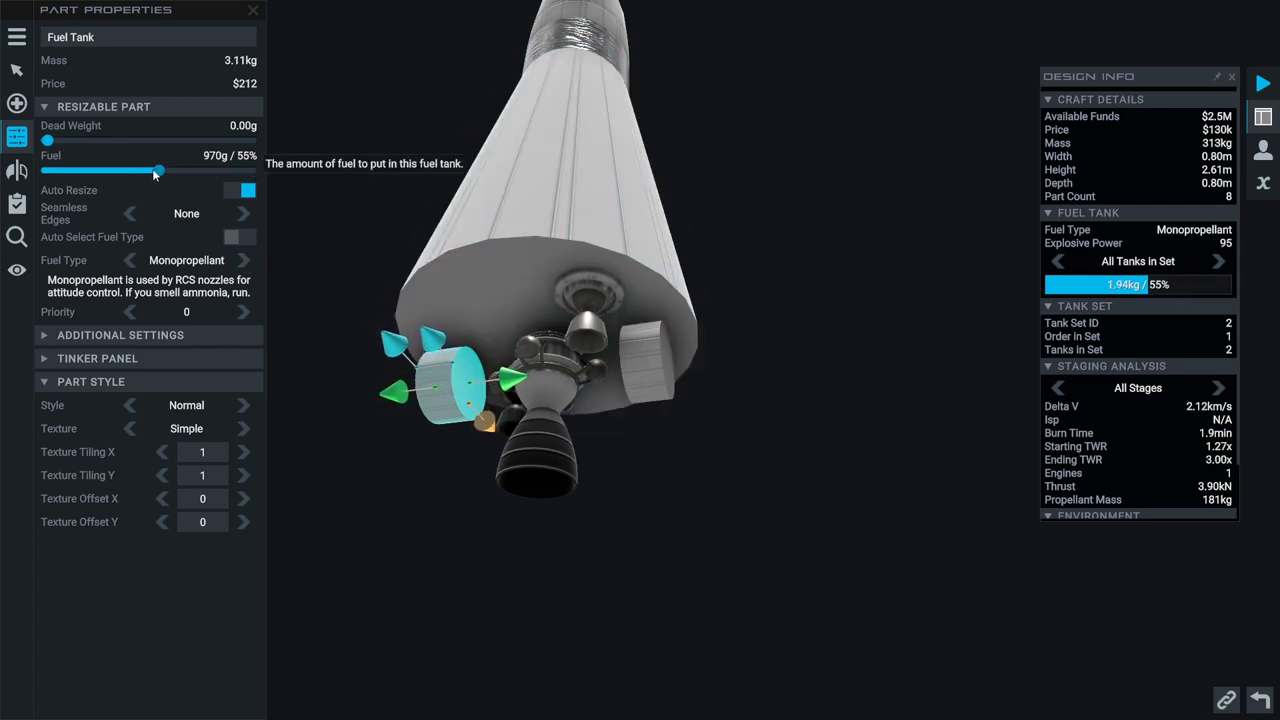
left_click_drag(156, 172, 148, 172)
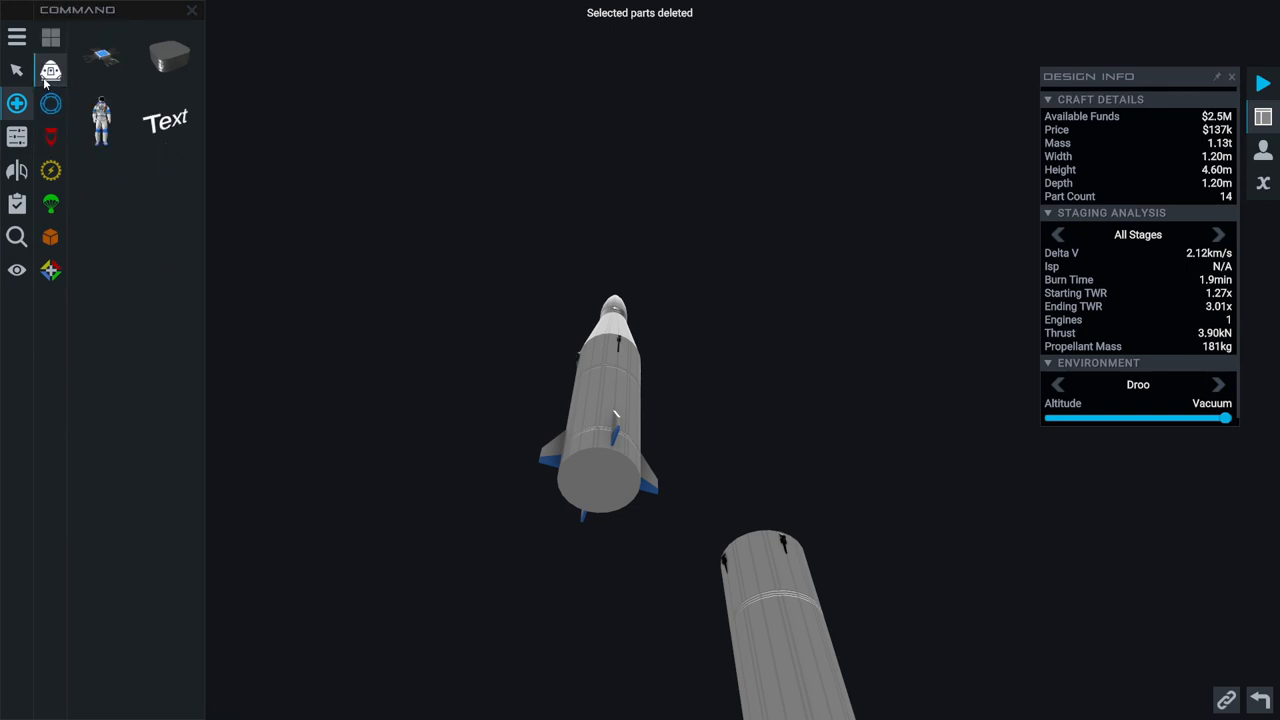
Show the full All Parts catalogue beside the craft
left_click(48, 36)
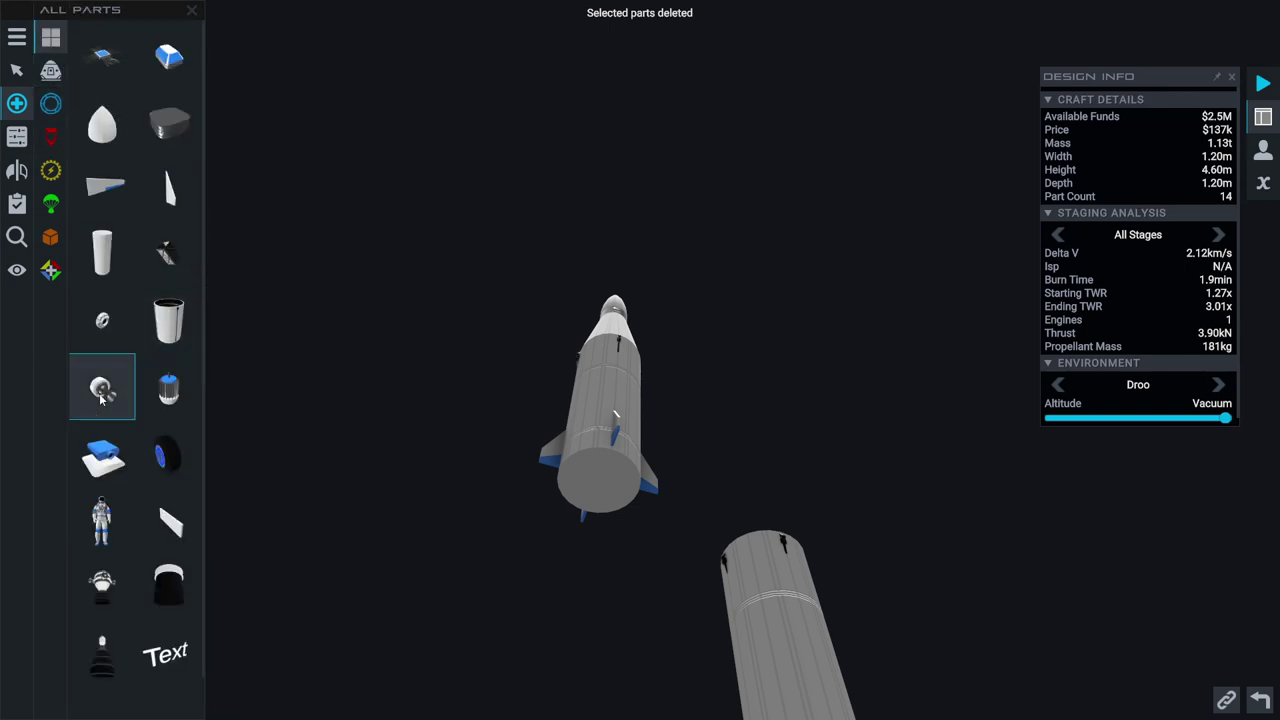
mouse_move(102, 584)
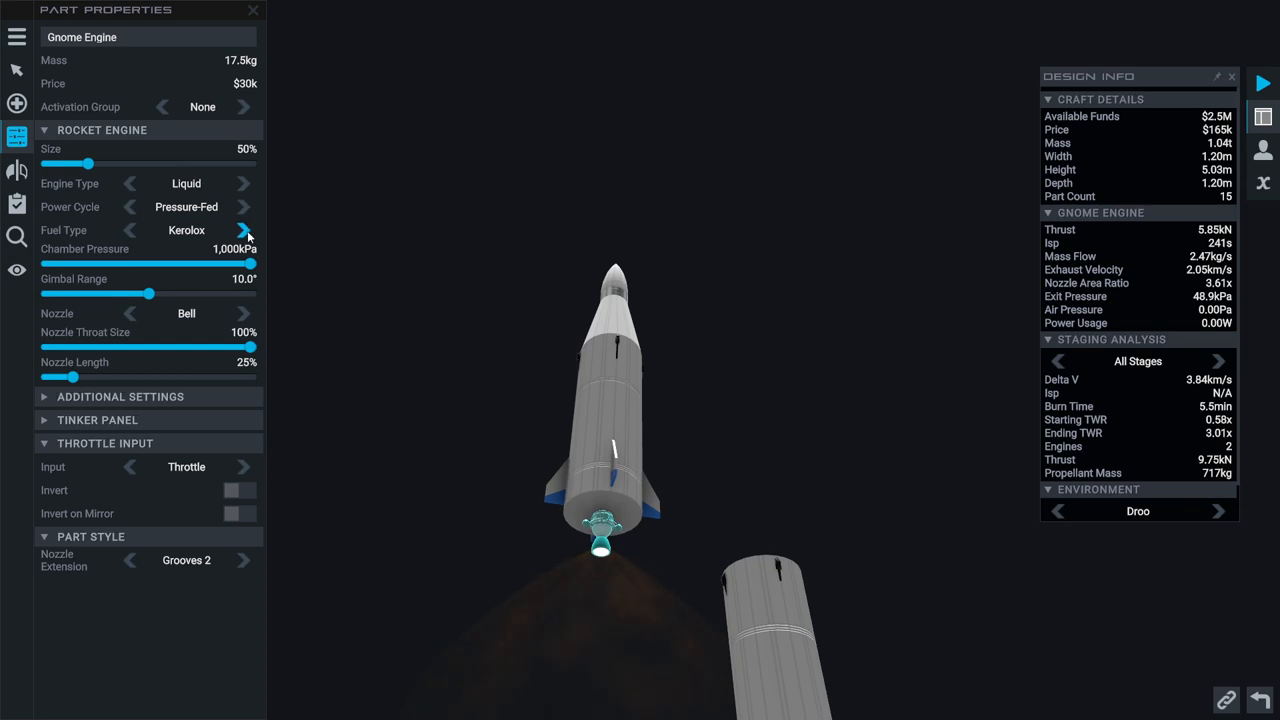
mouse_move(90, 164)
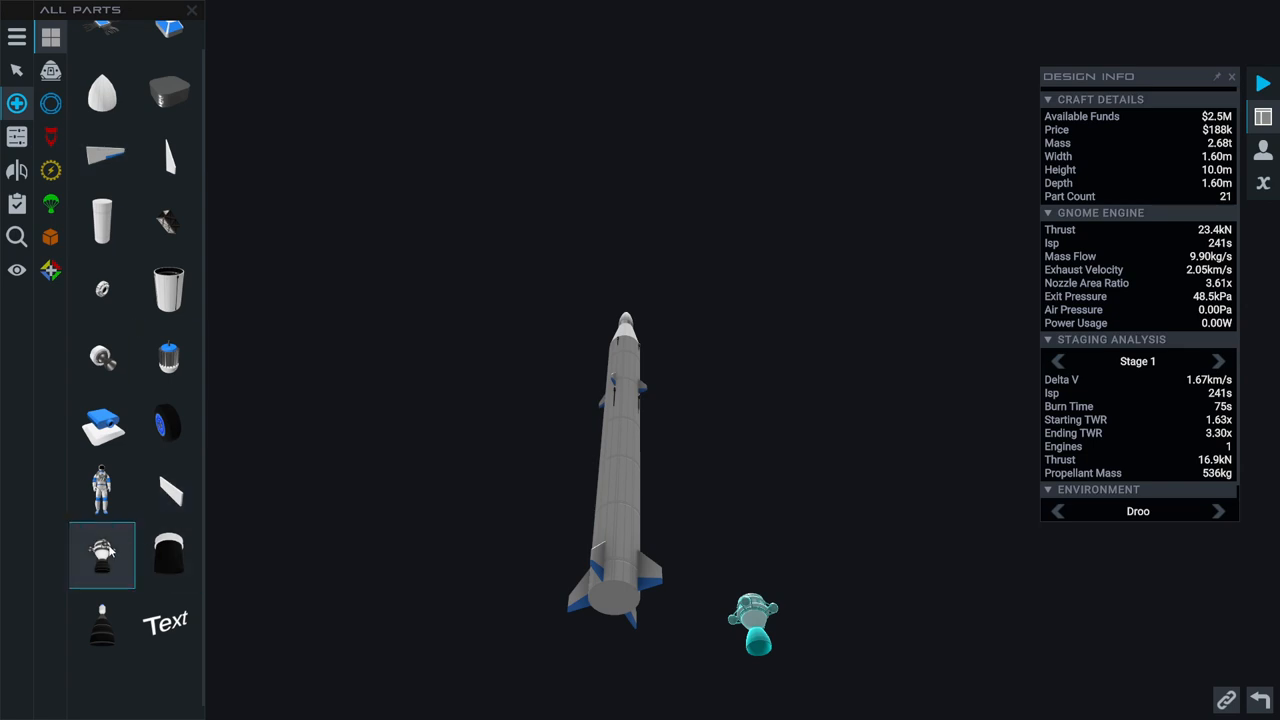
mouse_move(100, 564)
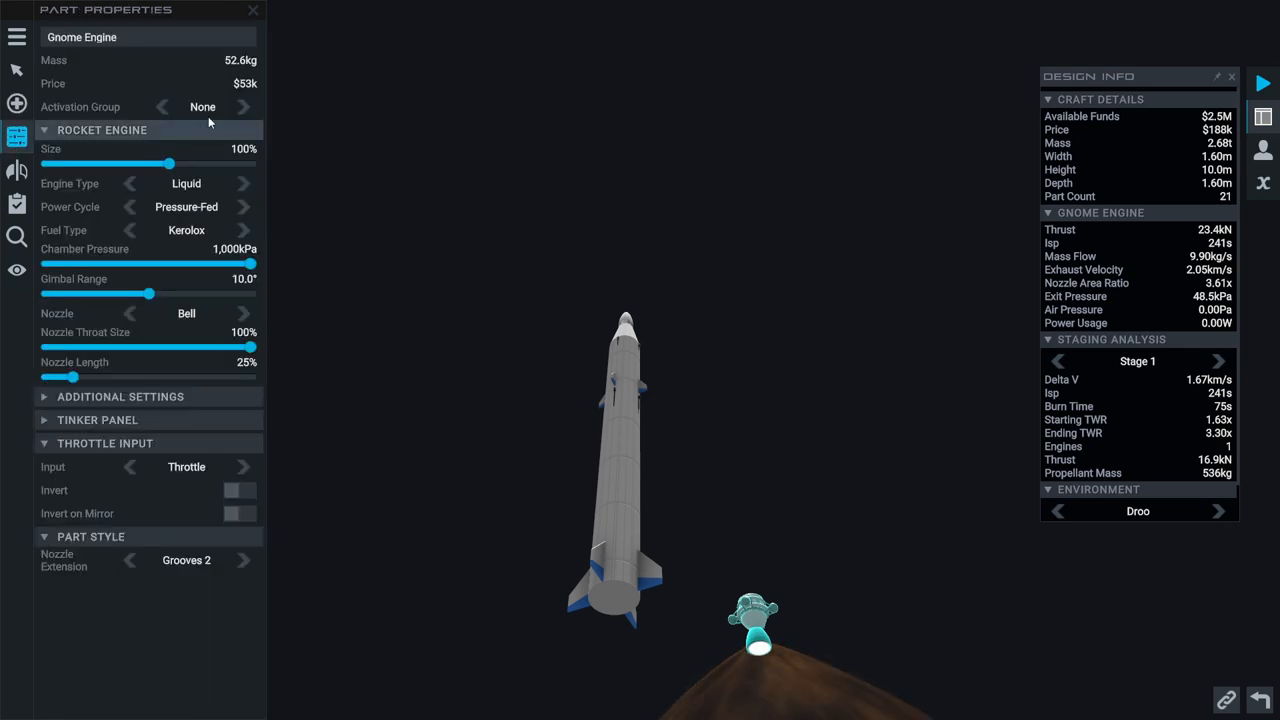
mouse_move(204, 160)
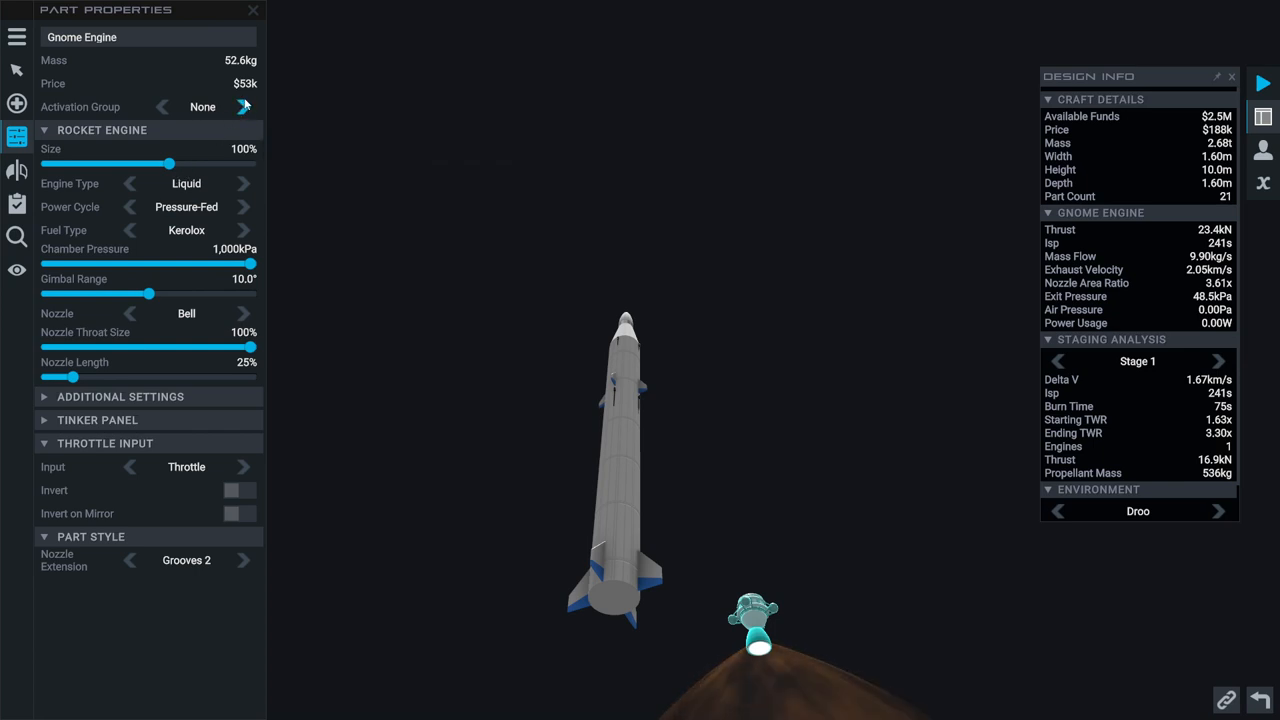
mouse_move(252, 88)
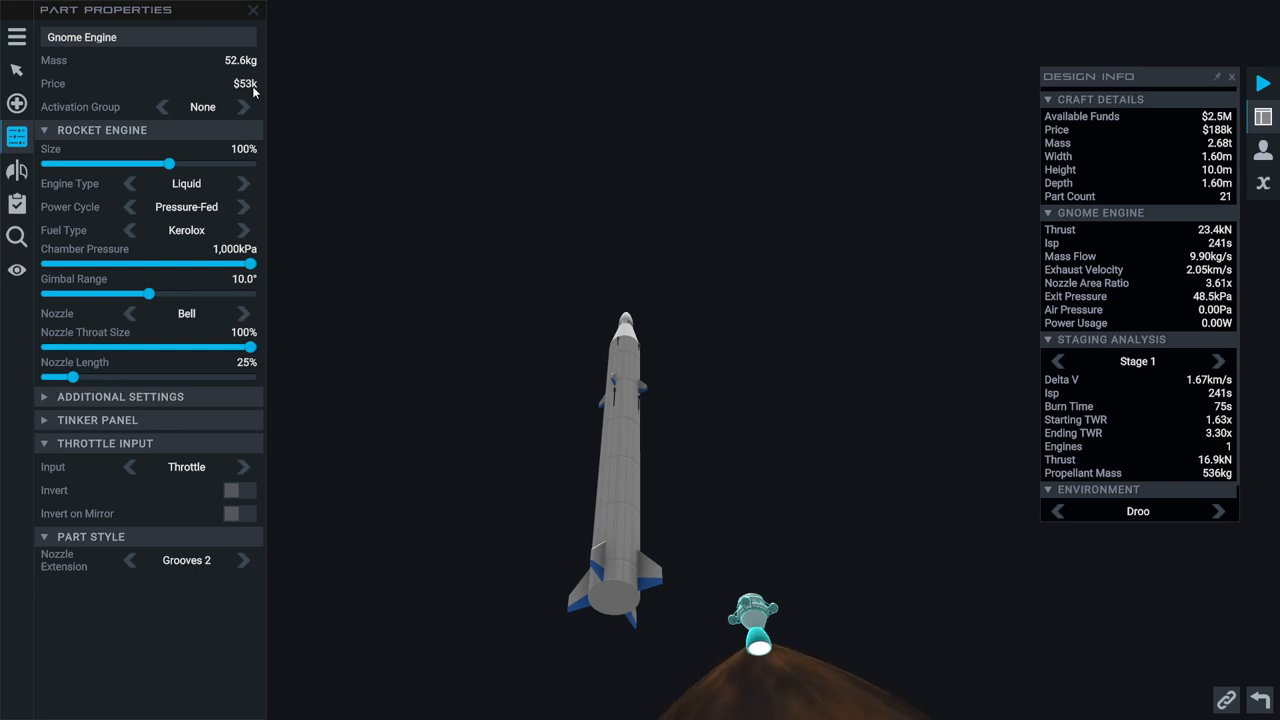
mouse_move(258, 94)
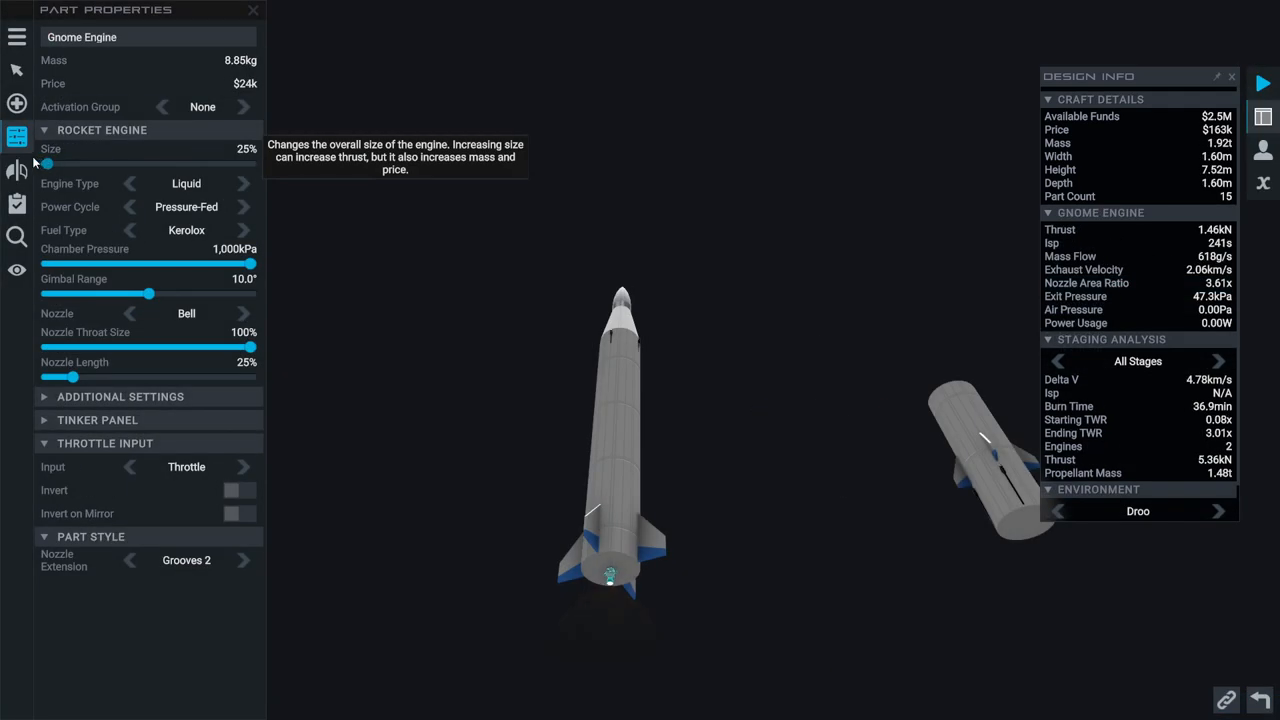
mouse_move(236, 80)
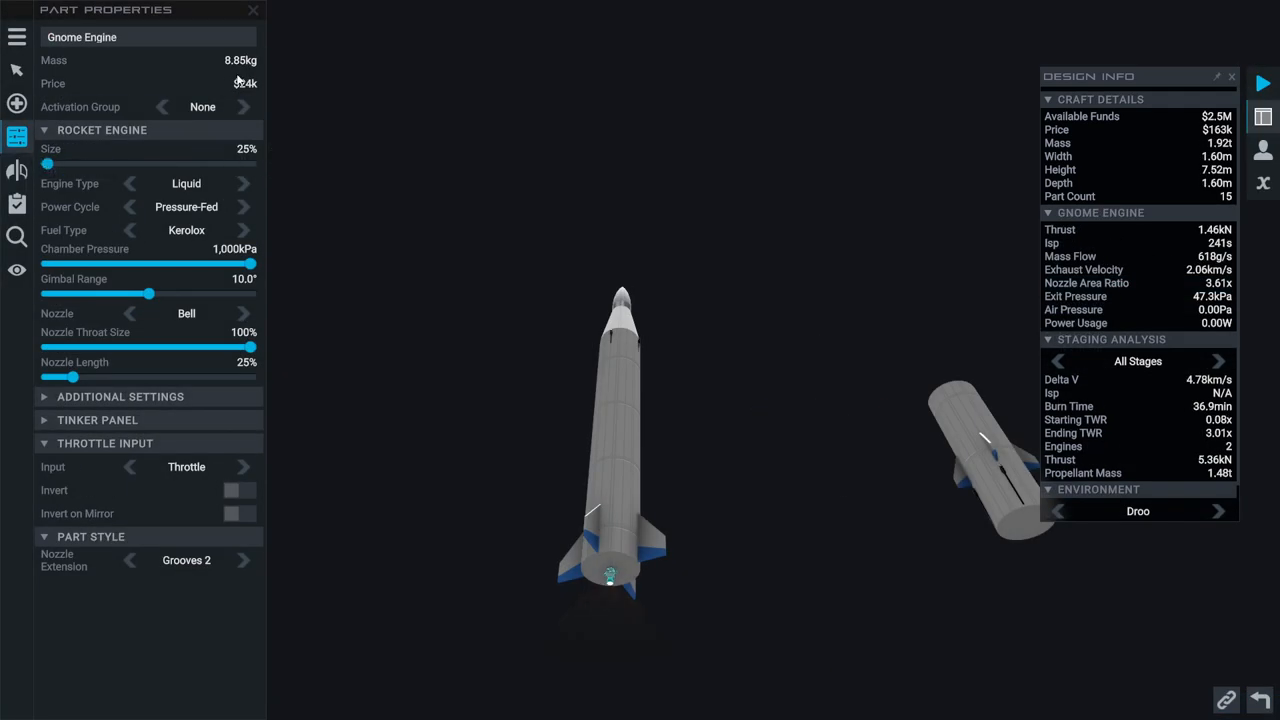
Grow the Gnome engine from 25% to about 125% size, raising thrust to roughly 40 kN
left_click_drag(46, 164, 136, 164)
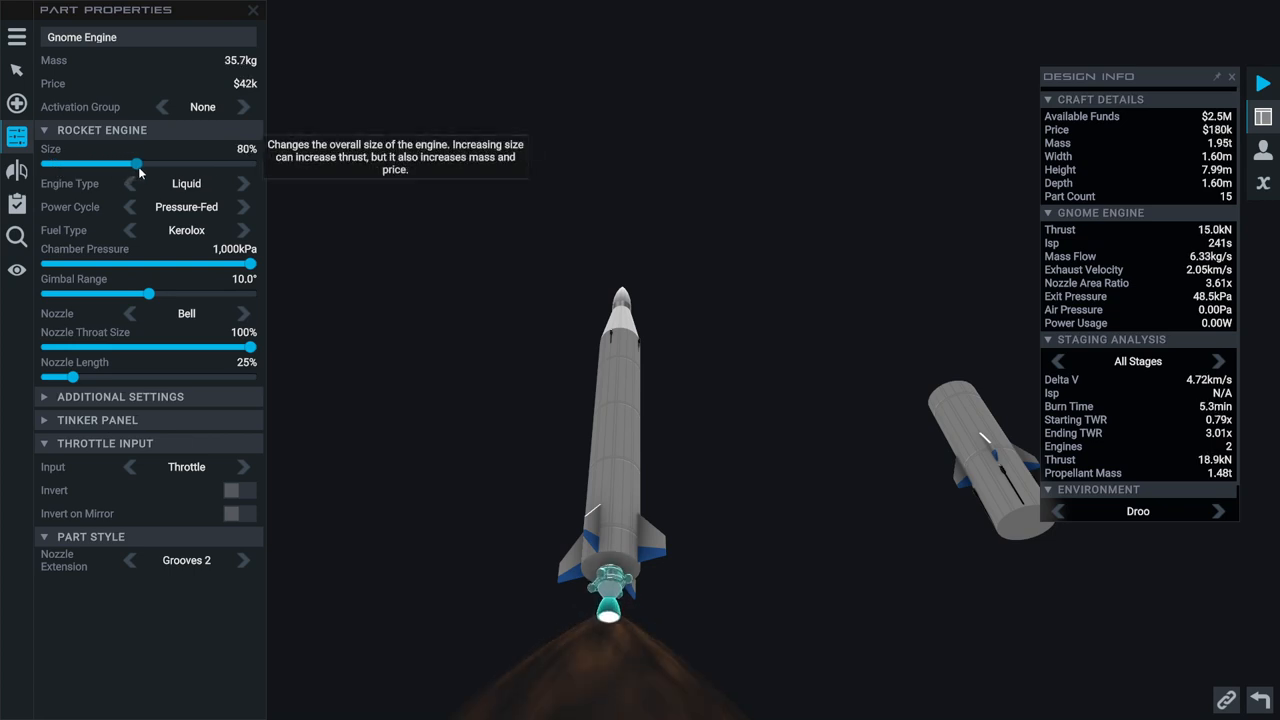
left_click_drag(136, 164, 168, 164)
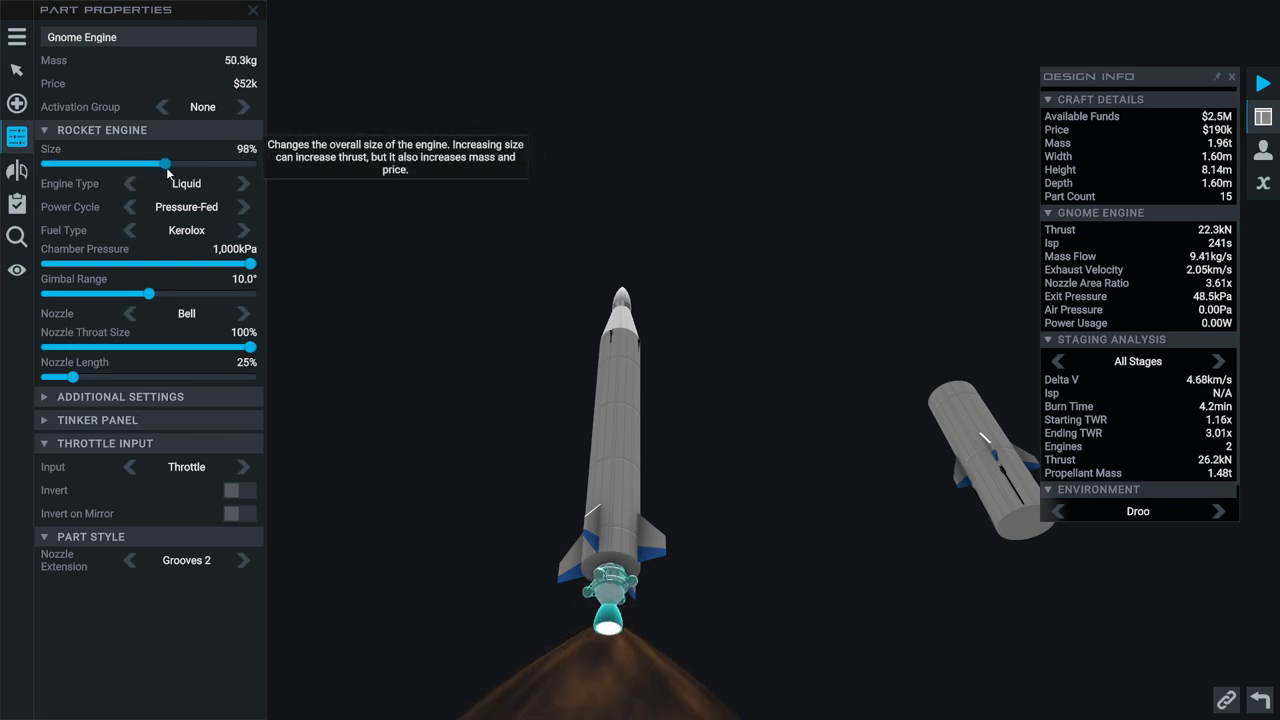
left_click_drag(166, 164, 208, 164)
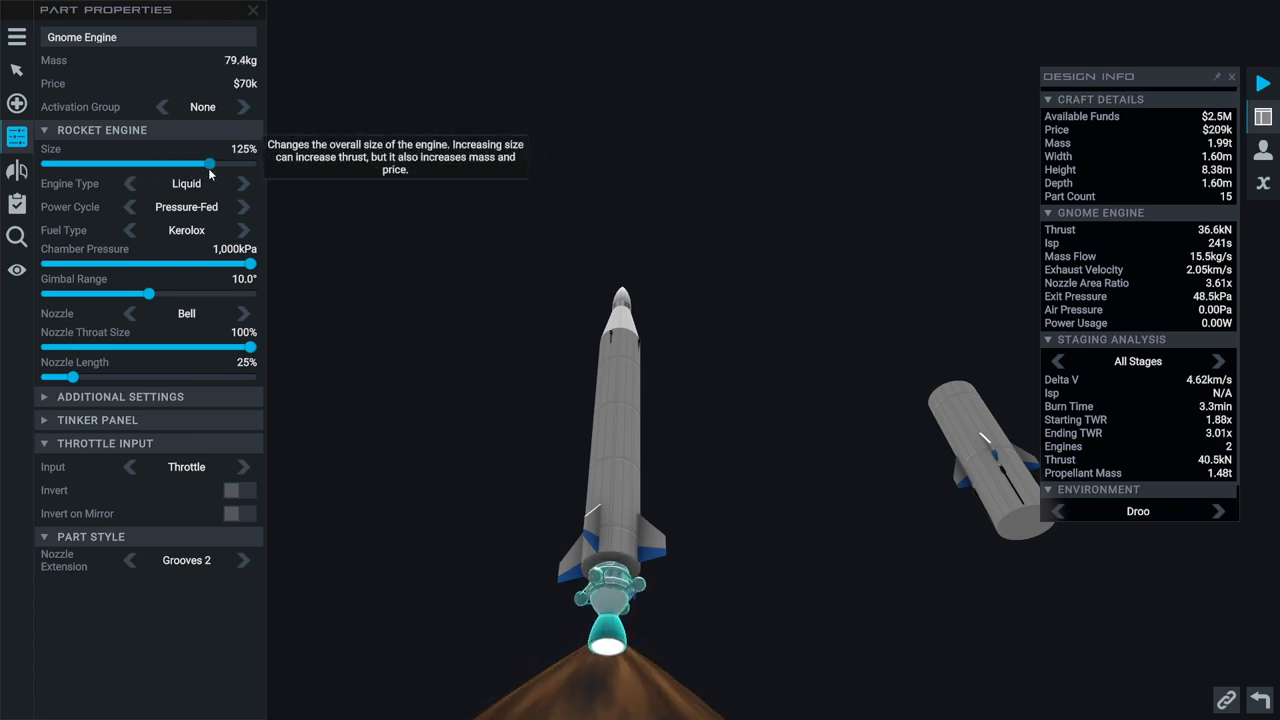
left_click_drag(208, 164, 204, 164)
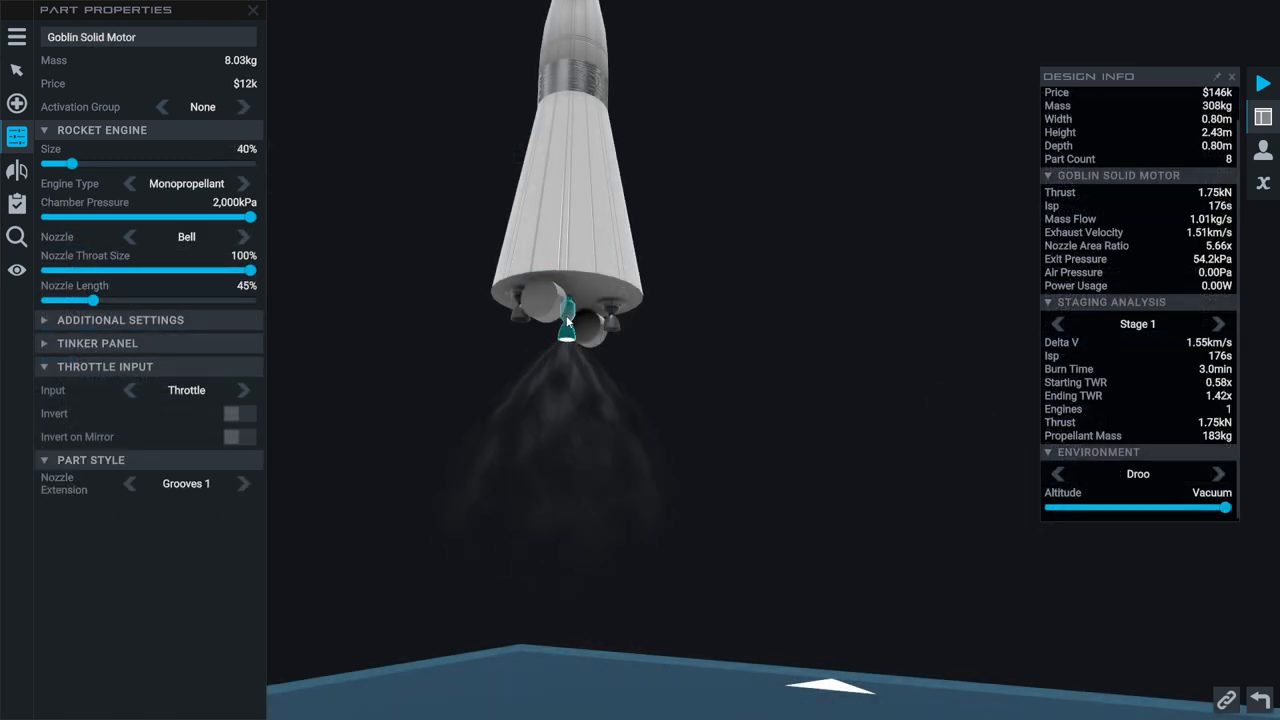
mouse_move(100, 302)
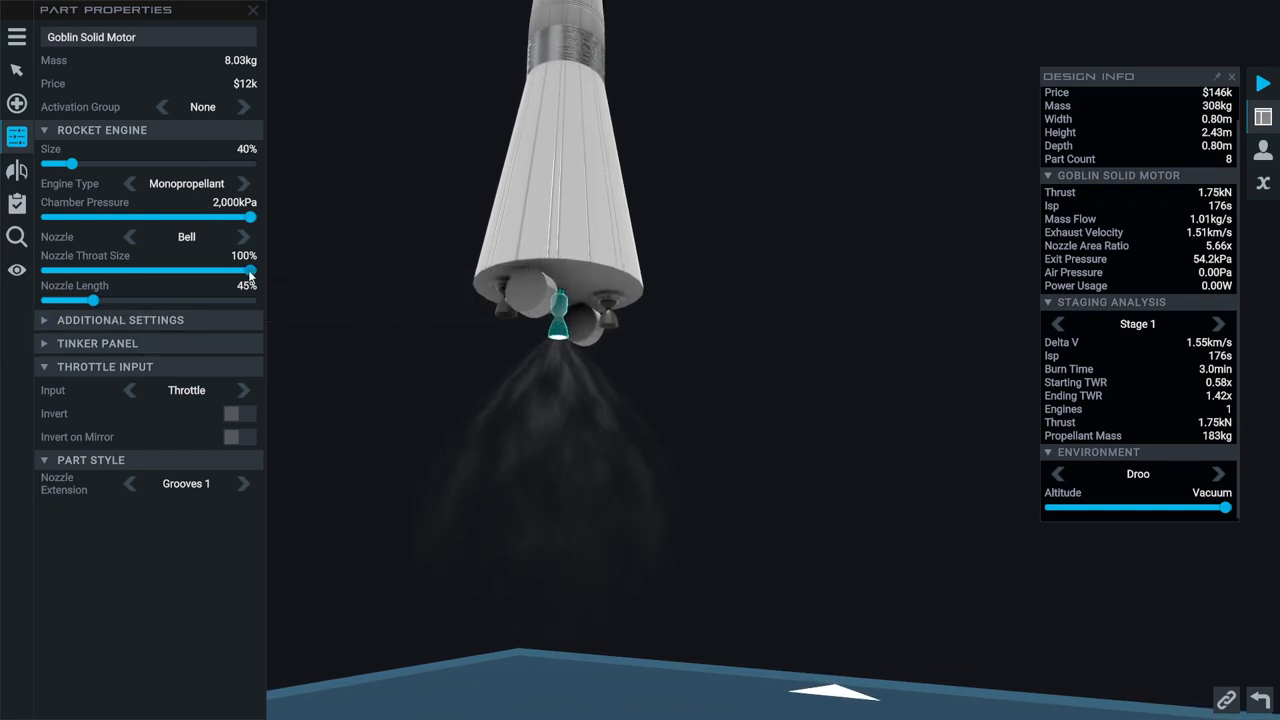
Enlarge the Goblin motor to 70% and change its engine type to Solid
left_click_drag(70, 164, 116, 164)
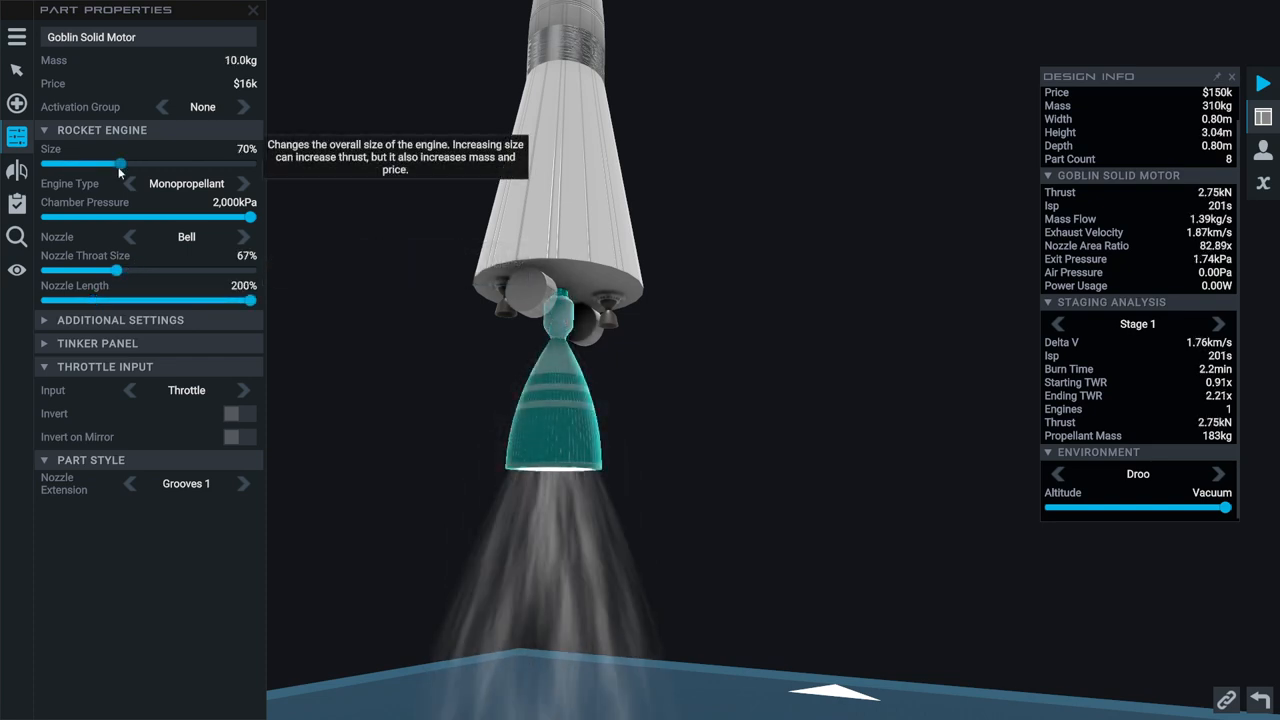
mouse_move(720, 444)
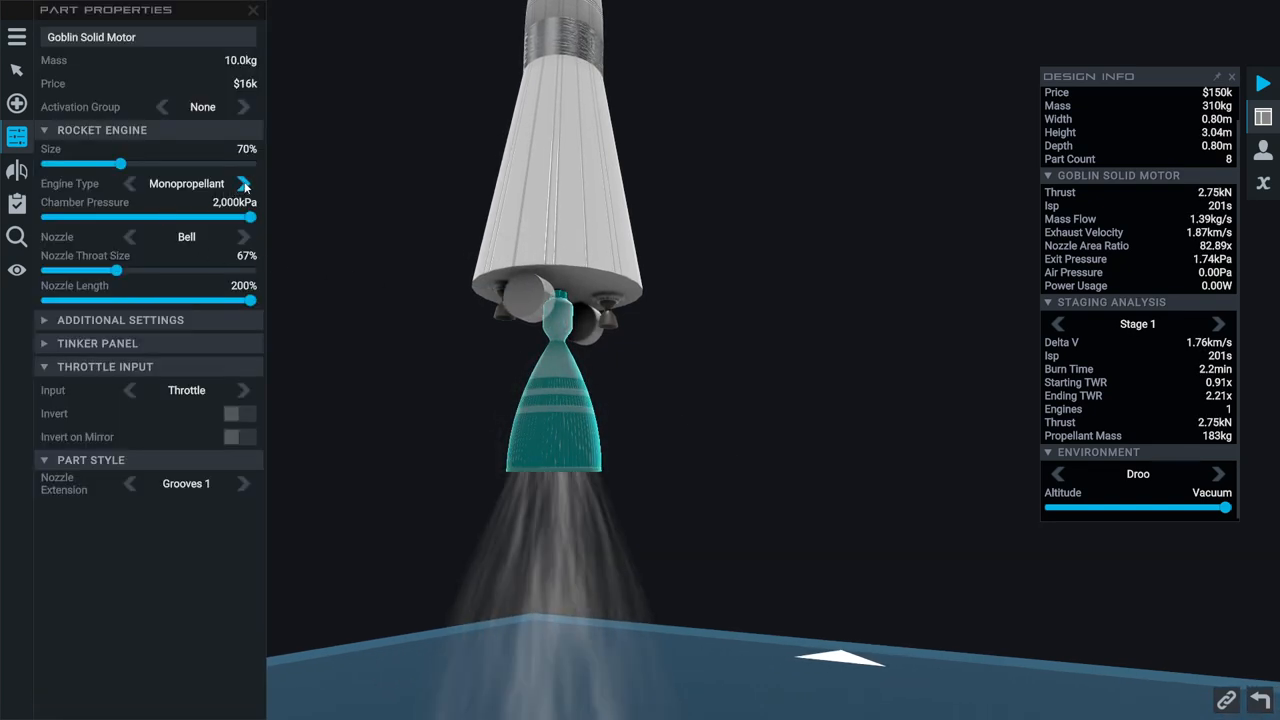
left_click(244, 184)
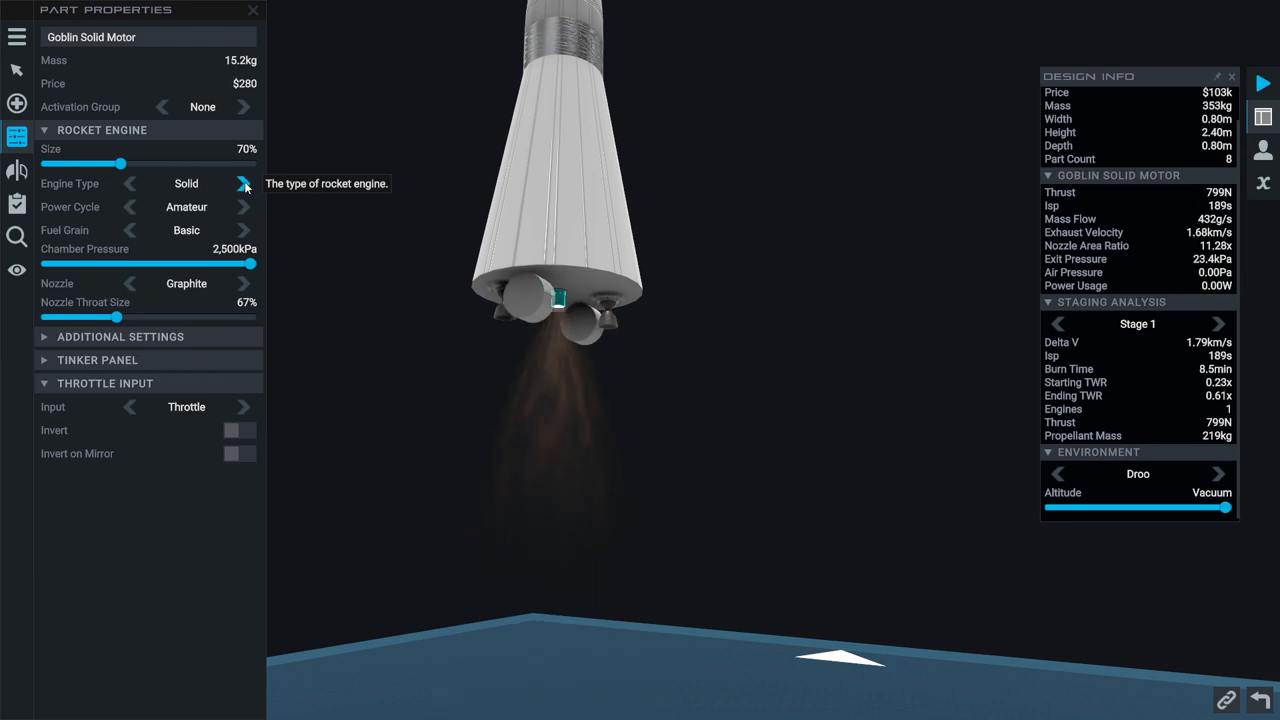
mouse_move(252, 88)
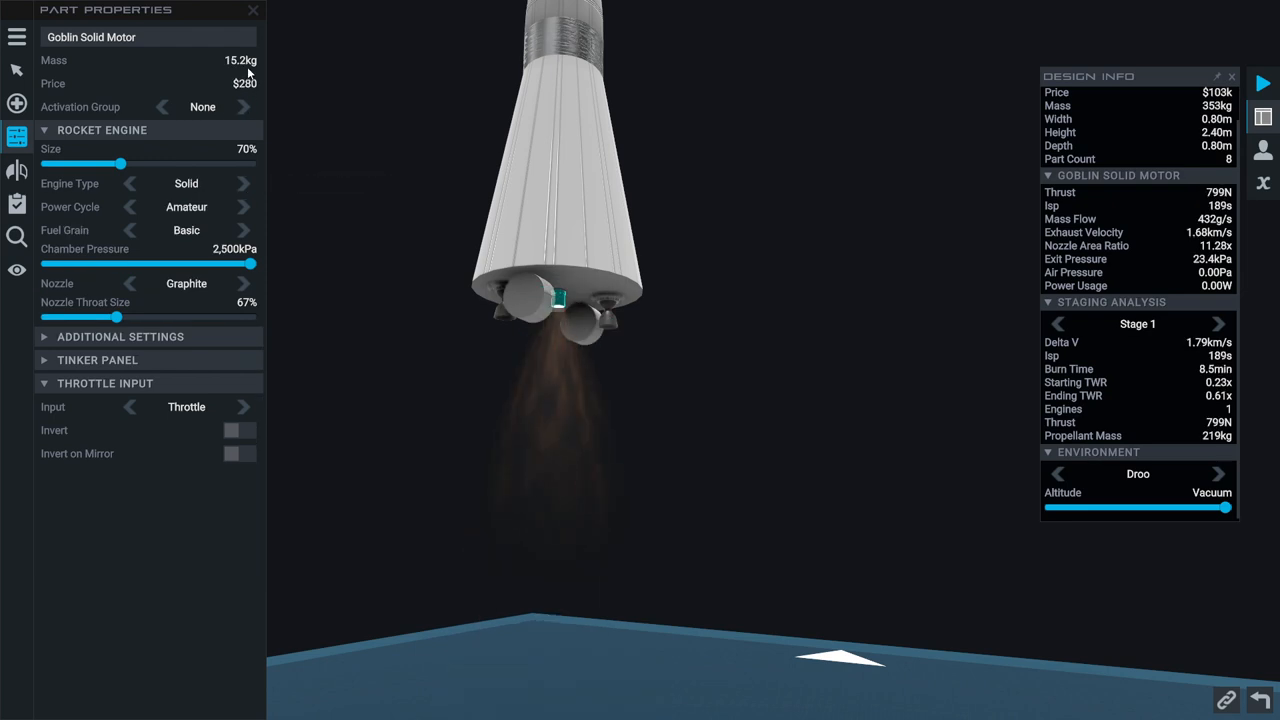
left_click(244, 184)
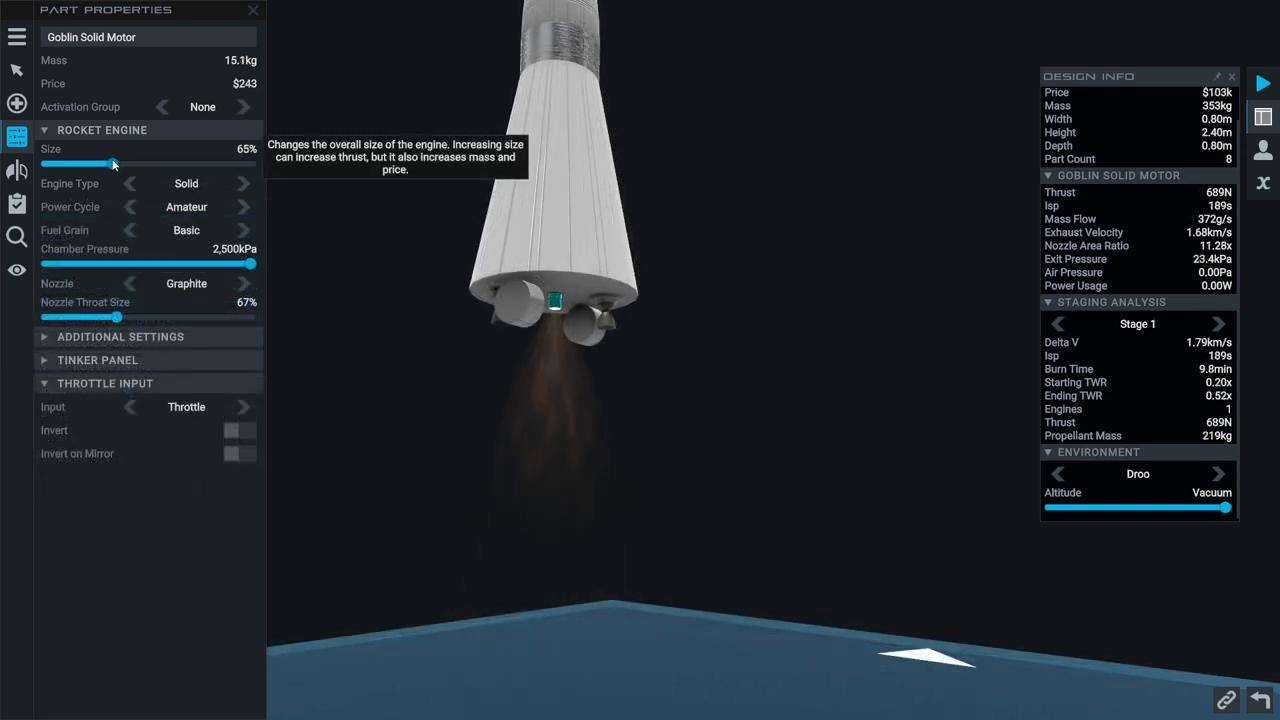
left_click_drag(112, 164, 144, 164)
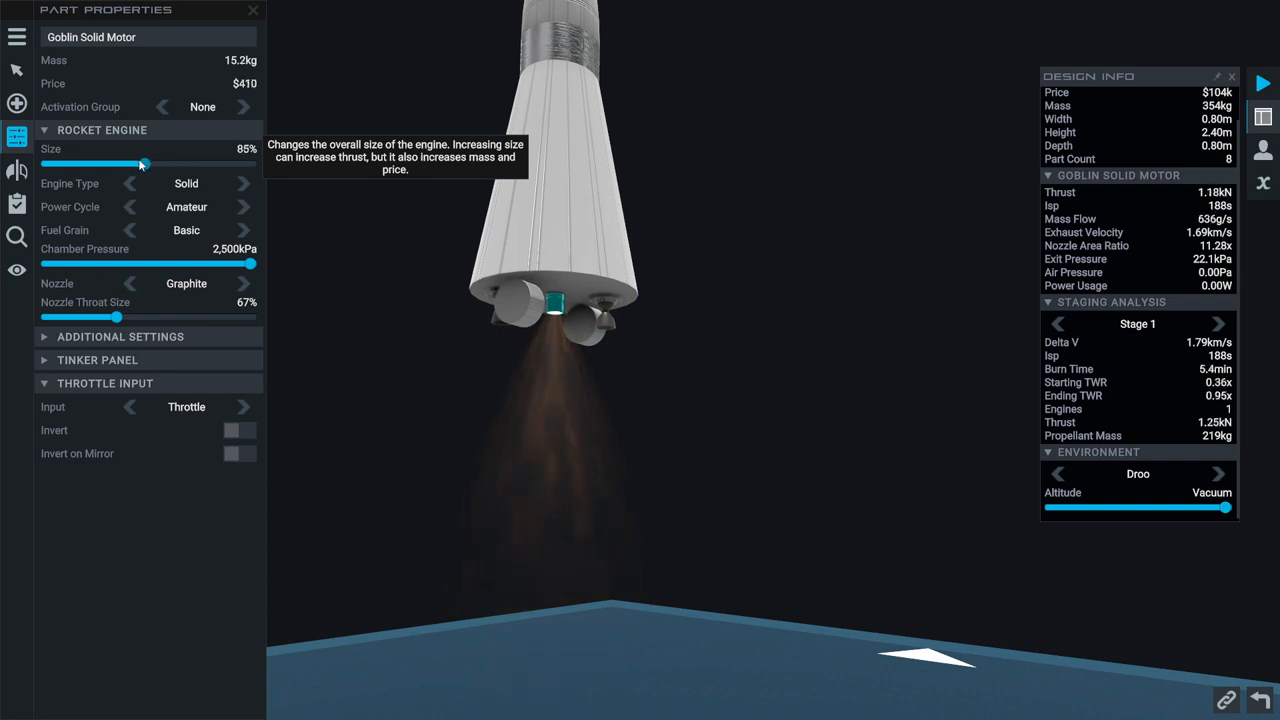
left_click_drag(144, 164, 116, 164)
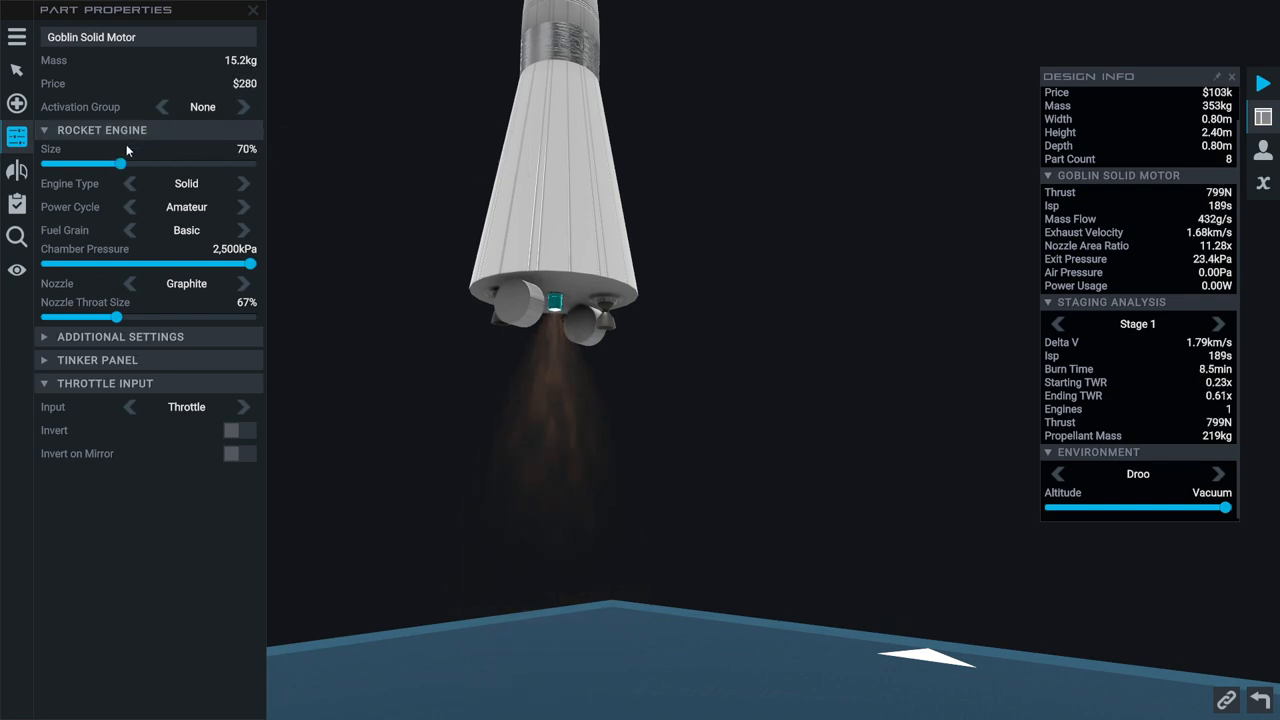
Sweep the Goblin motor size between 70% and 150% to compare delta-v, settling on its final size
left_click_drag(128, 164, 256, 164)
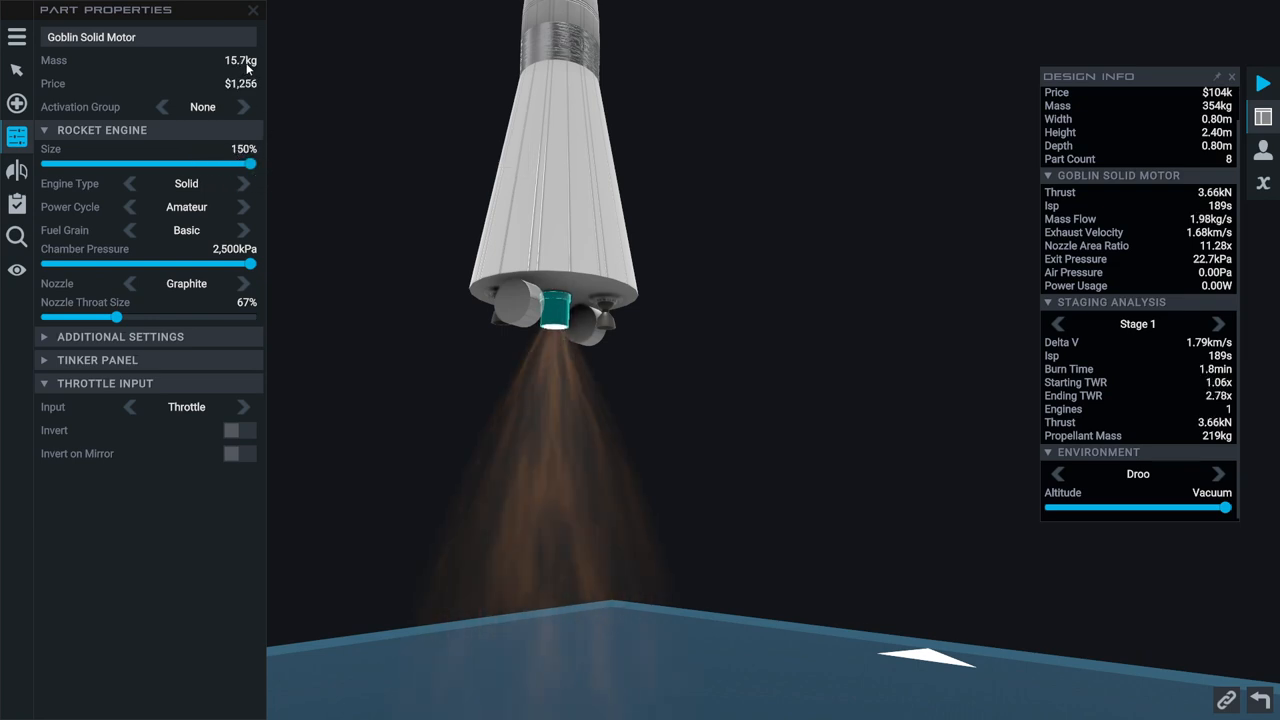
left_click_drag(254, 164, 220, 164)
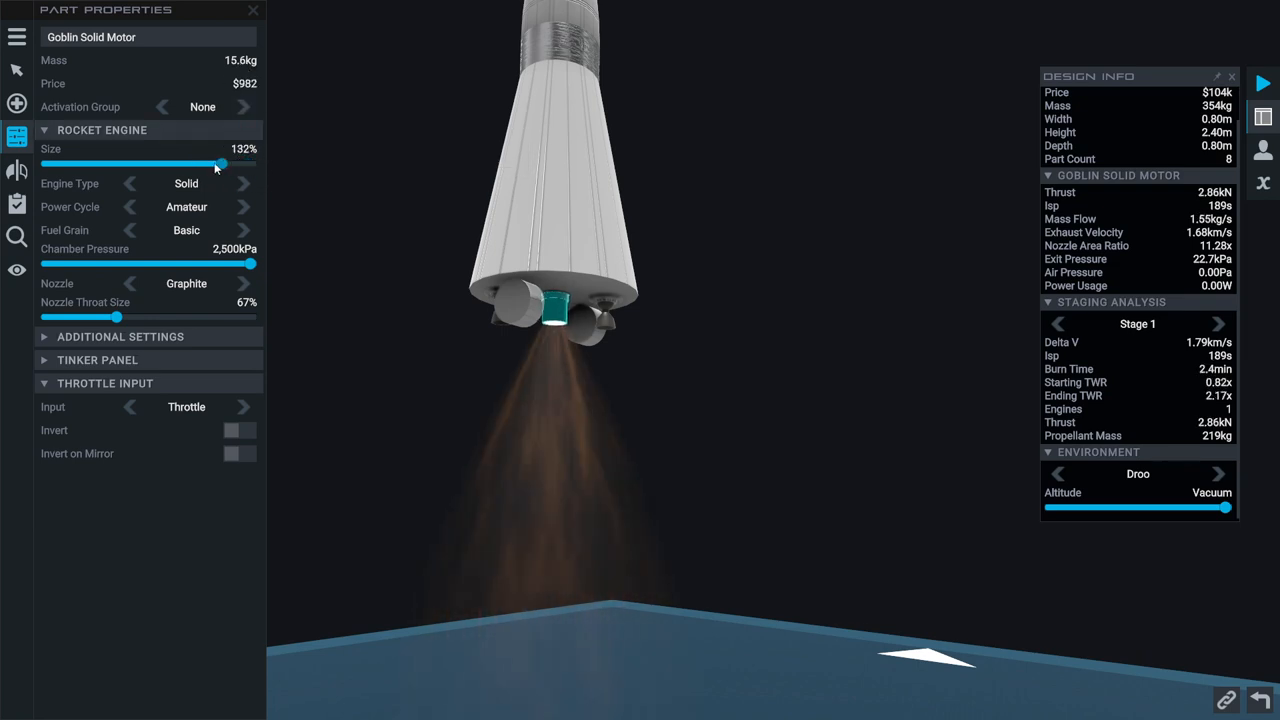
left_click_drag(220, 164, 118, 164)
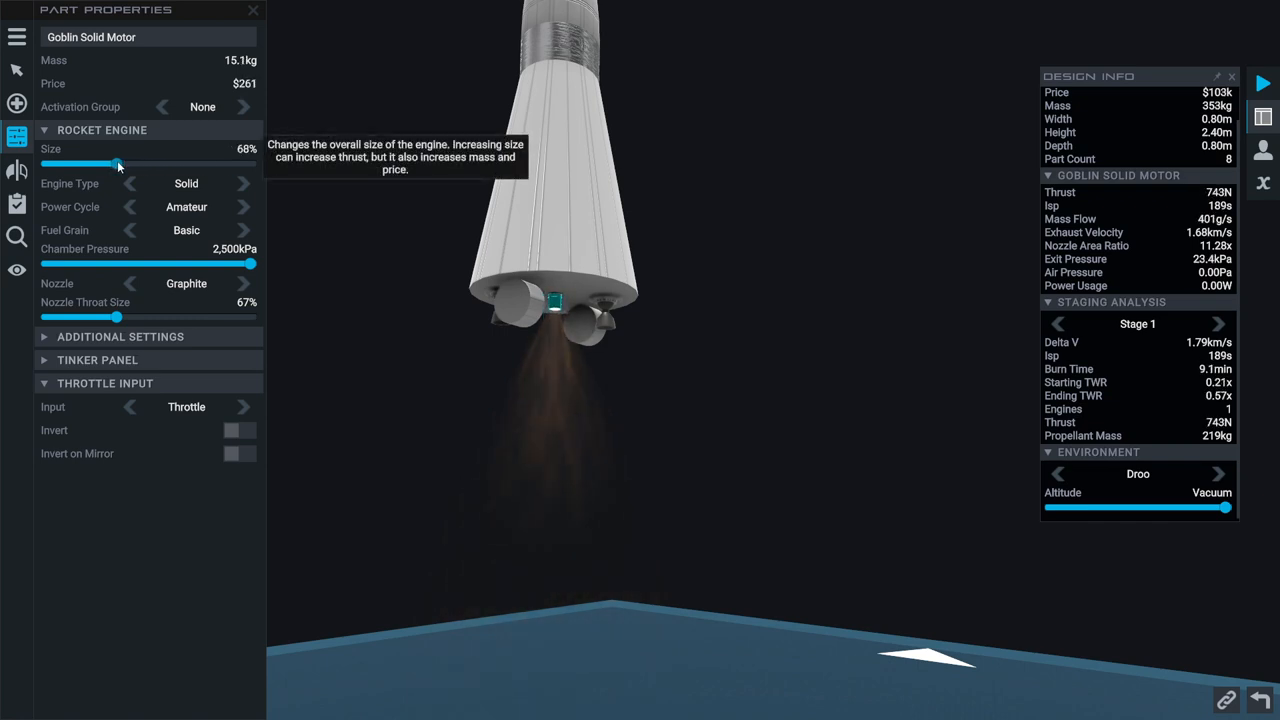
left_click_drag(116, 164, 124, 164)
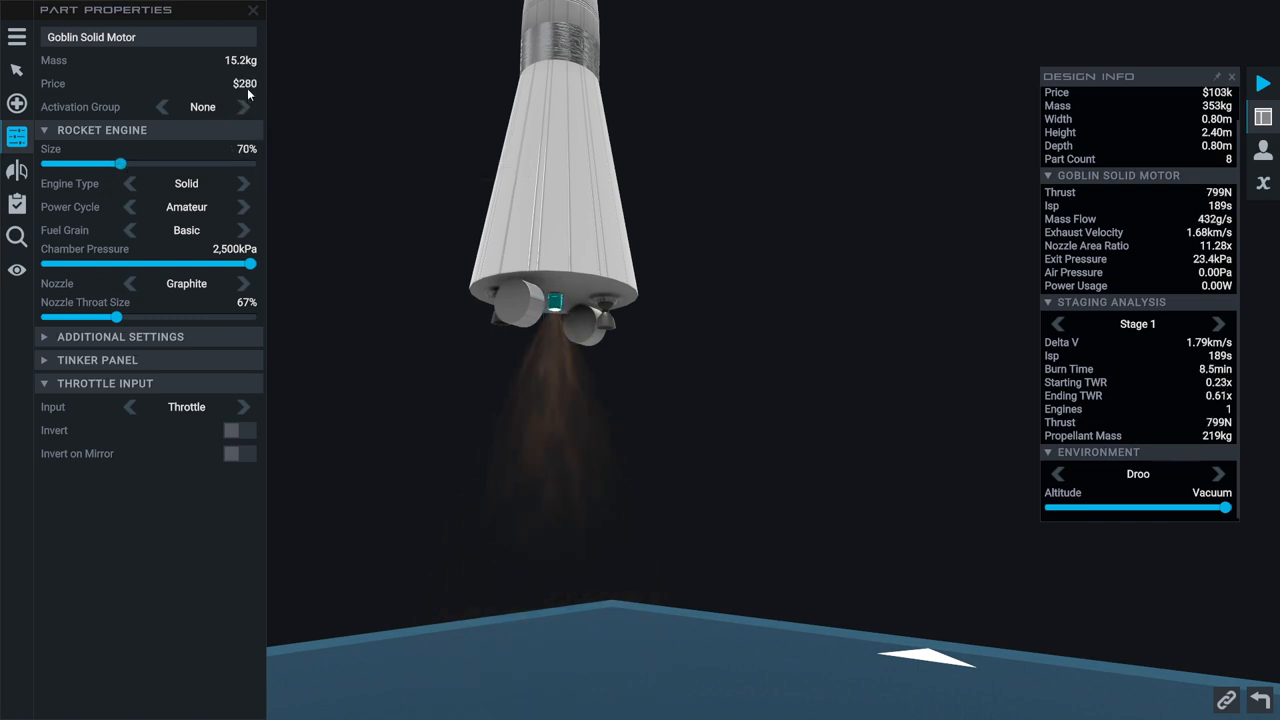
left_click_drag(120, 164, 252, 164)
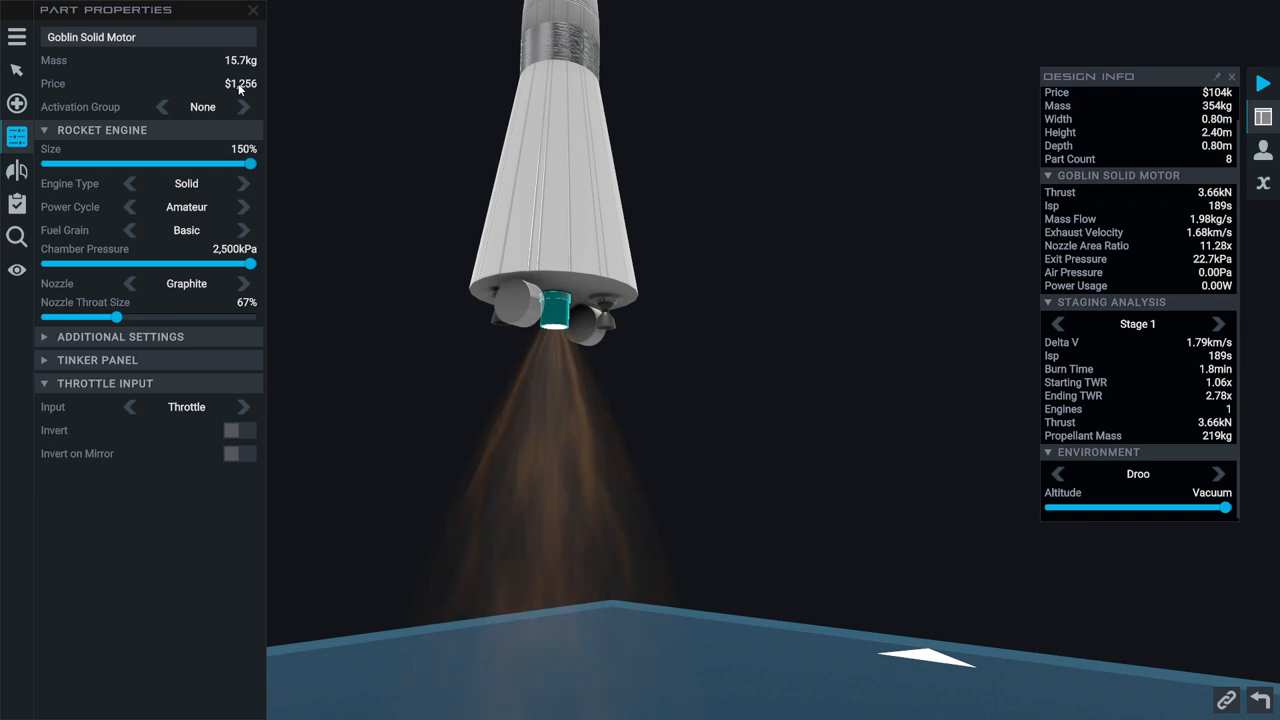
left_click_drag(252, 164, 168, 164)
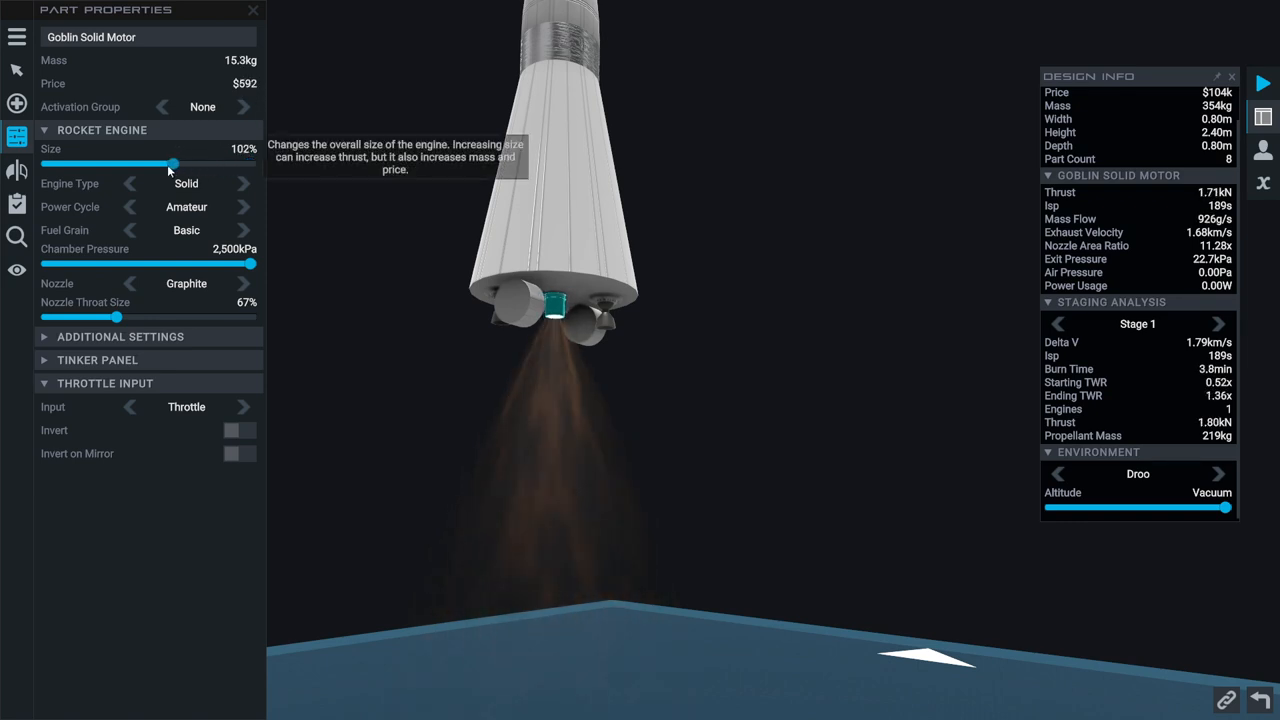
left_click_drag(168, 164, 120, 164)
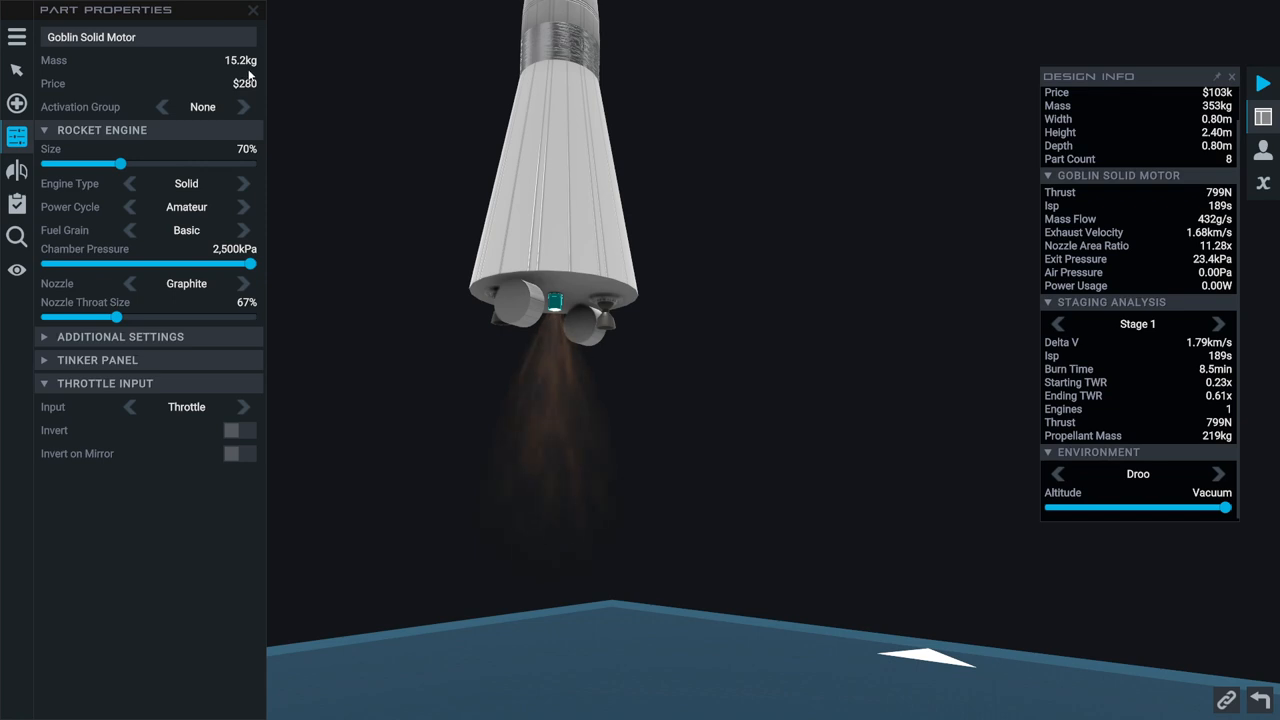
left_click_drag(116, 164, 256, 164)
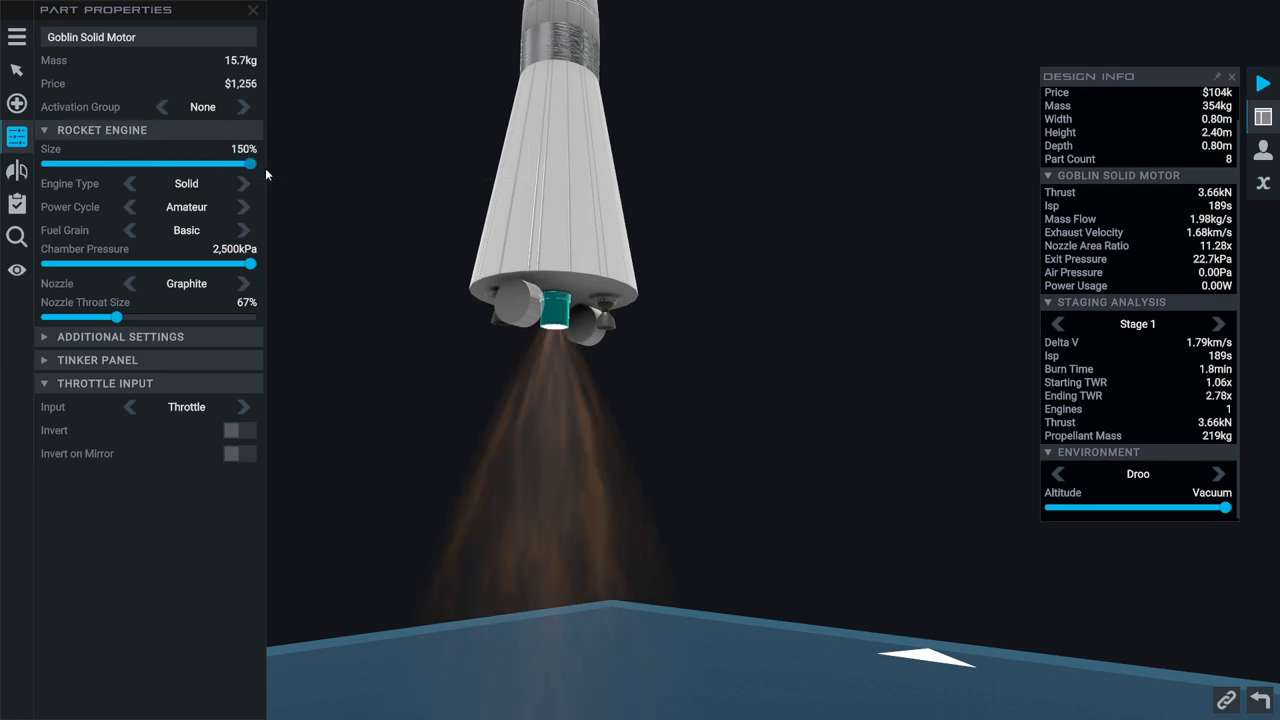
left_click_drag(250, 164, 124, 164)
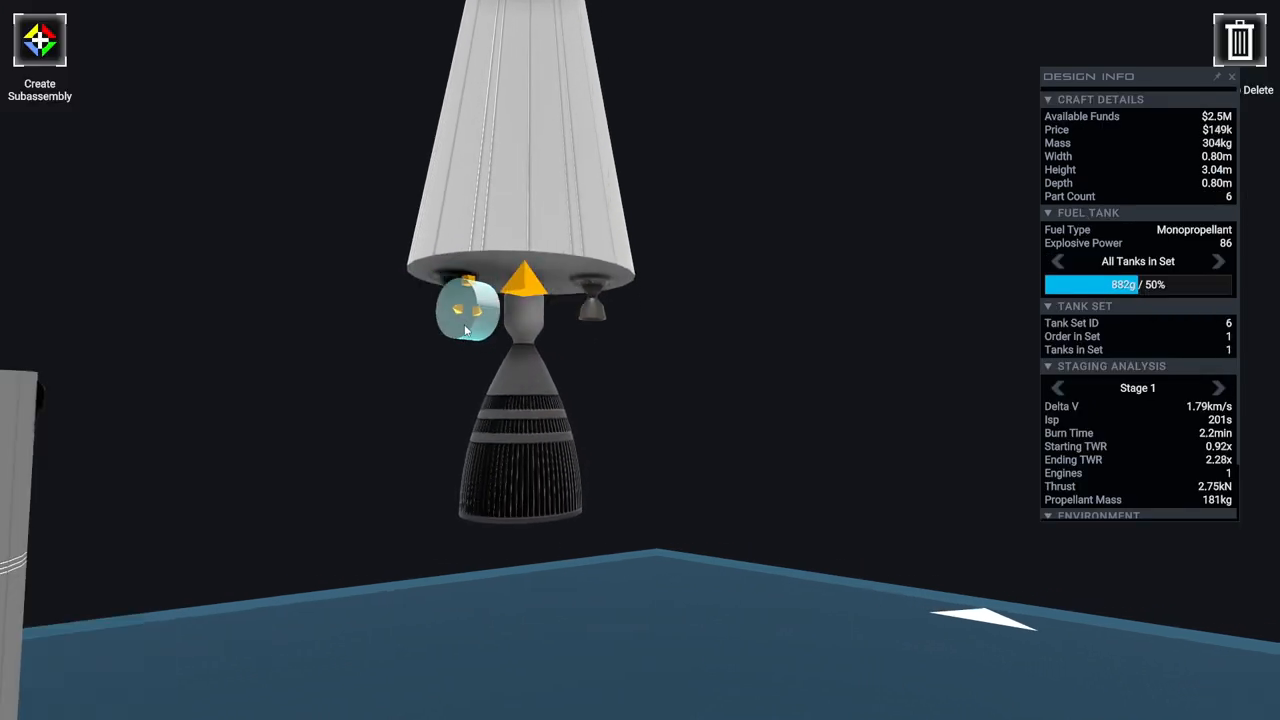
Delete the small part beside the engine and start rebuilding the finned stack from the parts list
left_click(1240, 38)
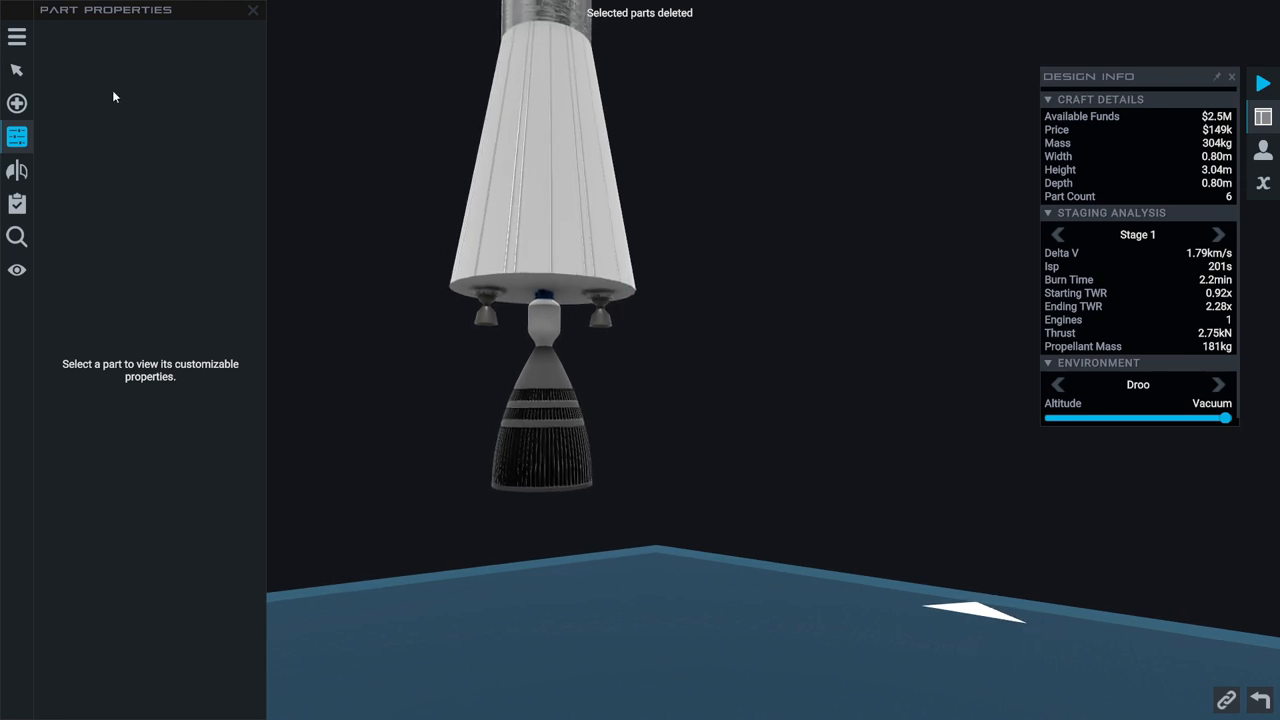
left_click(16, 136)
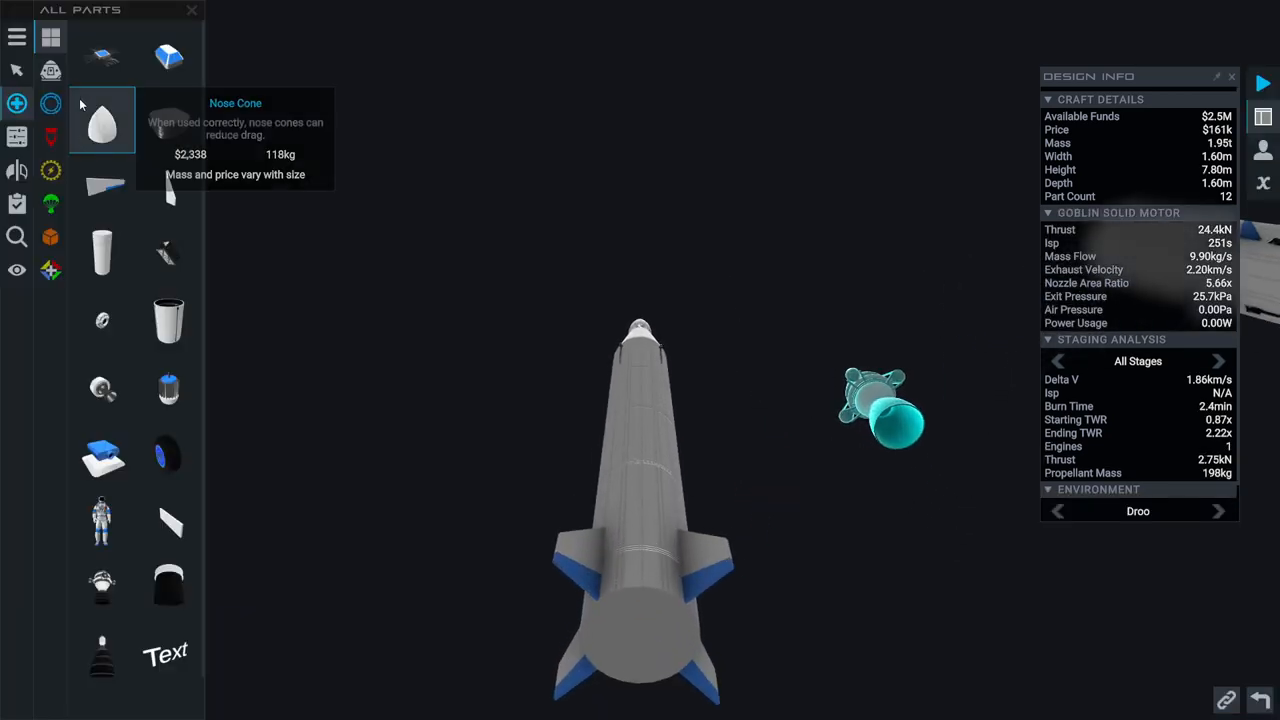
mouse_move(630, 302)
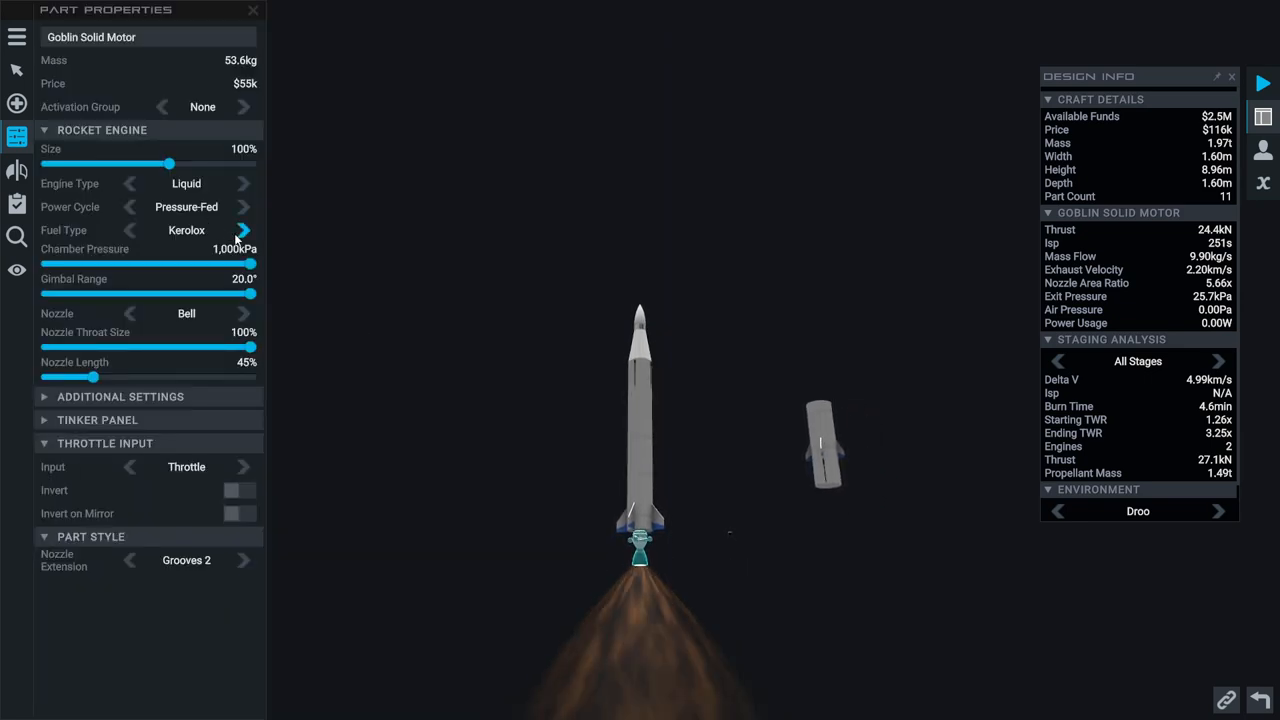
Select the booster engine and preview its thrust at higher altitude, returning the Environment slider to sea level
left_click(1218, 362)
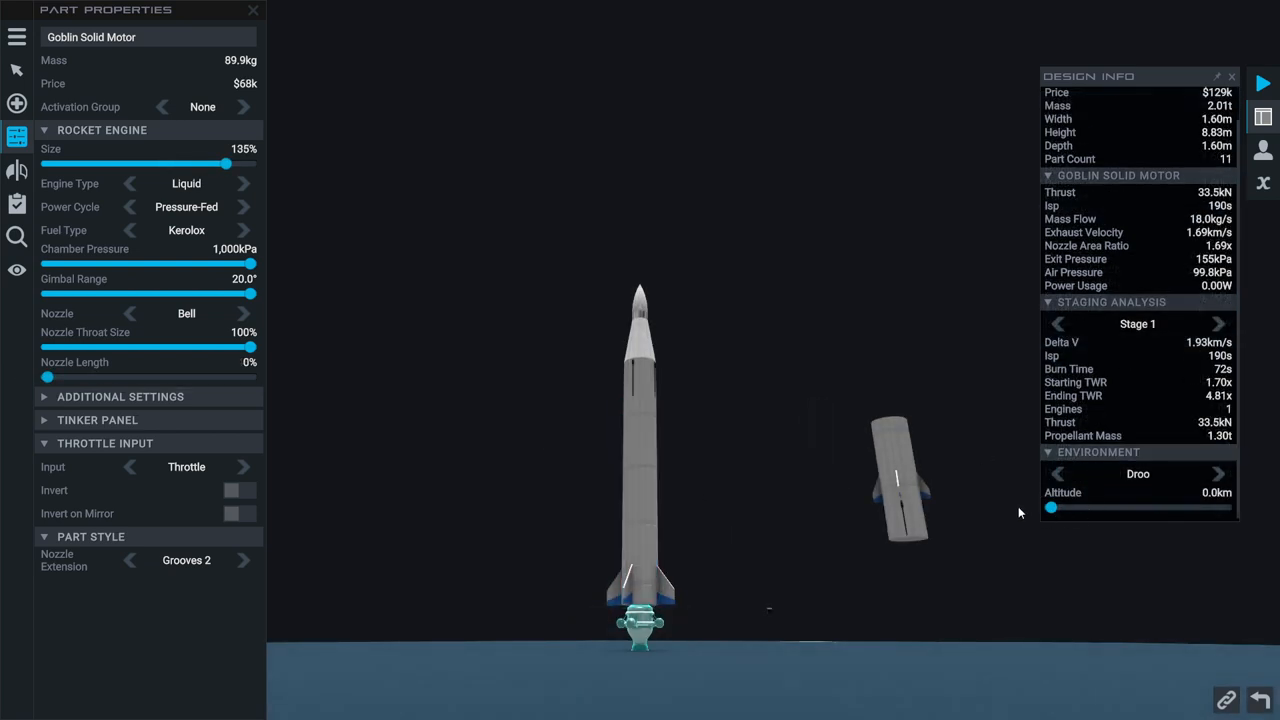
mouse_move(1238, 360)
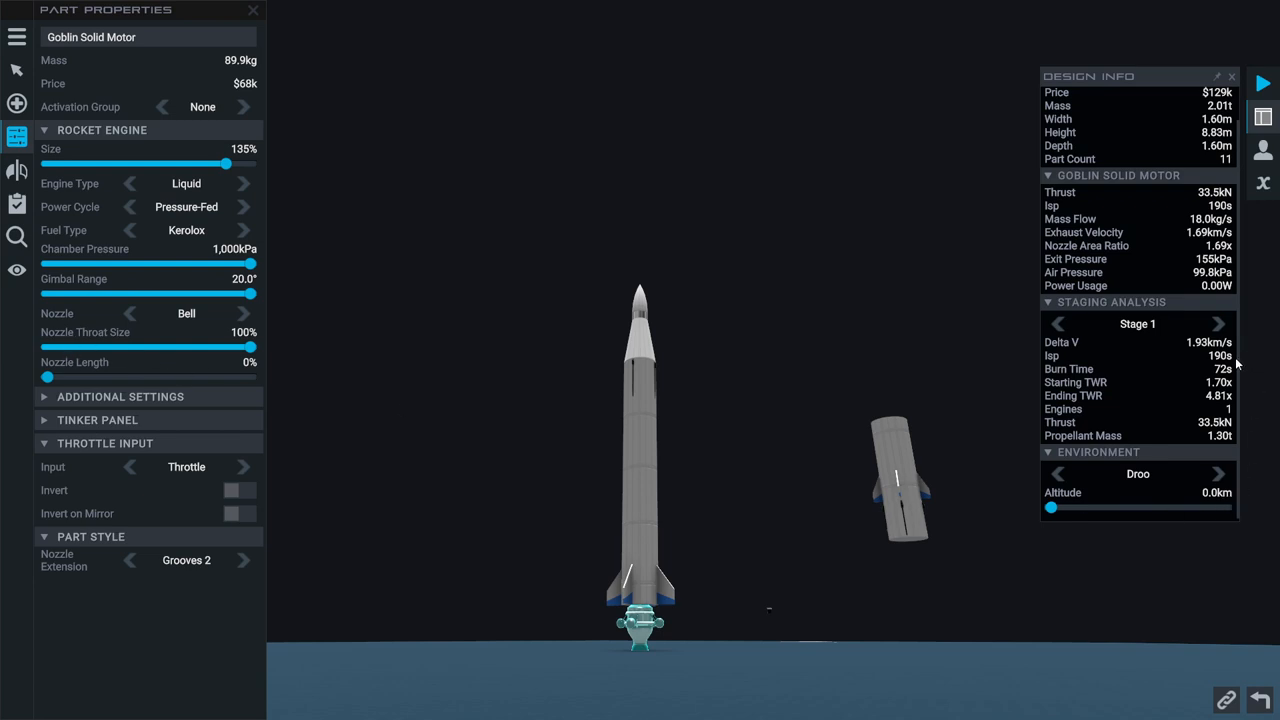
mouse_move(1086, 524)
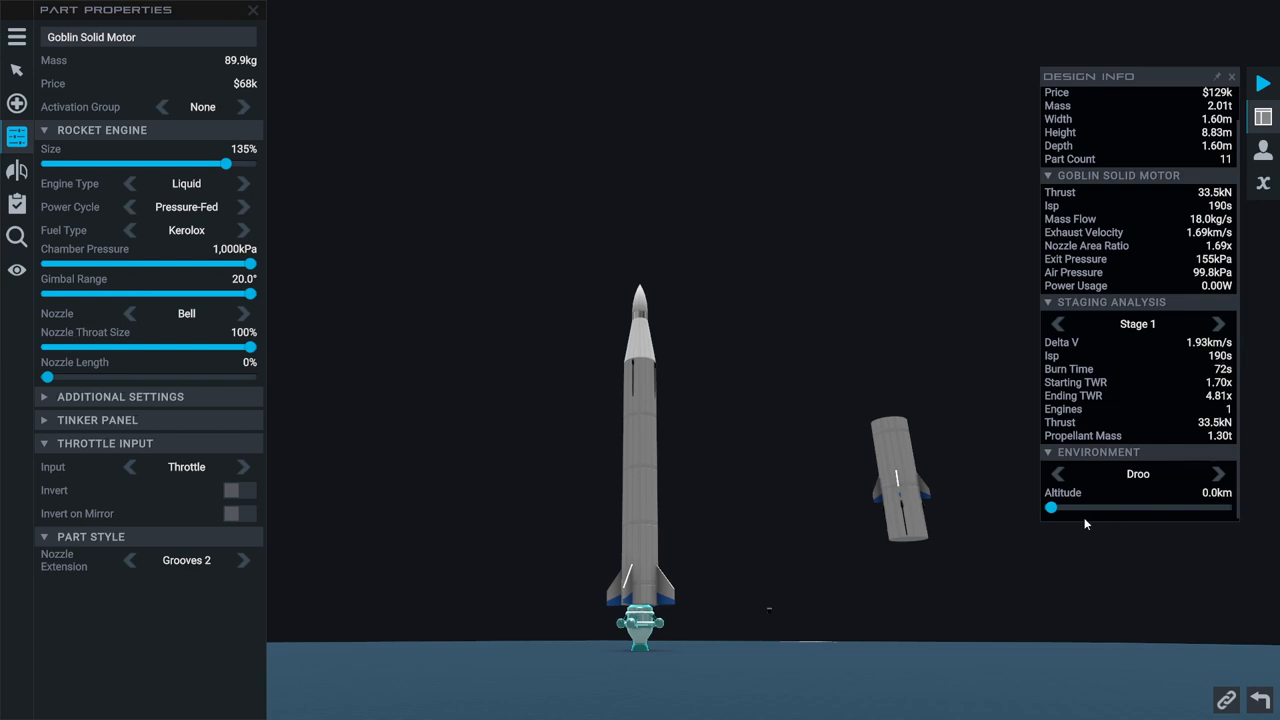
left_click_drag(1052, 508, 1110, 508)
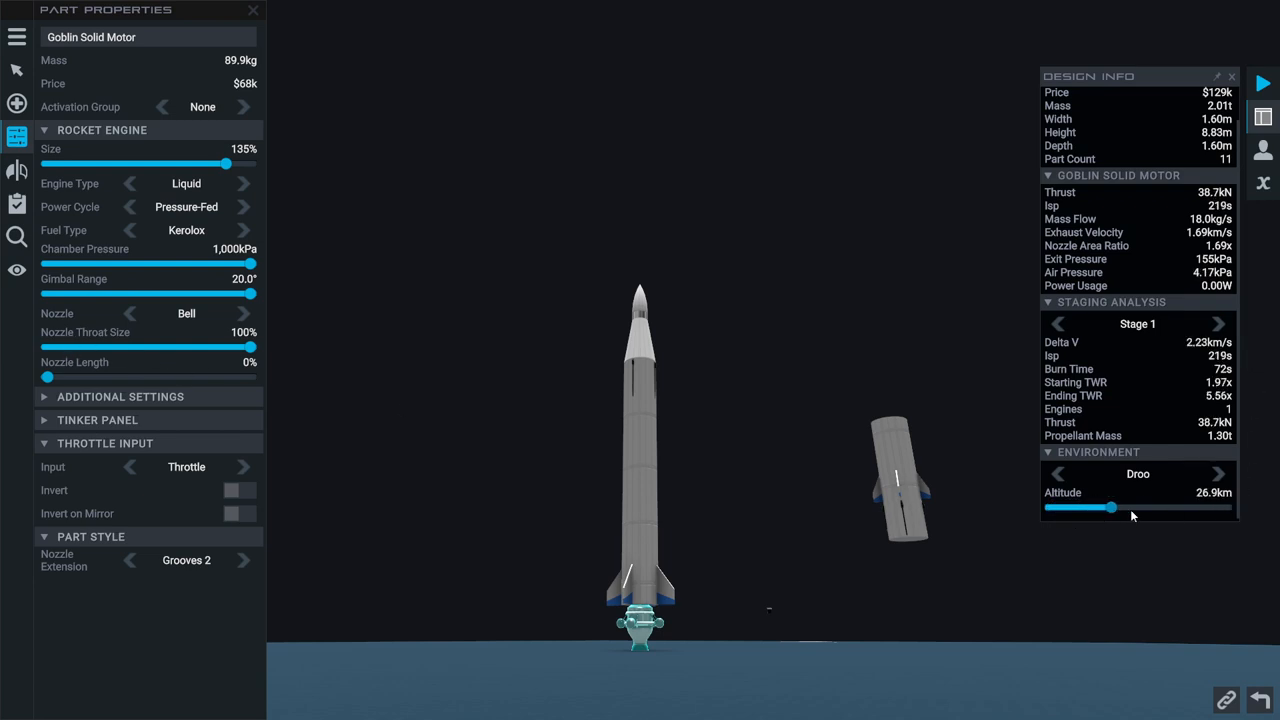
left_click_drag(1110, 508, 1048, 508)
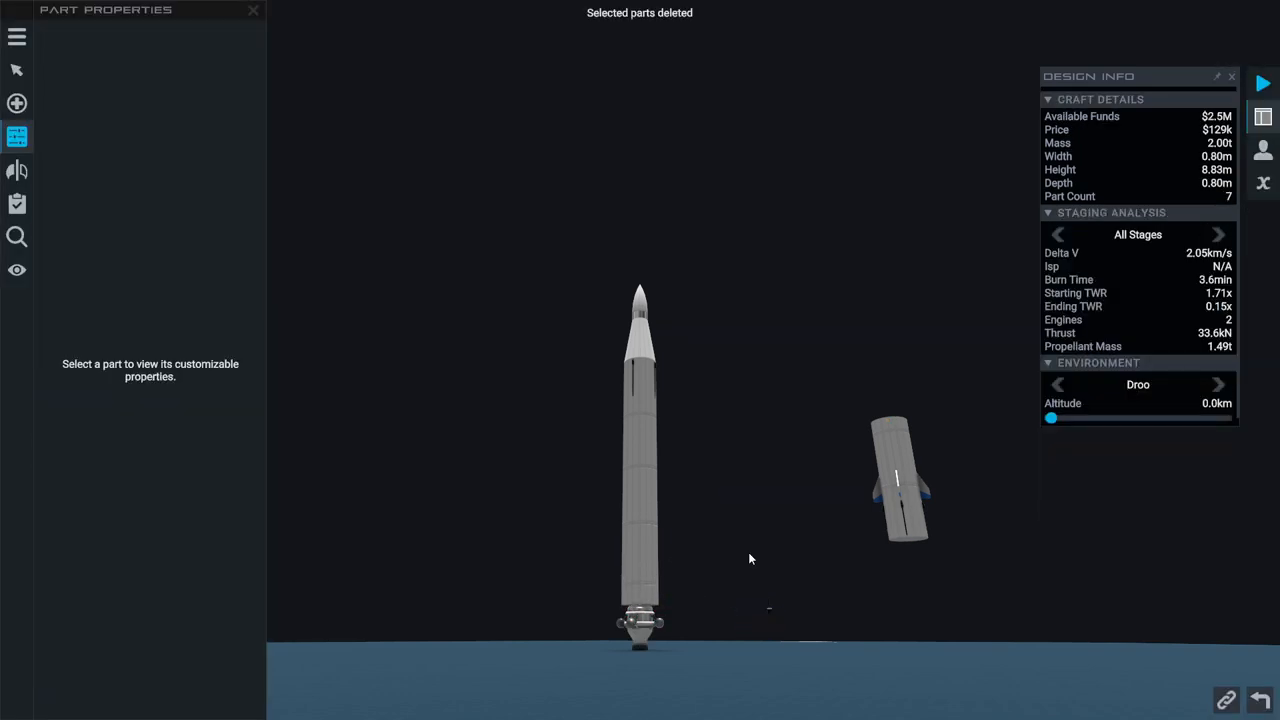
Narrow the booster engine's gimbal range to 8°
left_click(640, 636)
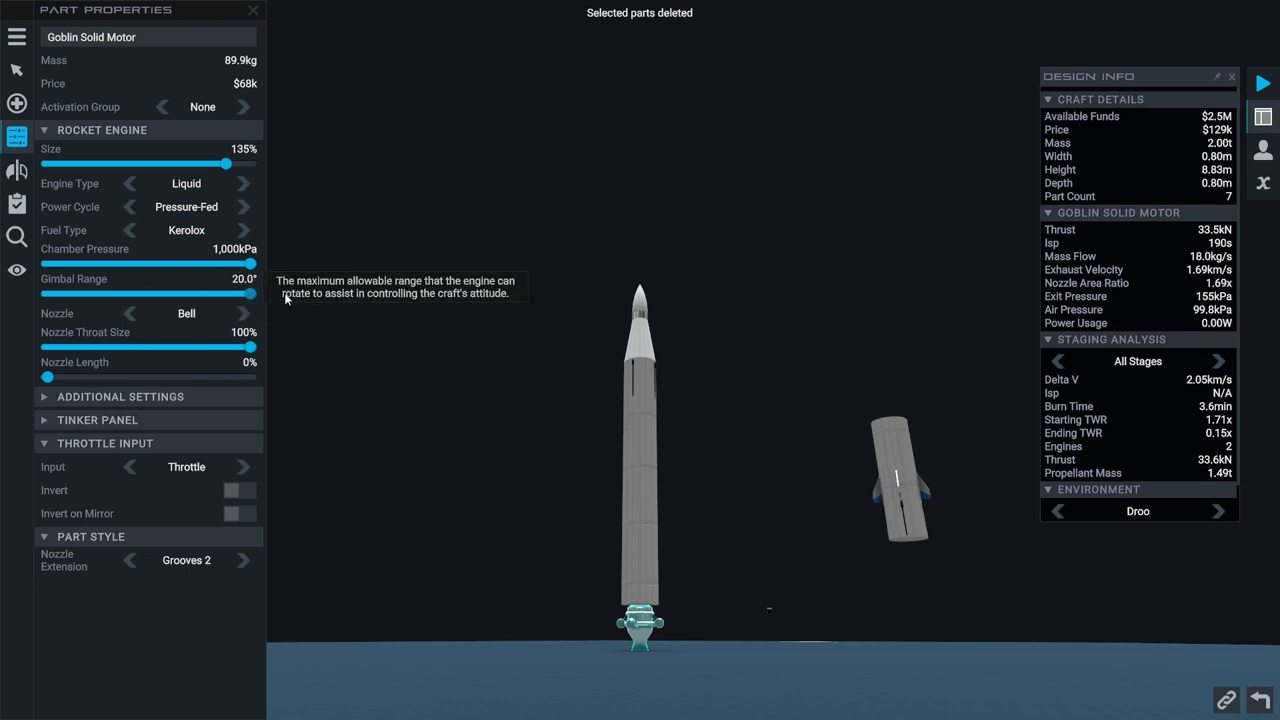
left_click_drag(256, 292, 130, 292)
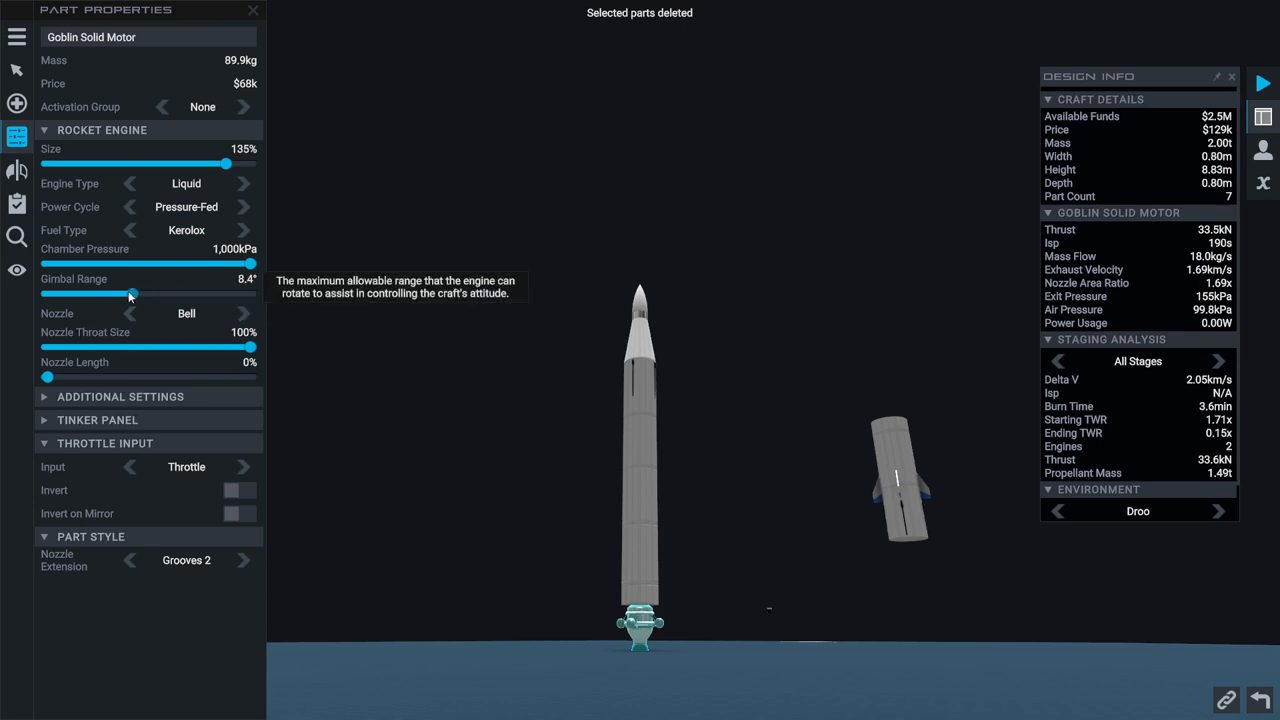
left_click_drag(130, 294, 124, 294)
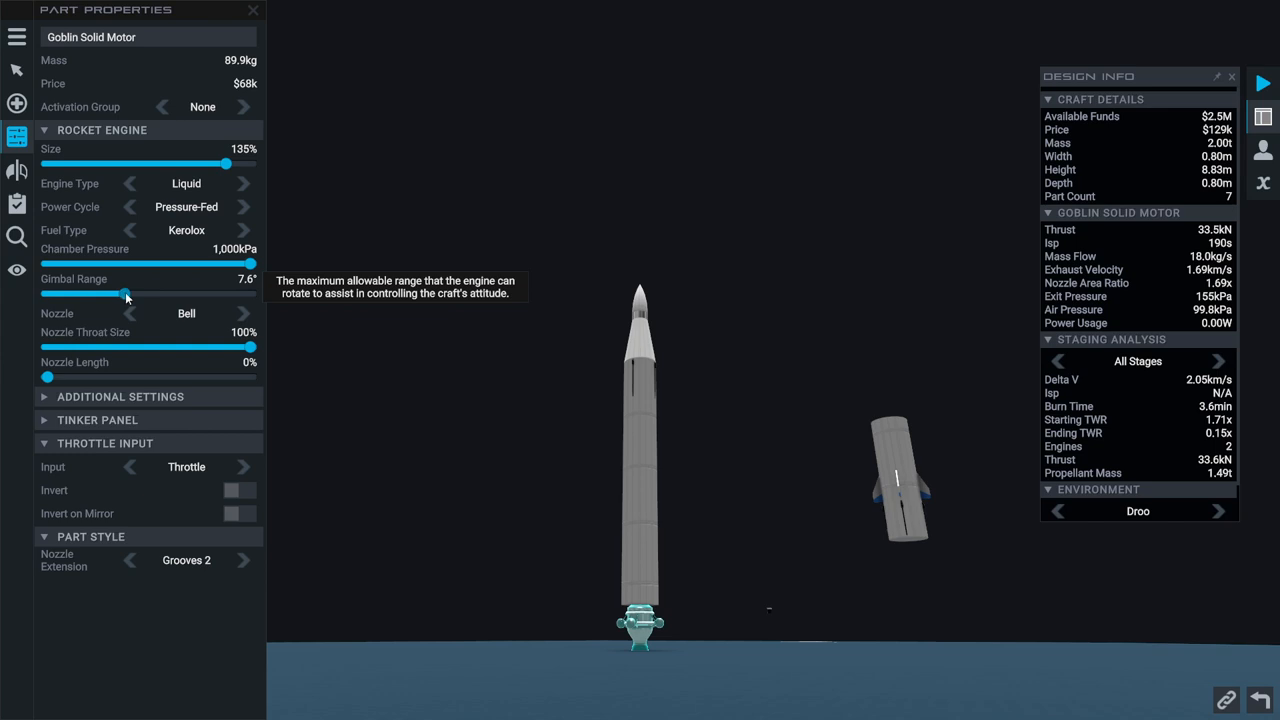
left_click_drag(128, 294, 132, 294)
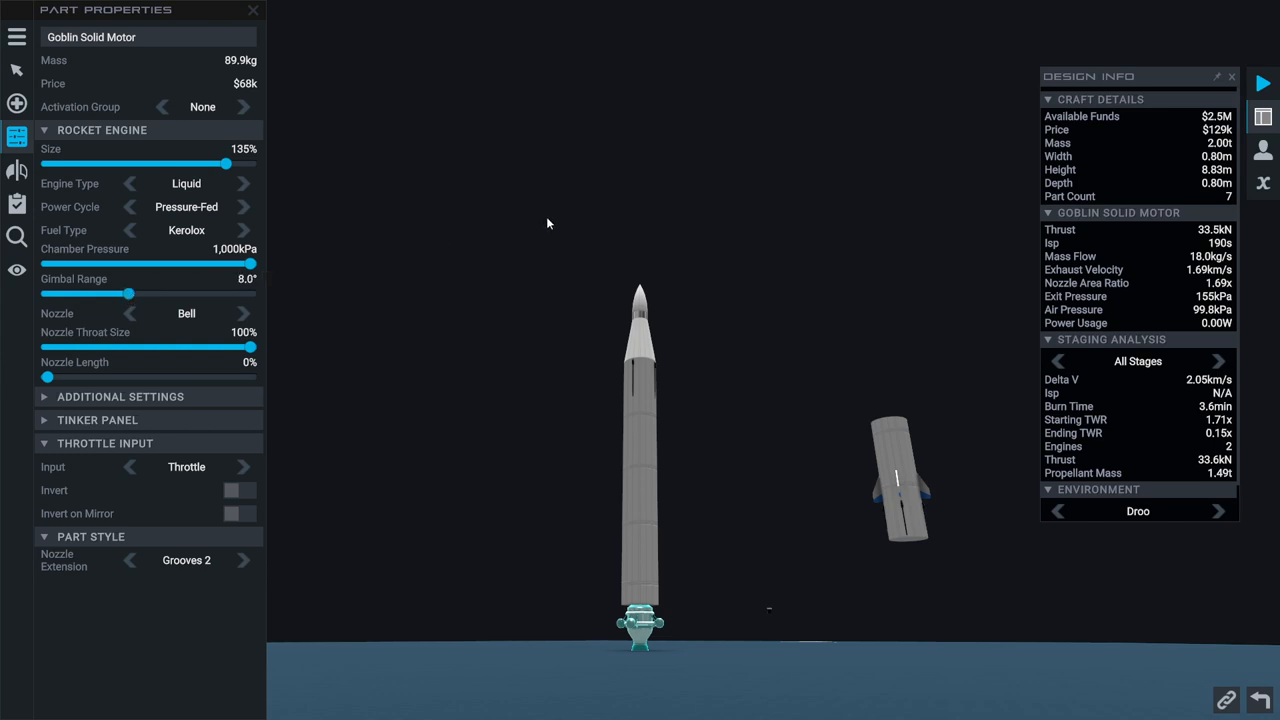
mouse_move(1188, 400)
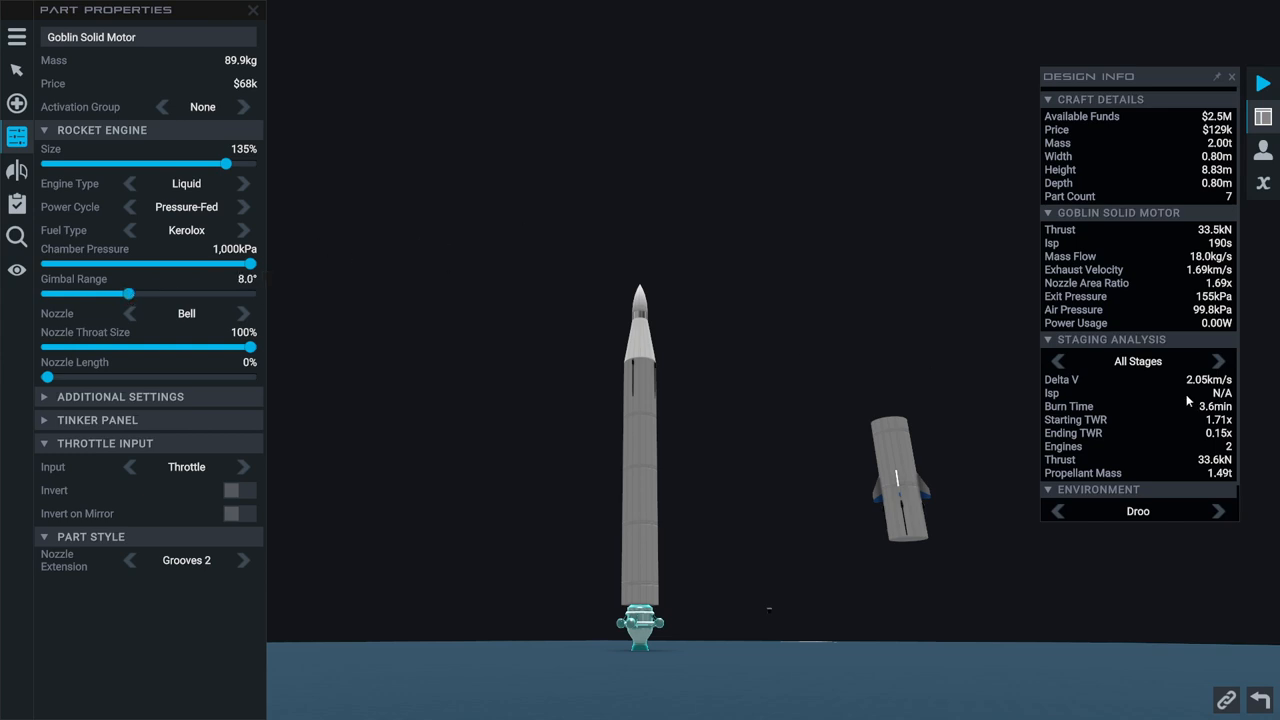
Test lower chamber pressures, then leave it at the 1,000 kPa maximum
left_click_drag(256, 264, 210, 264)
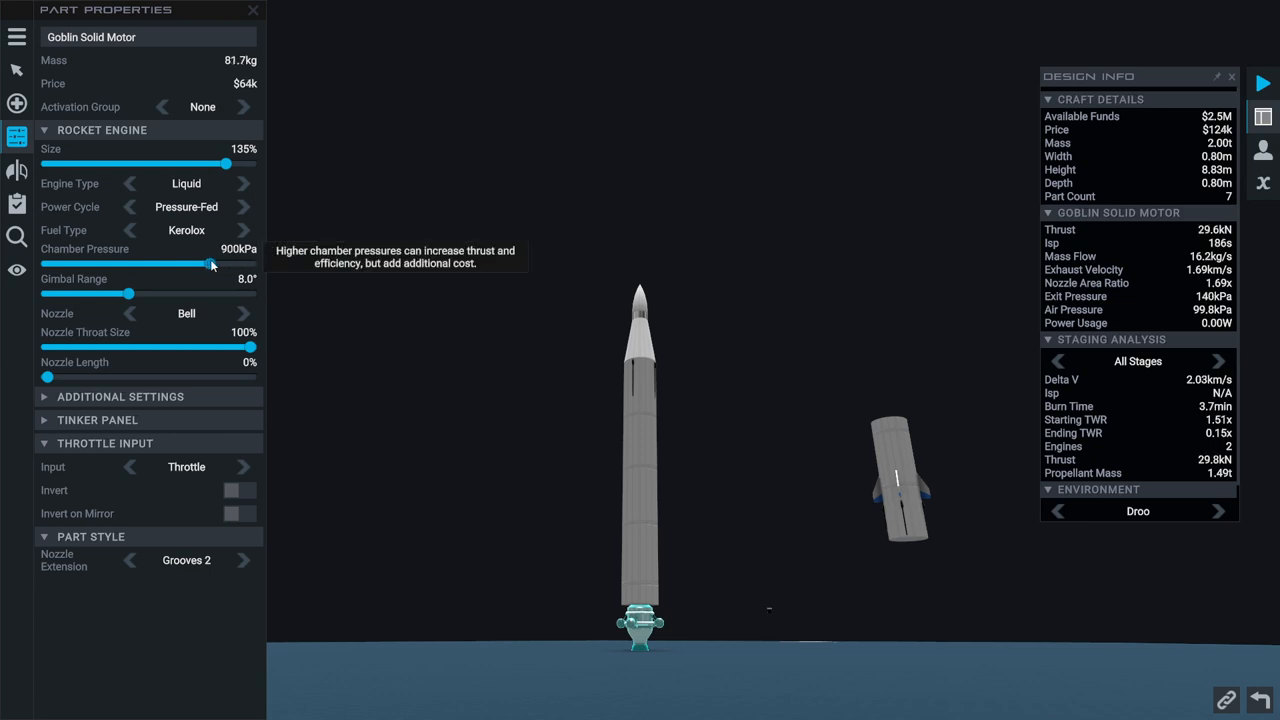
left_click_drag(212, 264, 202, 264)
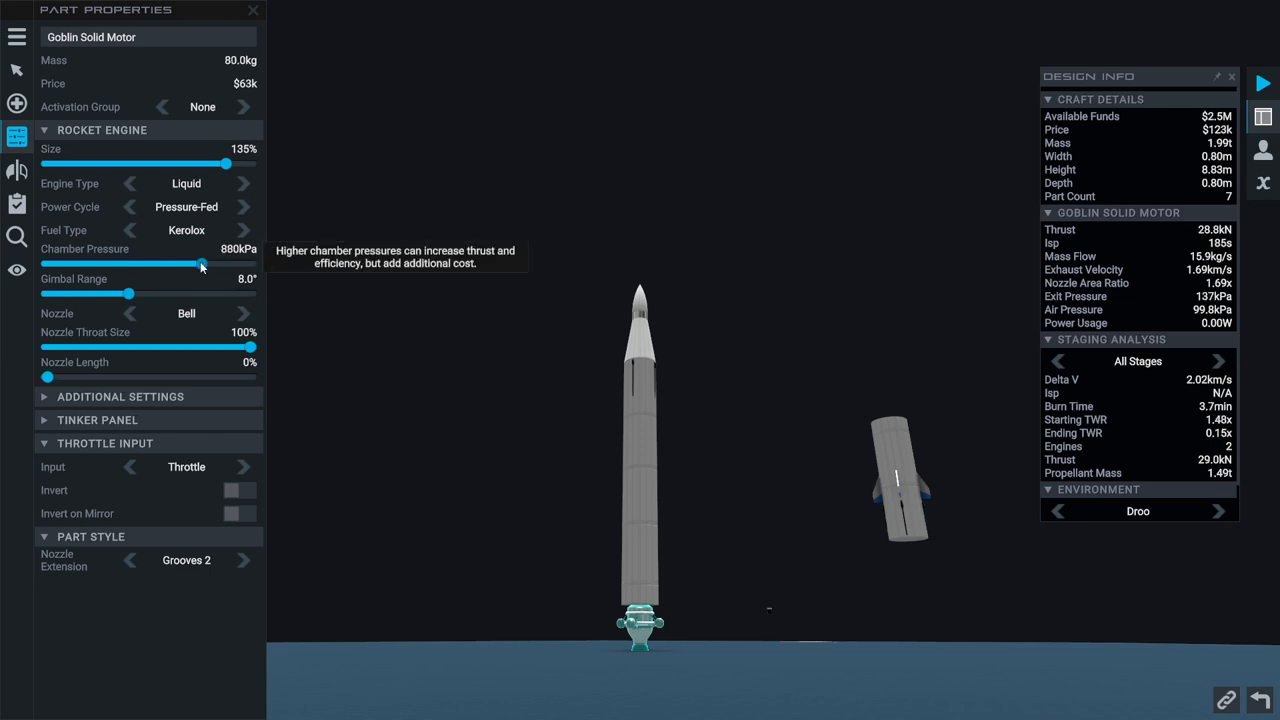
left_click_drag(200, 264, 256, 264)
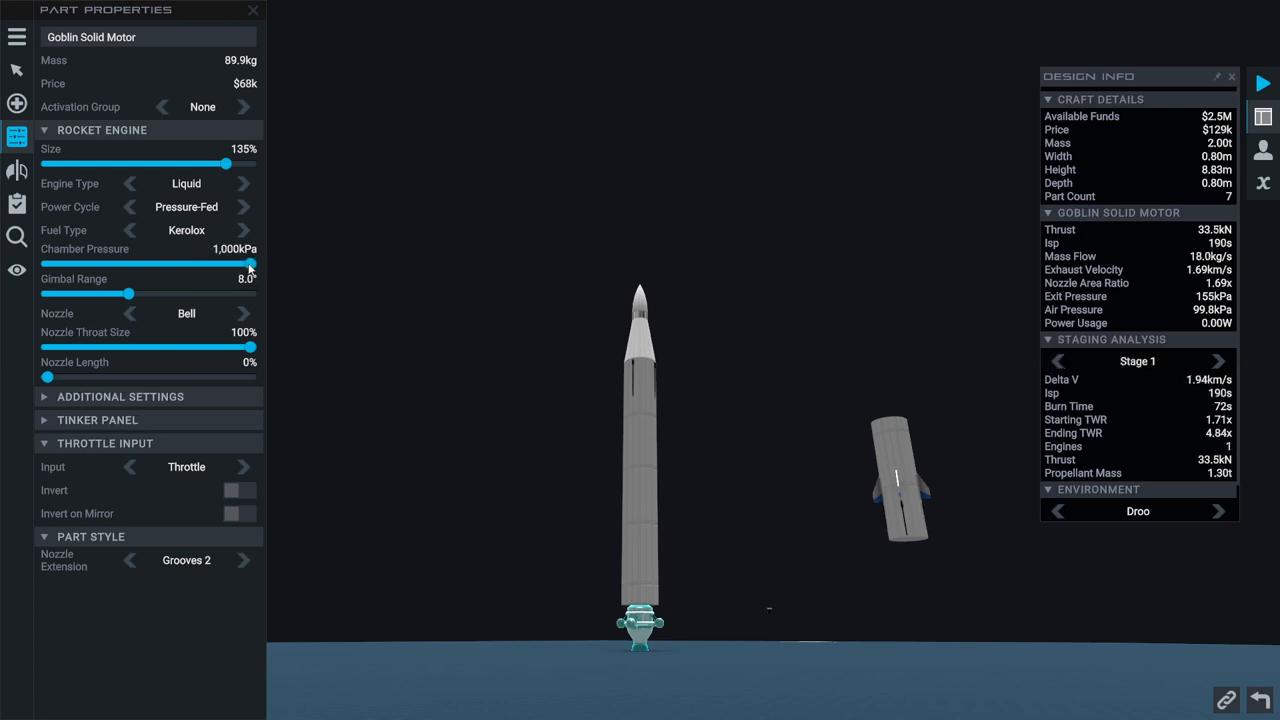
left_click_drag(252, 264, 134, 264)
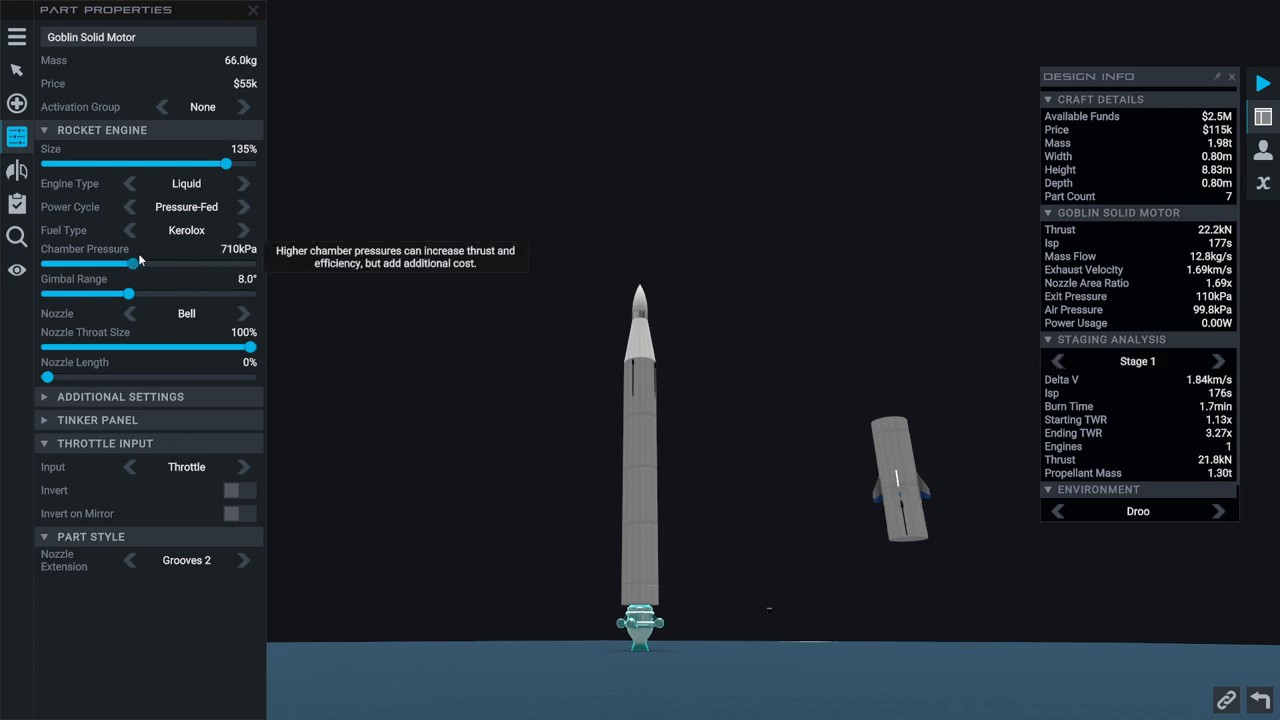
left_click_drag(136, 262, 252, 262)
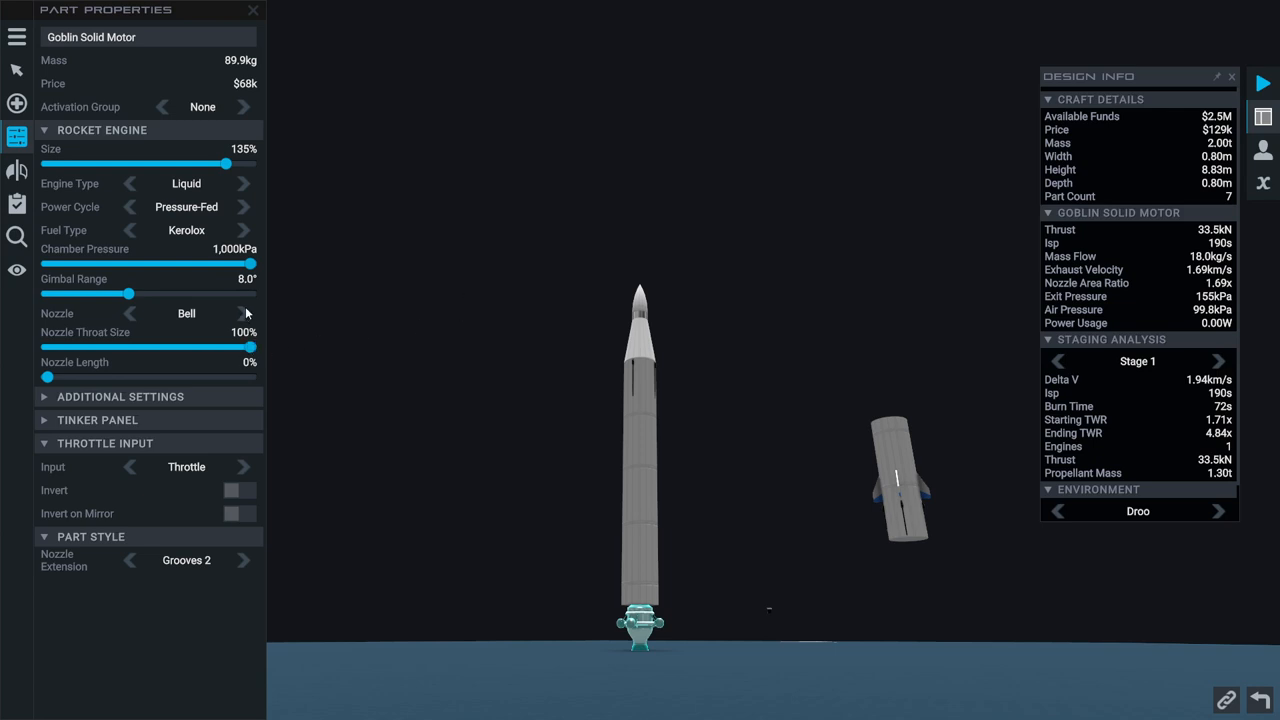
mouse_move(244, 312)
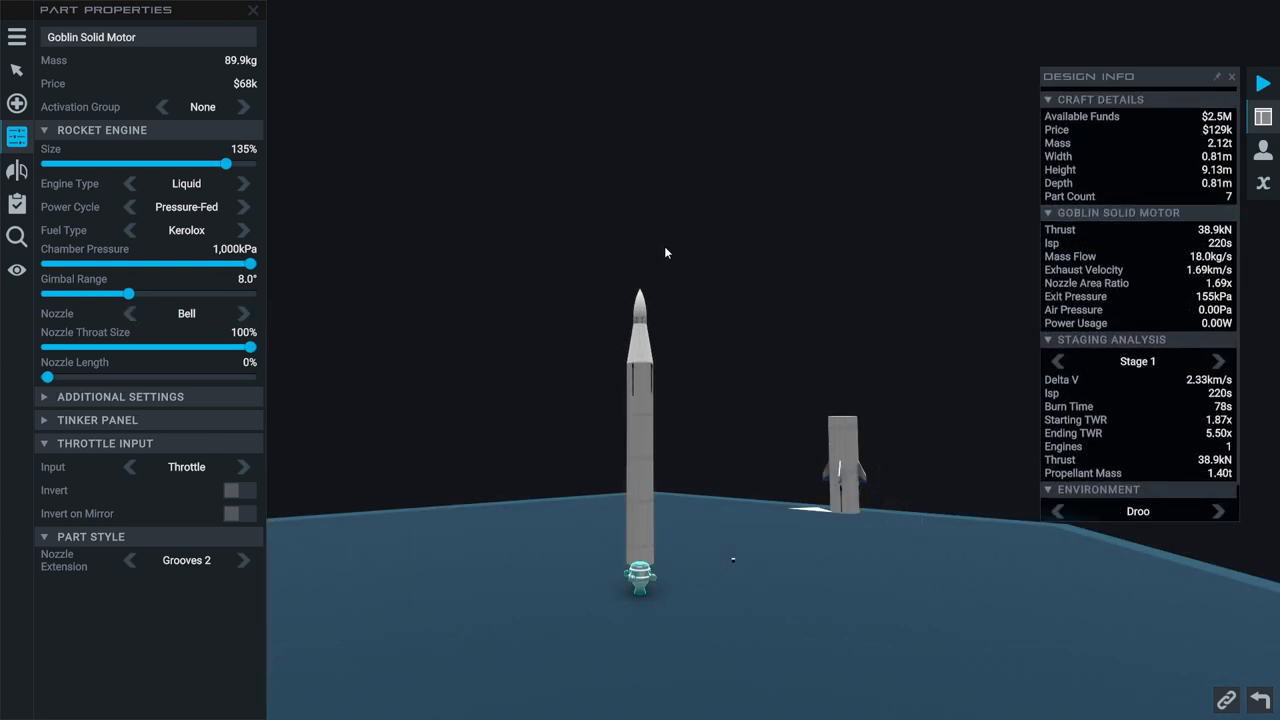
left_click(1058, 360)
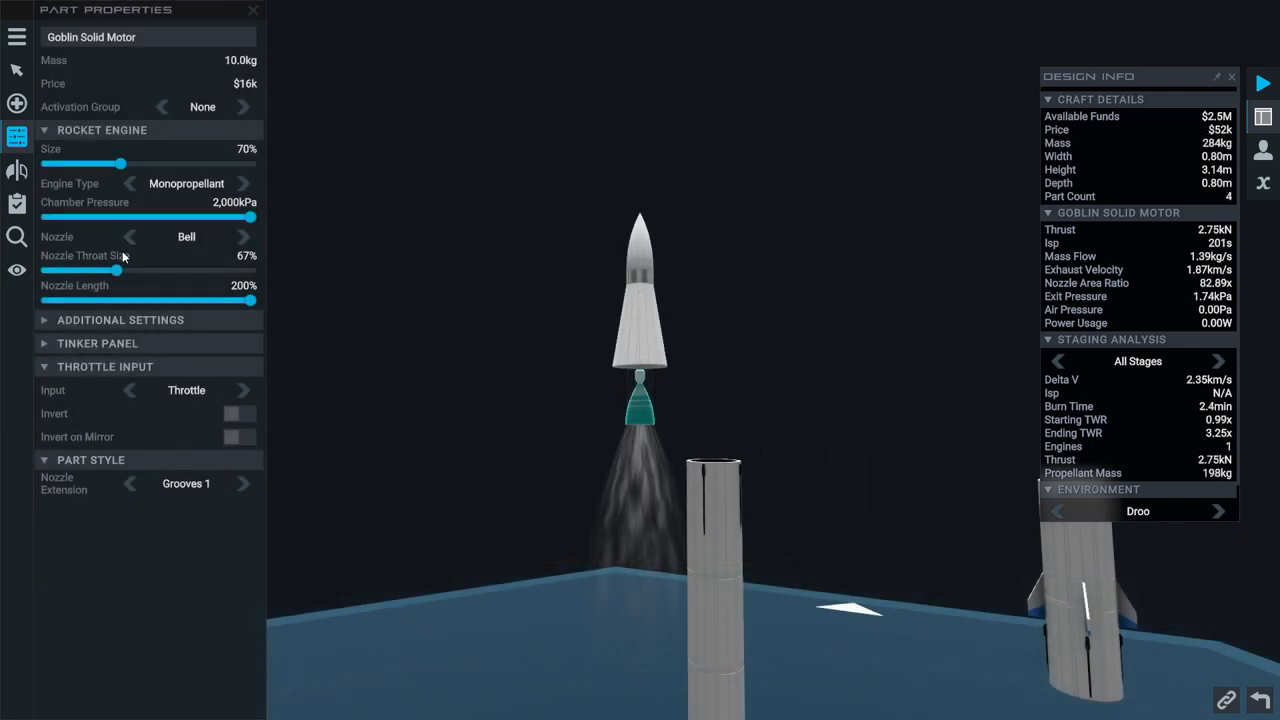
Enlarge the monopropellant engine to 100% size
left_click_drag(112, 164, 128, 164)
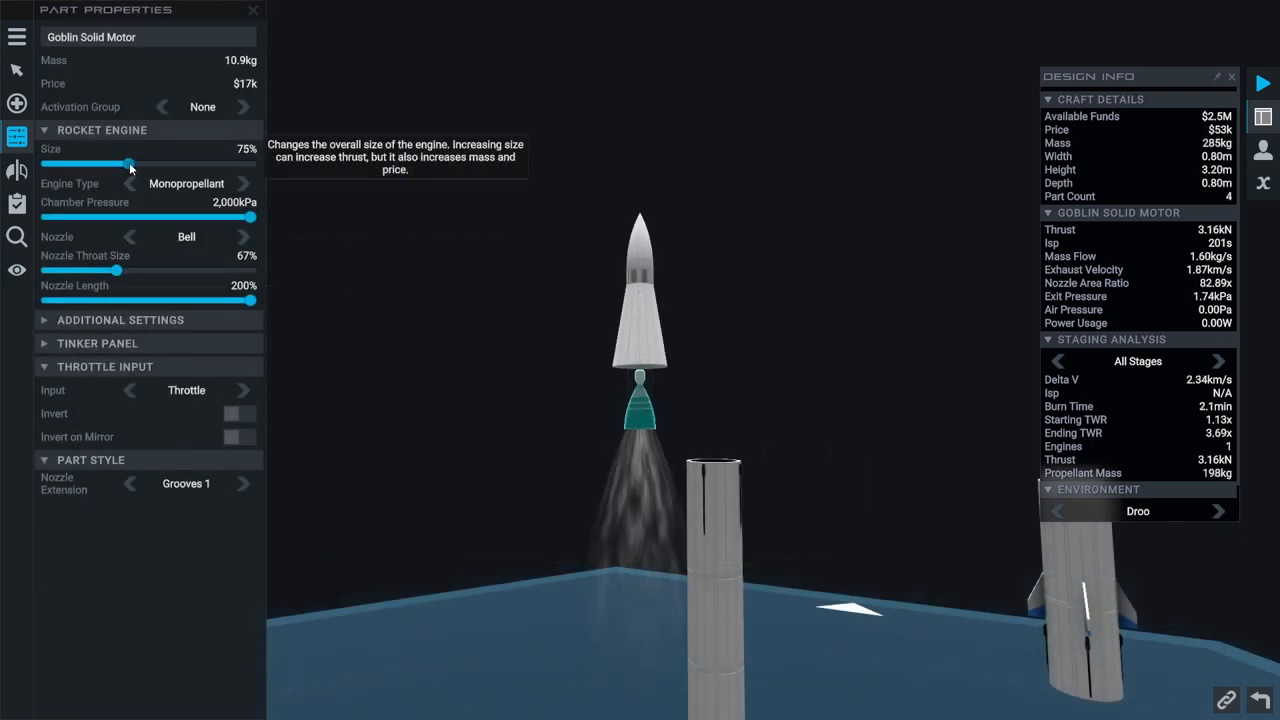
left_click_drag(128, 164, 172, 164)
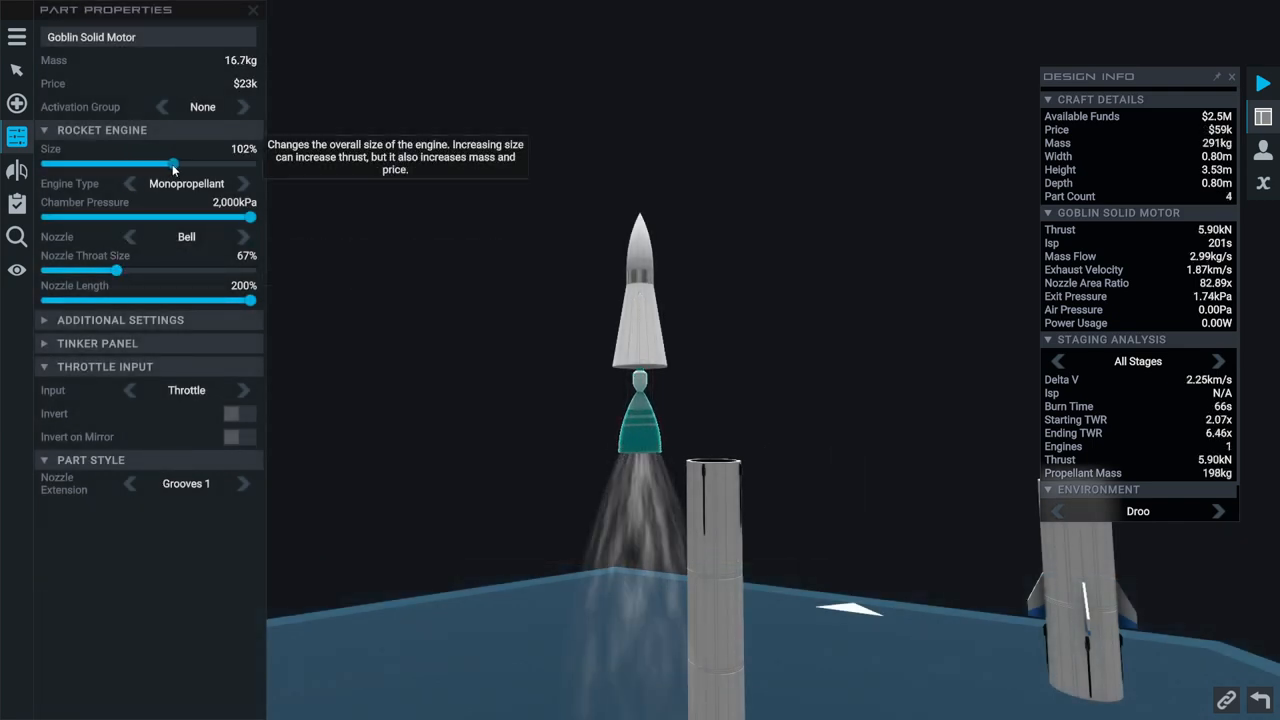
left_click_drag(172, 164, 168, 164)
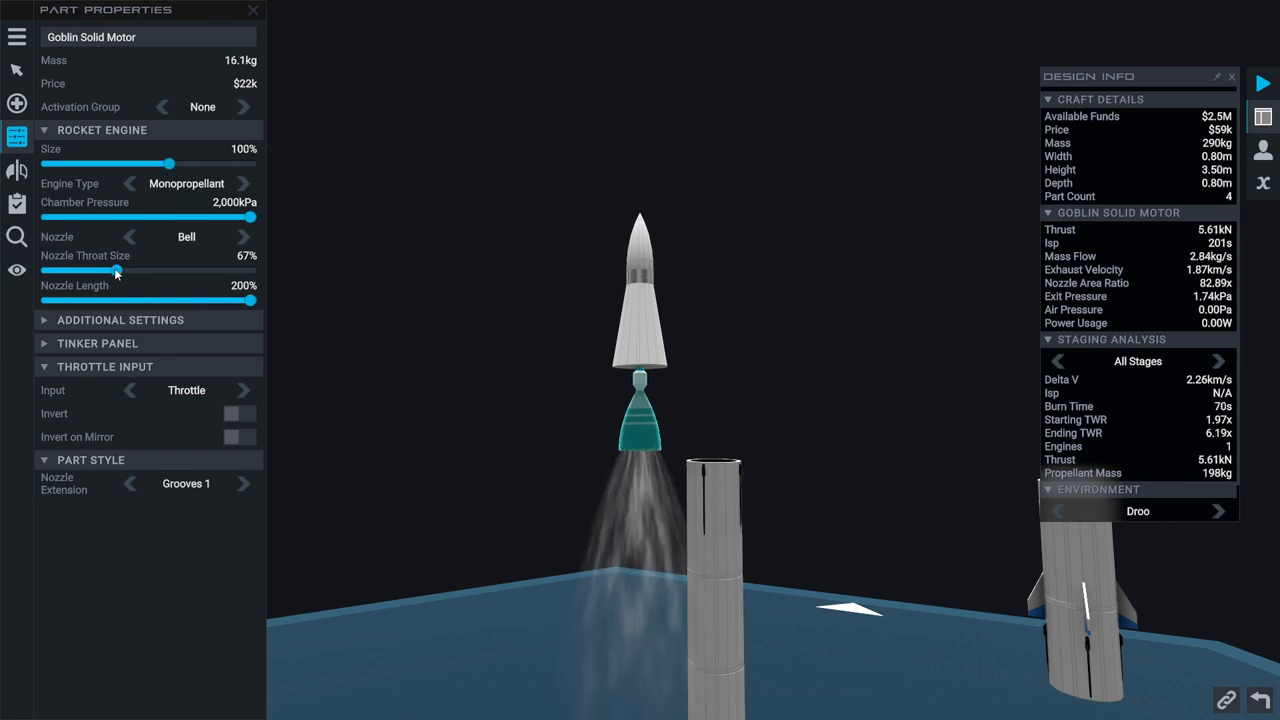
Set the monopropellant engine's nozzle throat to about 66%
left_click_drag(116, 272, 70, 272)
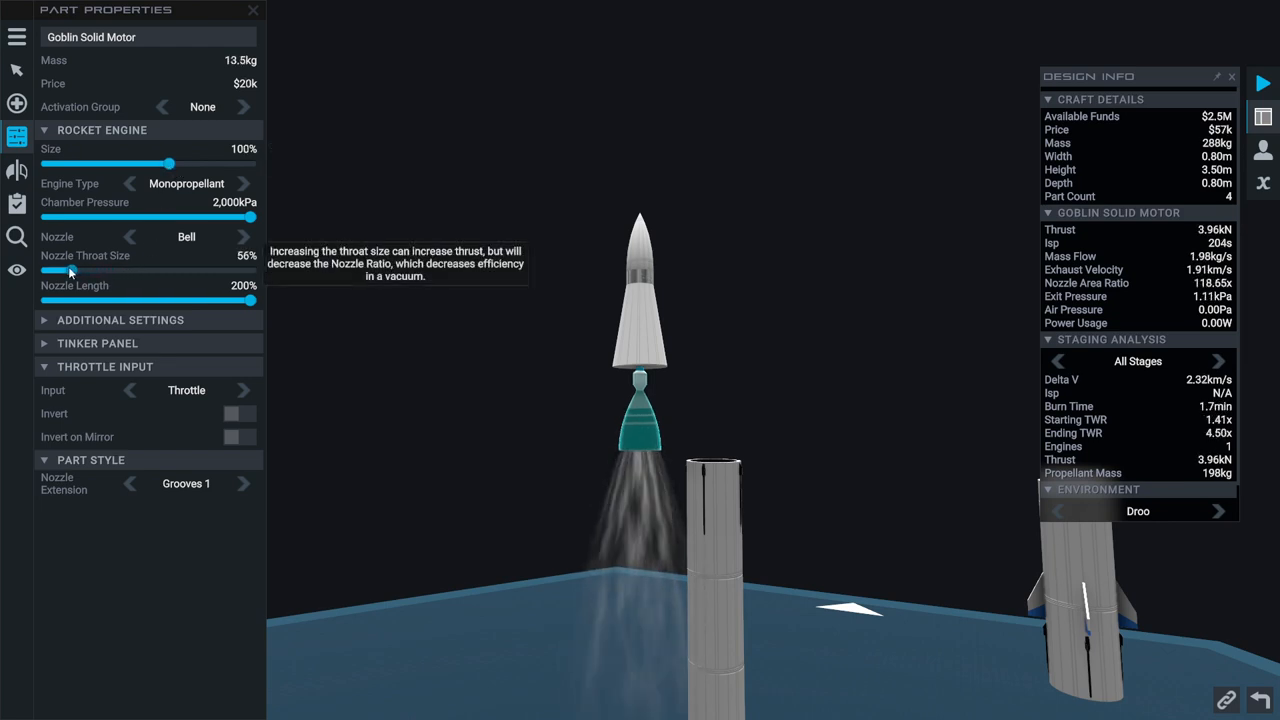
left_click_drag(70, 270, 108, 270)
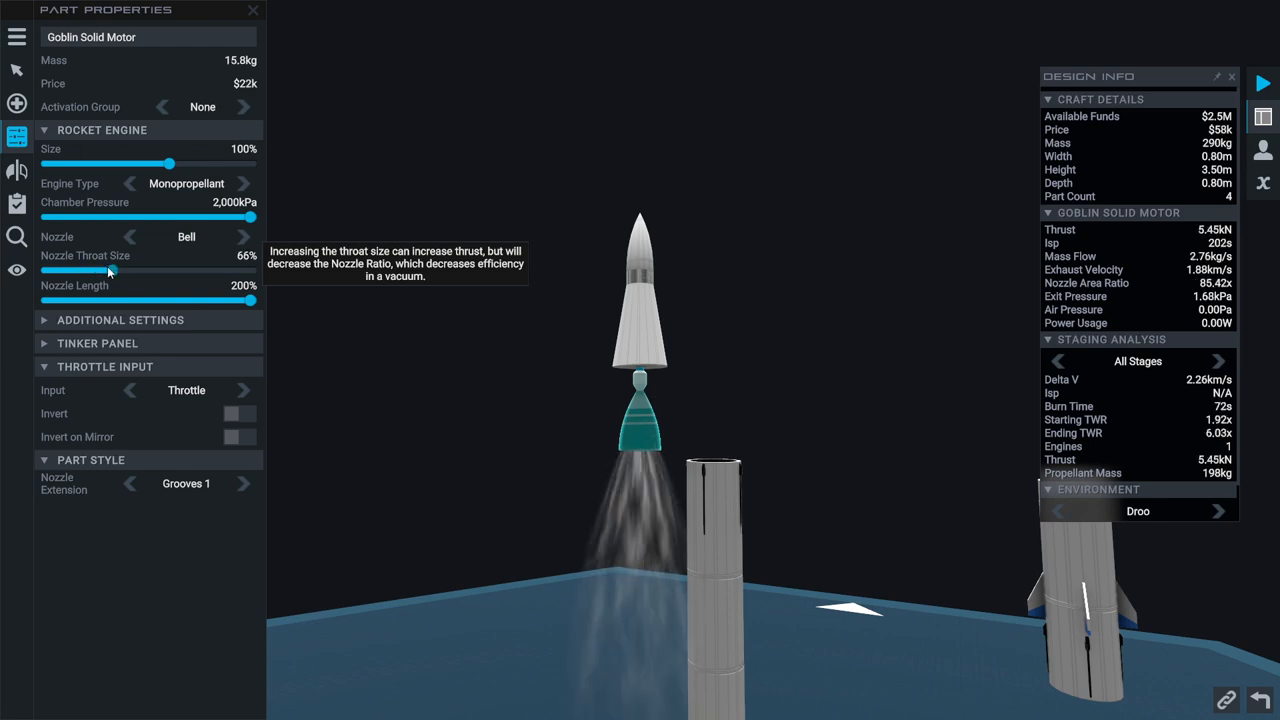
left_click_drag(108, 270, 128, 270)
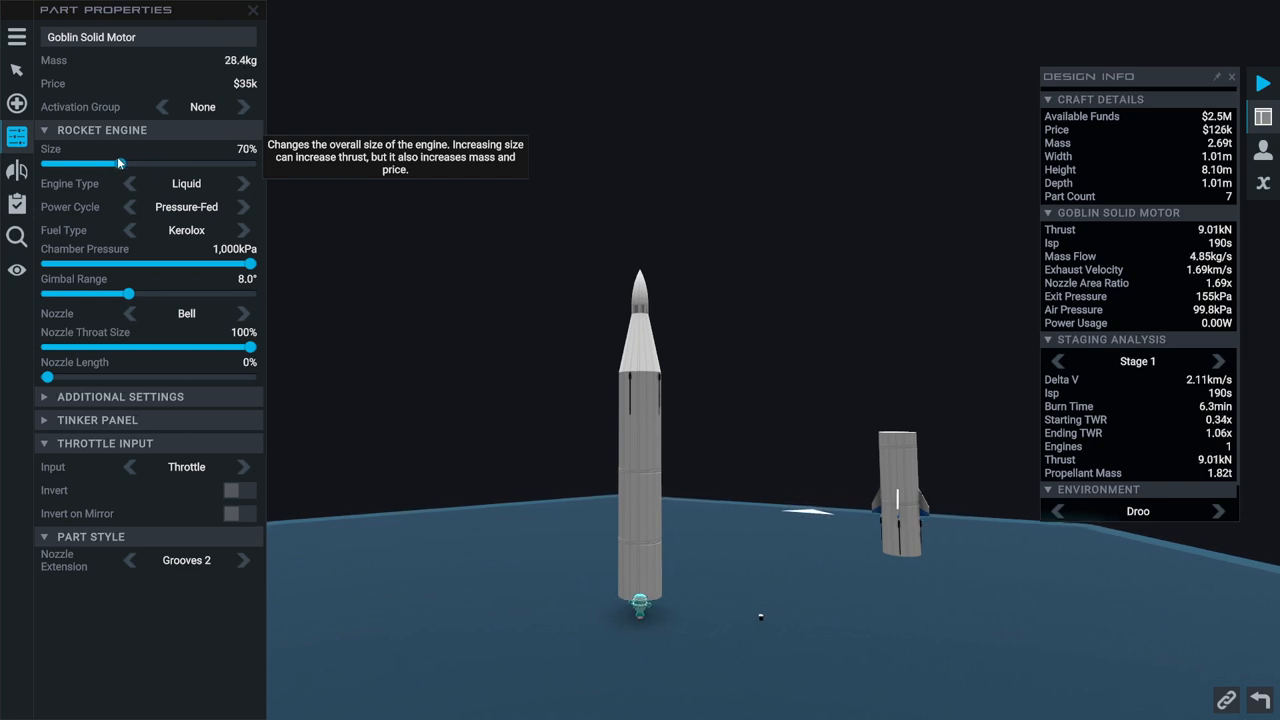
Resize the Kerolox booster engine through 110%, 62% and 120% to settle at 150%
left_click_drag(118, 164, 184, 164)
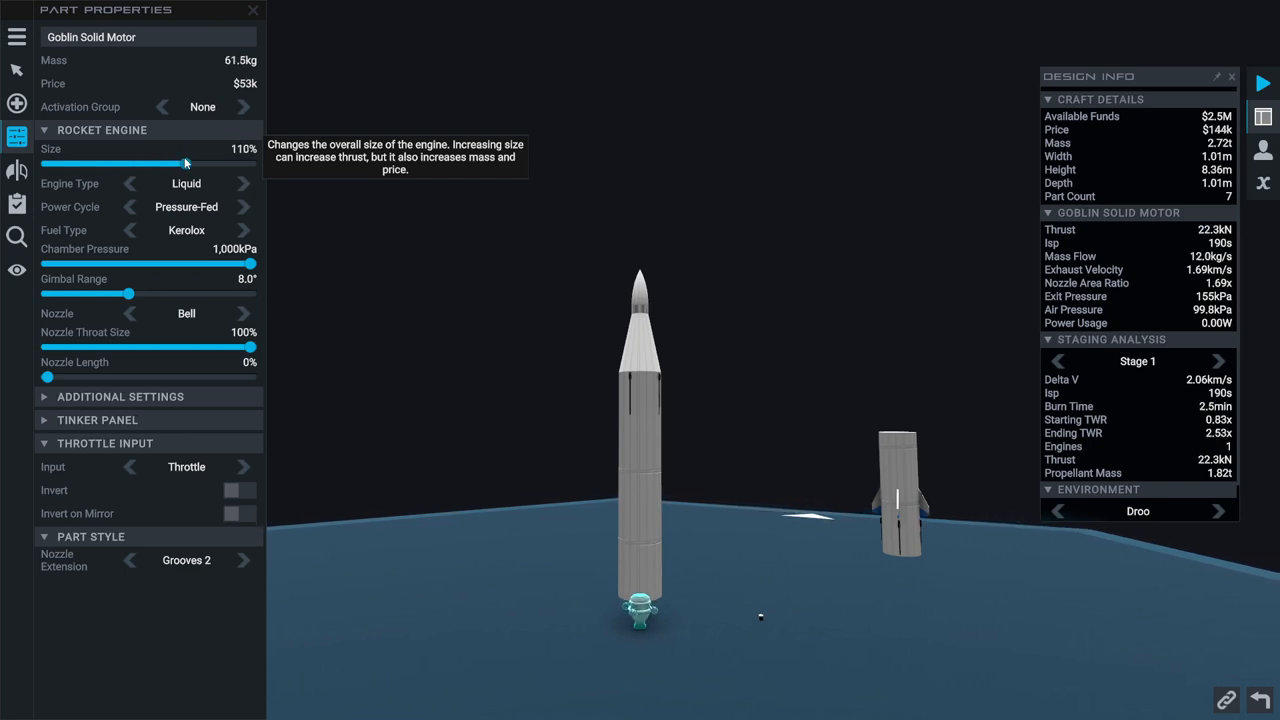
left_click_drag(184, 164, 108, 164)
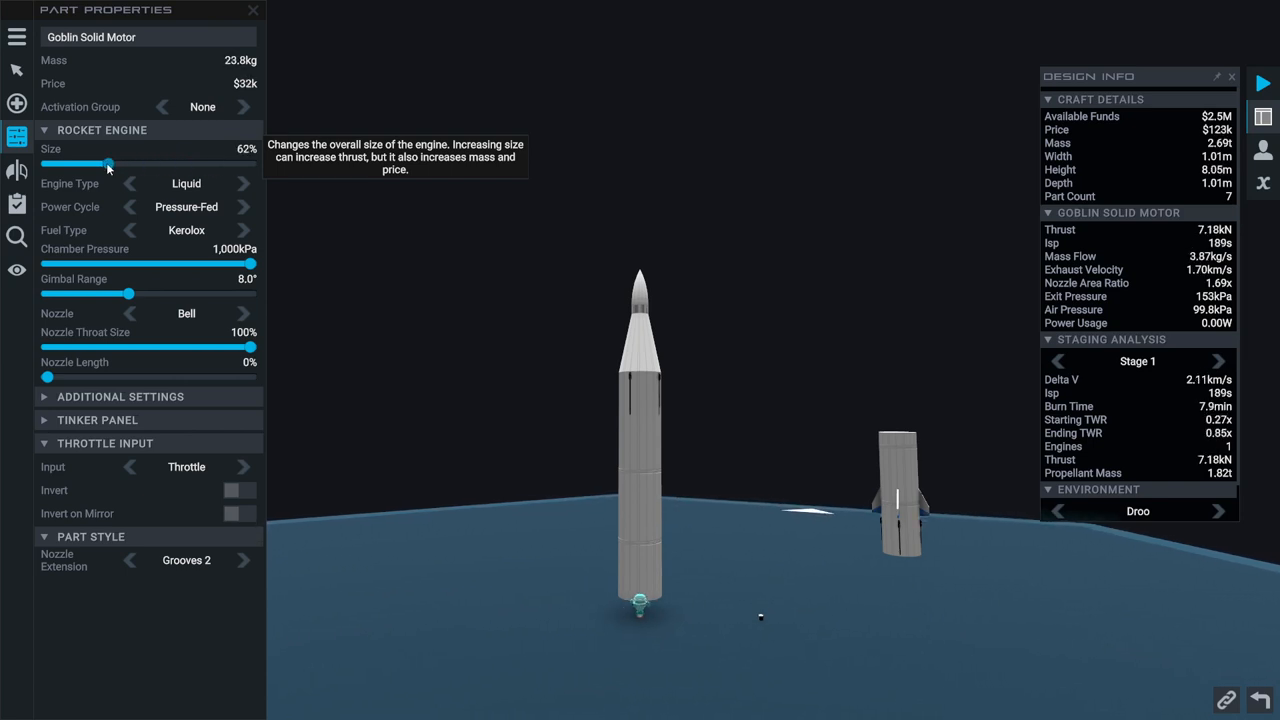
left_click_drag(108, 164, 204, 164)
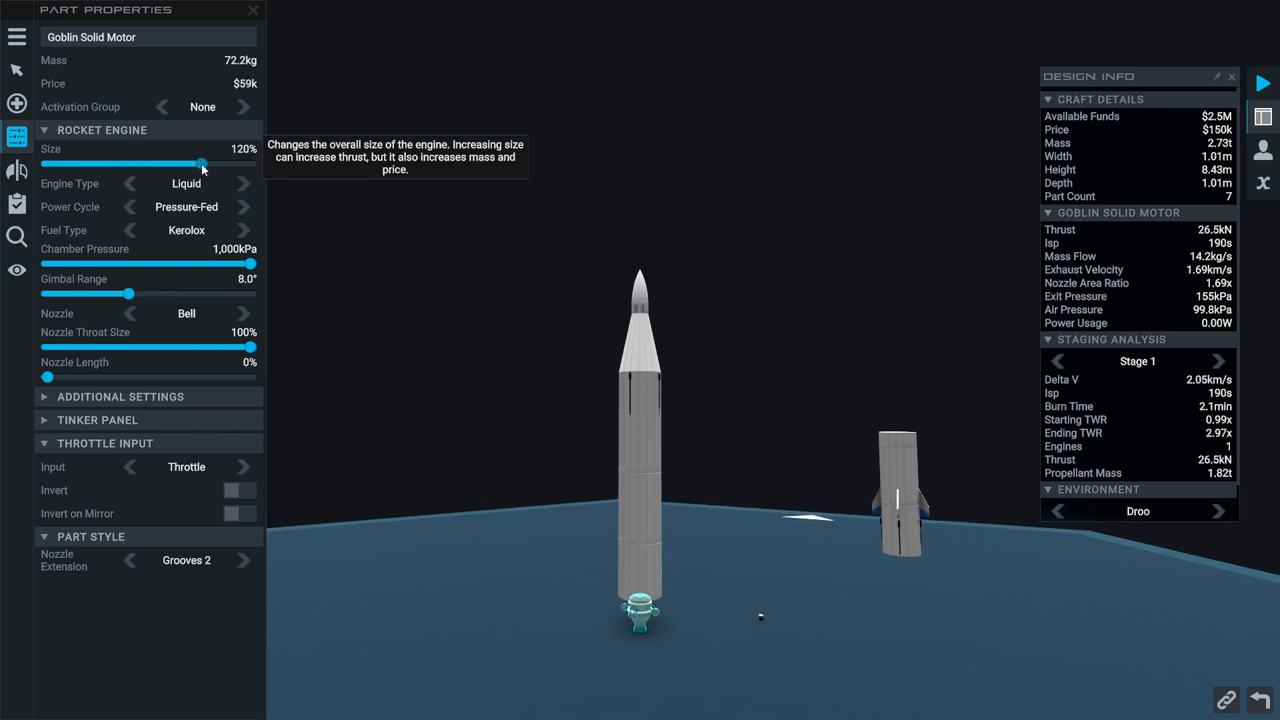
left_click_drag(204, 164, 252, 164)
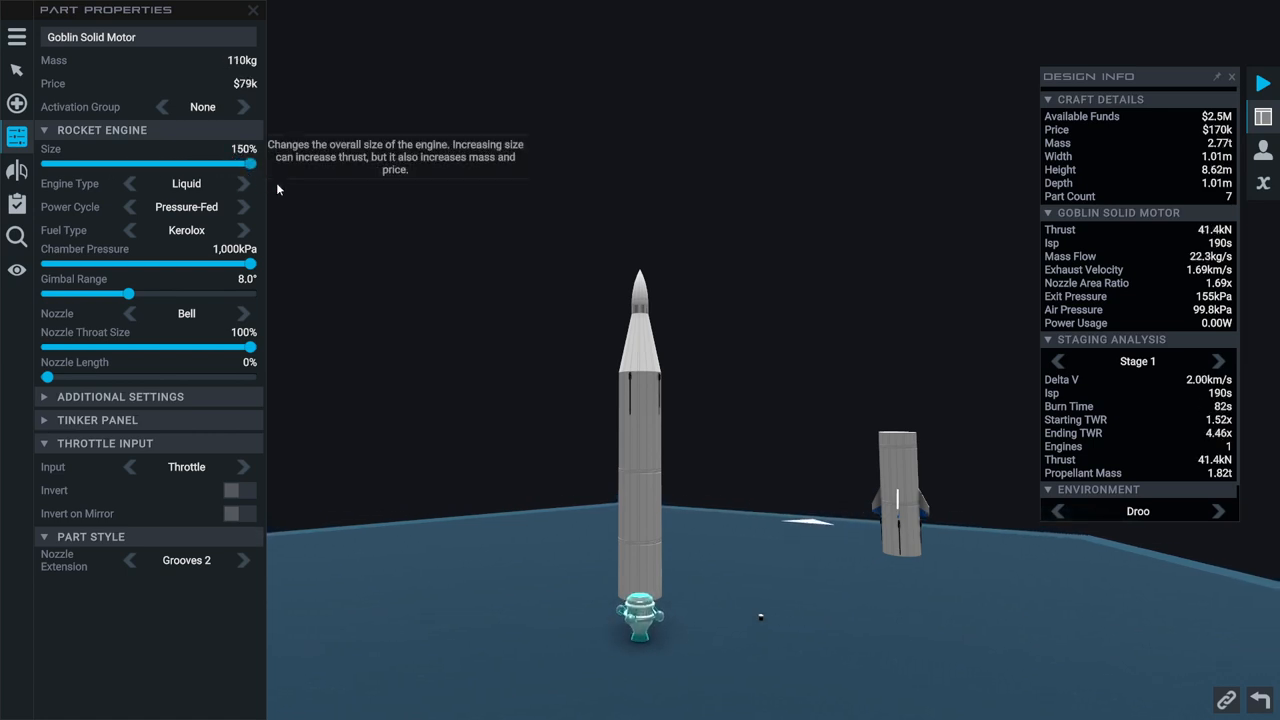
mouse_move(208, 284)
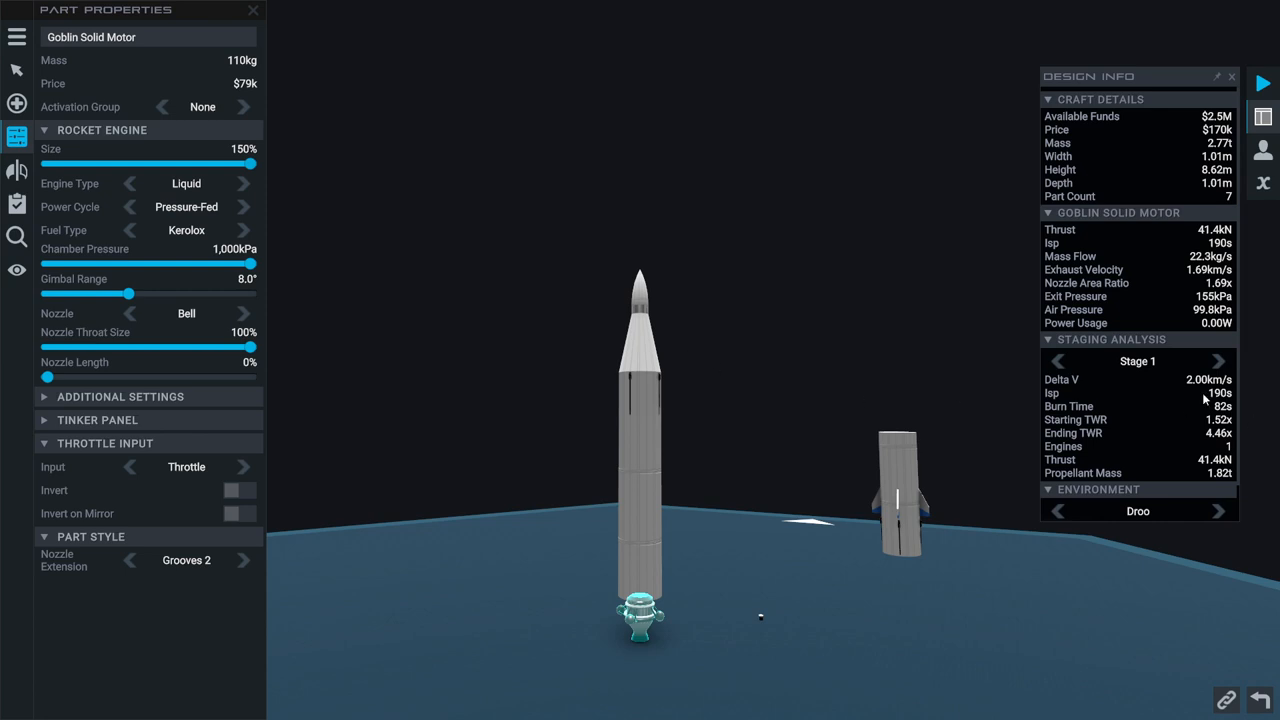
mouse_move(1230, 400)
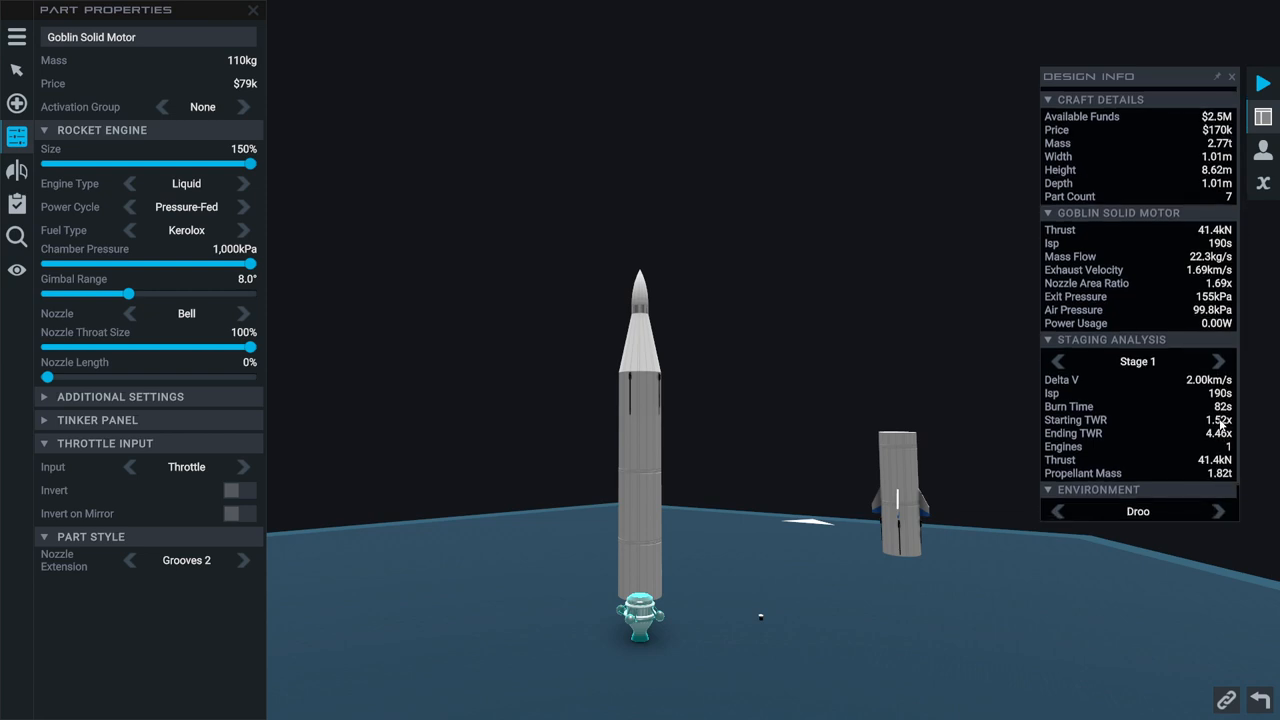
mouse_move(1236, 474)
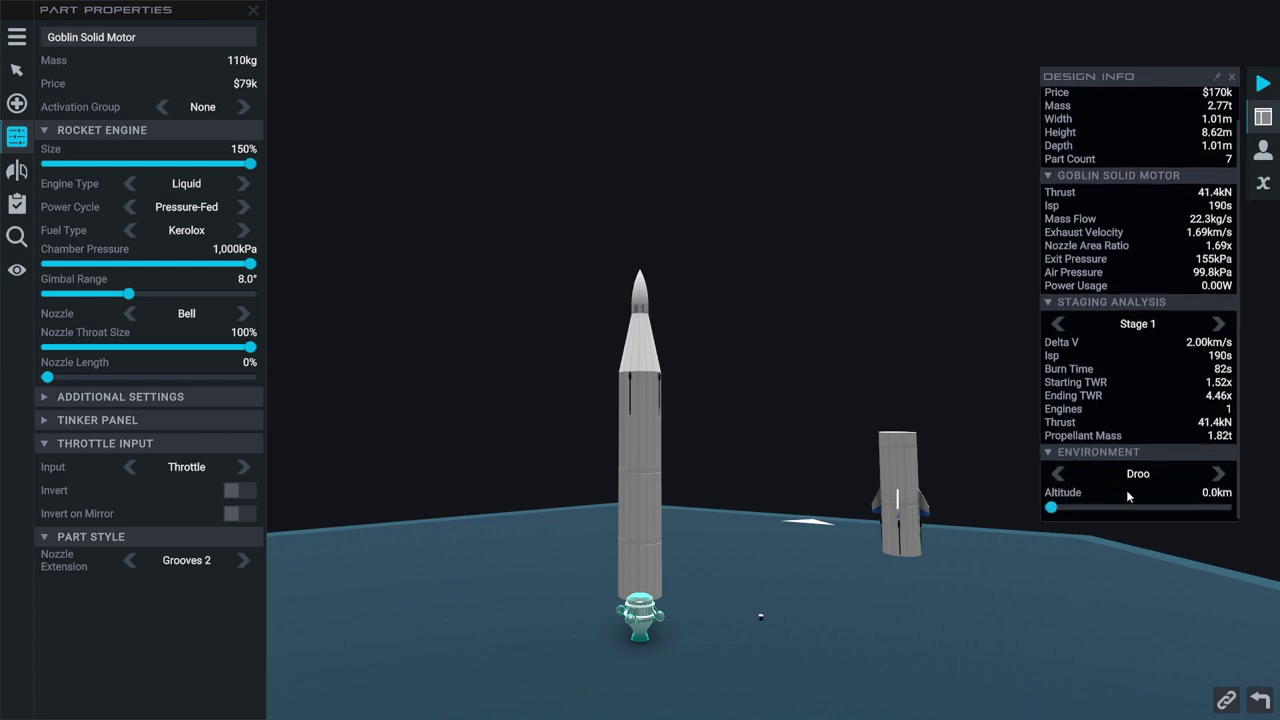
mouse_move(1092, 500)
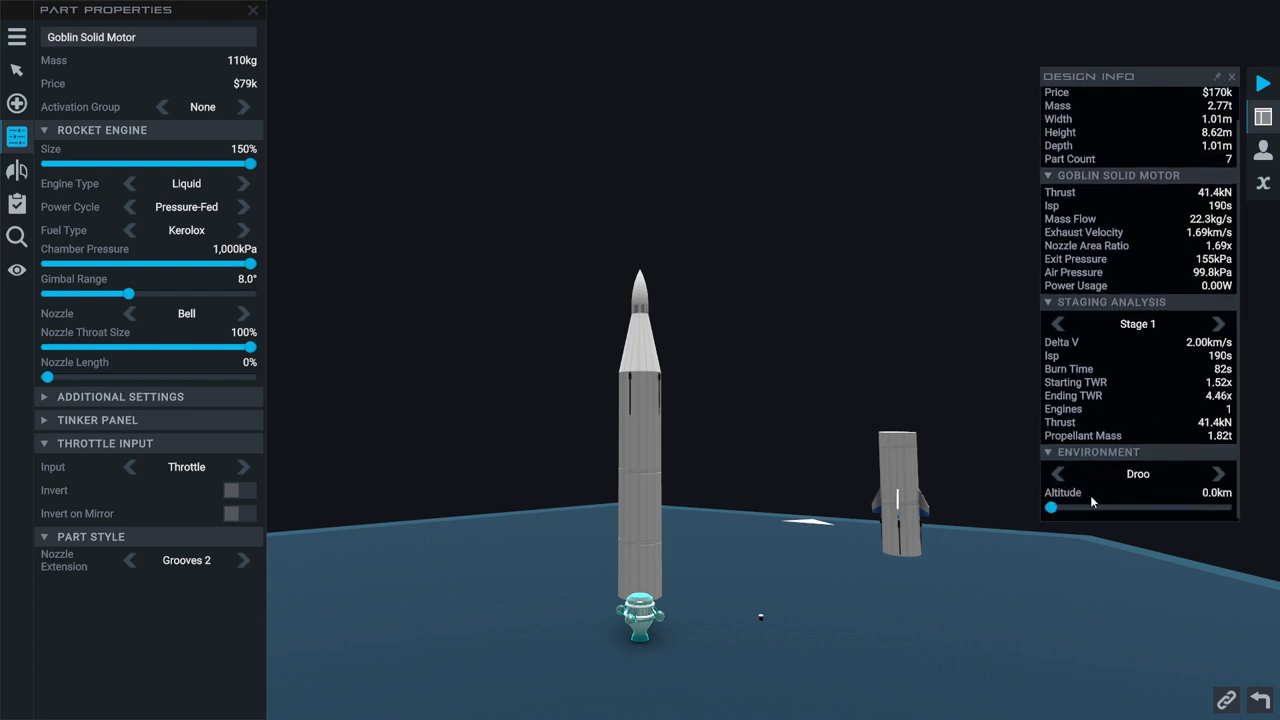
Analyse performance in Droo vacuum, checking stage 2 and all-stage figures
left_click_drag(1052, 508, 1236, 508)
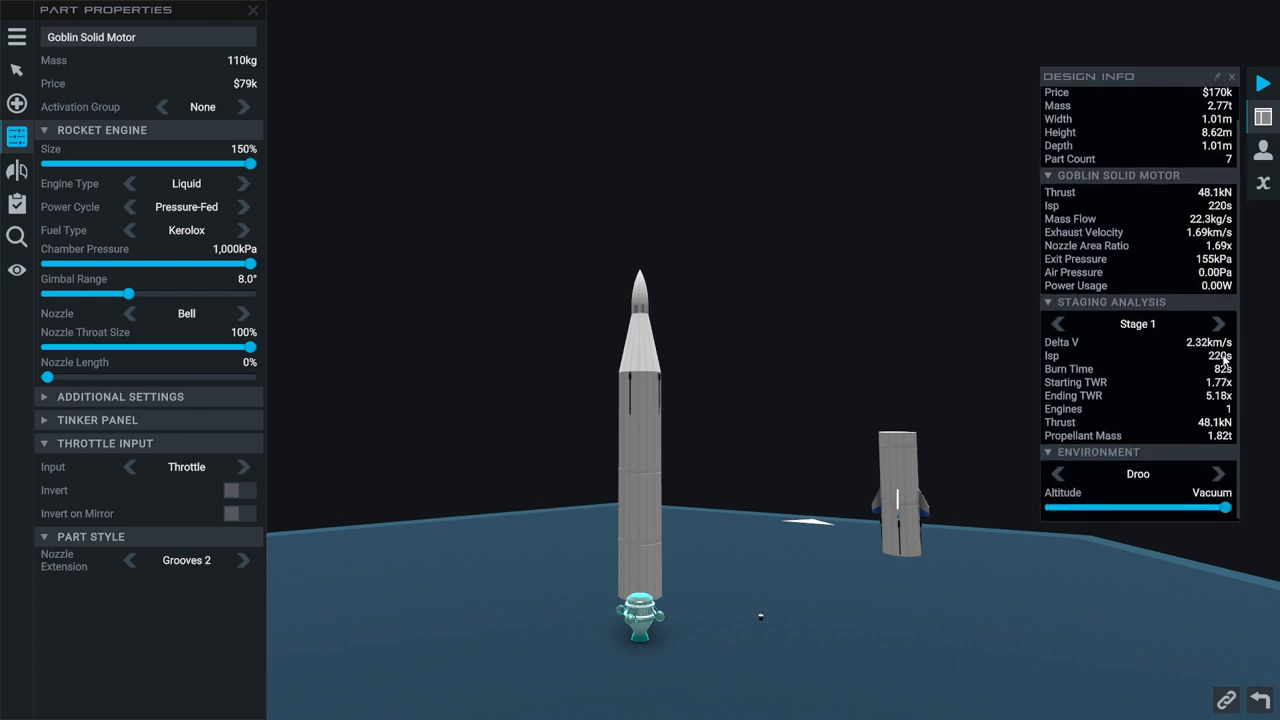
left_click(1218, 324)
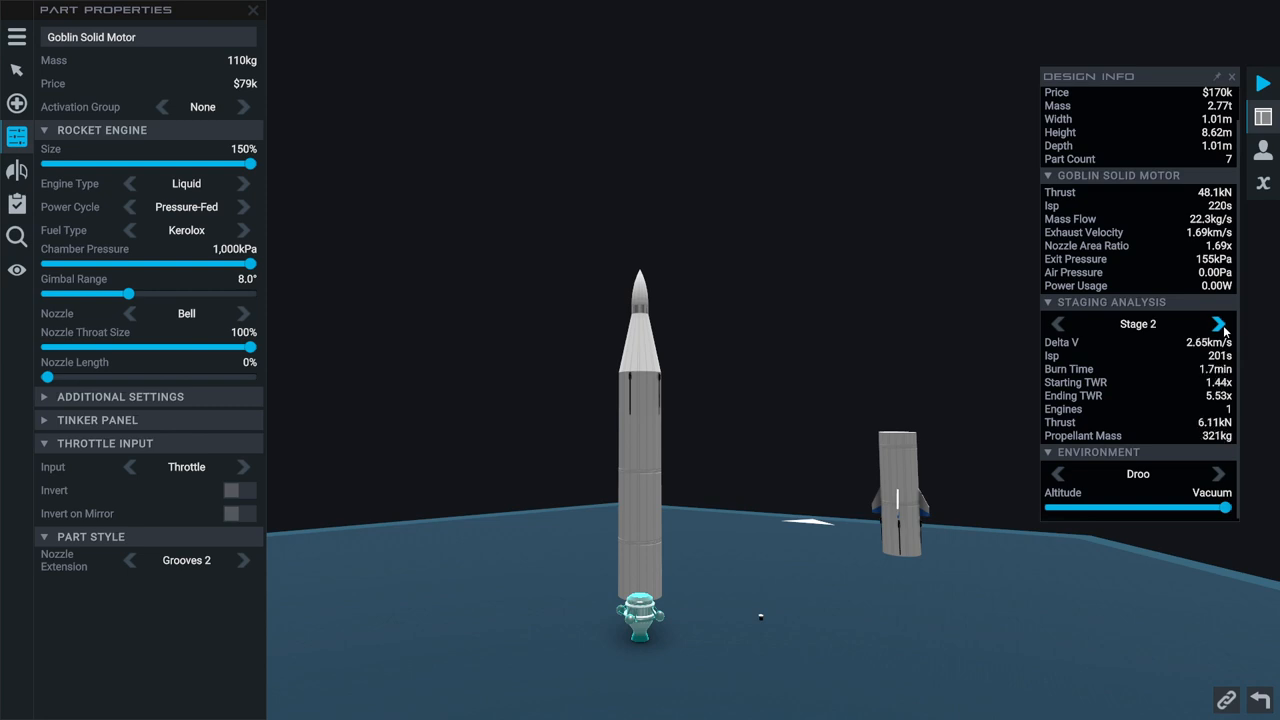
left_click(1220, 324)
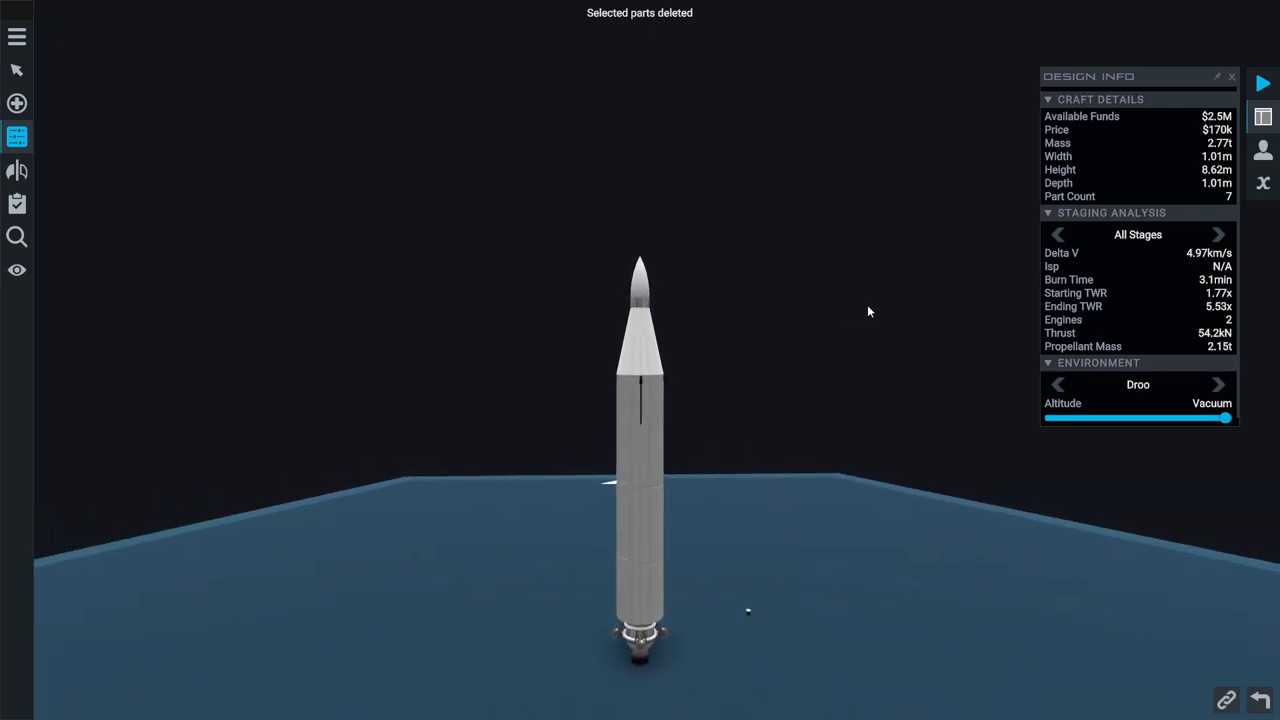
Bring up the launch location choices with Juno Village Pad selected
left_click(636, 656)
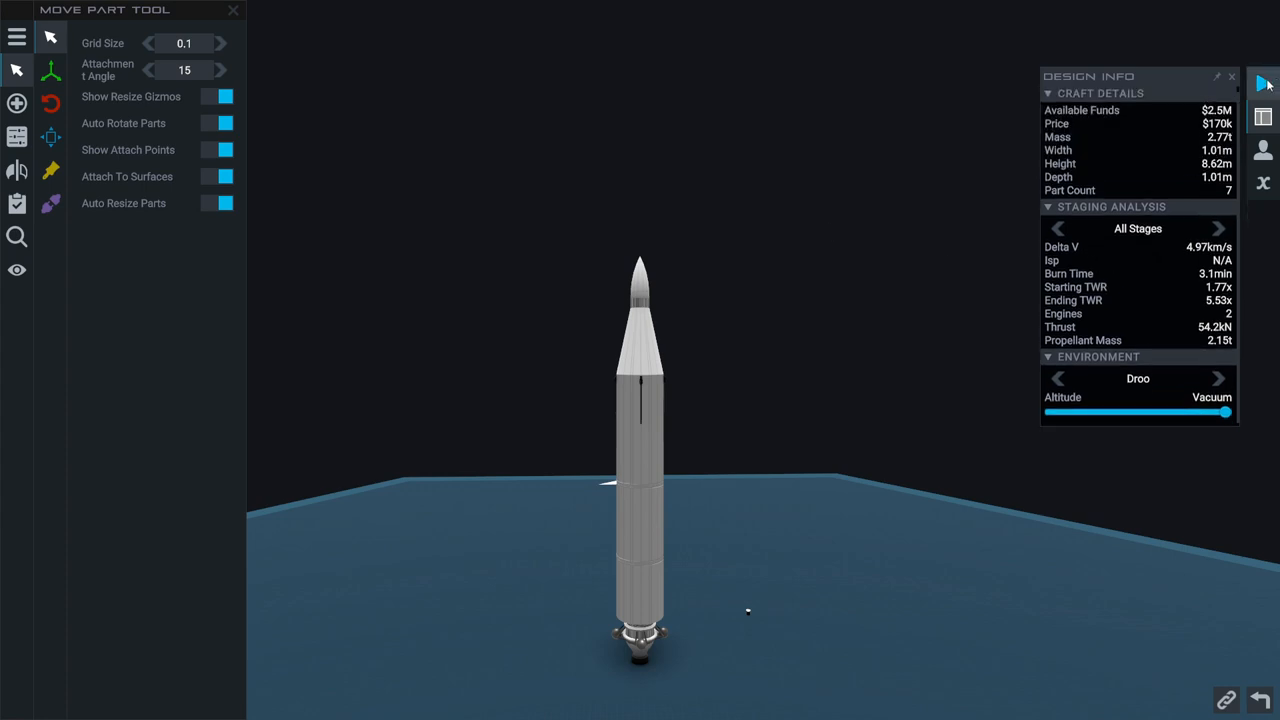
left_click(1266, 82)
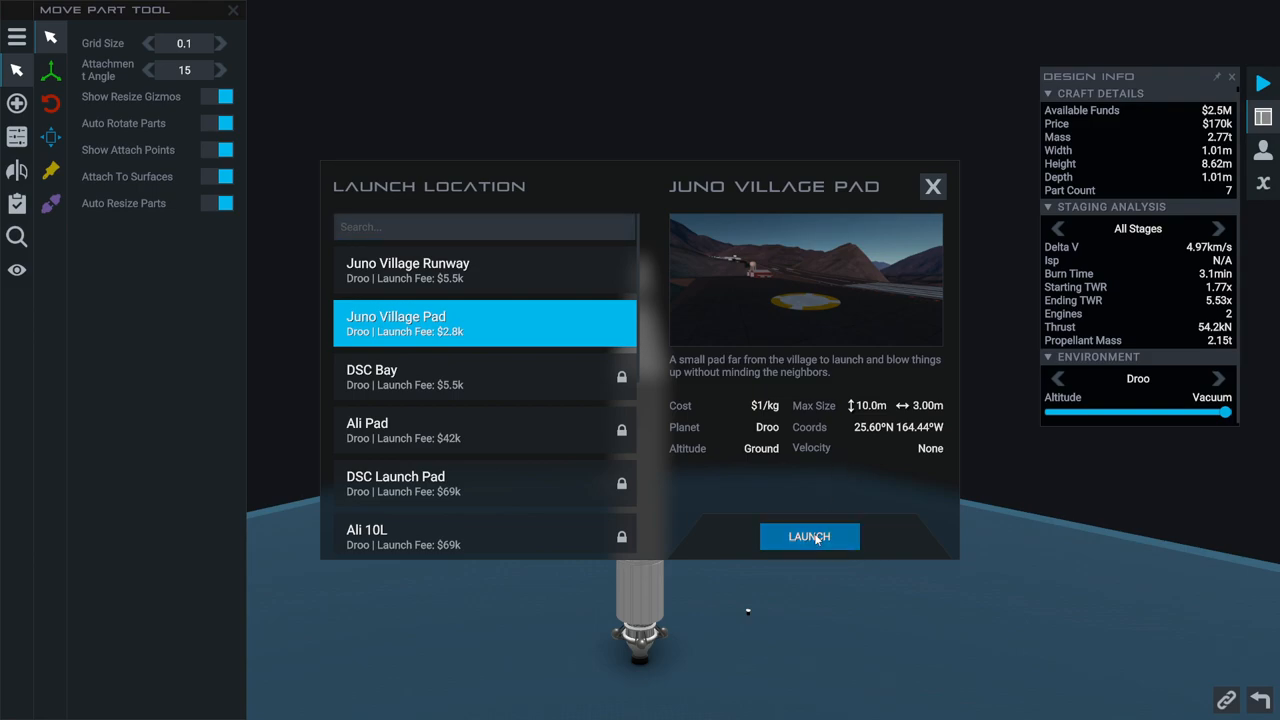
Attempt the launch and review the craft validation issue blocking it
left_click(808, 536)
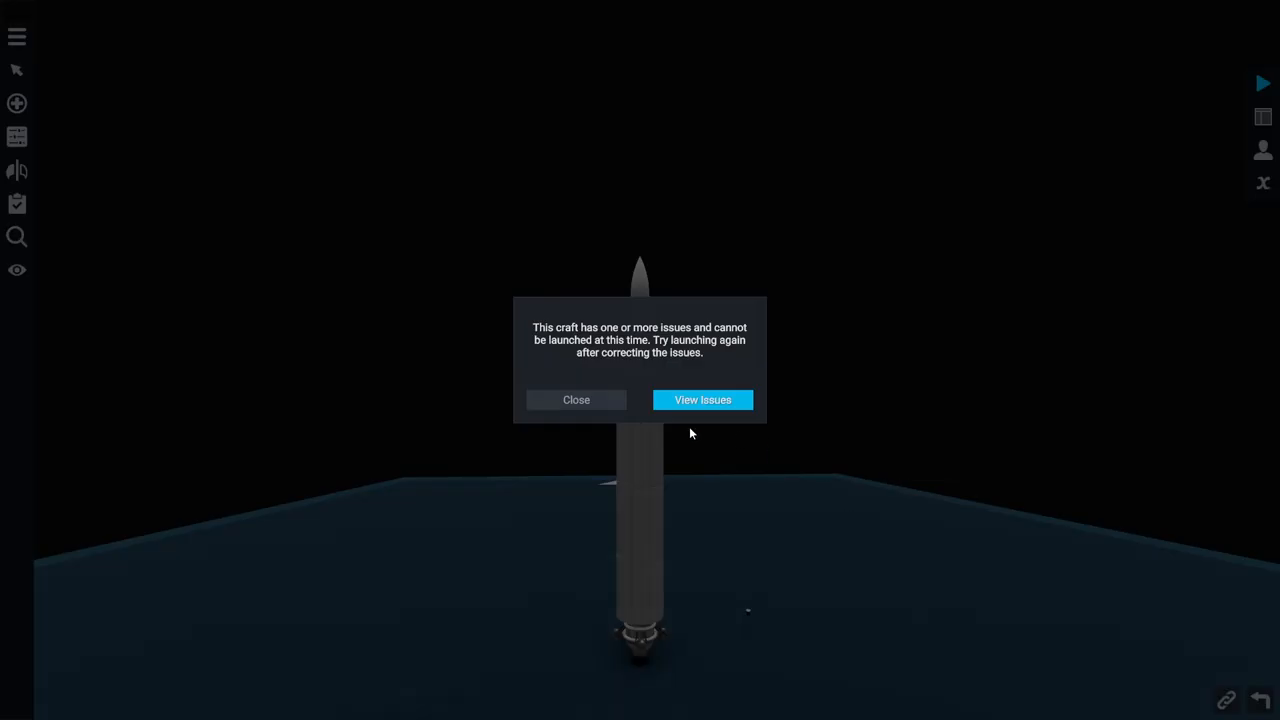
left_click(702, 400)
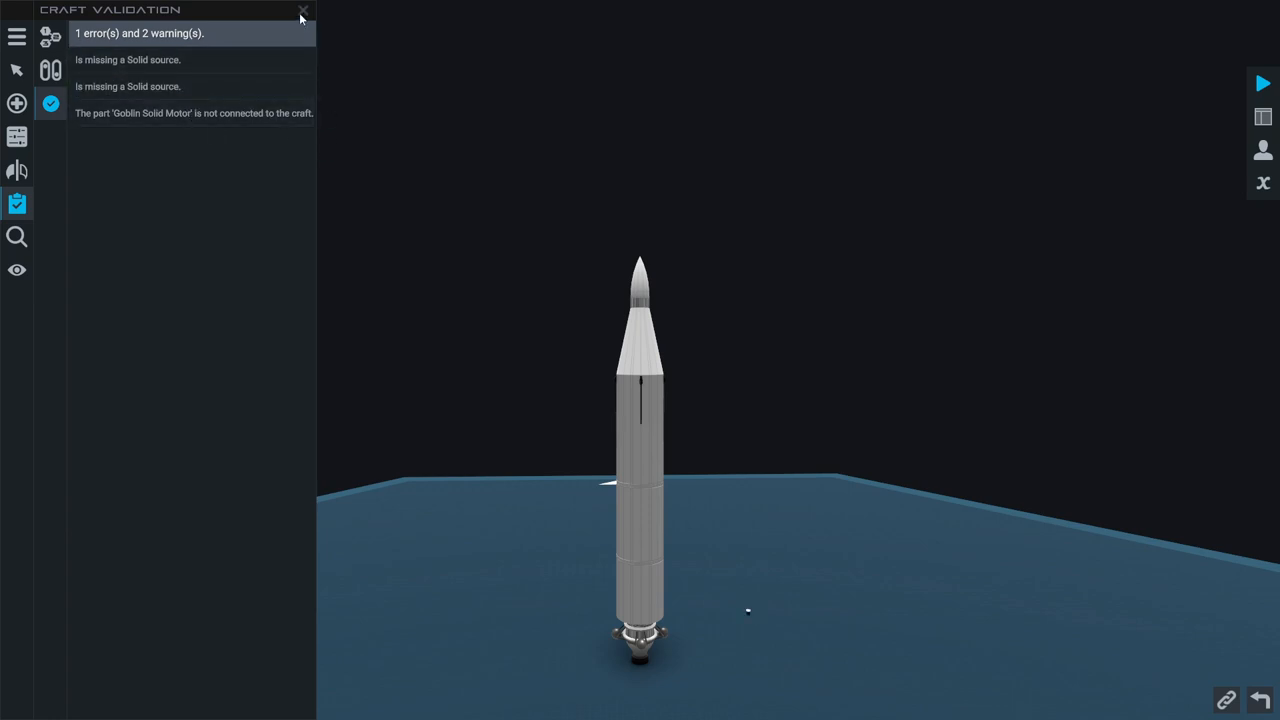
left_click(300, 12)
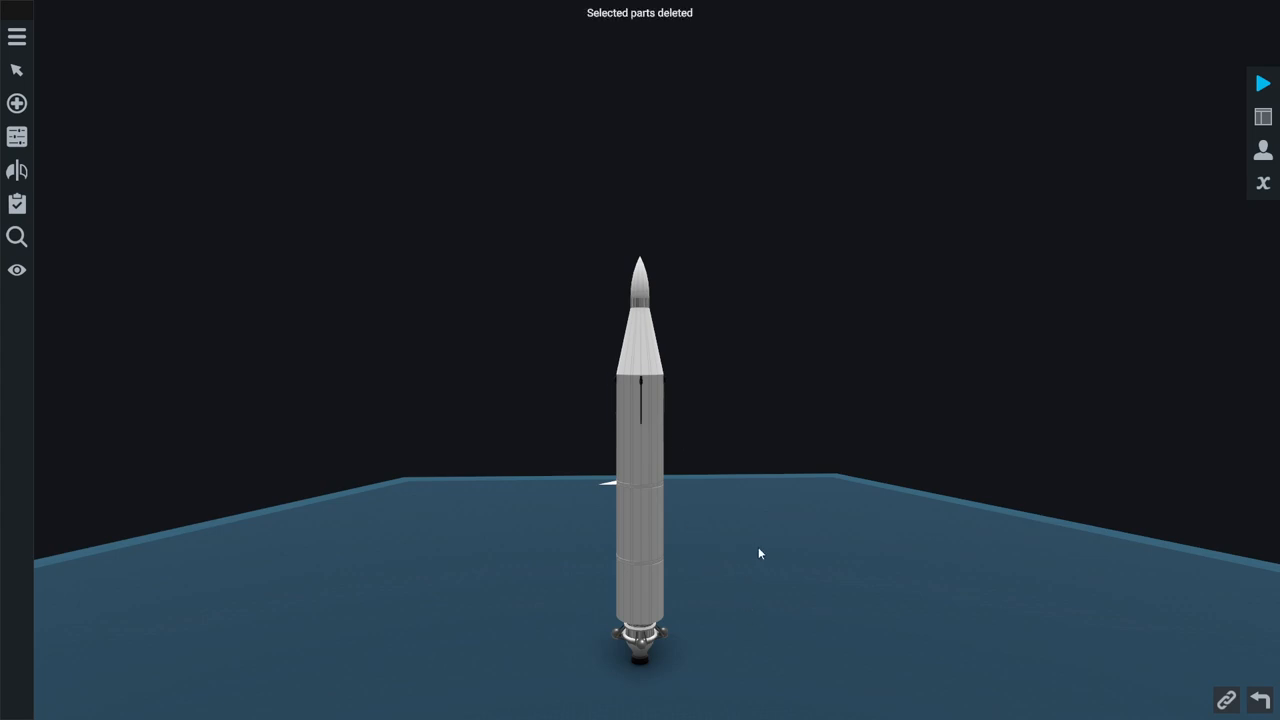
Launch the rocket from Juno Village Pad
left_click(1262, 84)
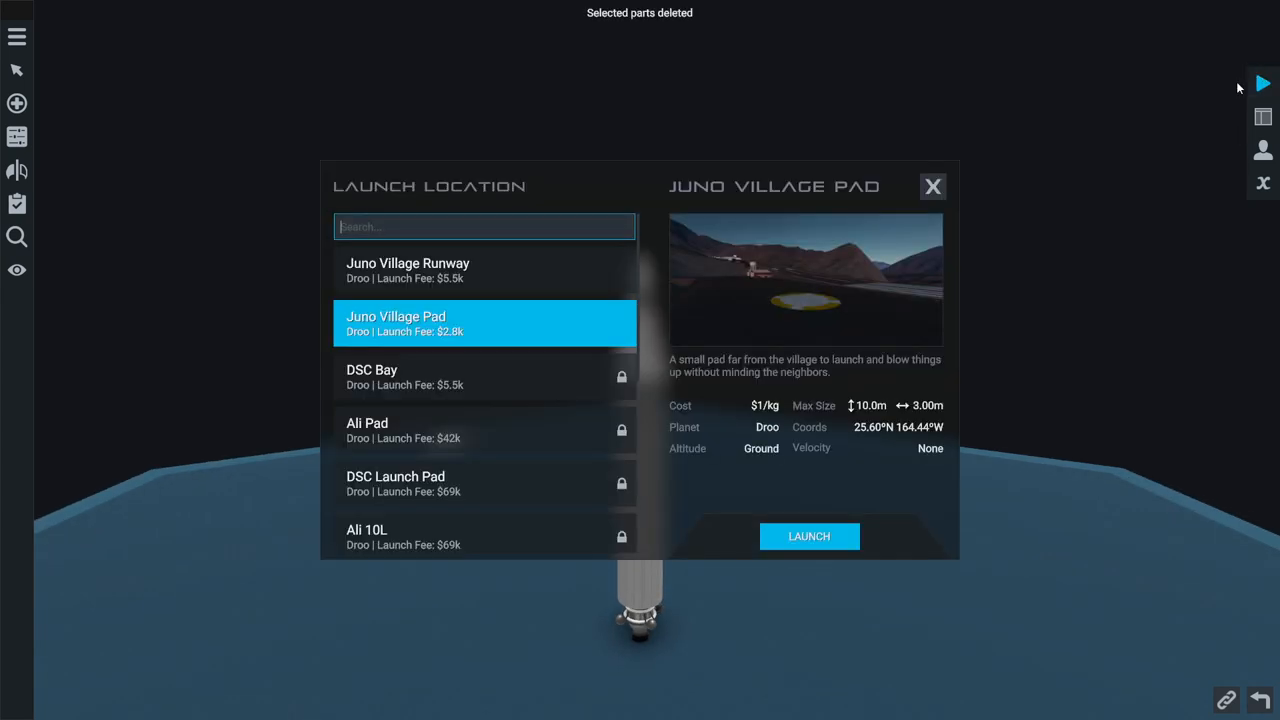
left_click(808, 536)
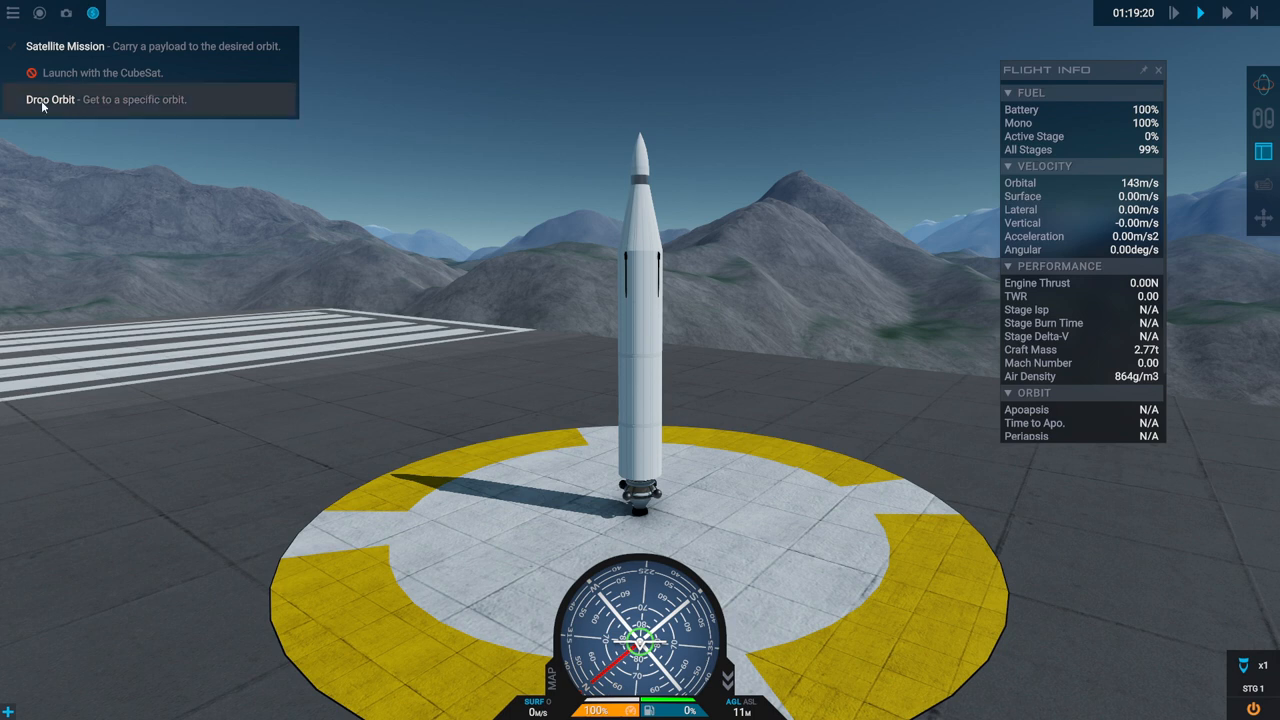
End the flight and return to the designer
left_click(50, 100)
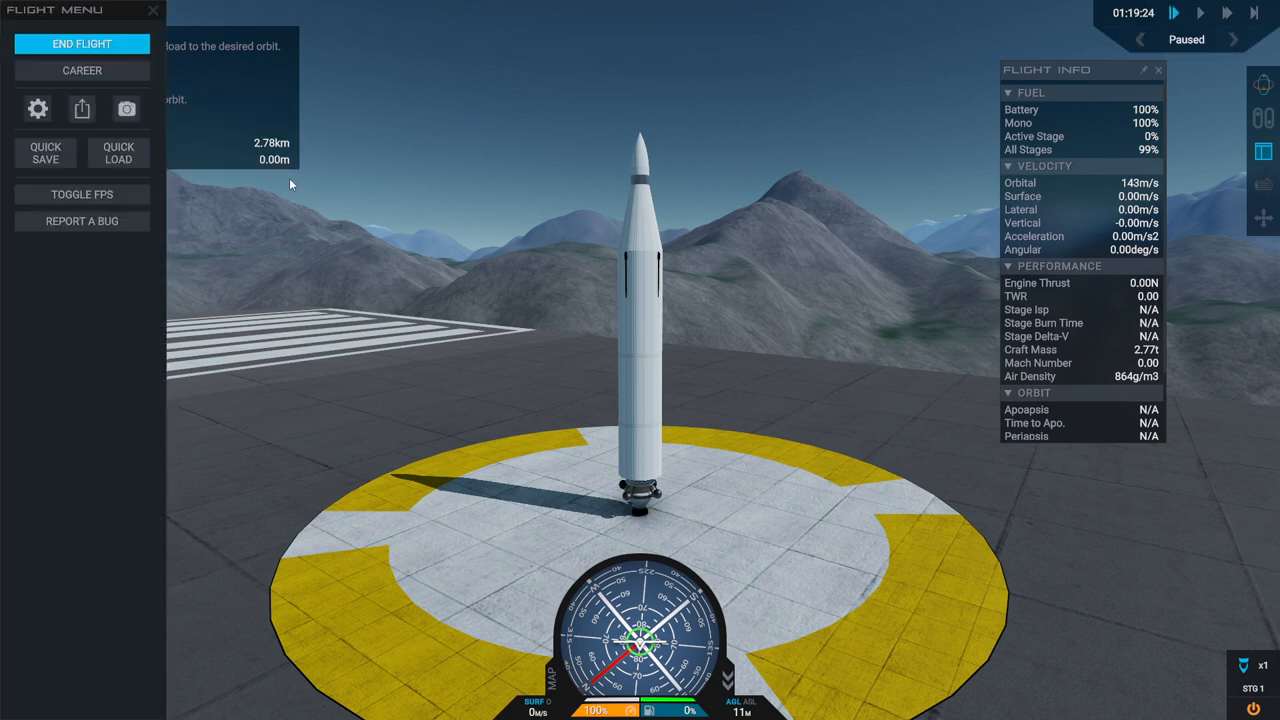
left_click(150, 12)
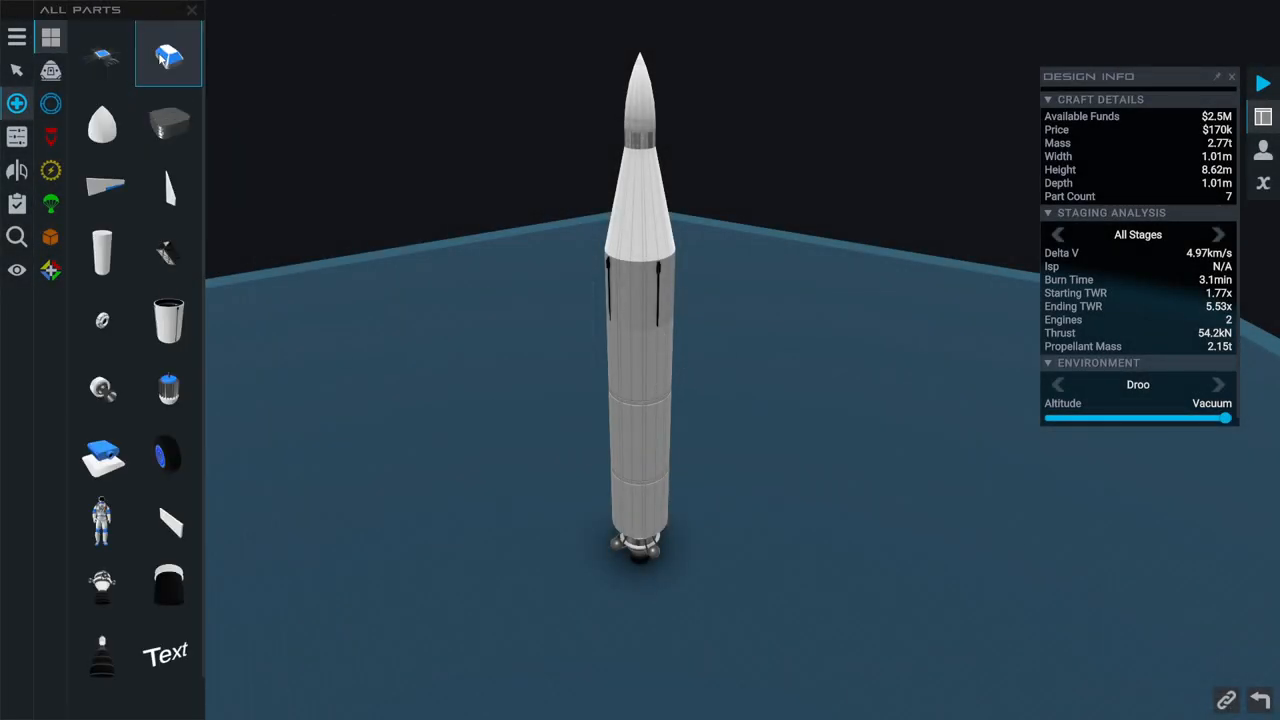
mouse_move(168, 120)
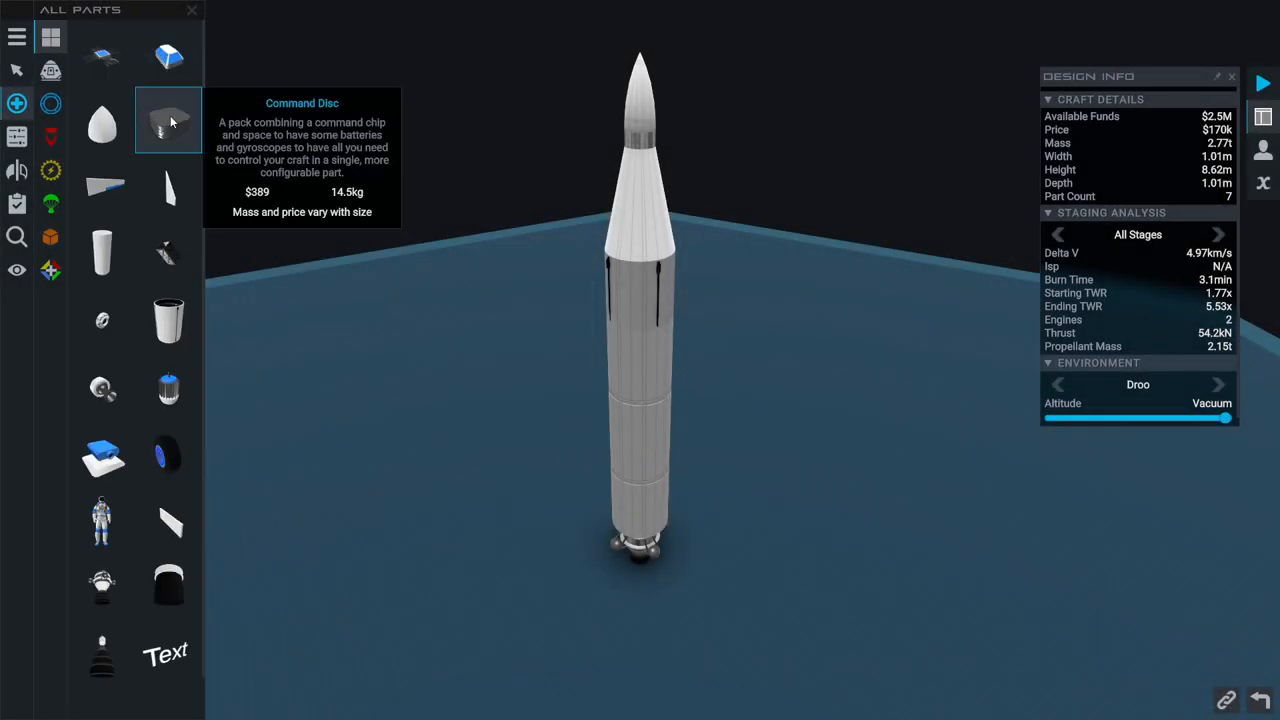
mouse_move(168, 252)
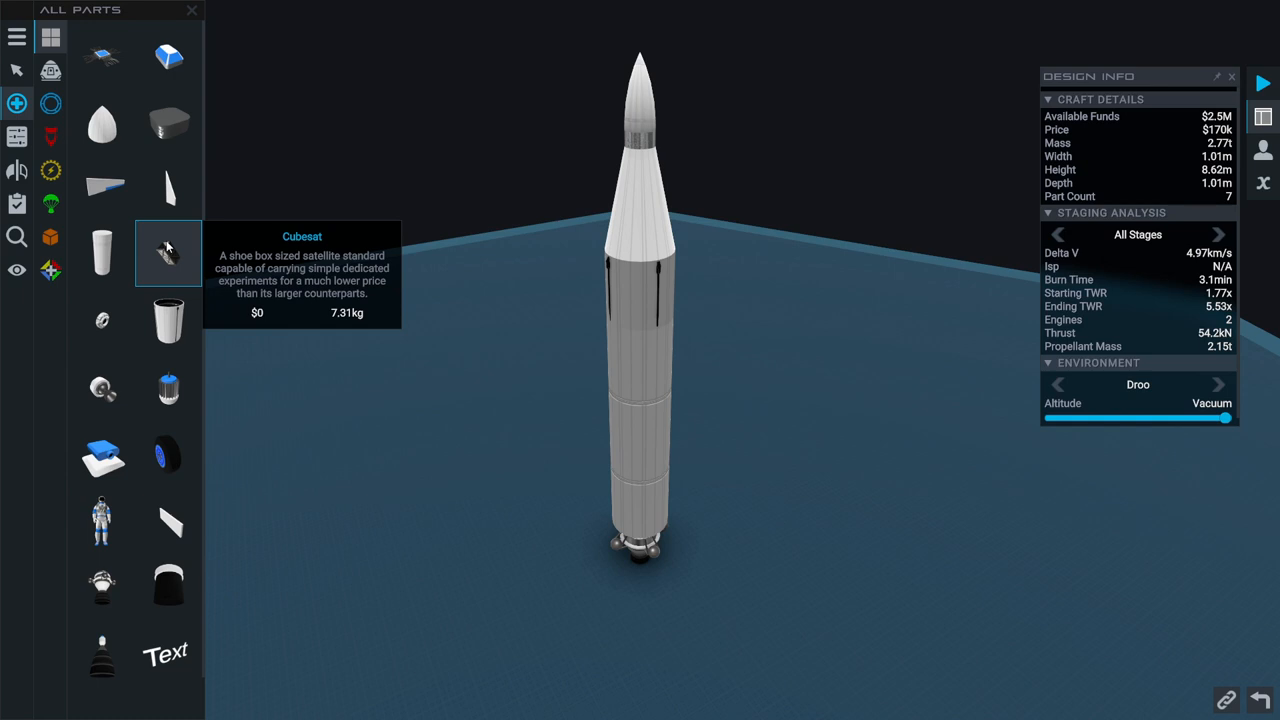
mouse_move(350, 214)
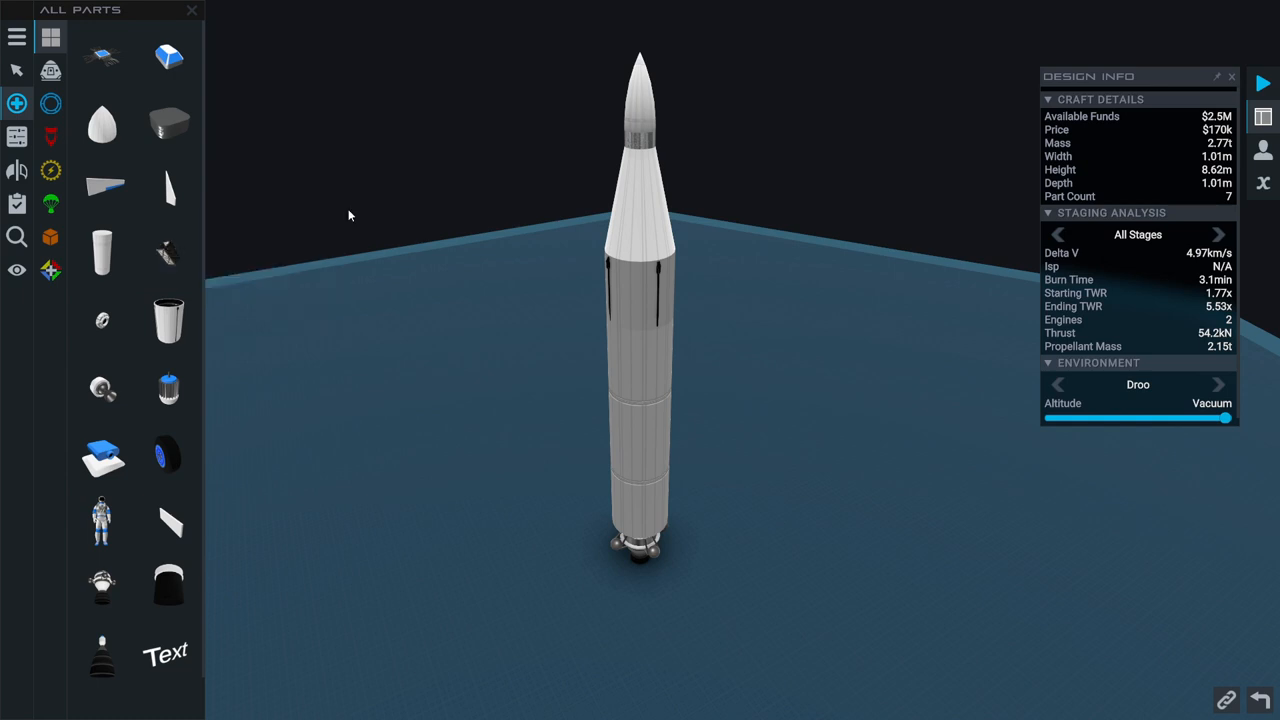
Fit the CubeSat under the nose cone and launch the rocket
left_click(168, 252)
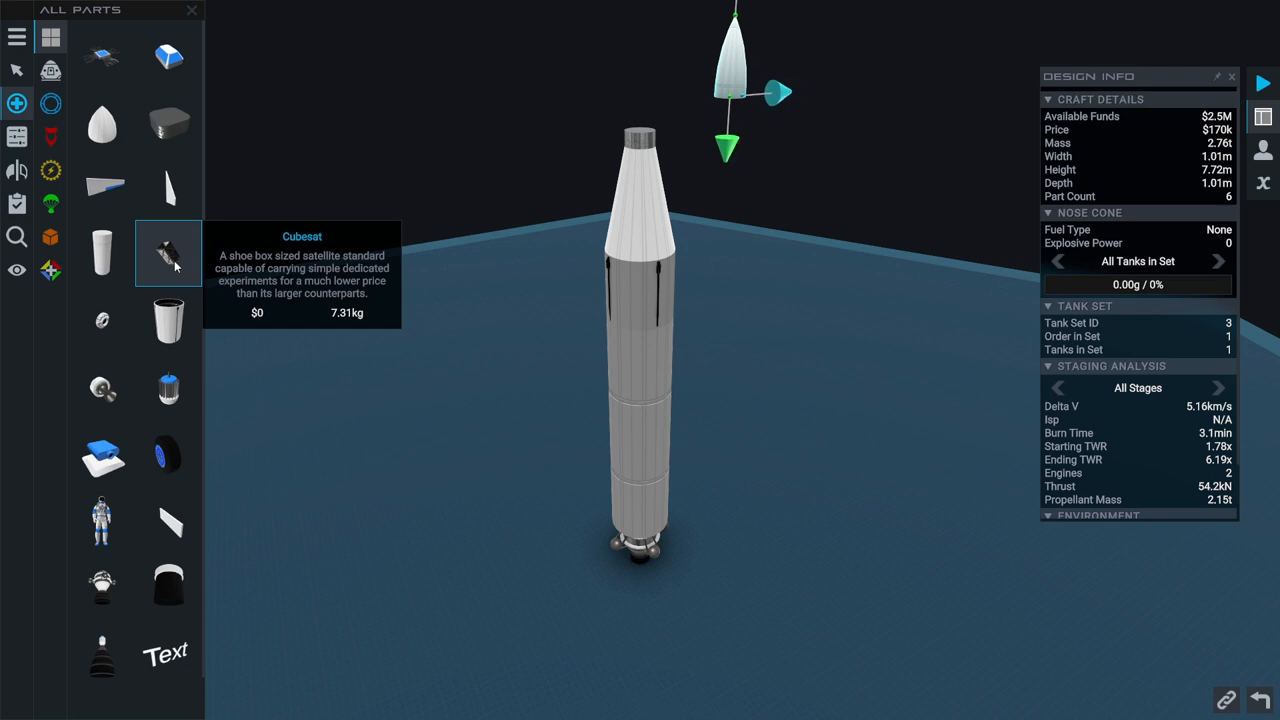
mouse_move(180, 262)
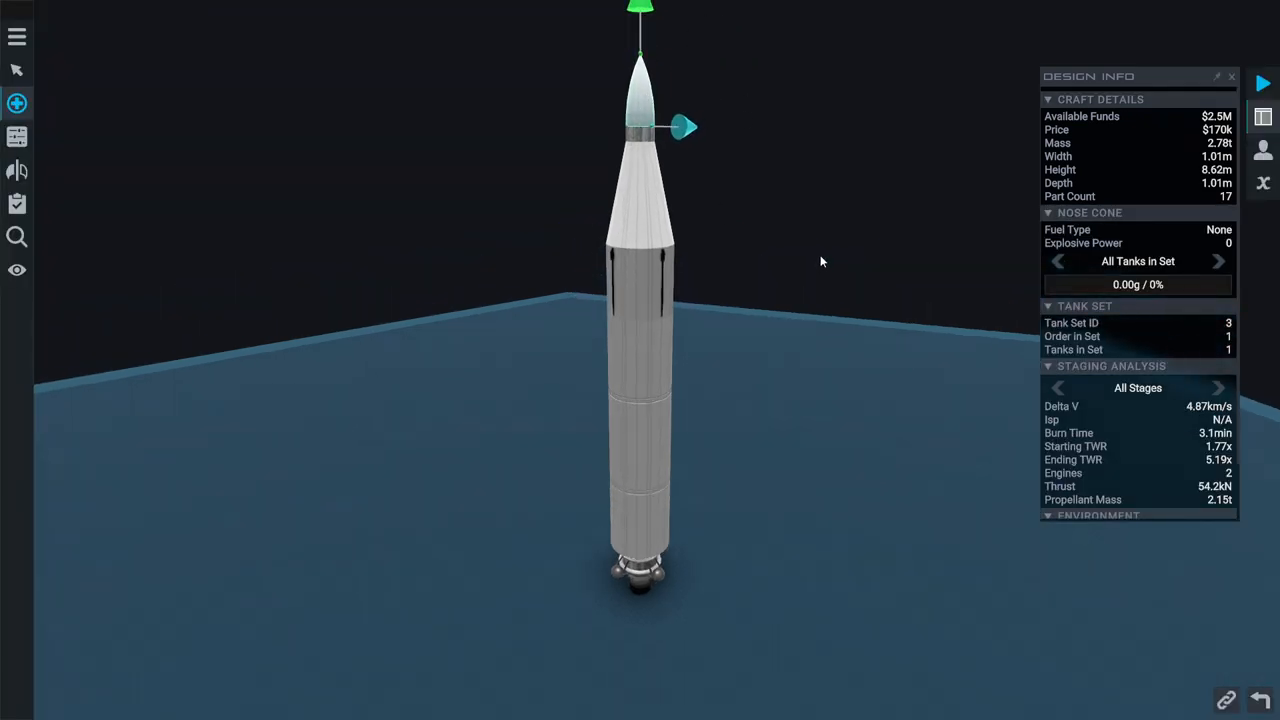
left_click(18, 102)
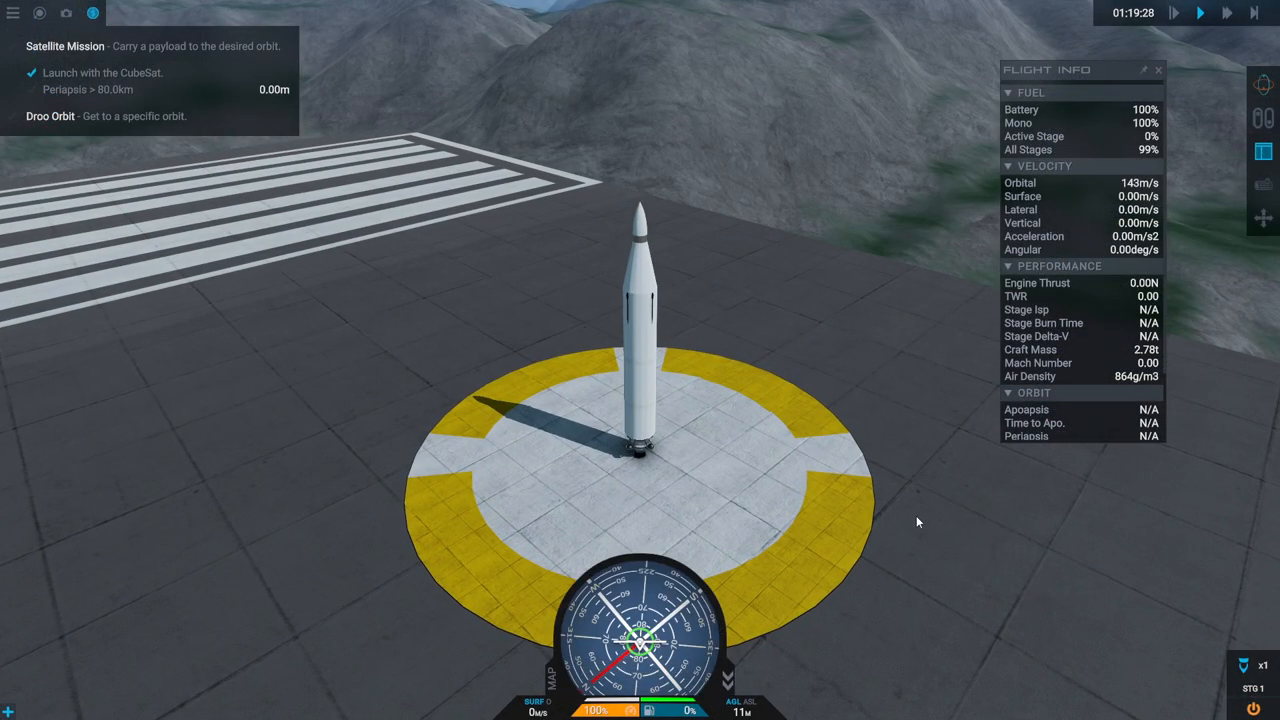
Ignite the first stage to lift off toward an 88 km apoapsis
key("space")
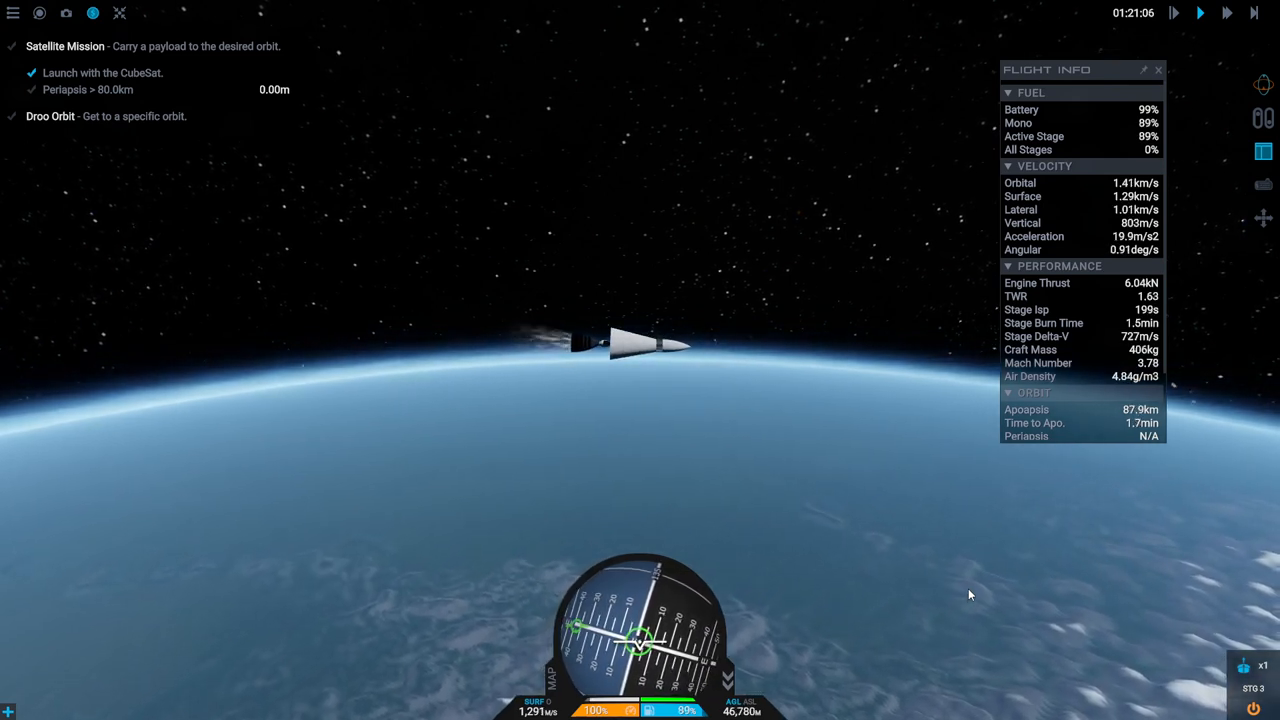
mouse_move(726, 466)
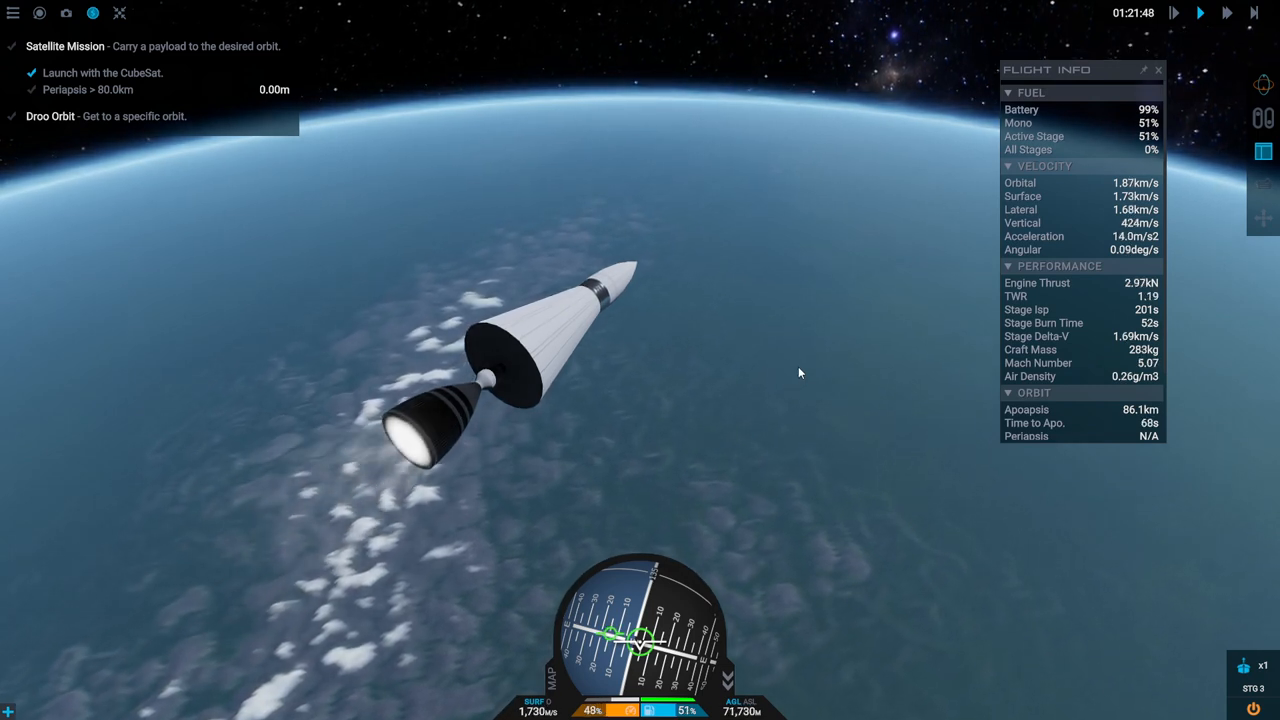
mouse_move(756, 364)
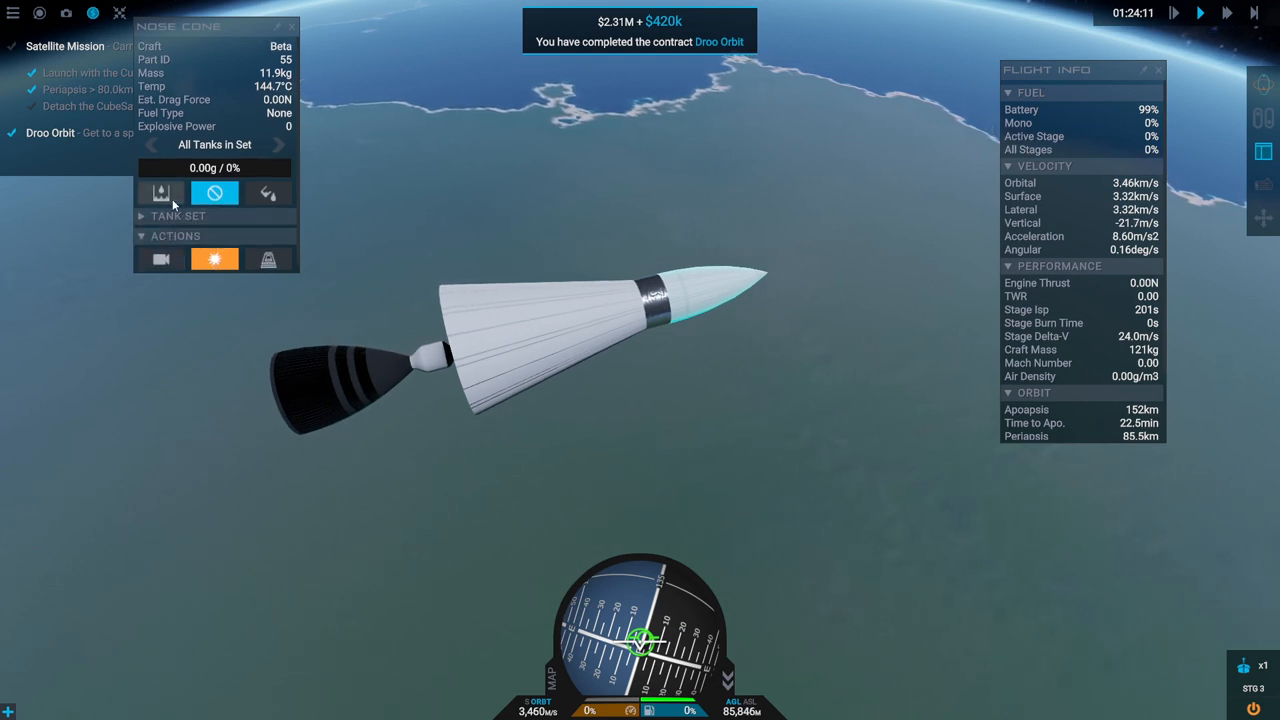
mouse_move(268, 192)
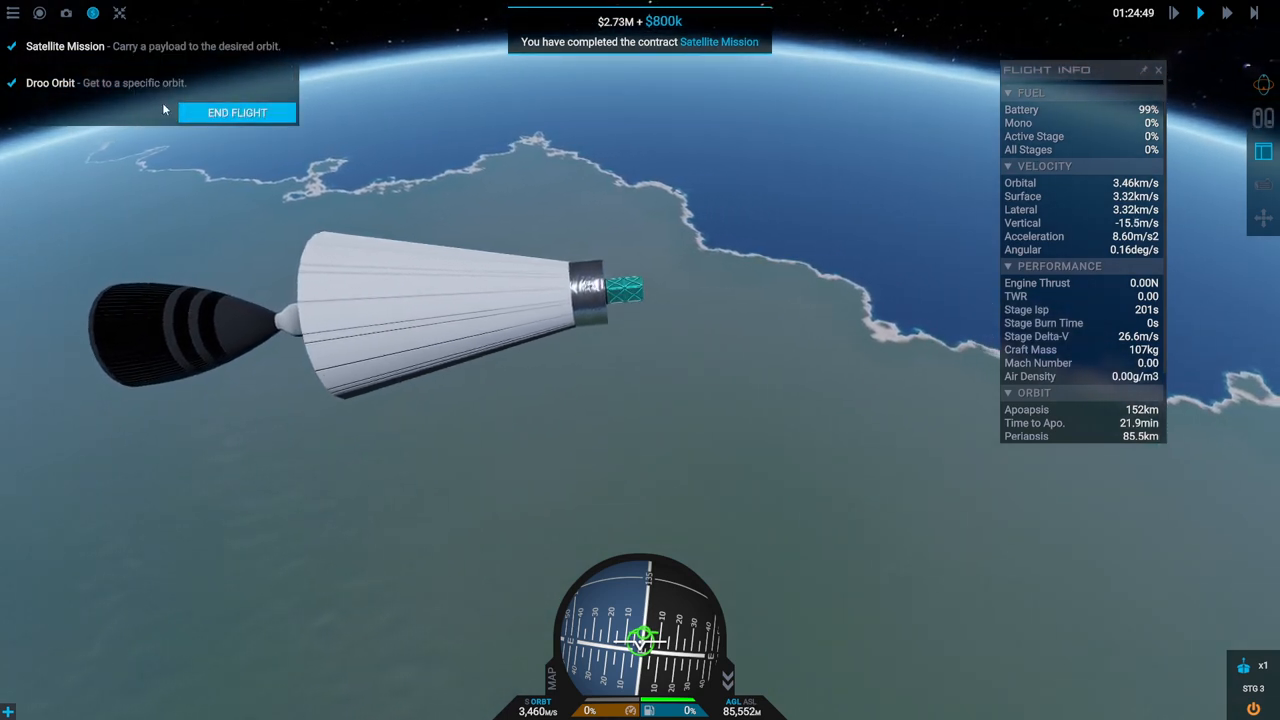
End the completed flight and return to the career hub
left_click(236, 112)
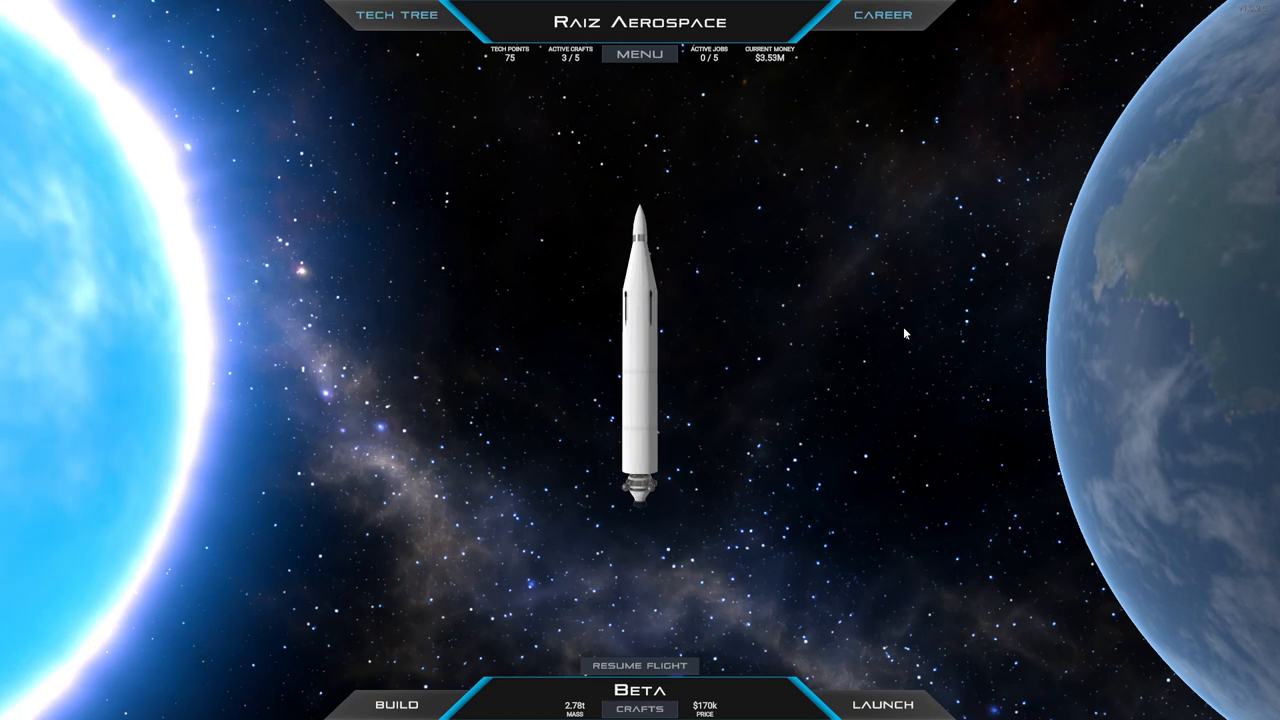
left_click(884, 16)
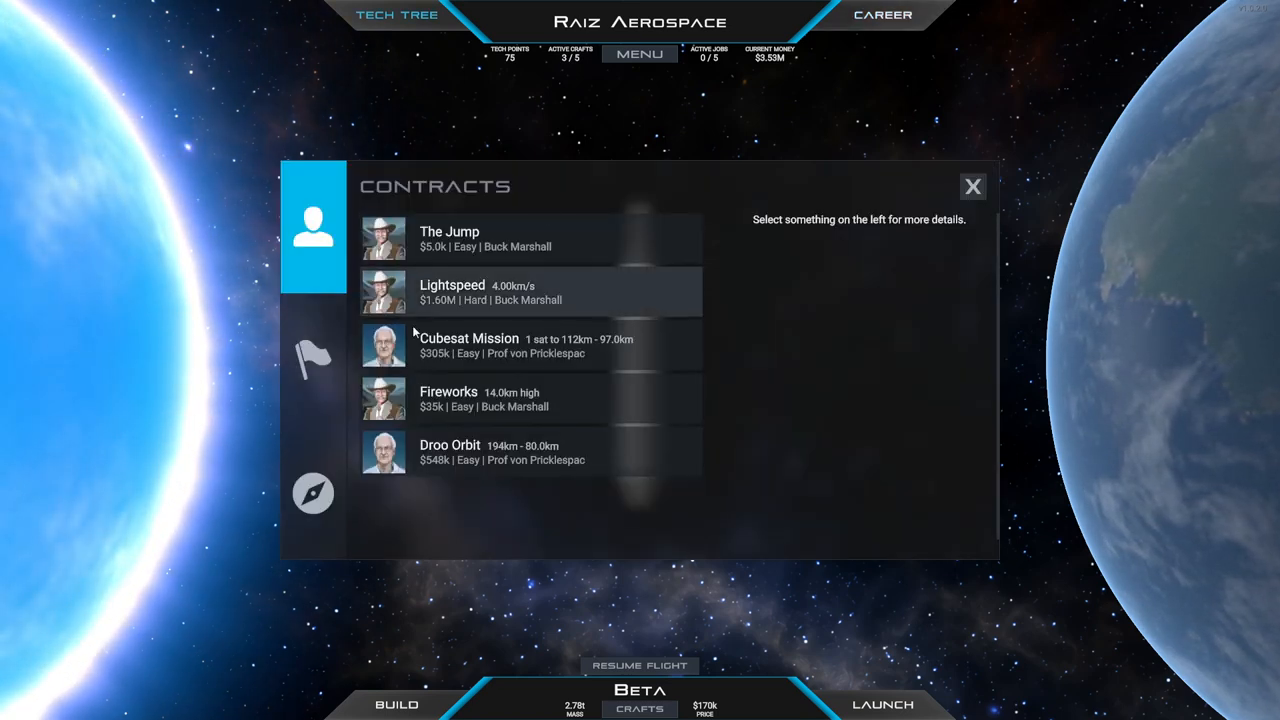
mouse_move(492, 458)
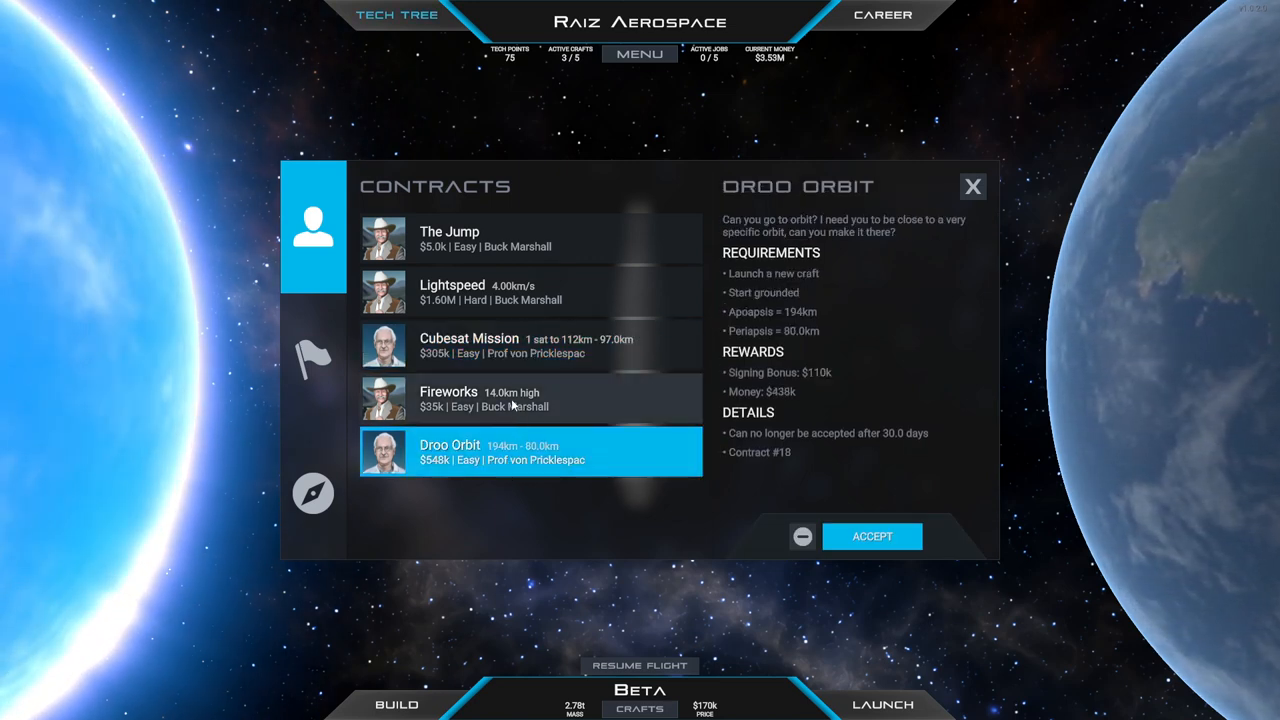
left_click(972, 186)
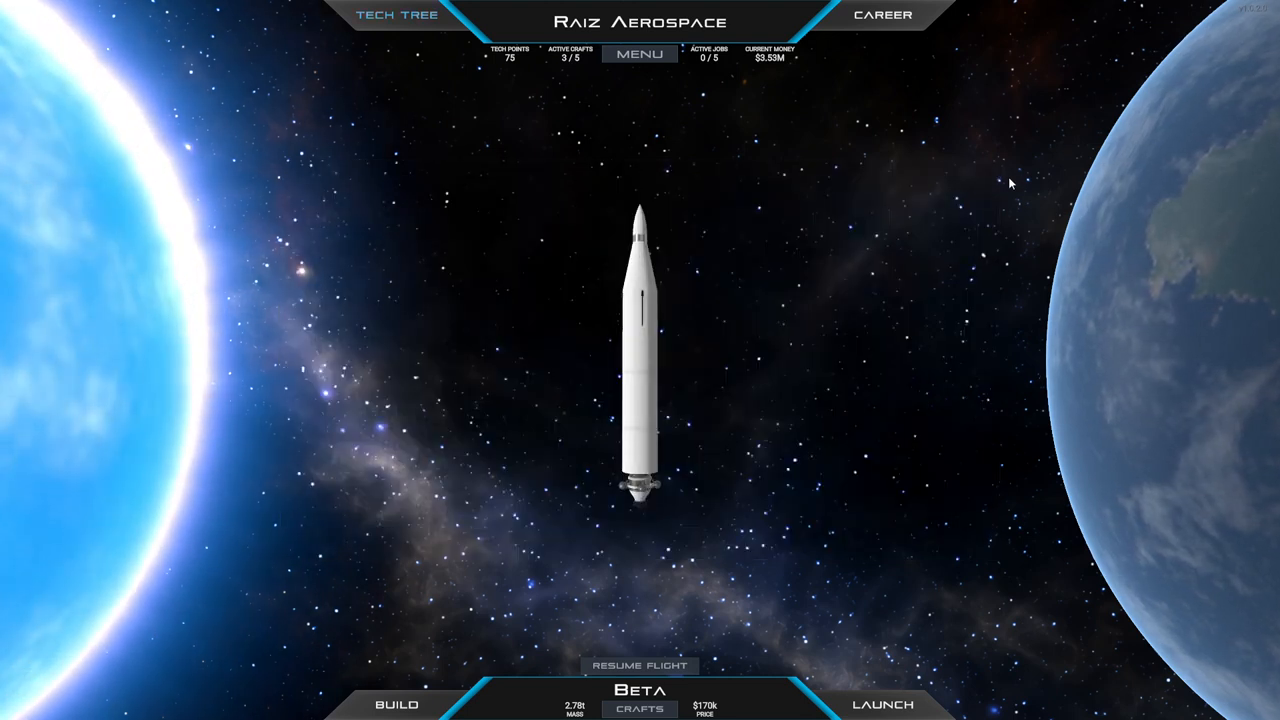